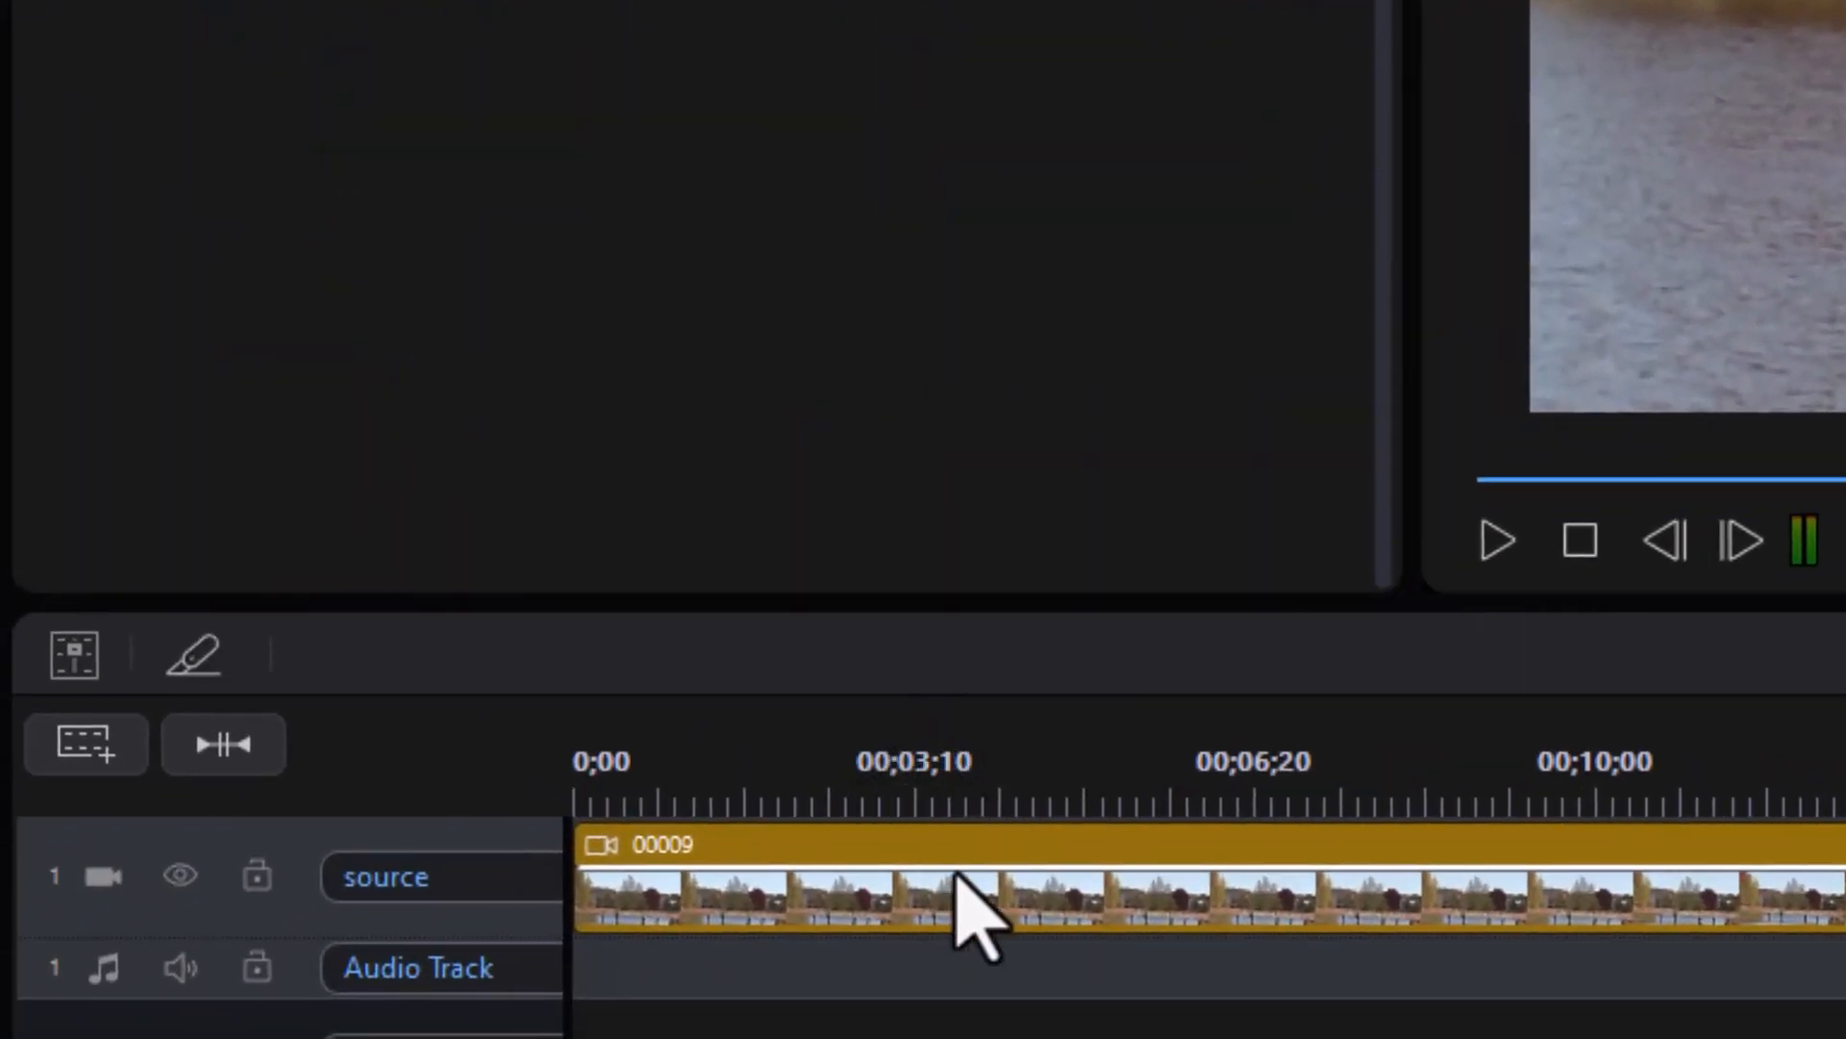
Step: Select the bridge clip and show its Video editing tools (position, scale, rotation)
left_click(966, 900)
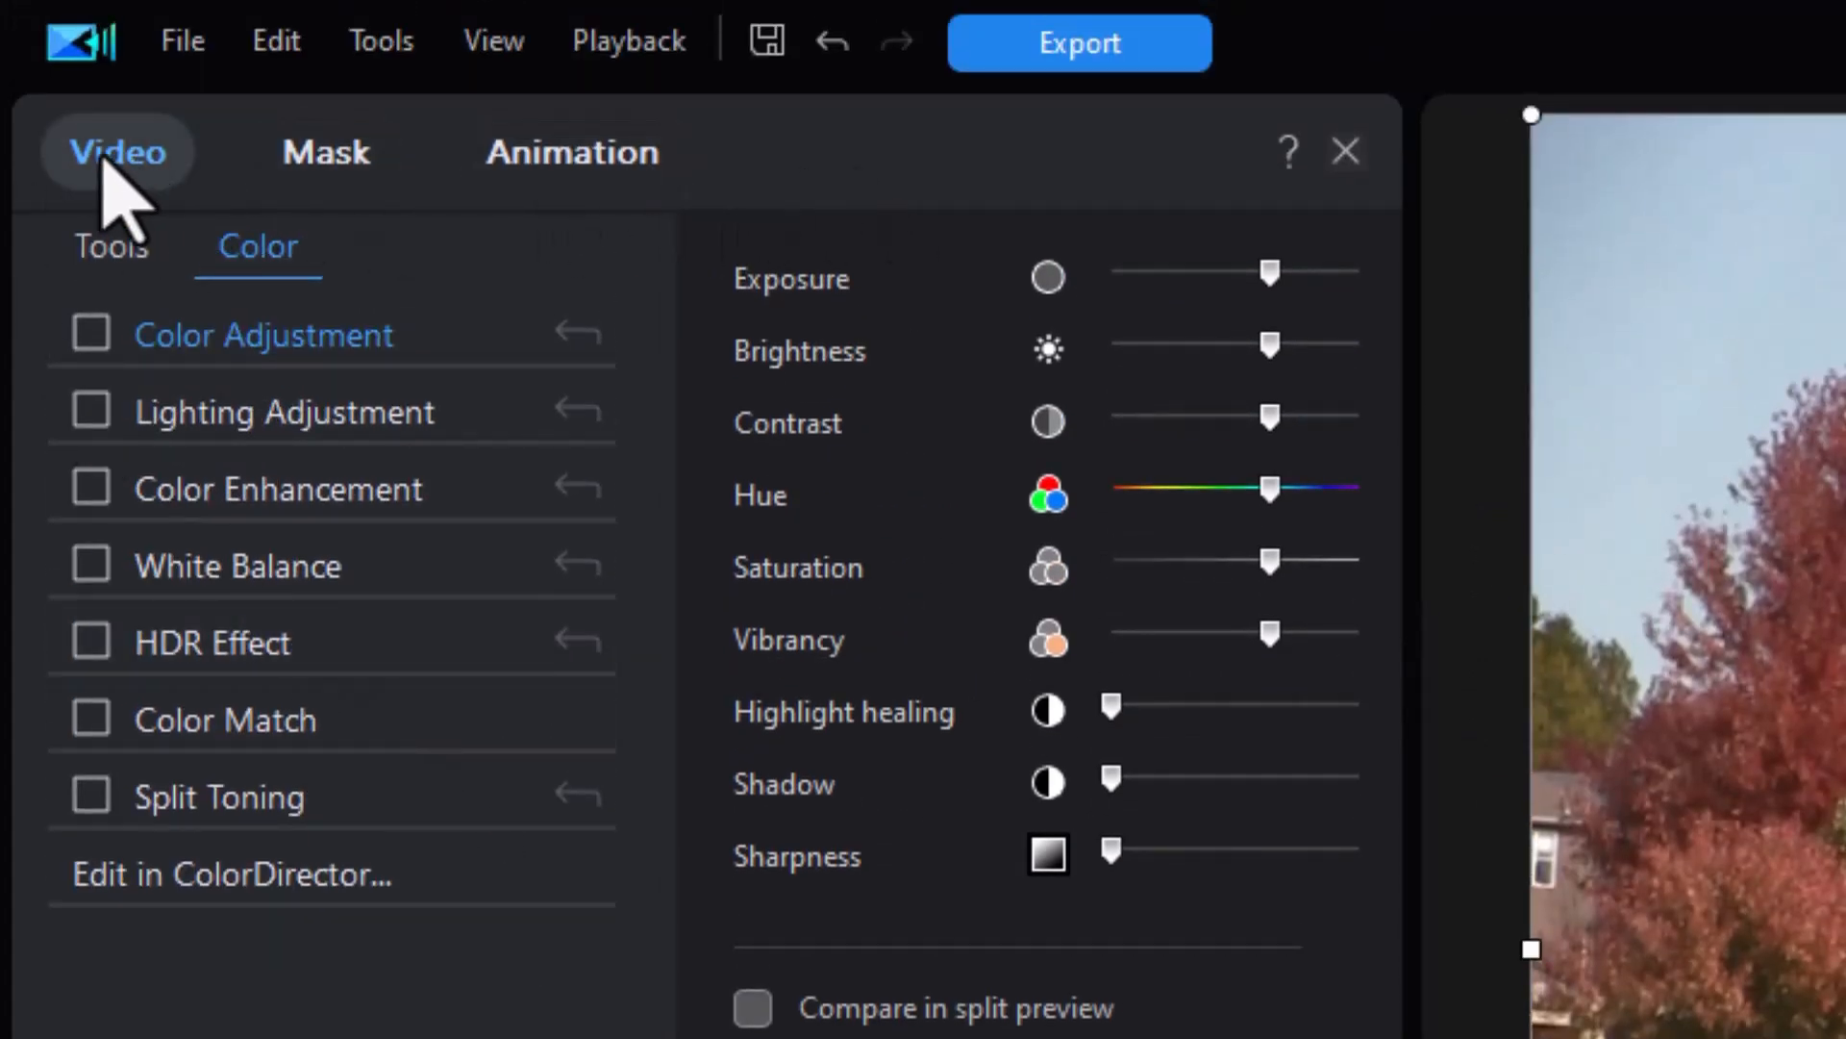
mouse_move(112, 194)
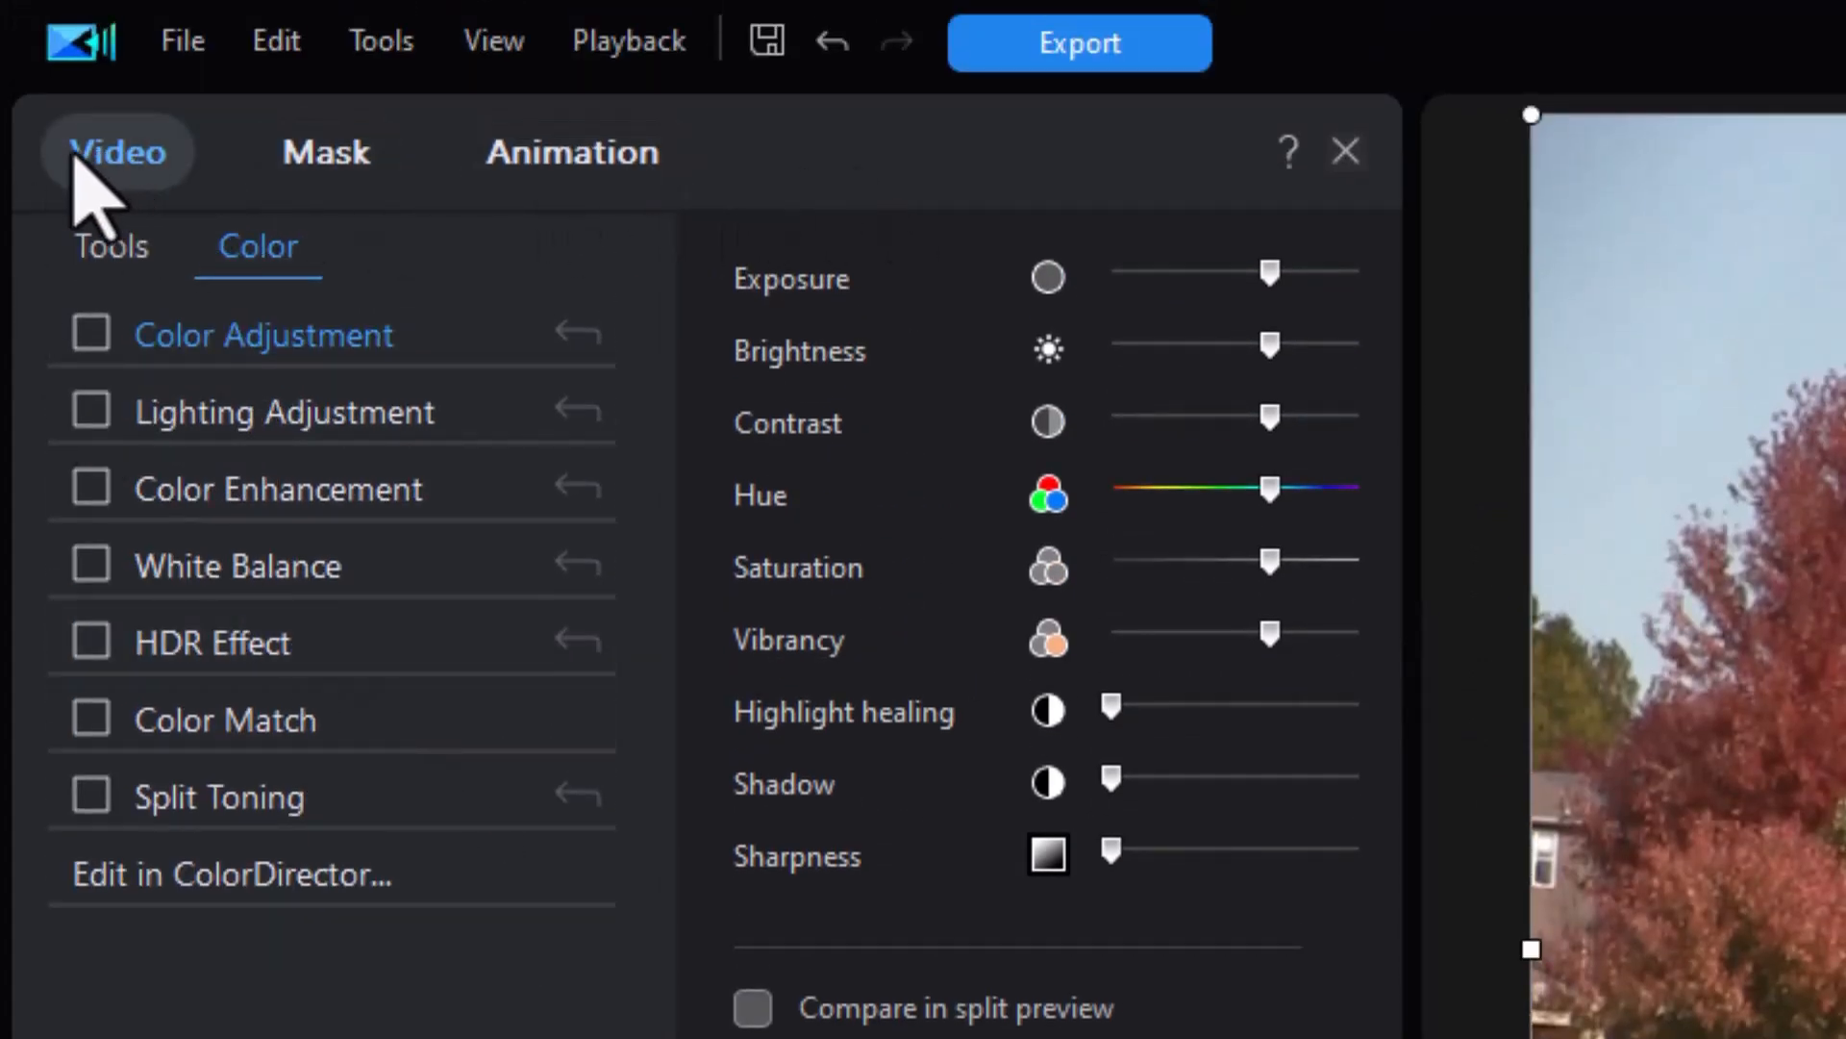
left_click(111, 246)
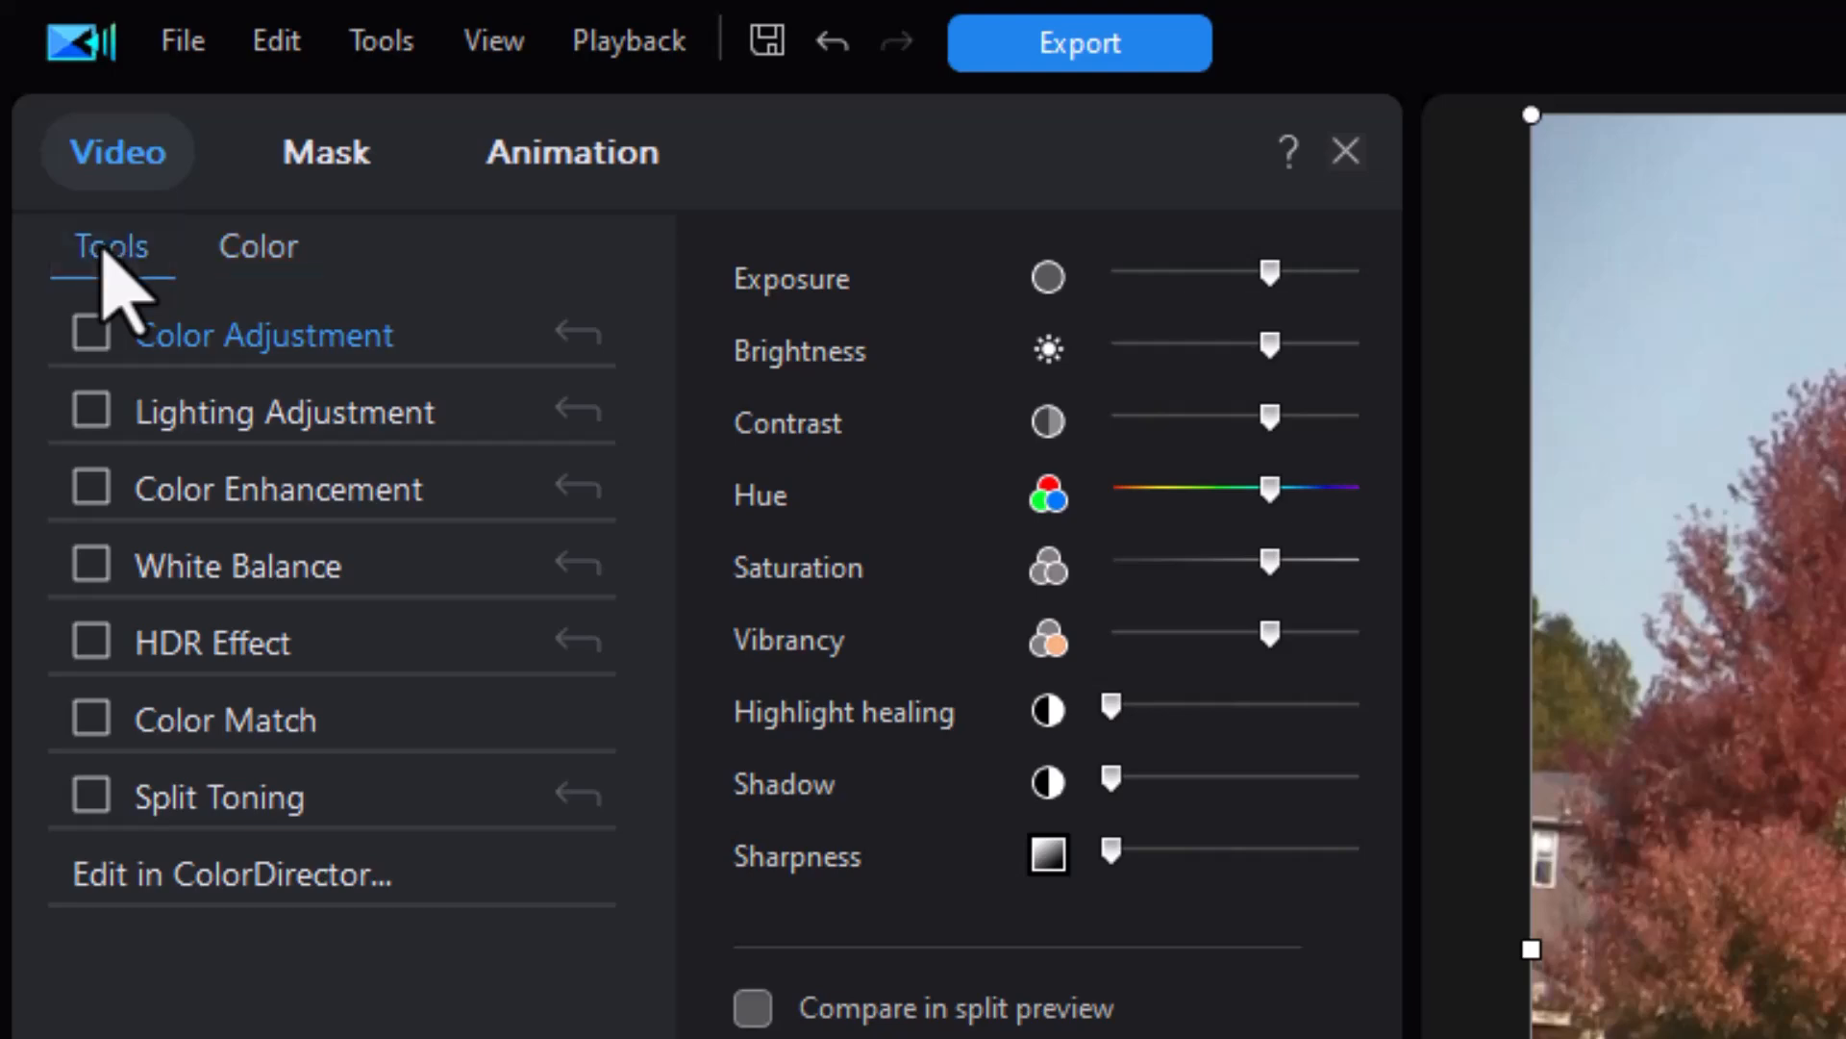
left_click(111, 246)
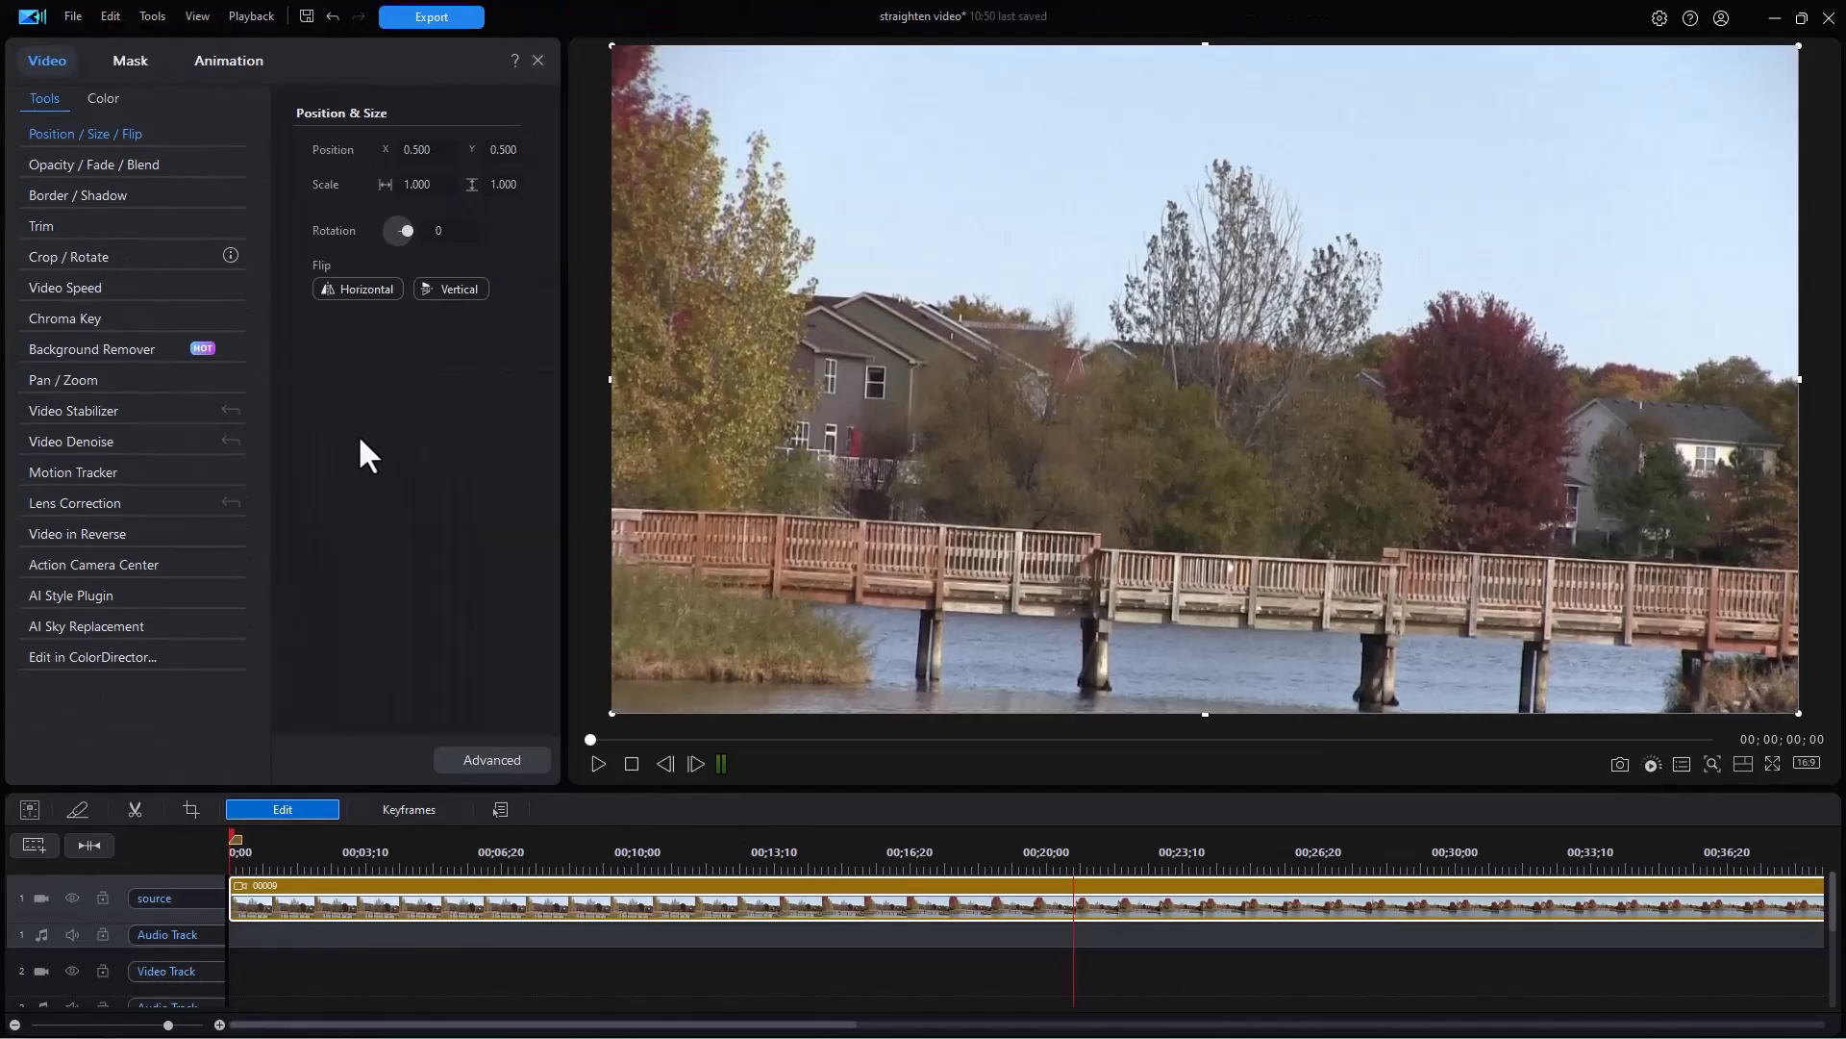
Step: In Crop / Rotate, step the rotation down to -3 degrees to level the bridge
left_click(69, 256)
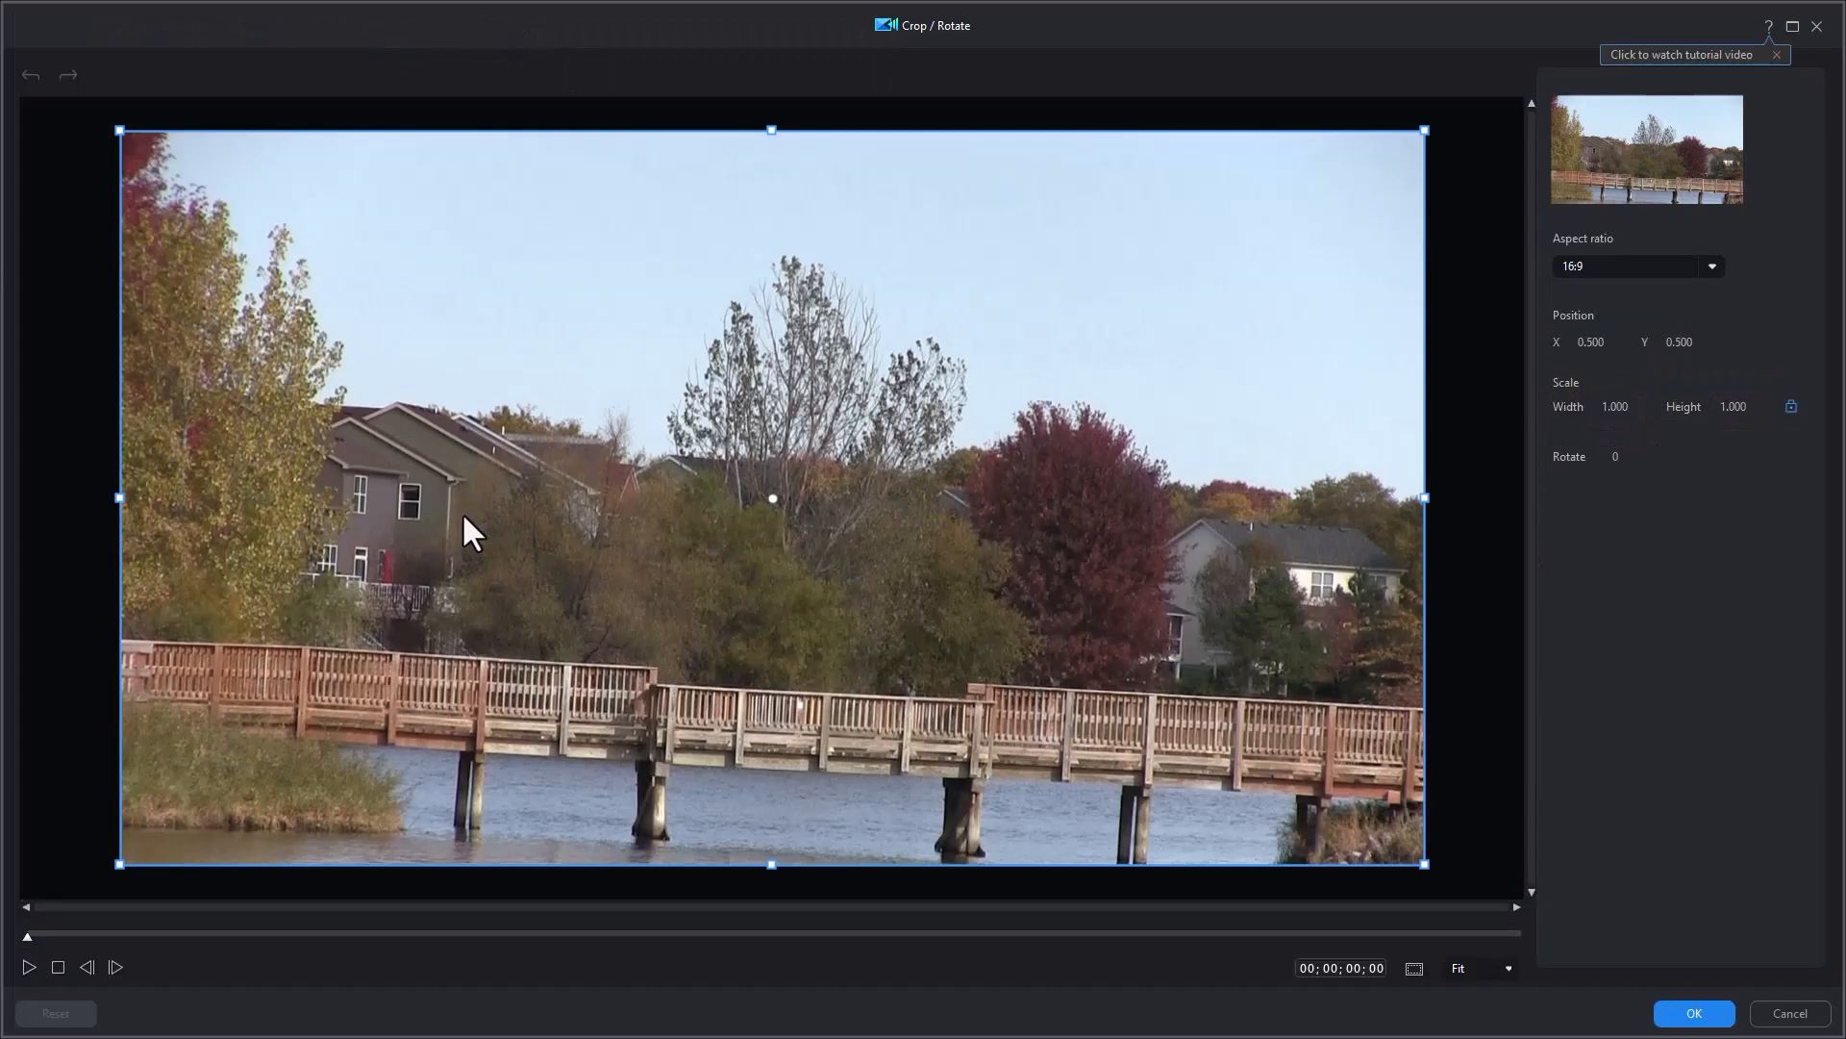
mouse_move(1006, 558)
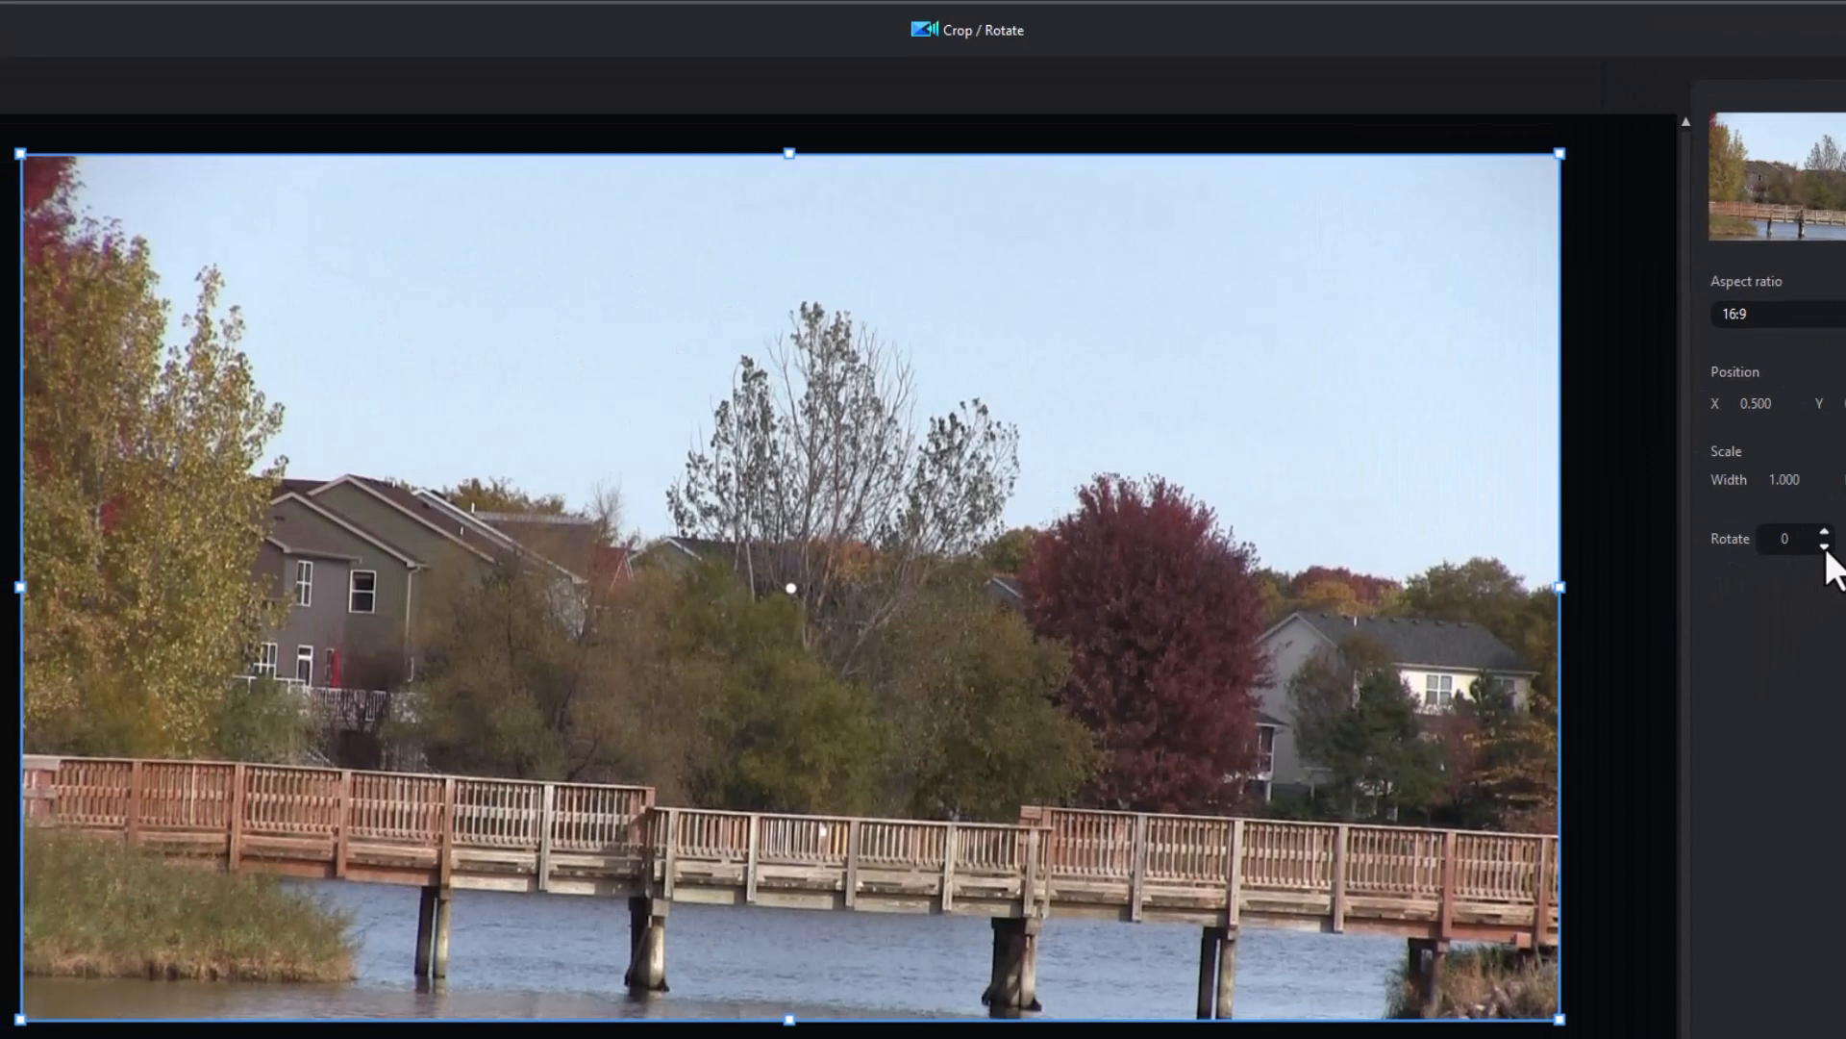
left_click(1822, 548)
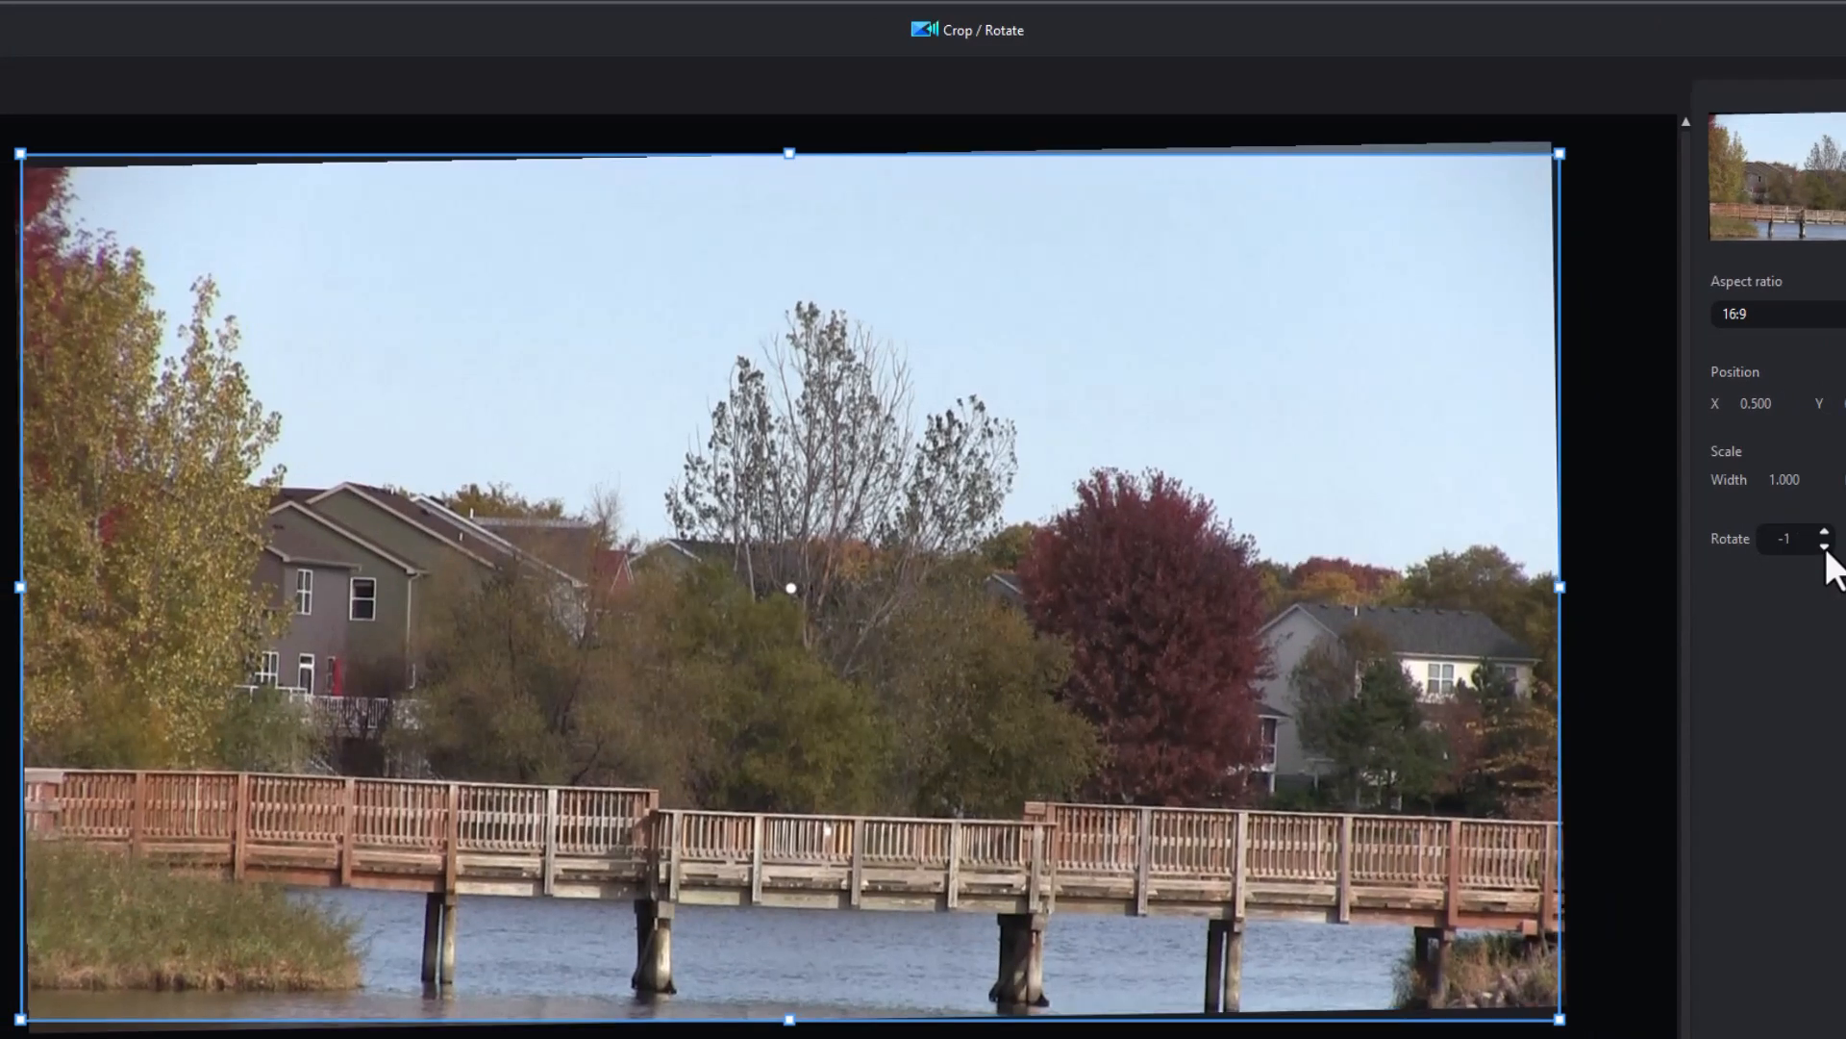
left_click(1823, 545)
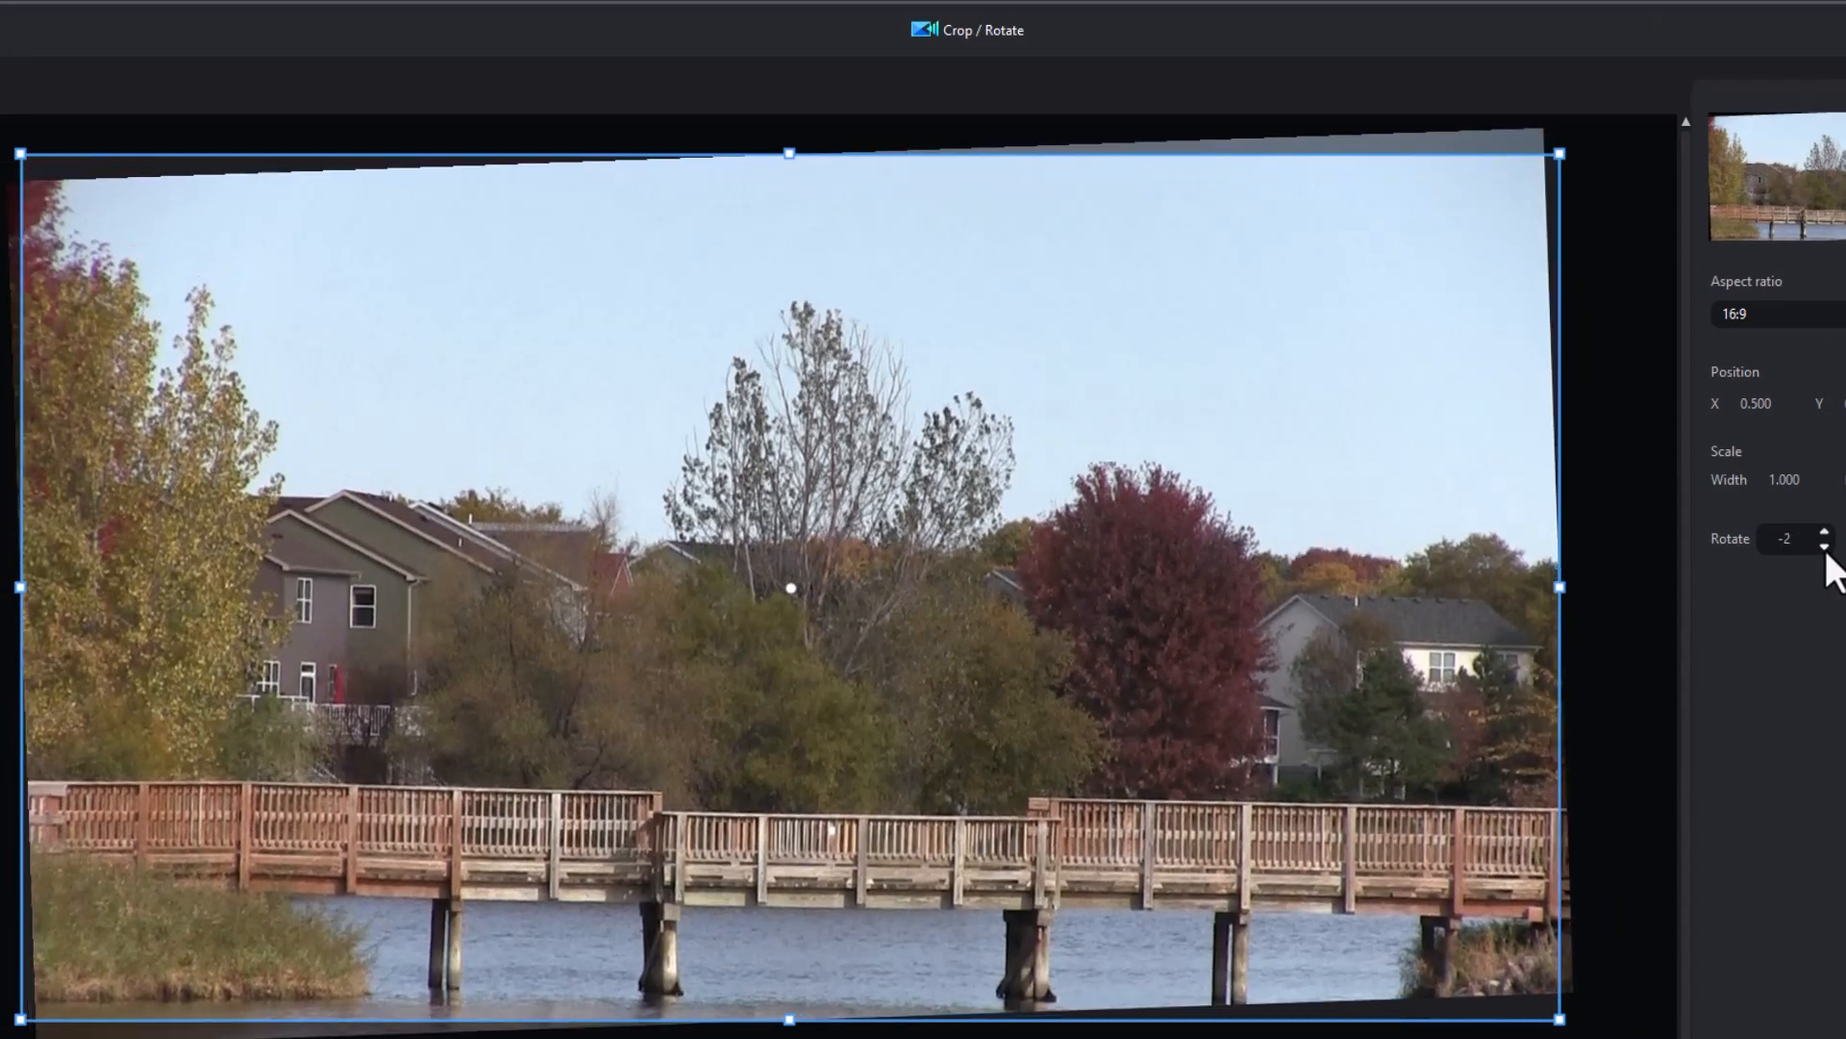
left_click(1823, 544)
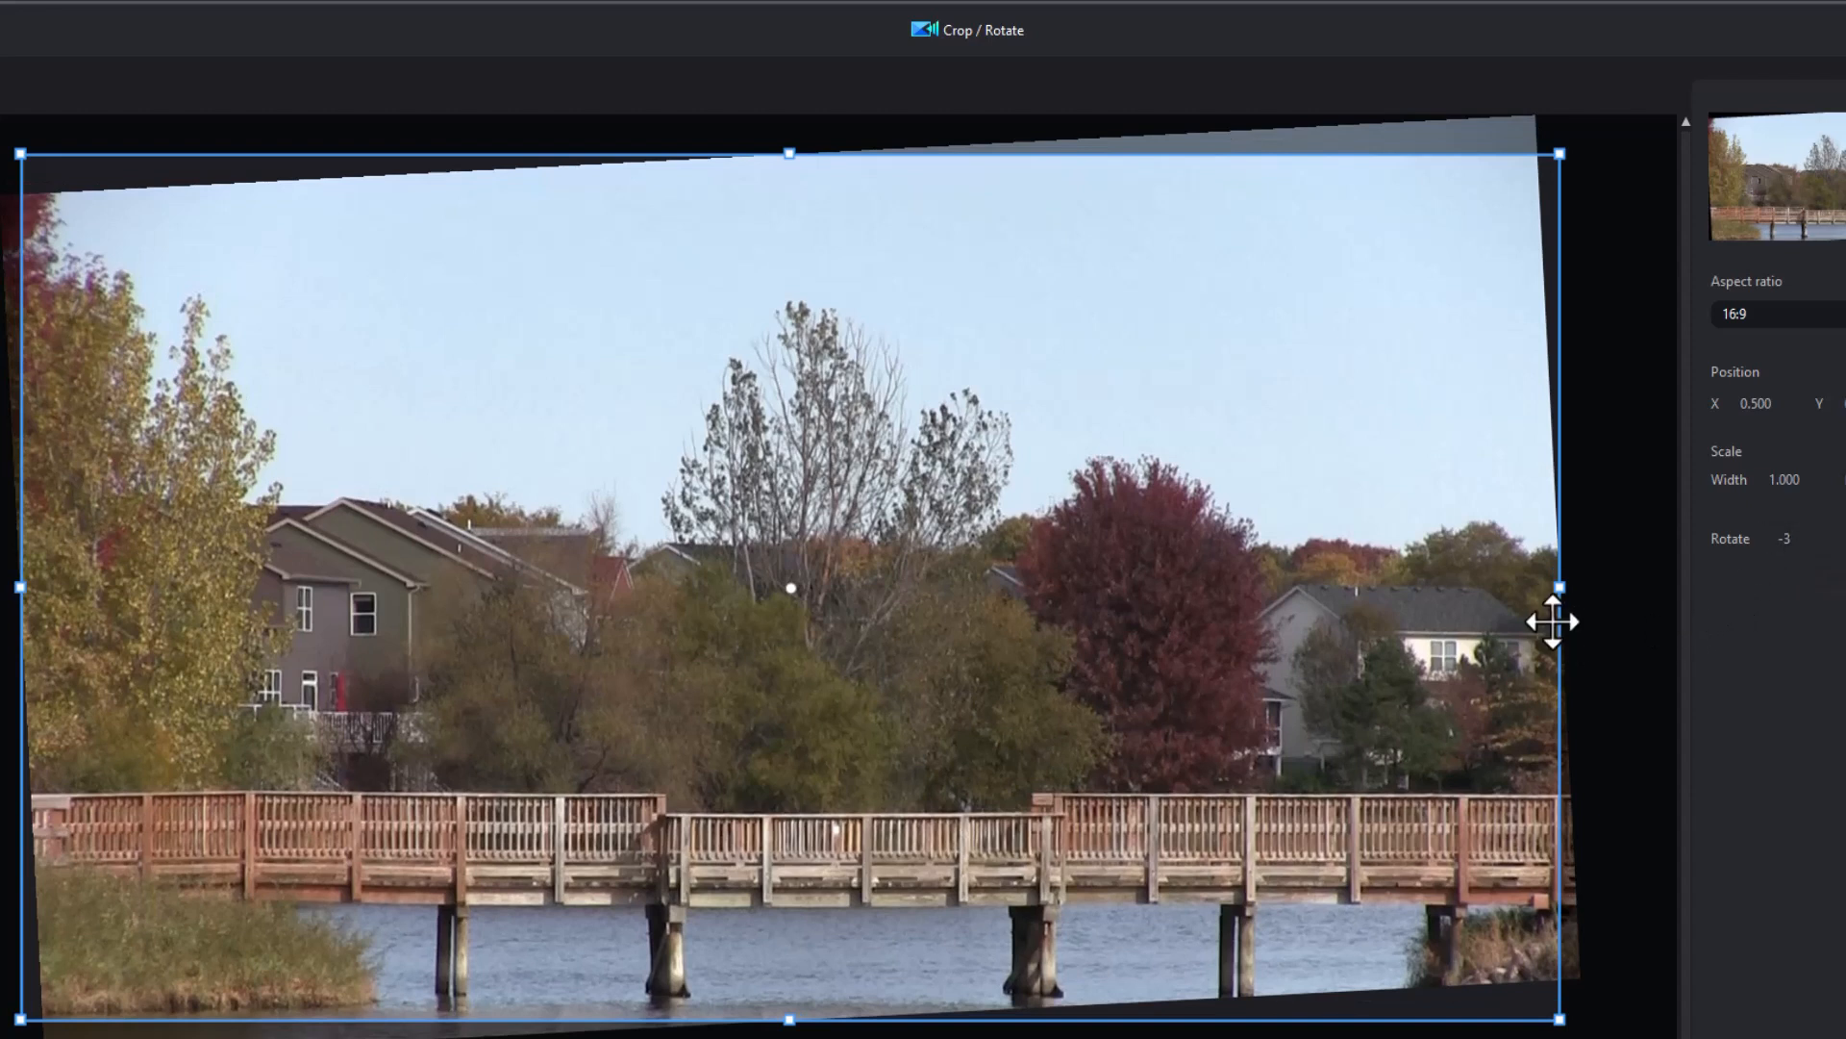
mouse_move(1464, 536)
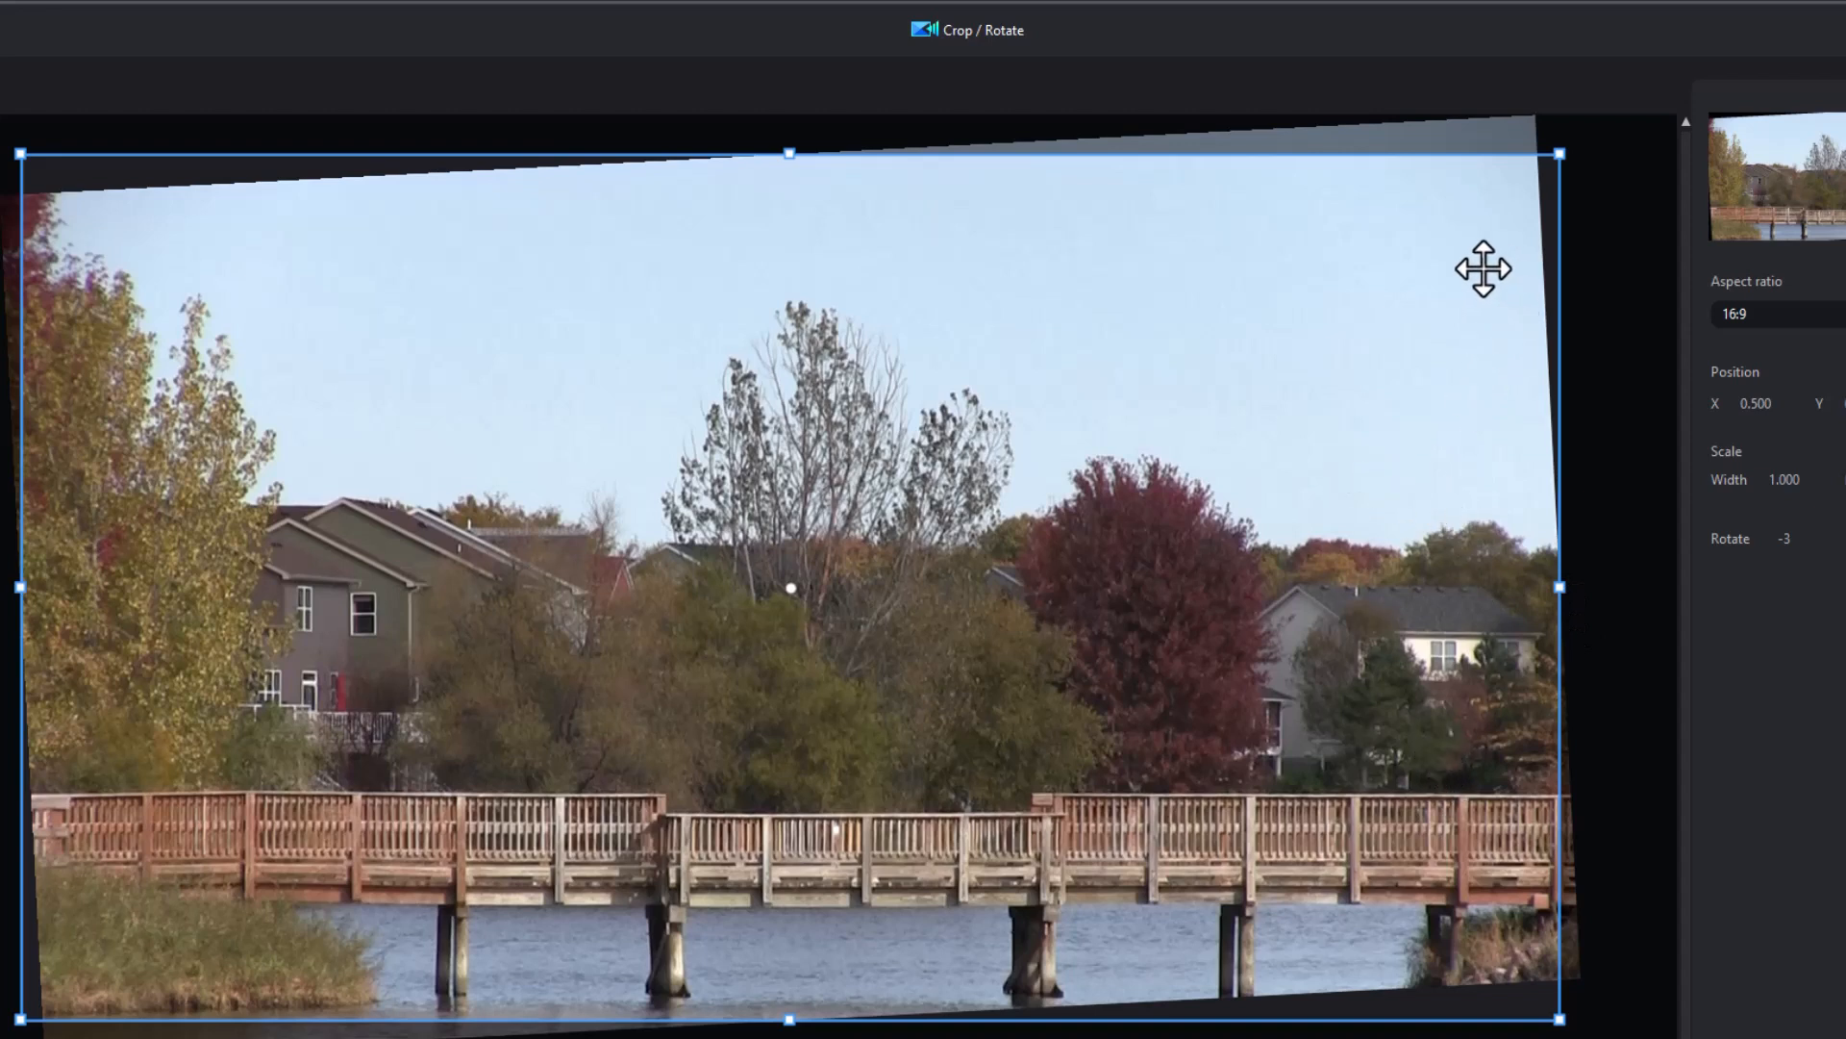
mouse_move(1583, 206)
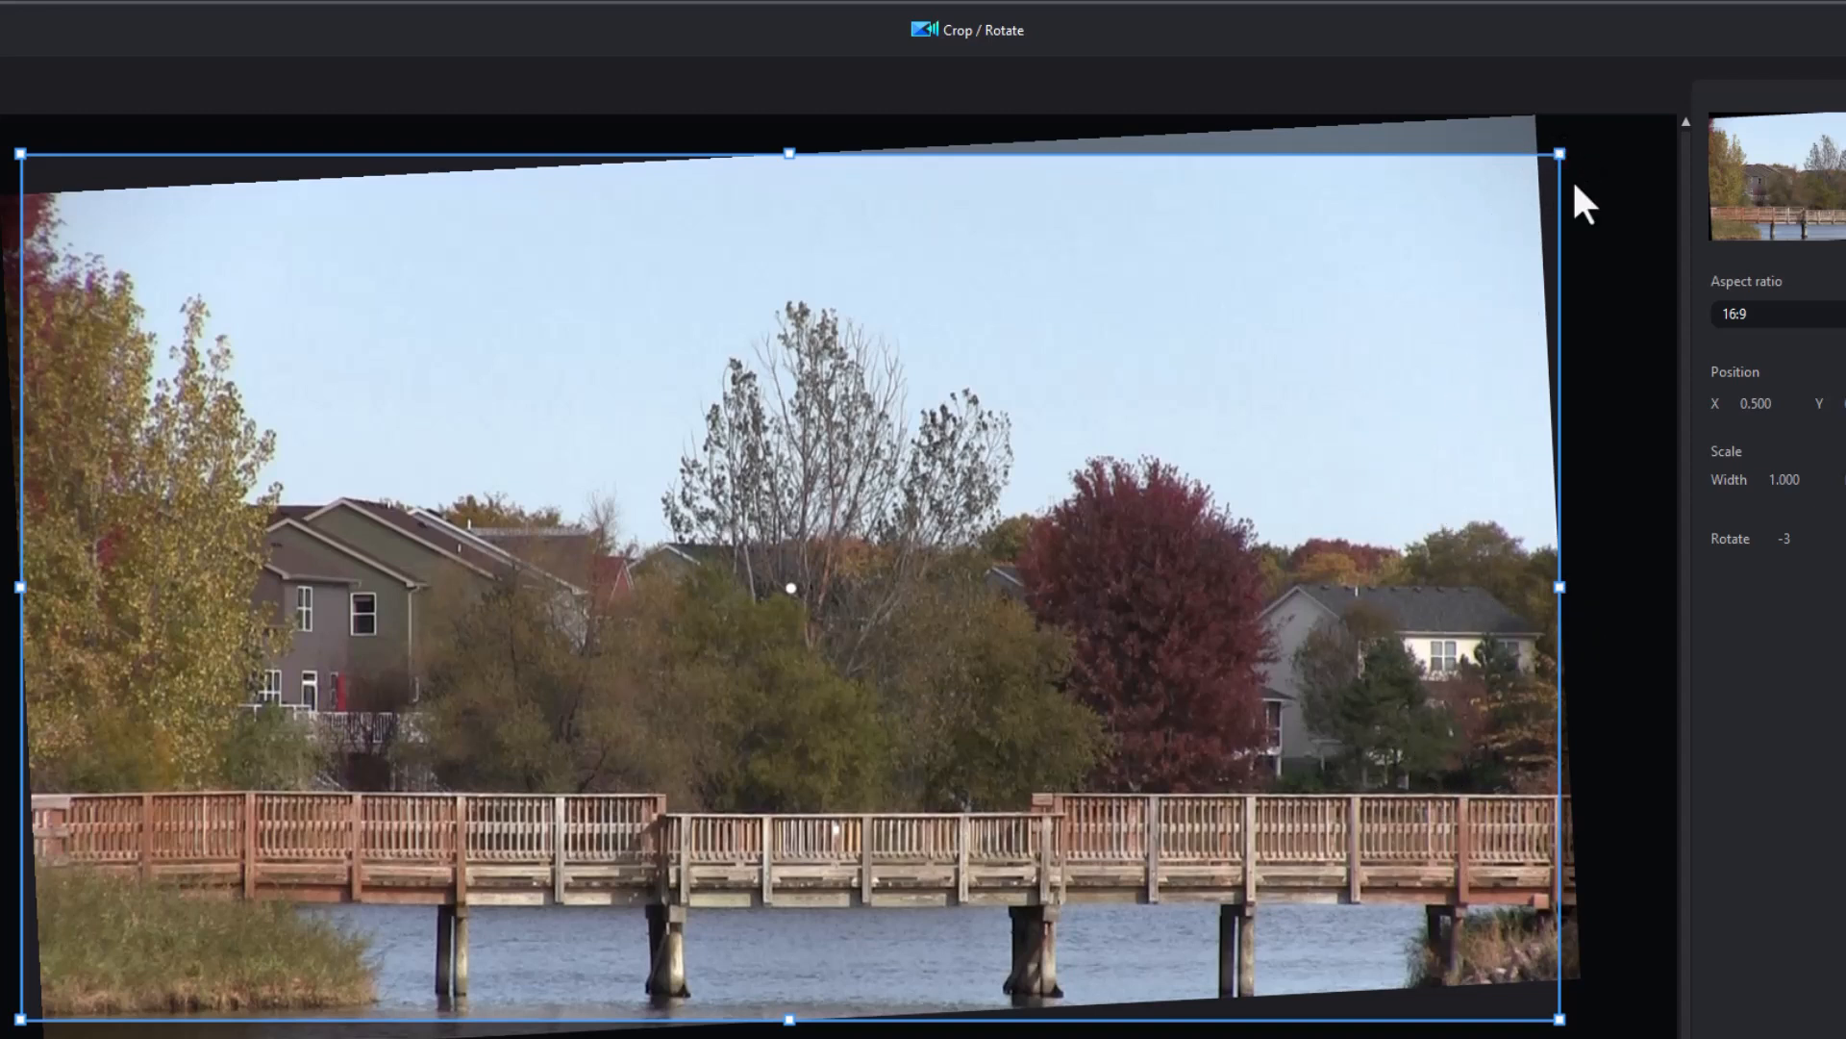
mouse_move(1552, 1010)
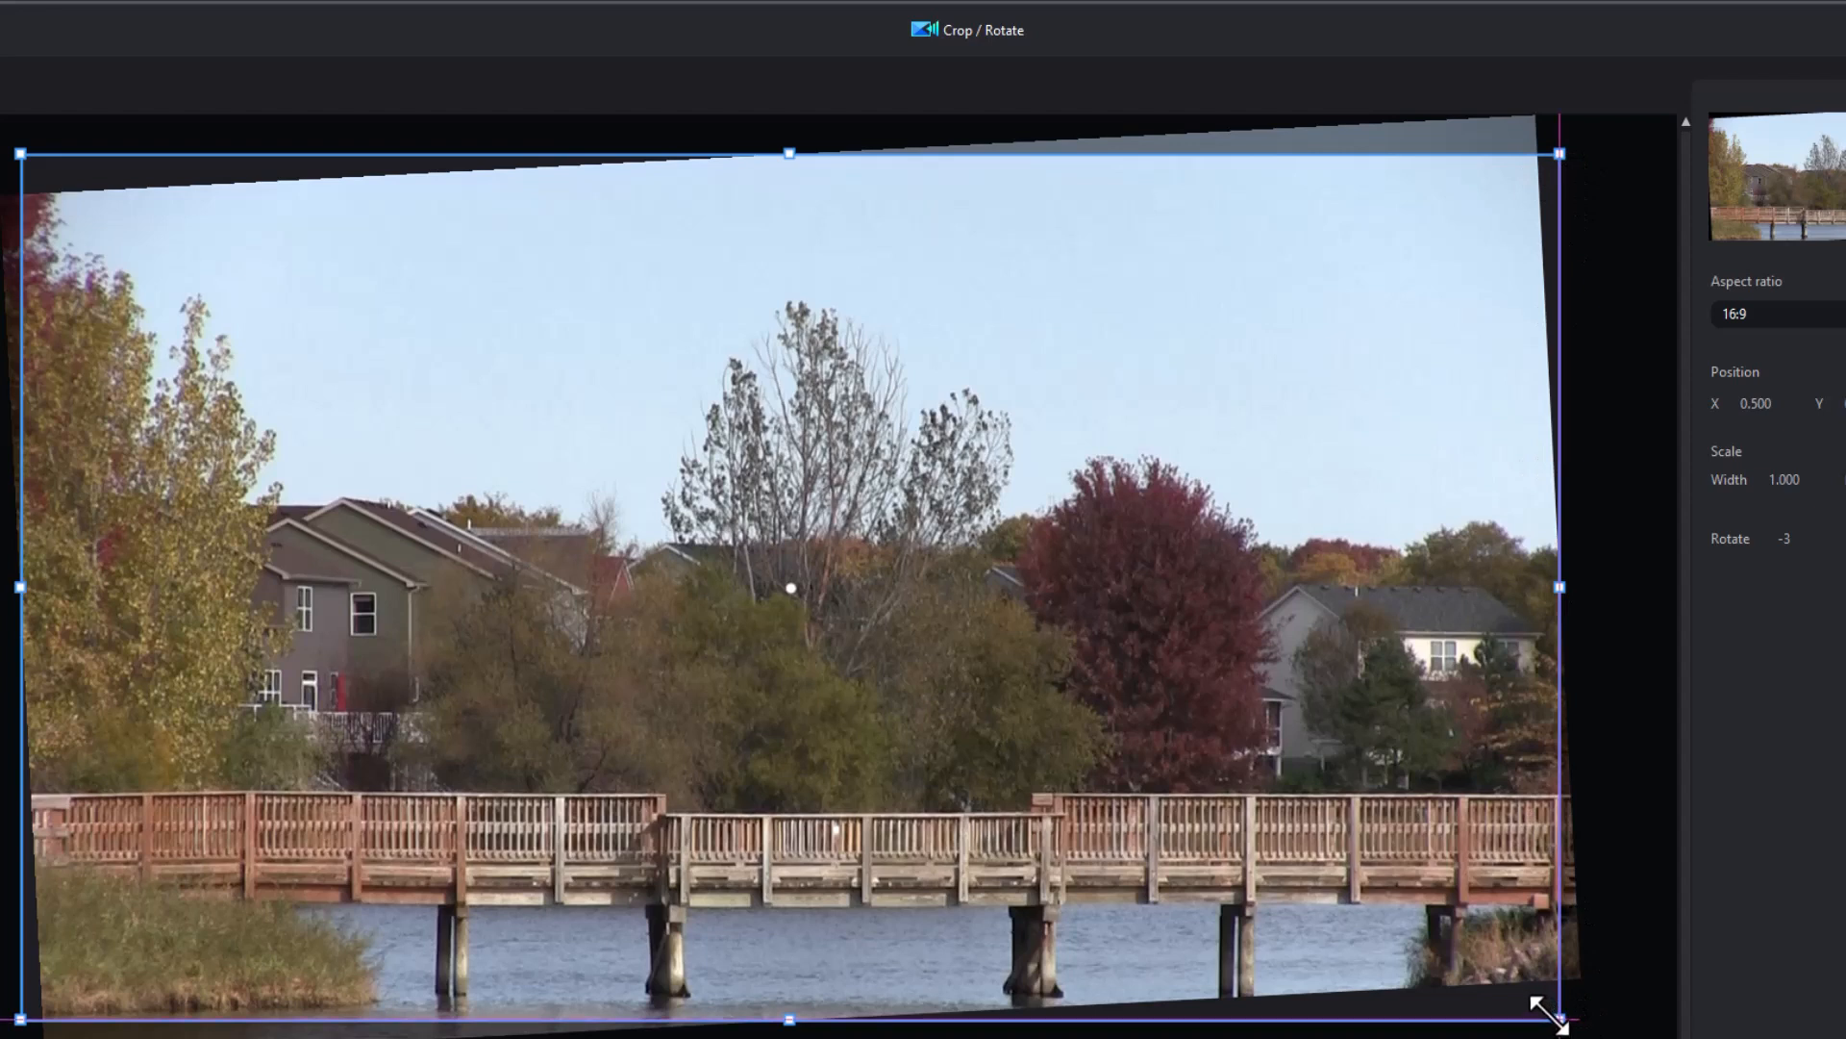
Step: Pull the crop frame corners inward so the black edges of the rotated clip are excluded
left_click_drag(1556, 1020, 1487, 977)
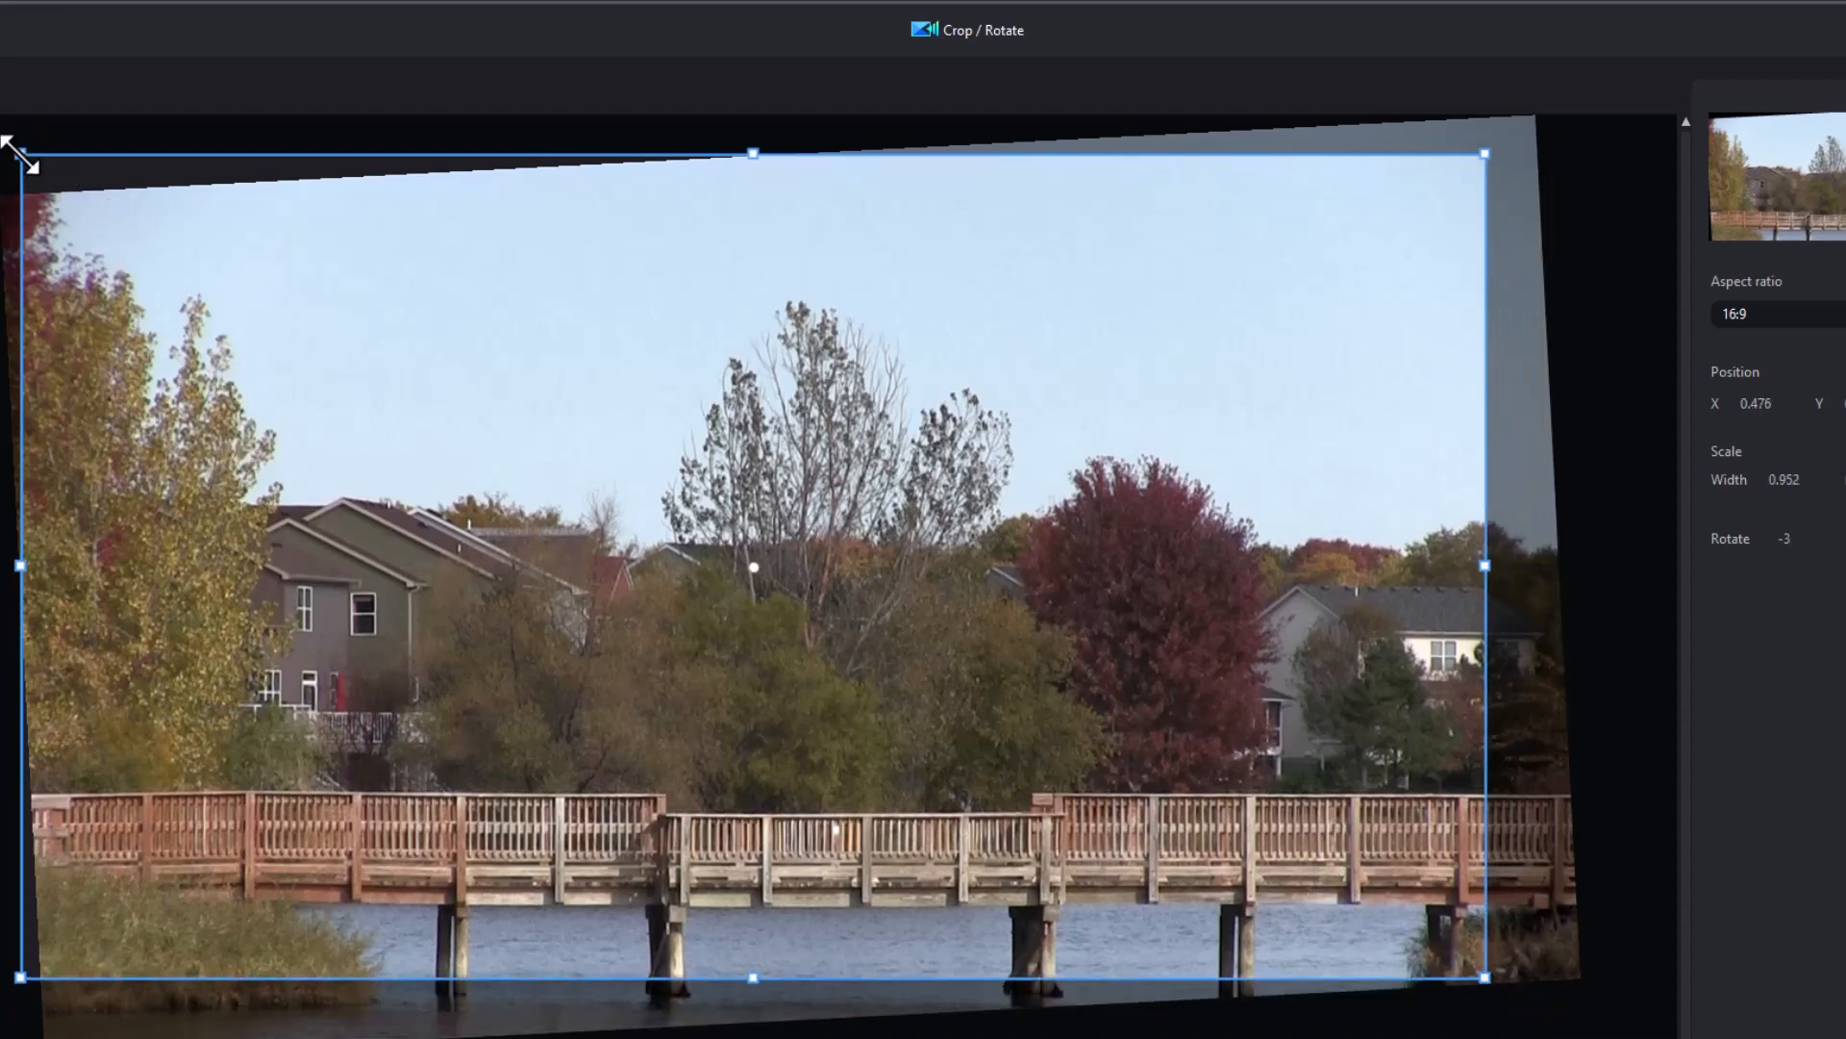
left_click_drag(23, 155, 73, 188)
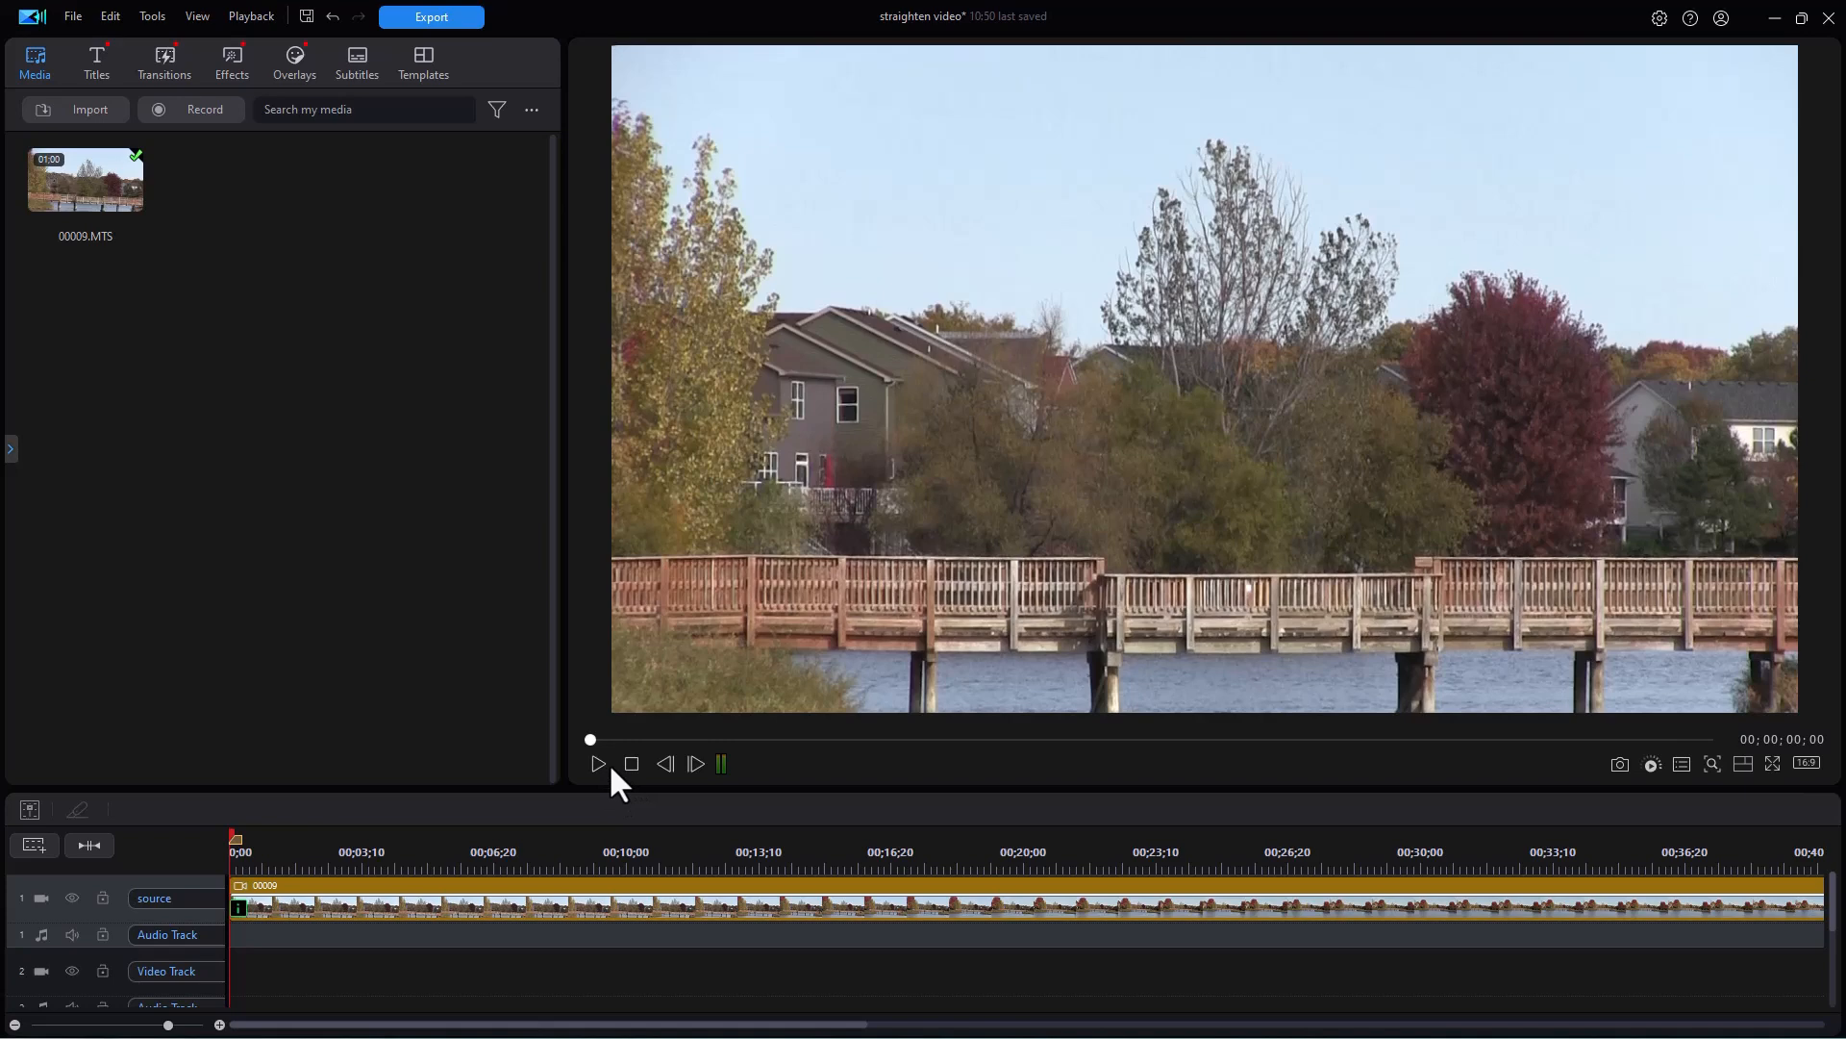
mouse_move(413, 927)
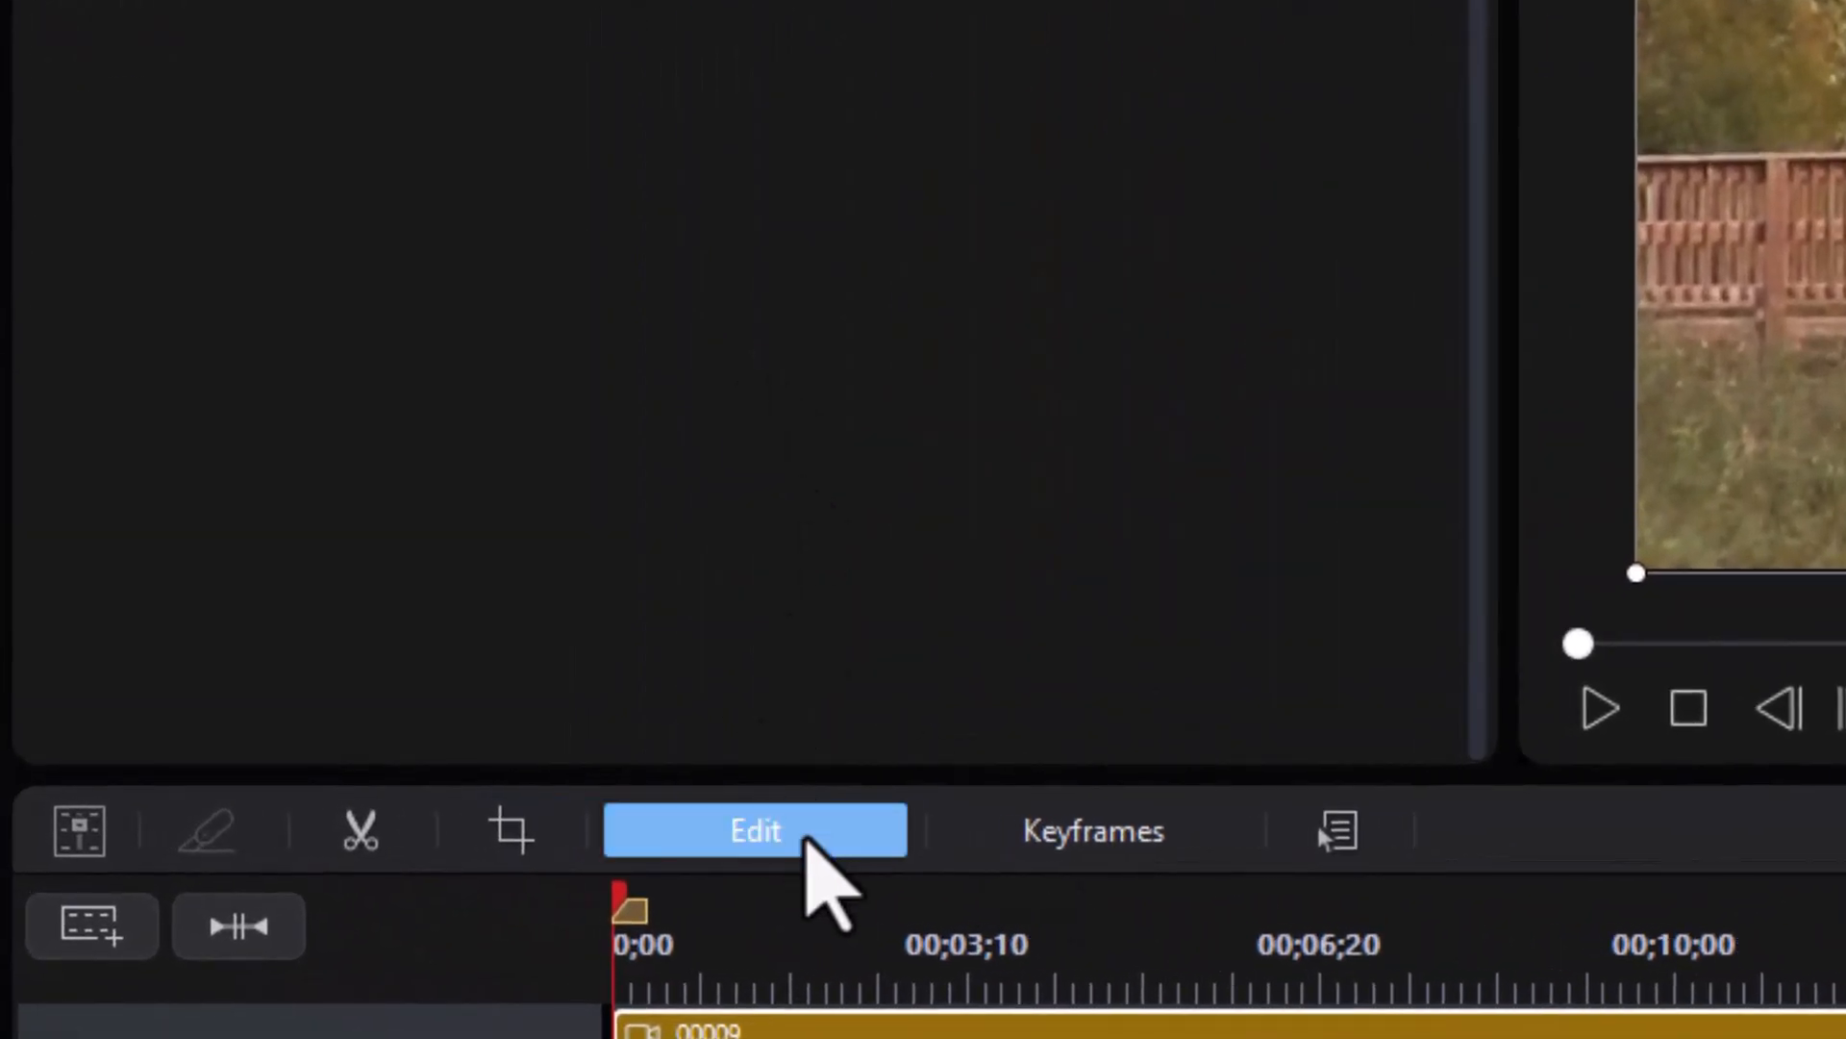
Step: Show the bridge clip's Color adjustments under its Edit settings
left_click(754, 831)
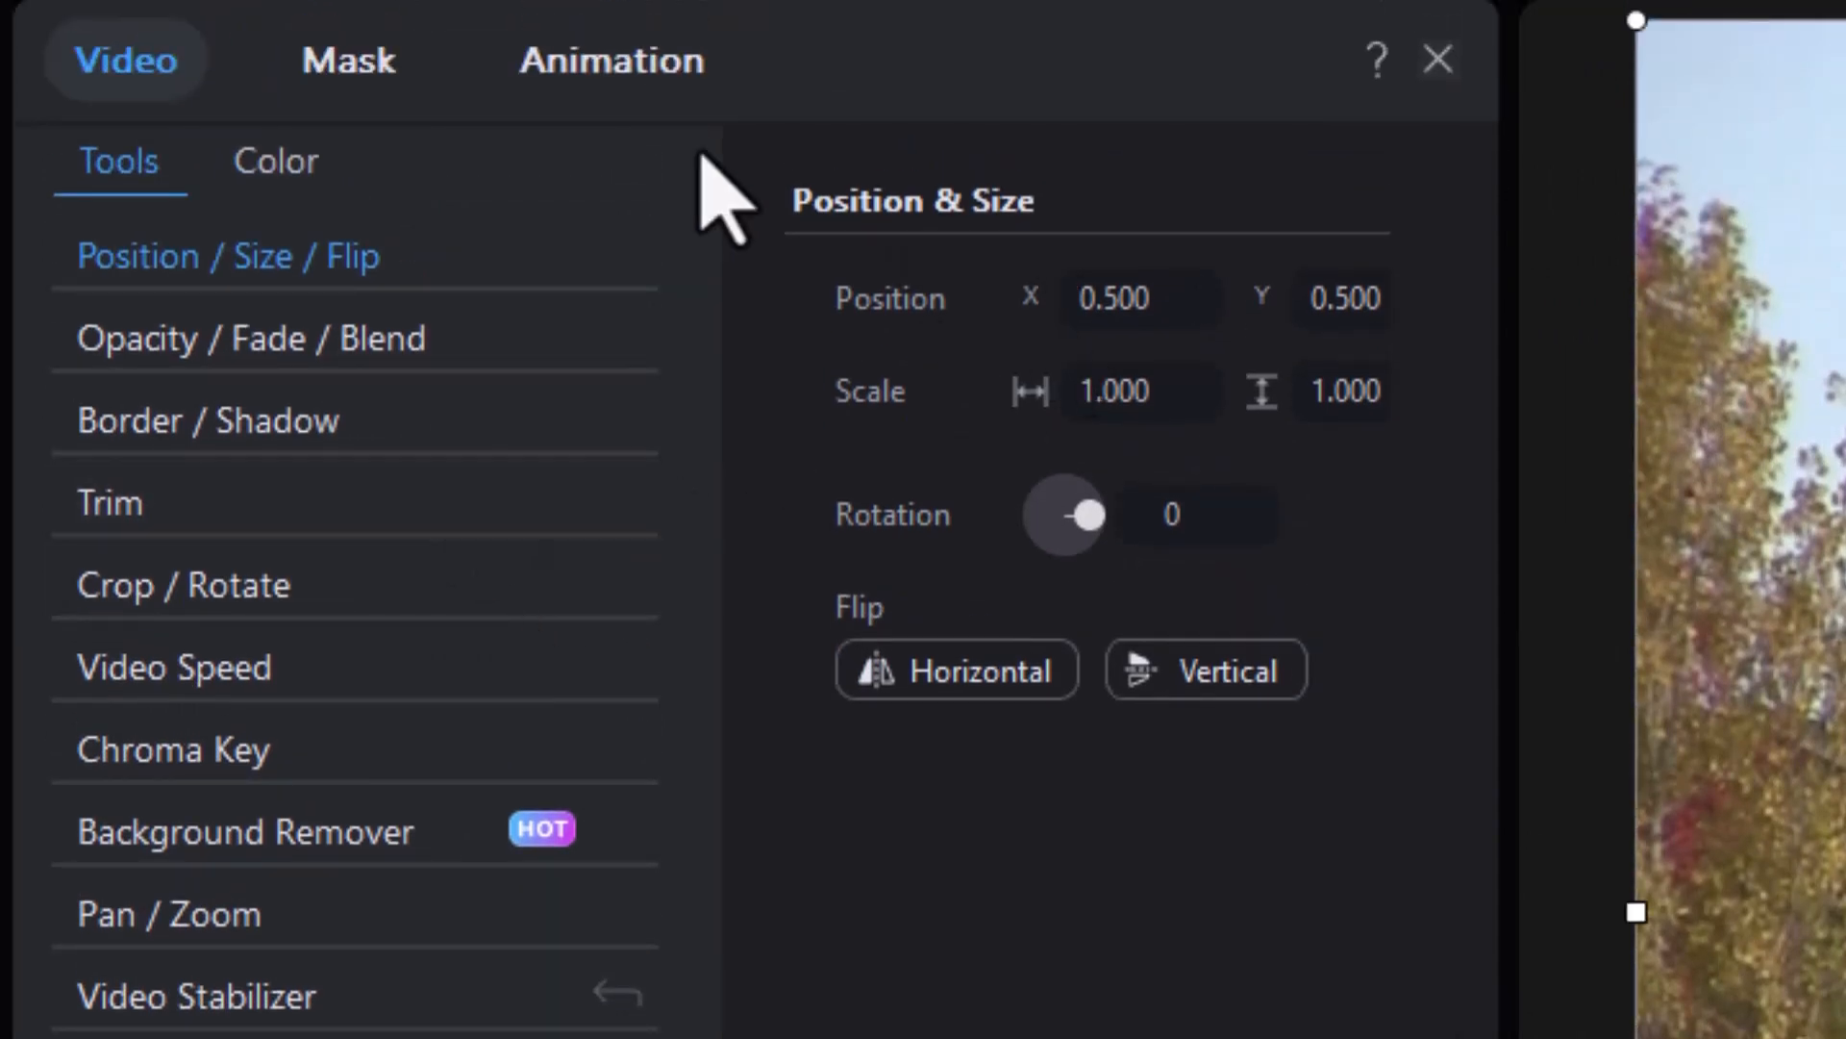
mouse_move(275, 161)
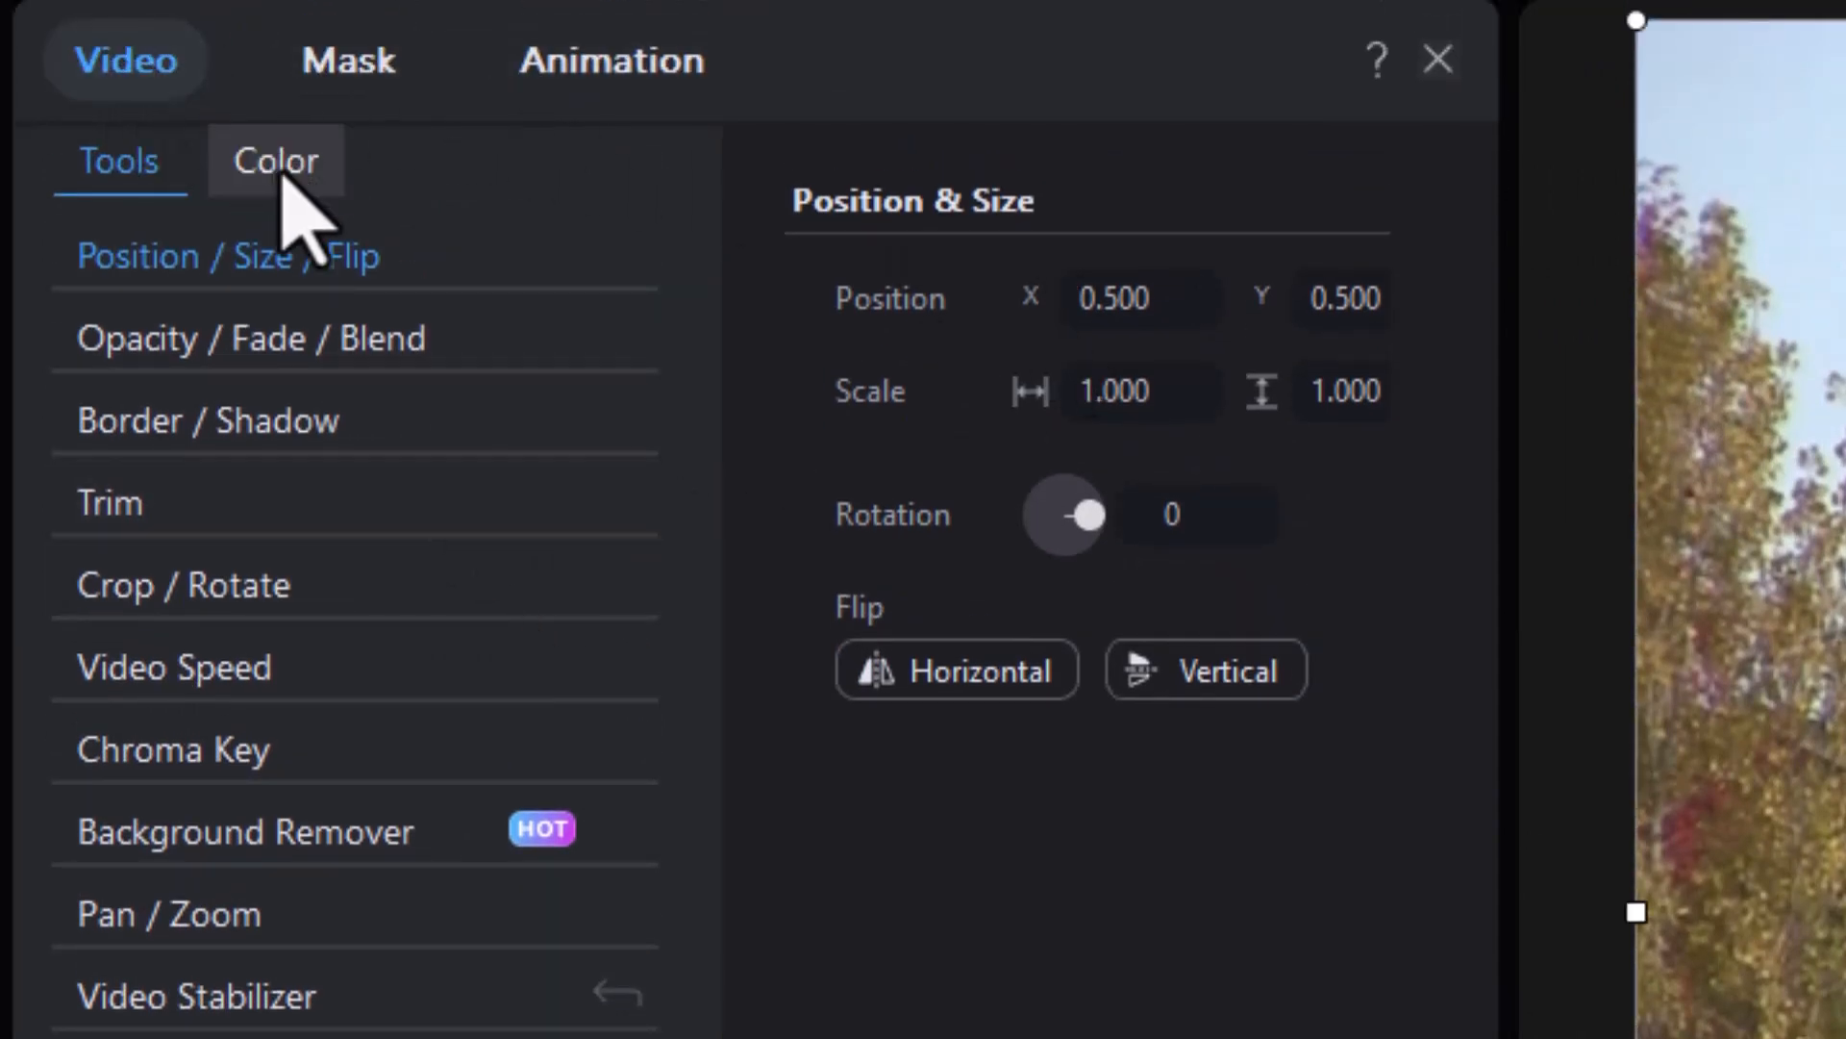
left_click(275, 160)
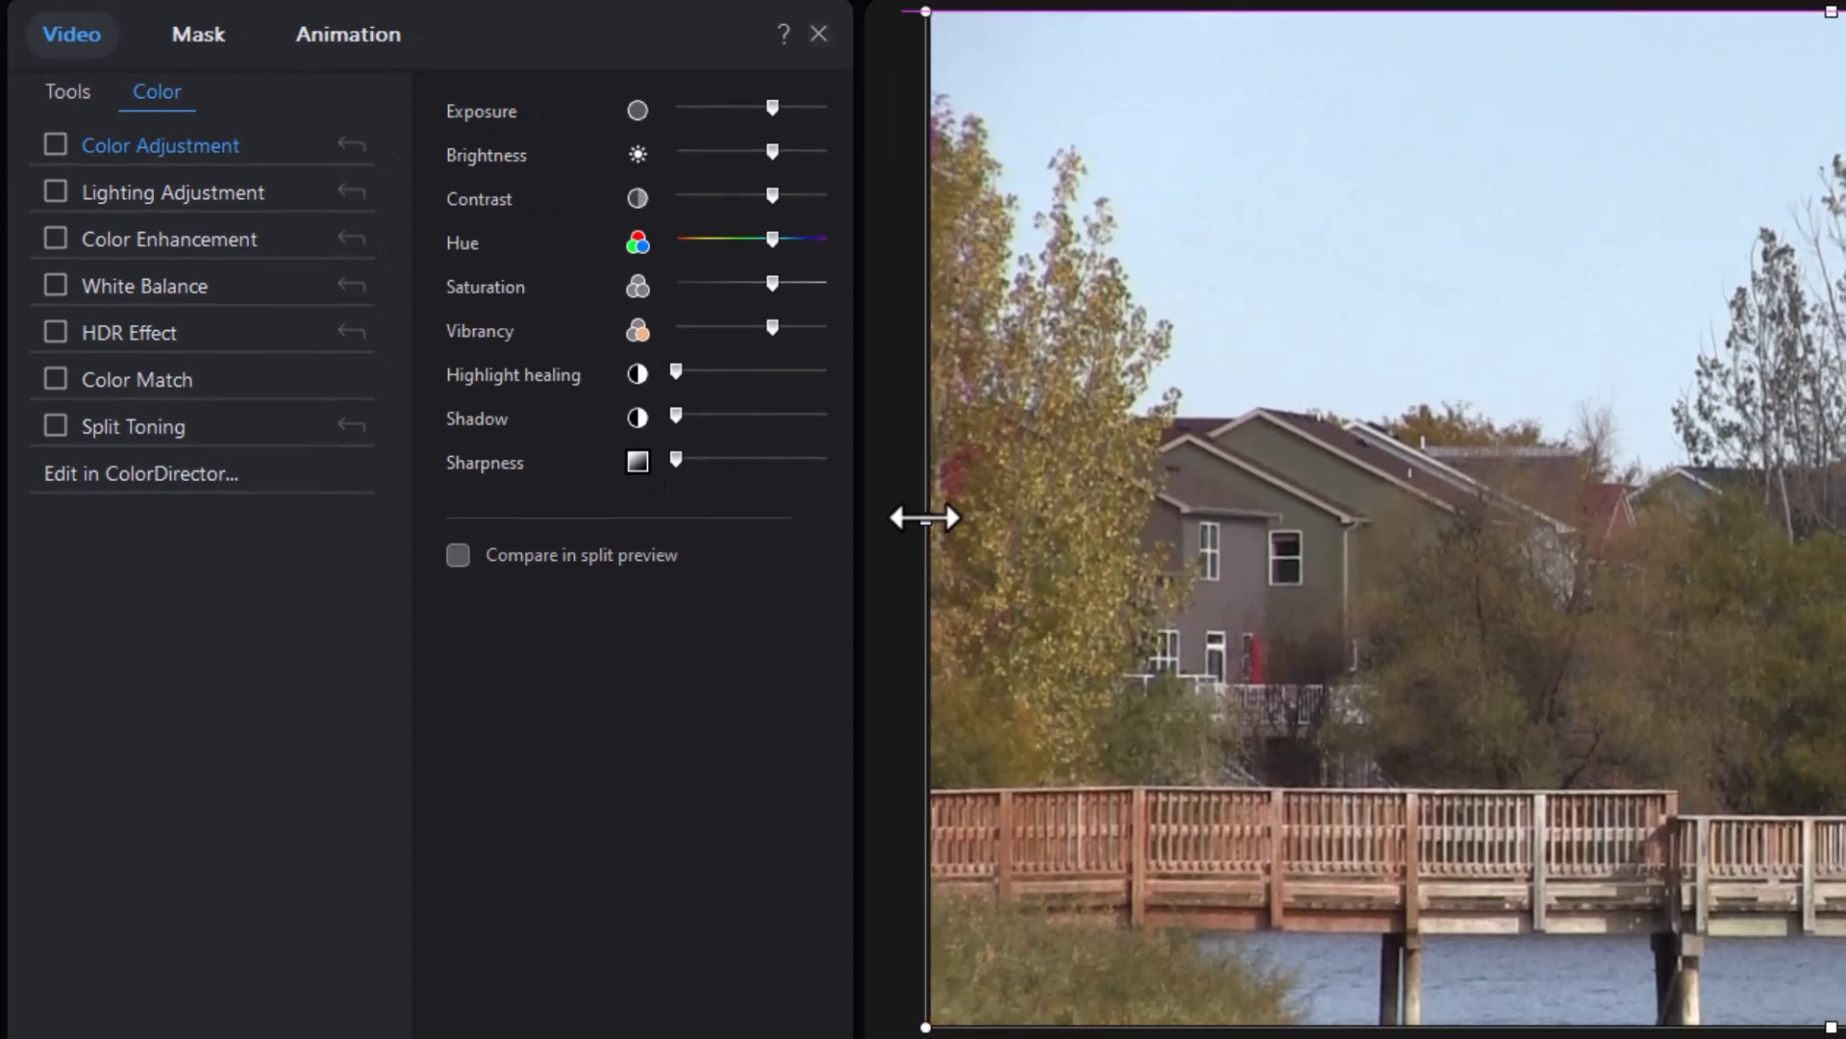
Step: Widen the settings panel and raise the clip's Sharpness to 41
left_click_drag(926, 515, 865, 533)
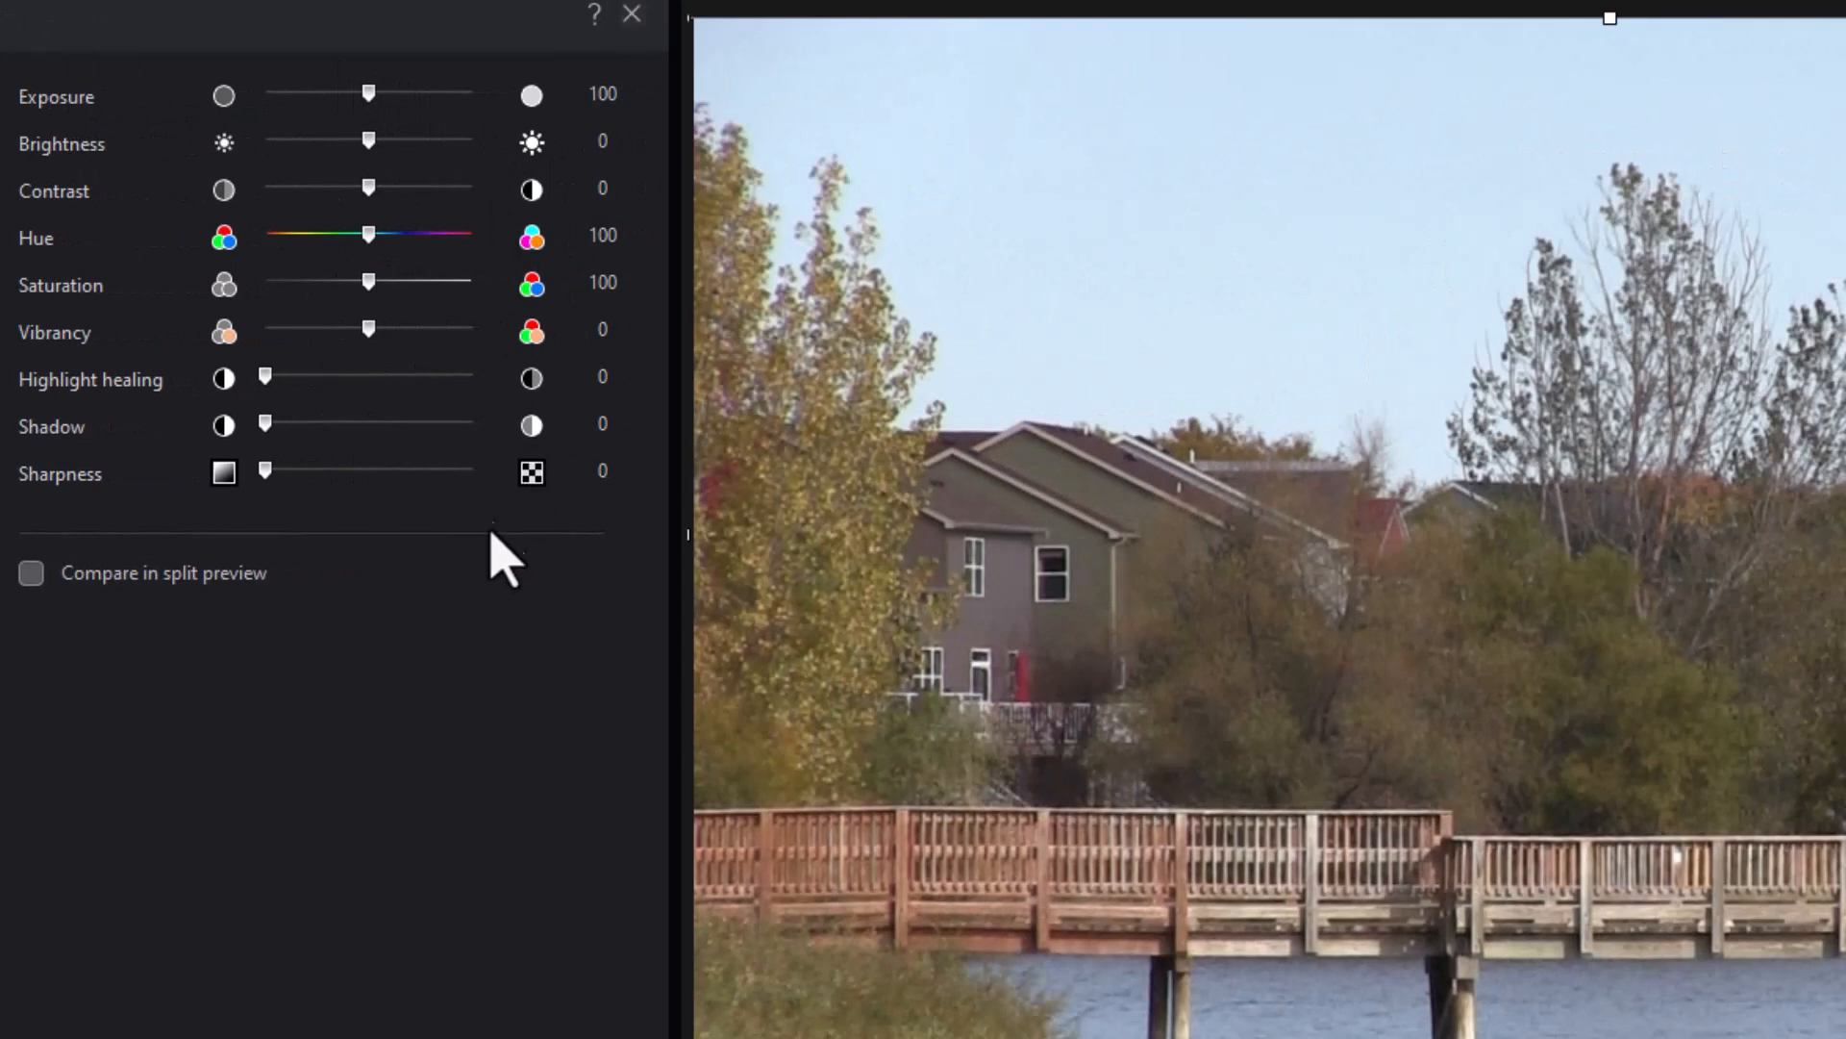
mouse_move(444, 539)
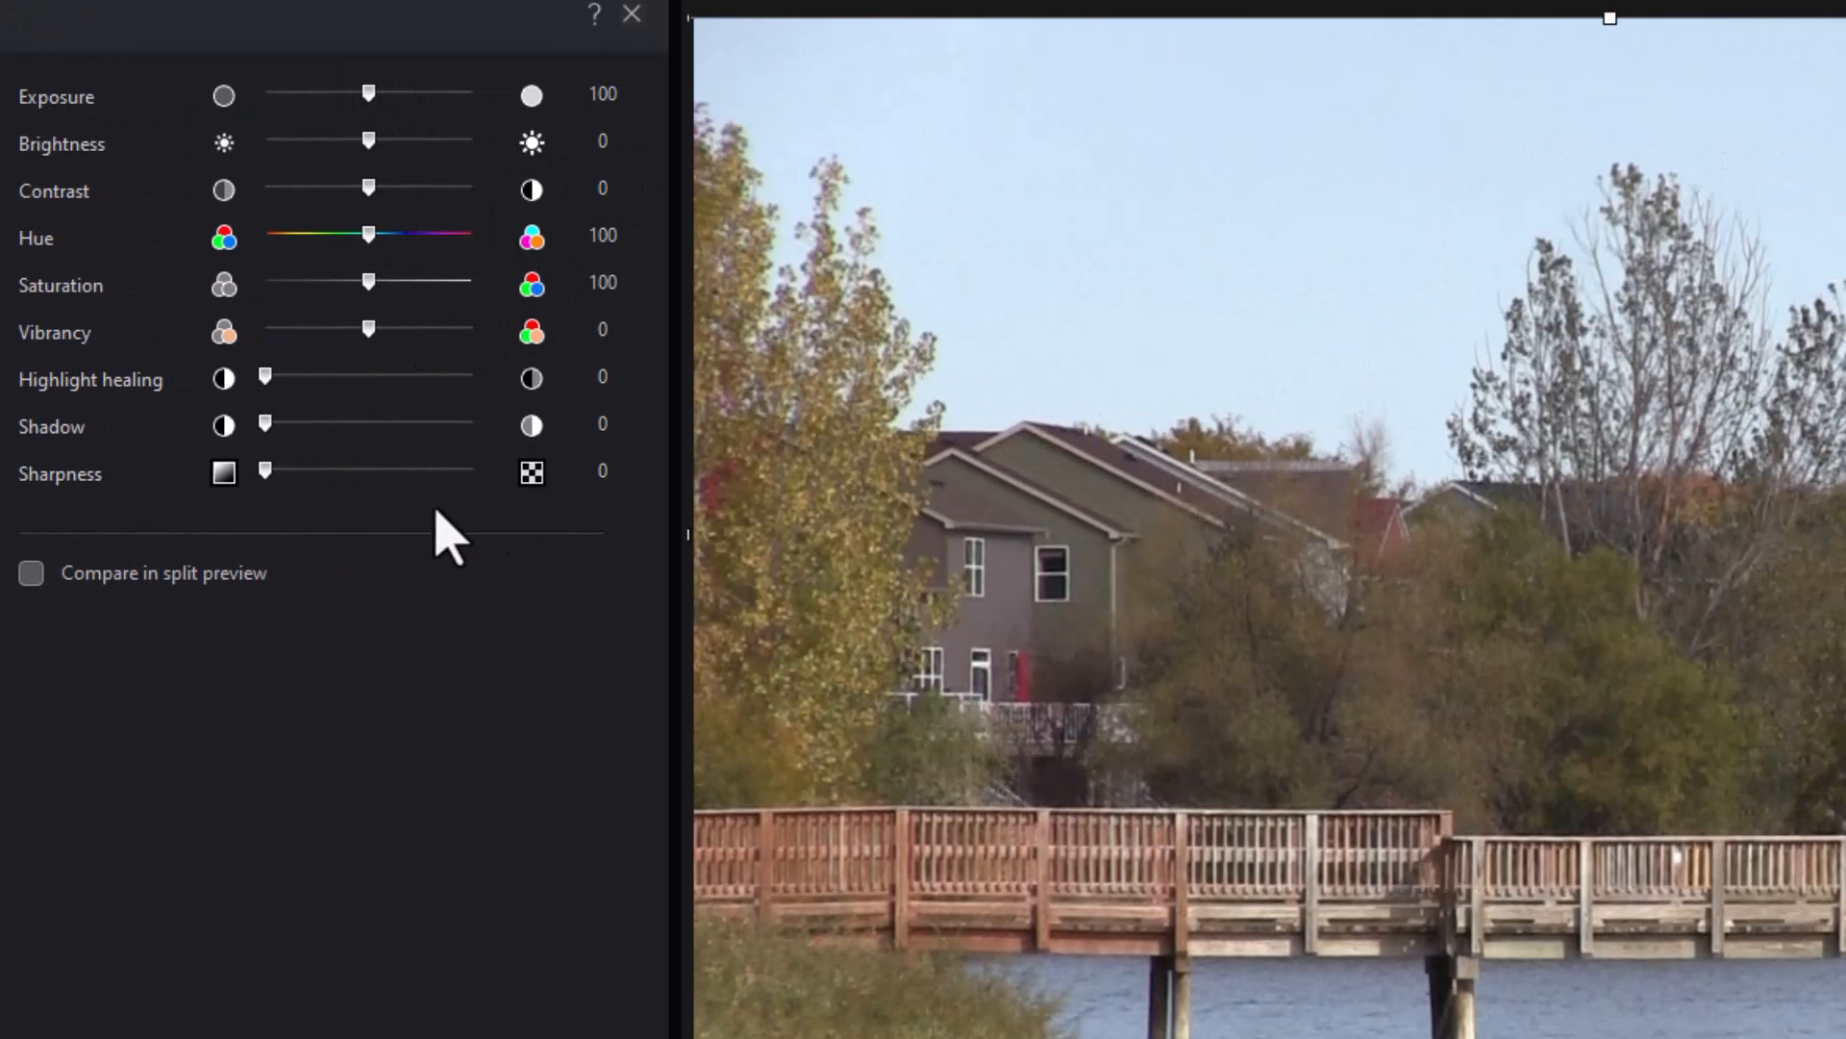
mouse_move(317, 500)
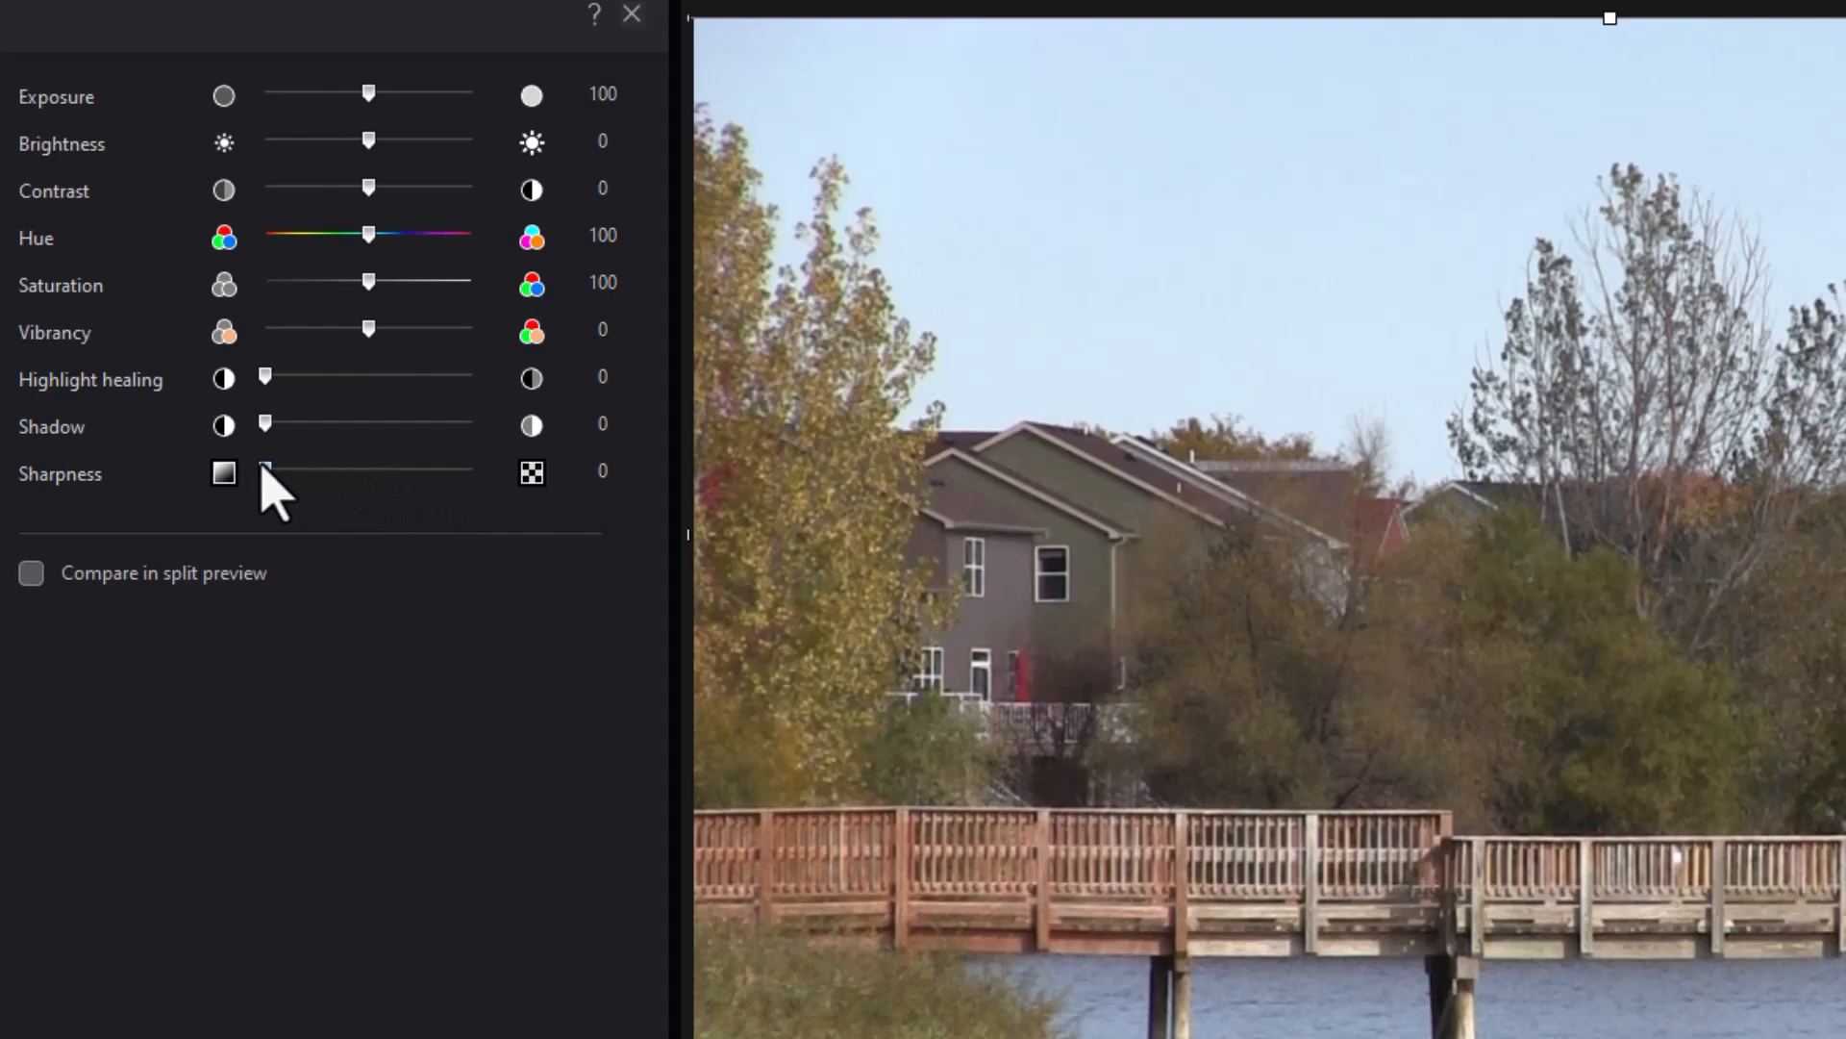
left_click_drag(266, 471, 269, 471)
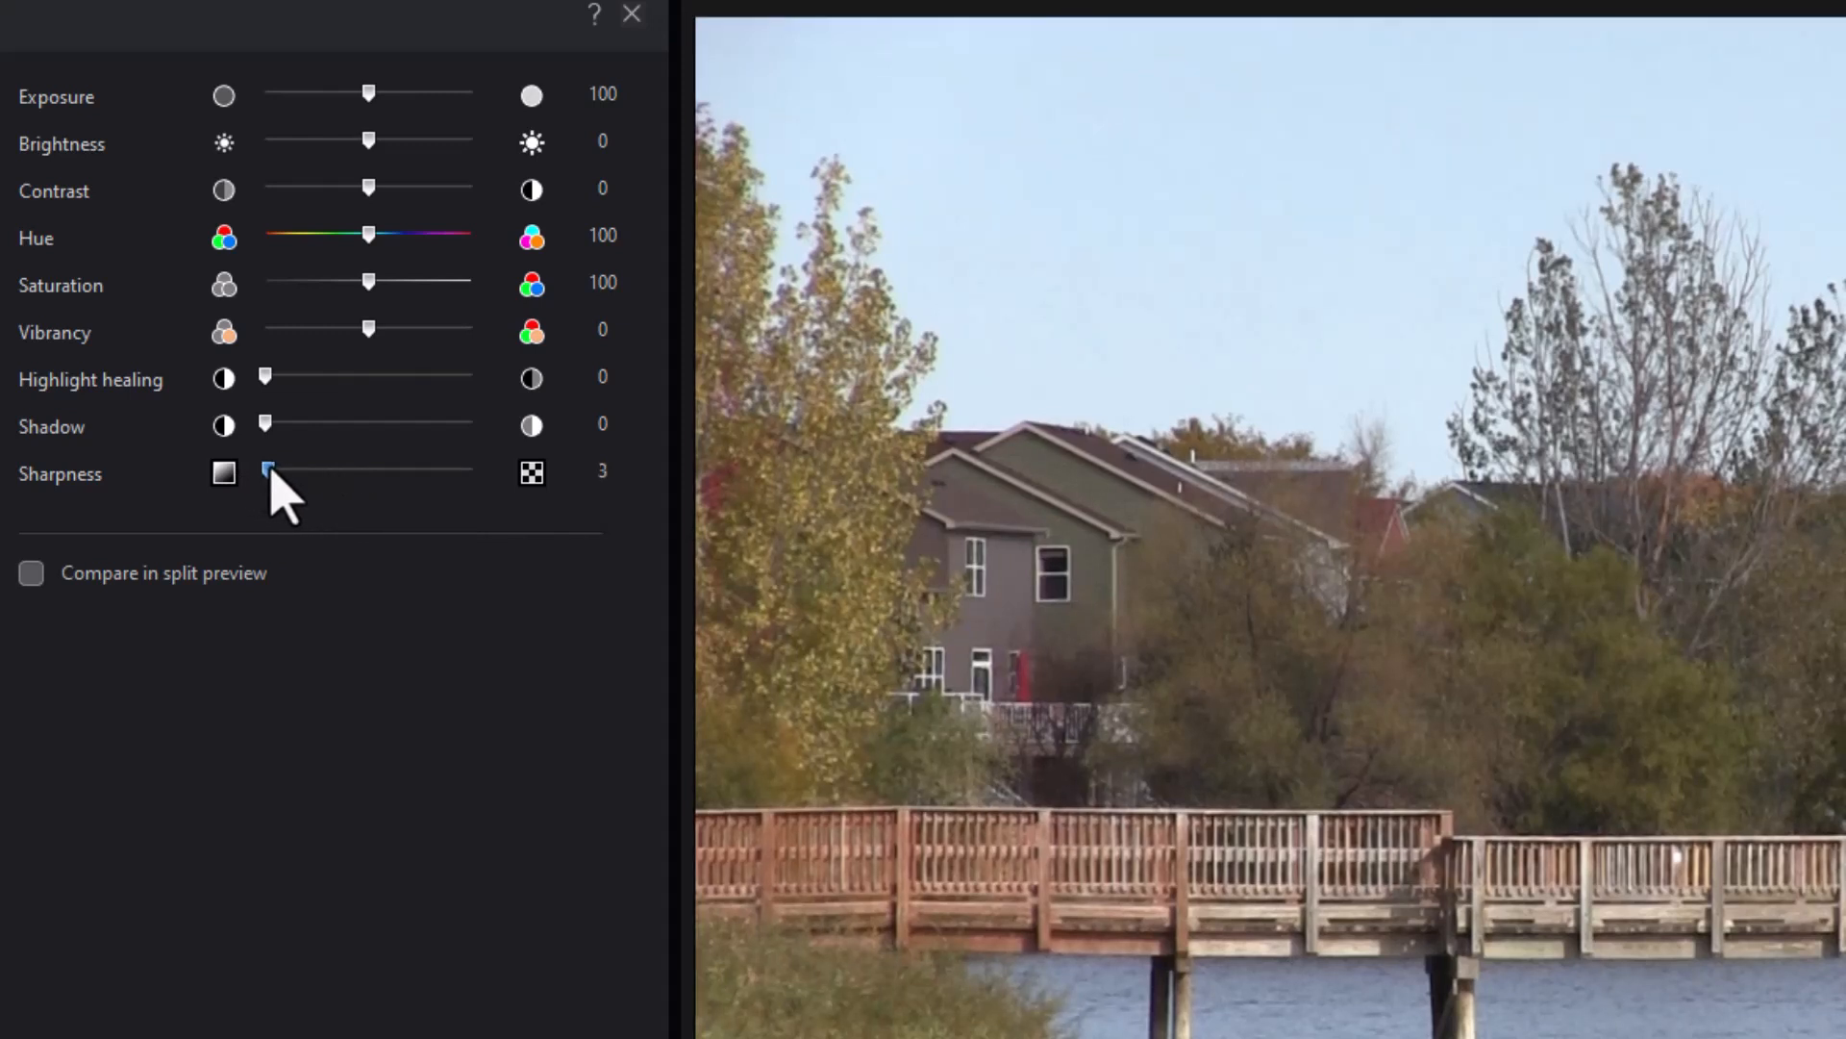
left_click_drag(267, 470, 312, 469)
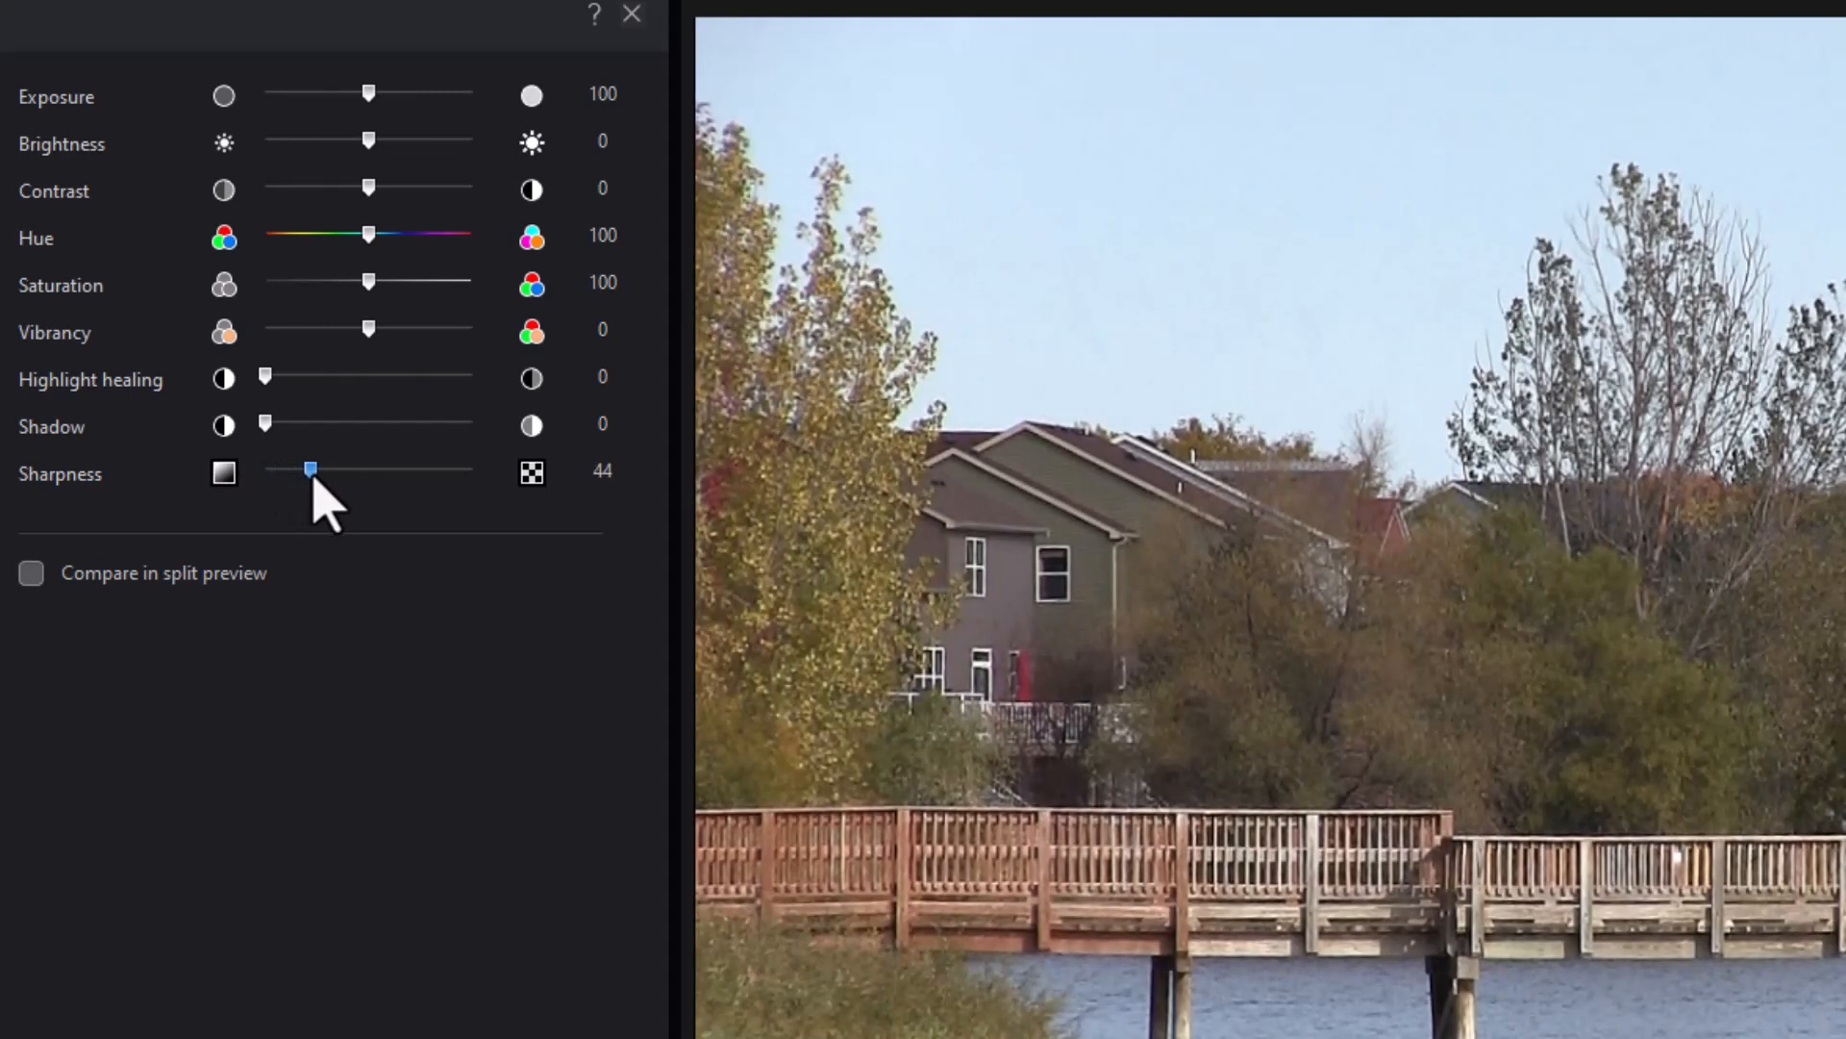
left_click_drag(309, 470, 282, 469)
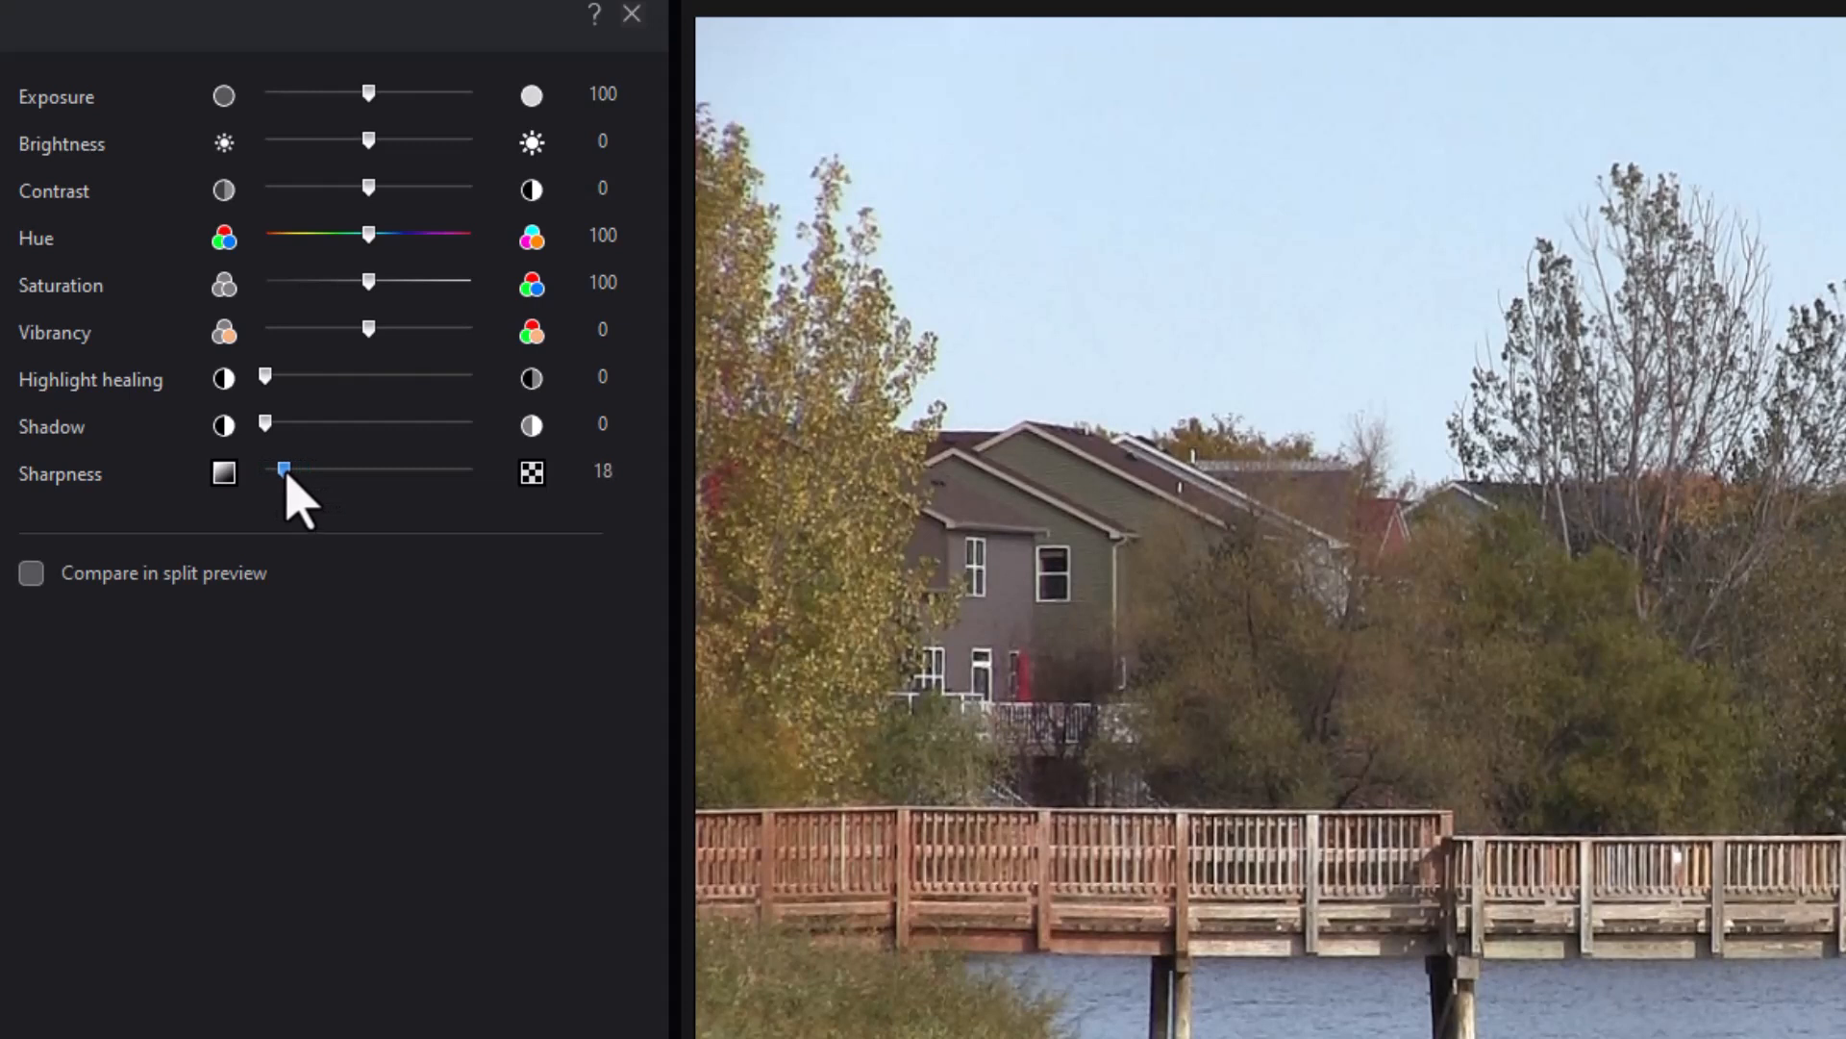
left_click_drag(283, 470, 308, 470)
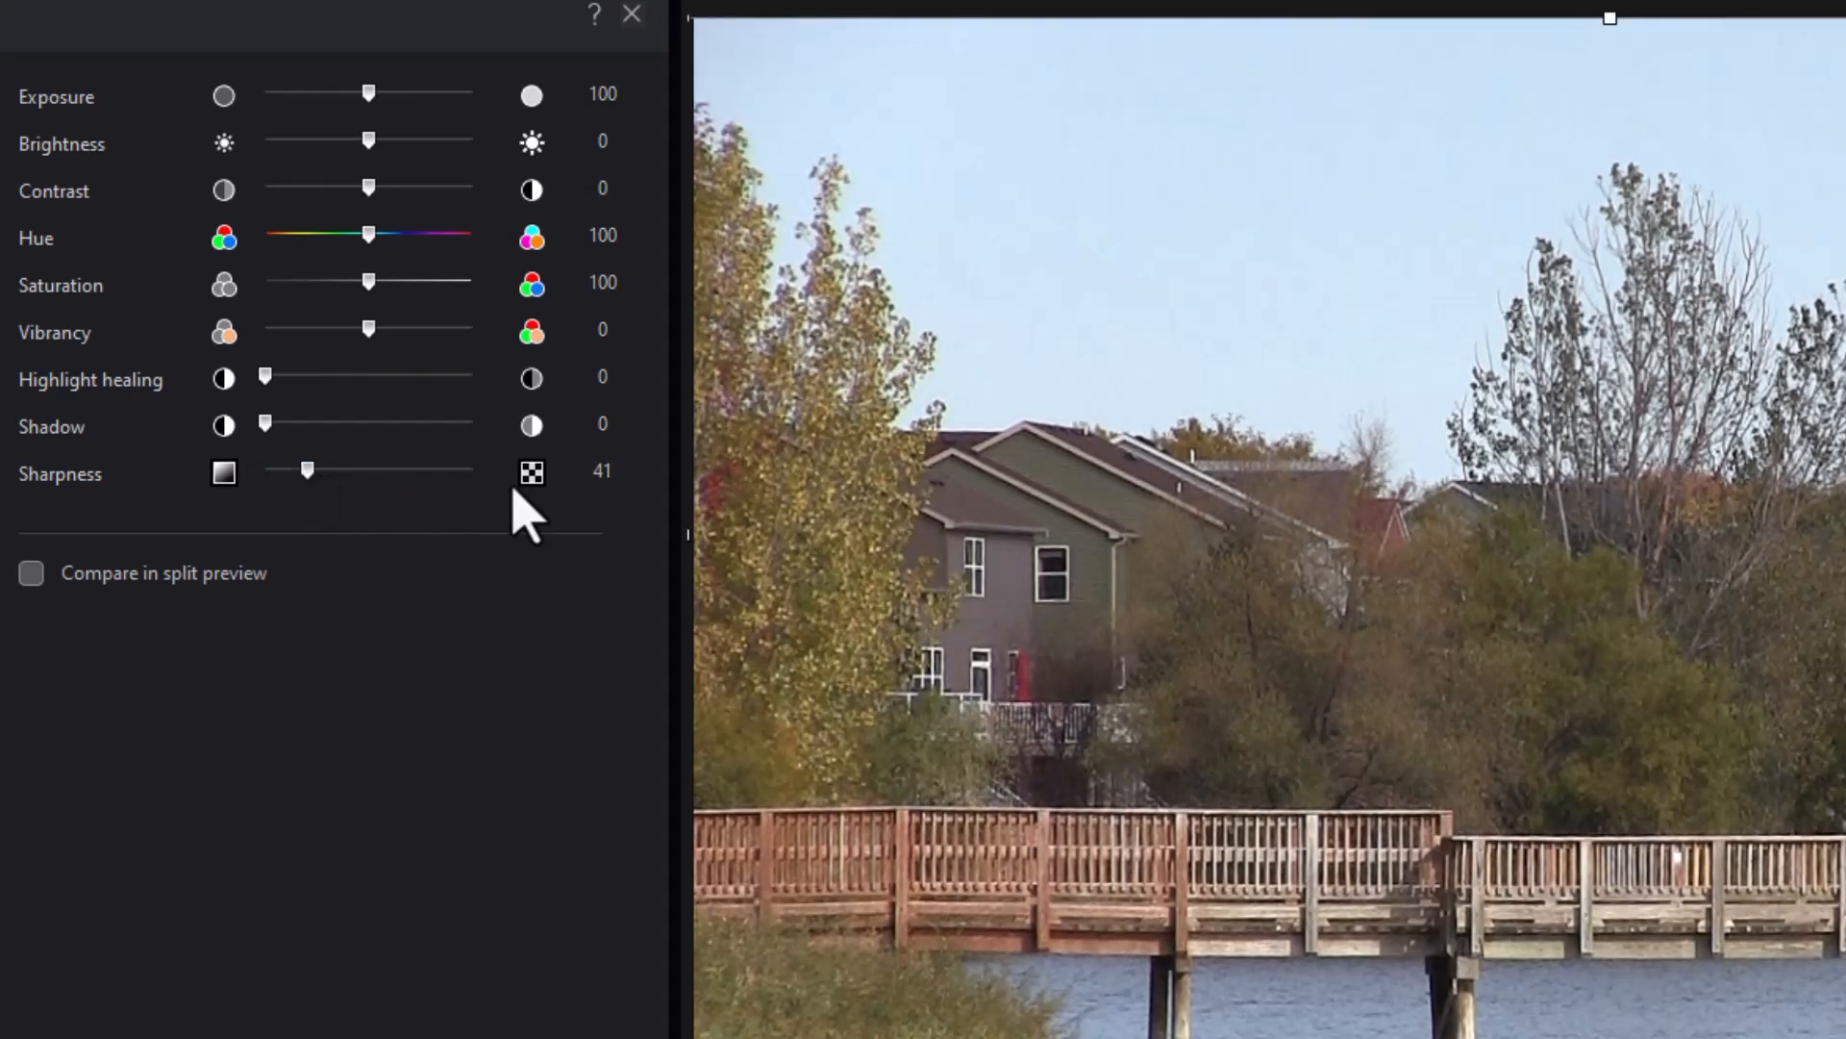
mouse_move(481, 412)
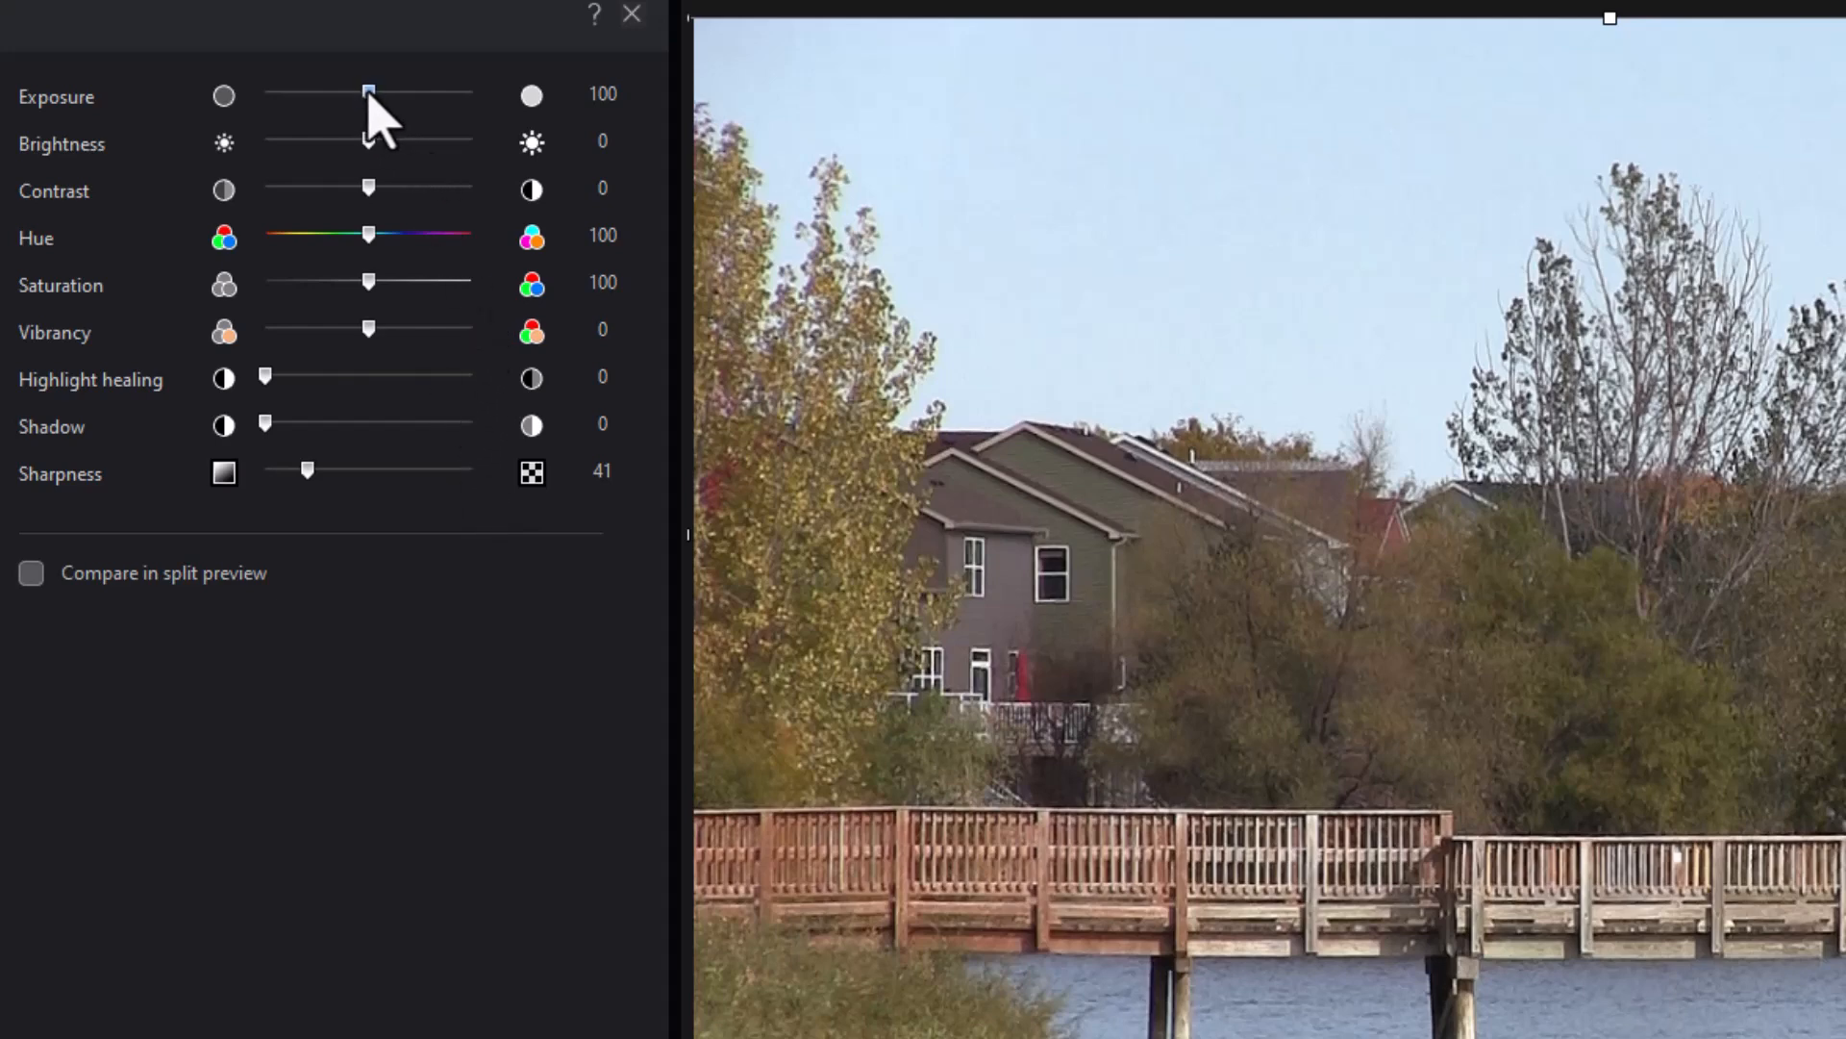
mouse_move(406, 117)
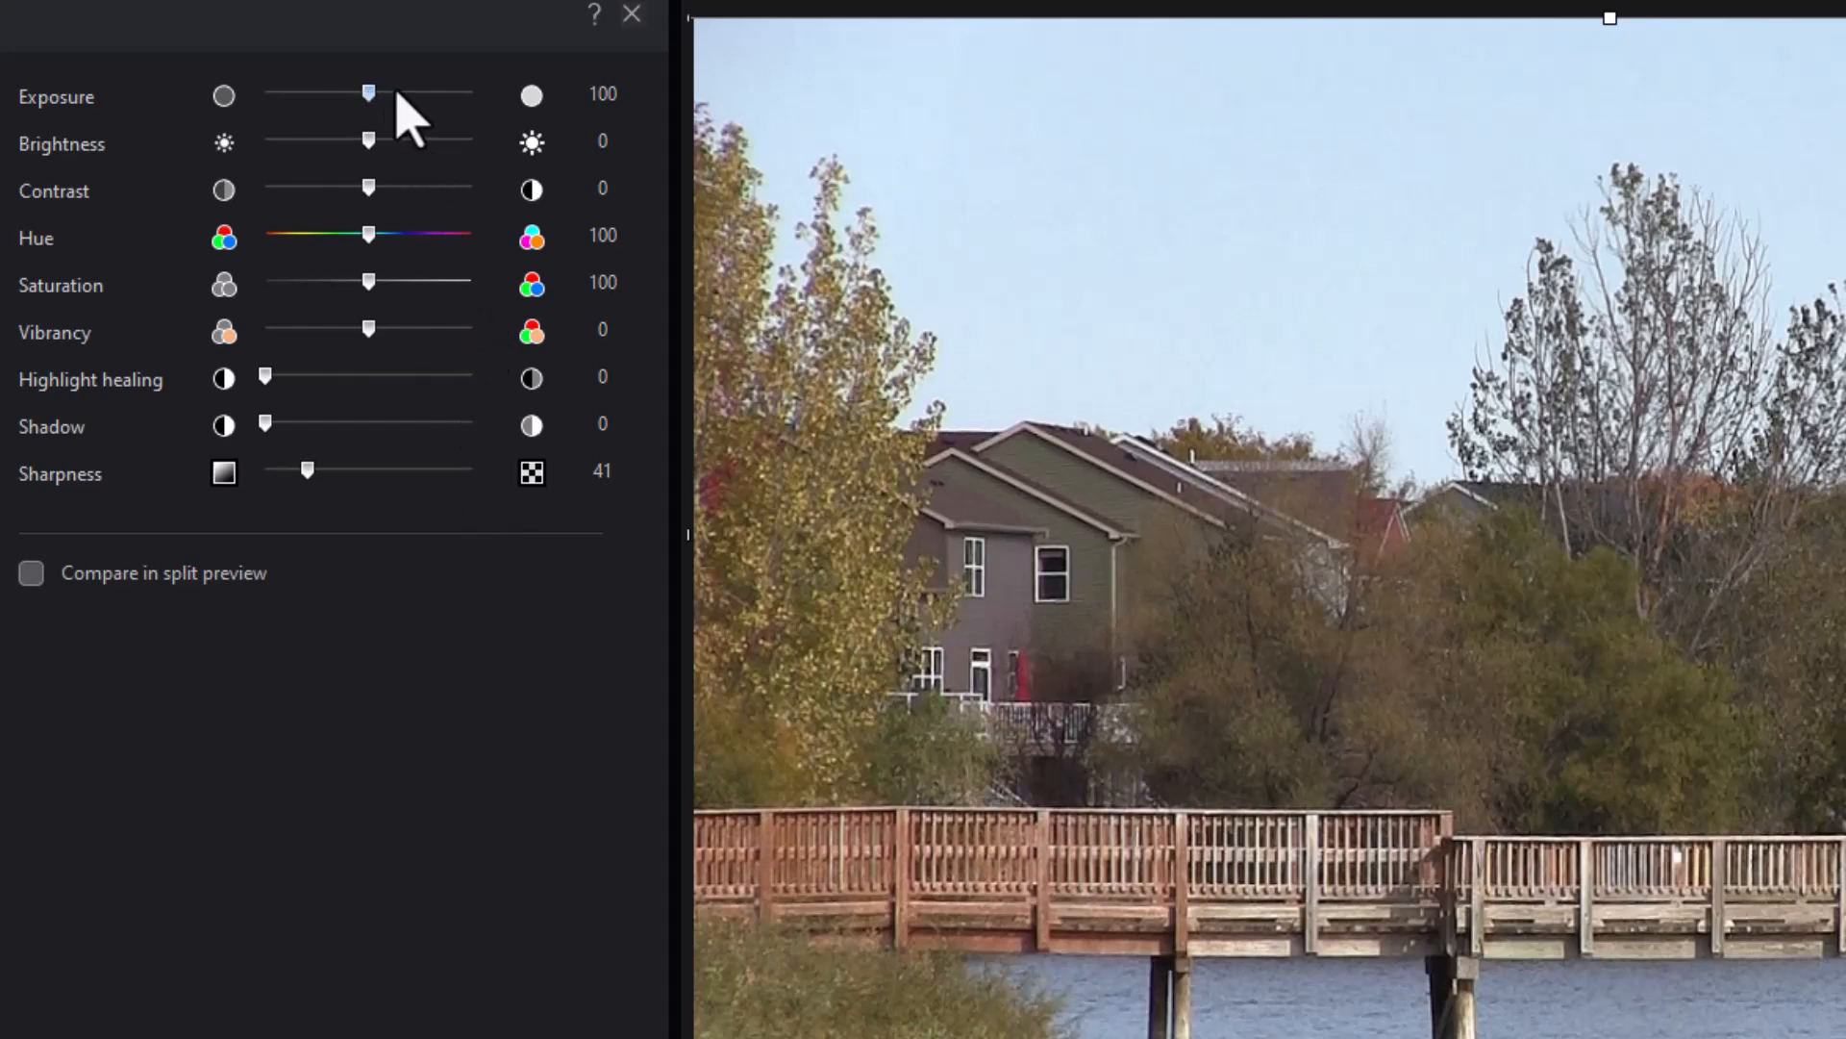
Step: Try the Exposure slider up to 200, then return it to its original 100
left_click_drag(367, 94, 471, 94)
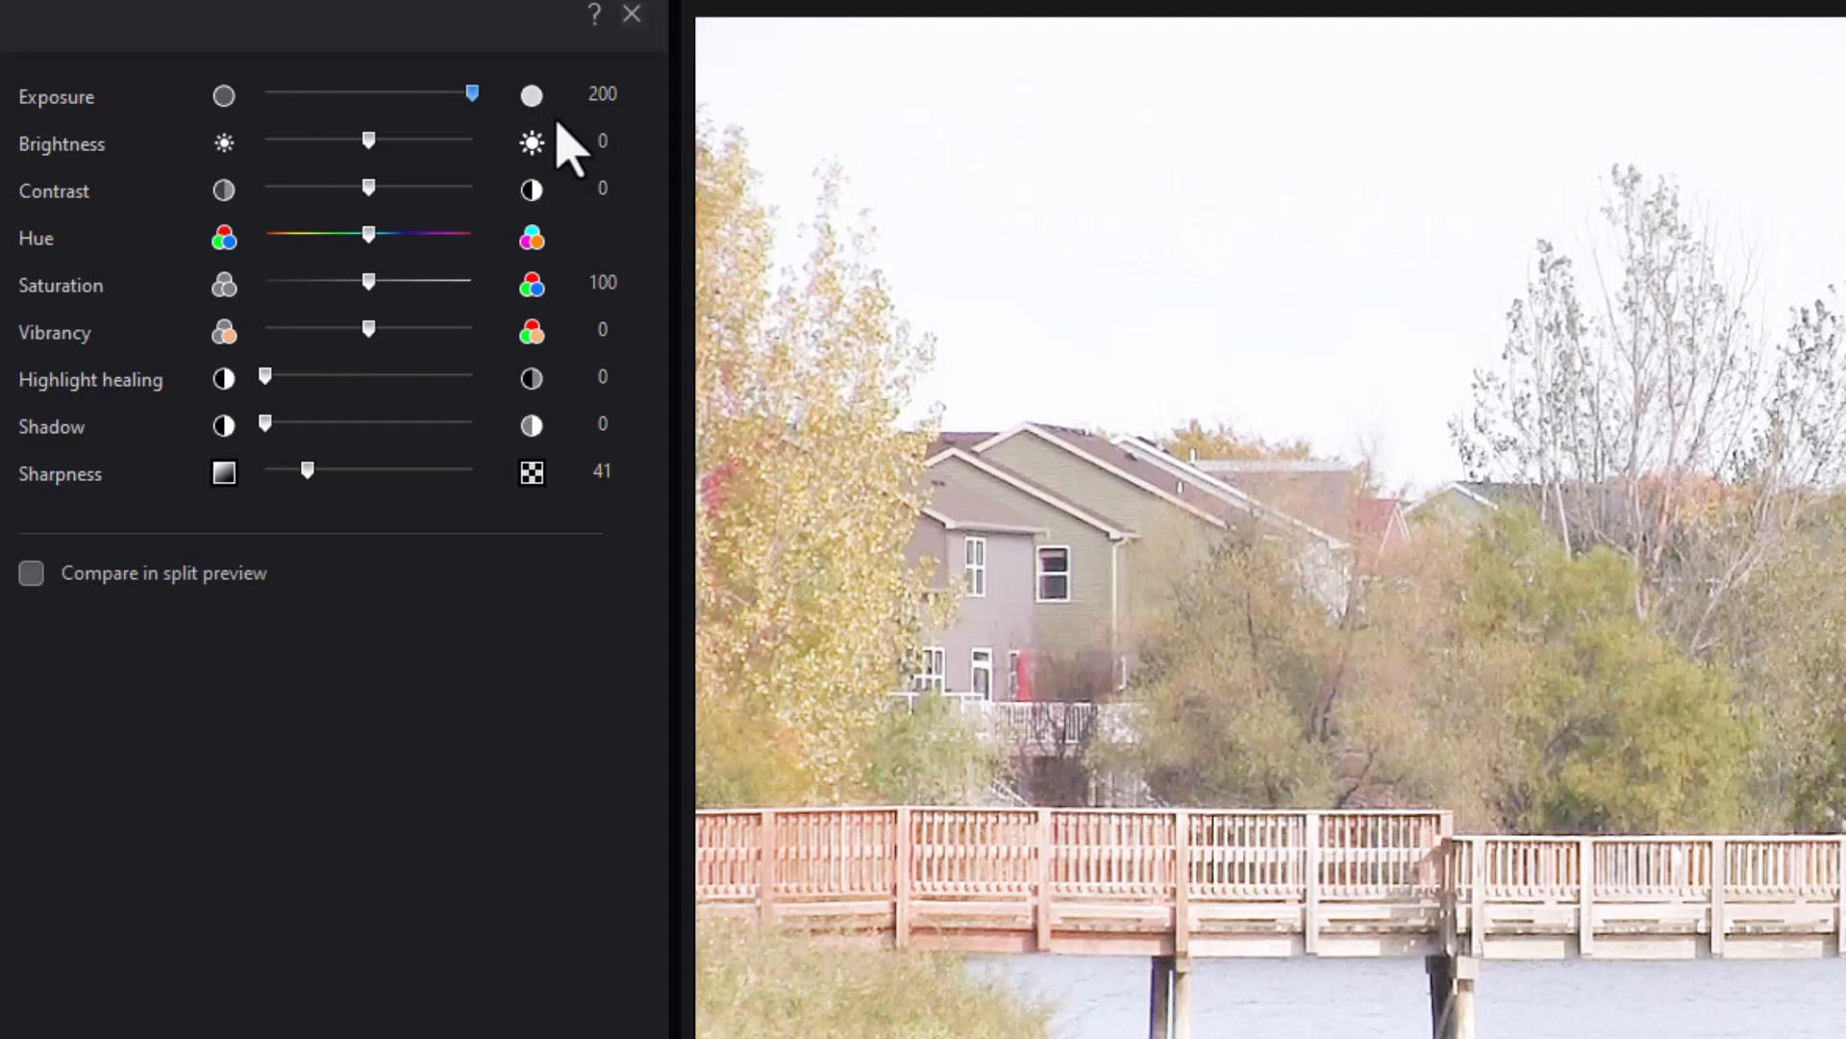
left_click_drag(471, 95, 373, 94)
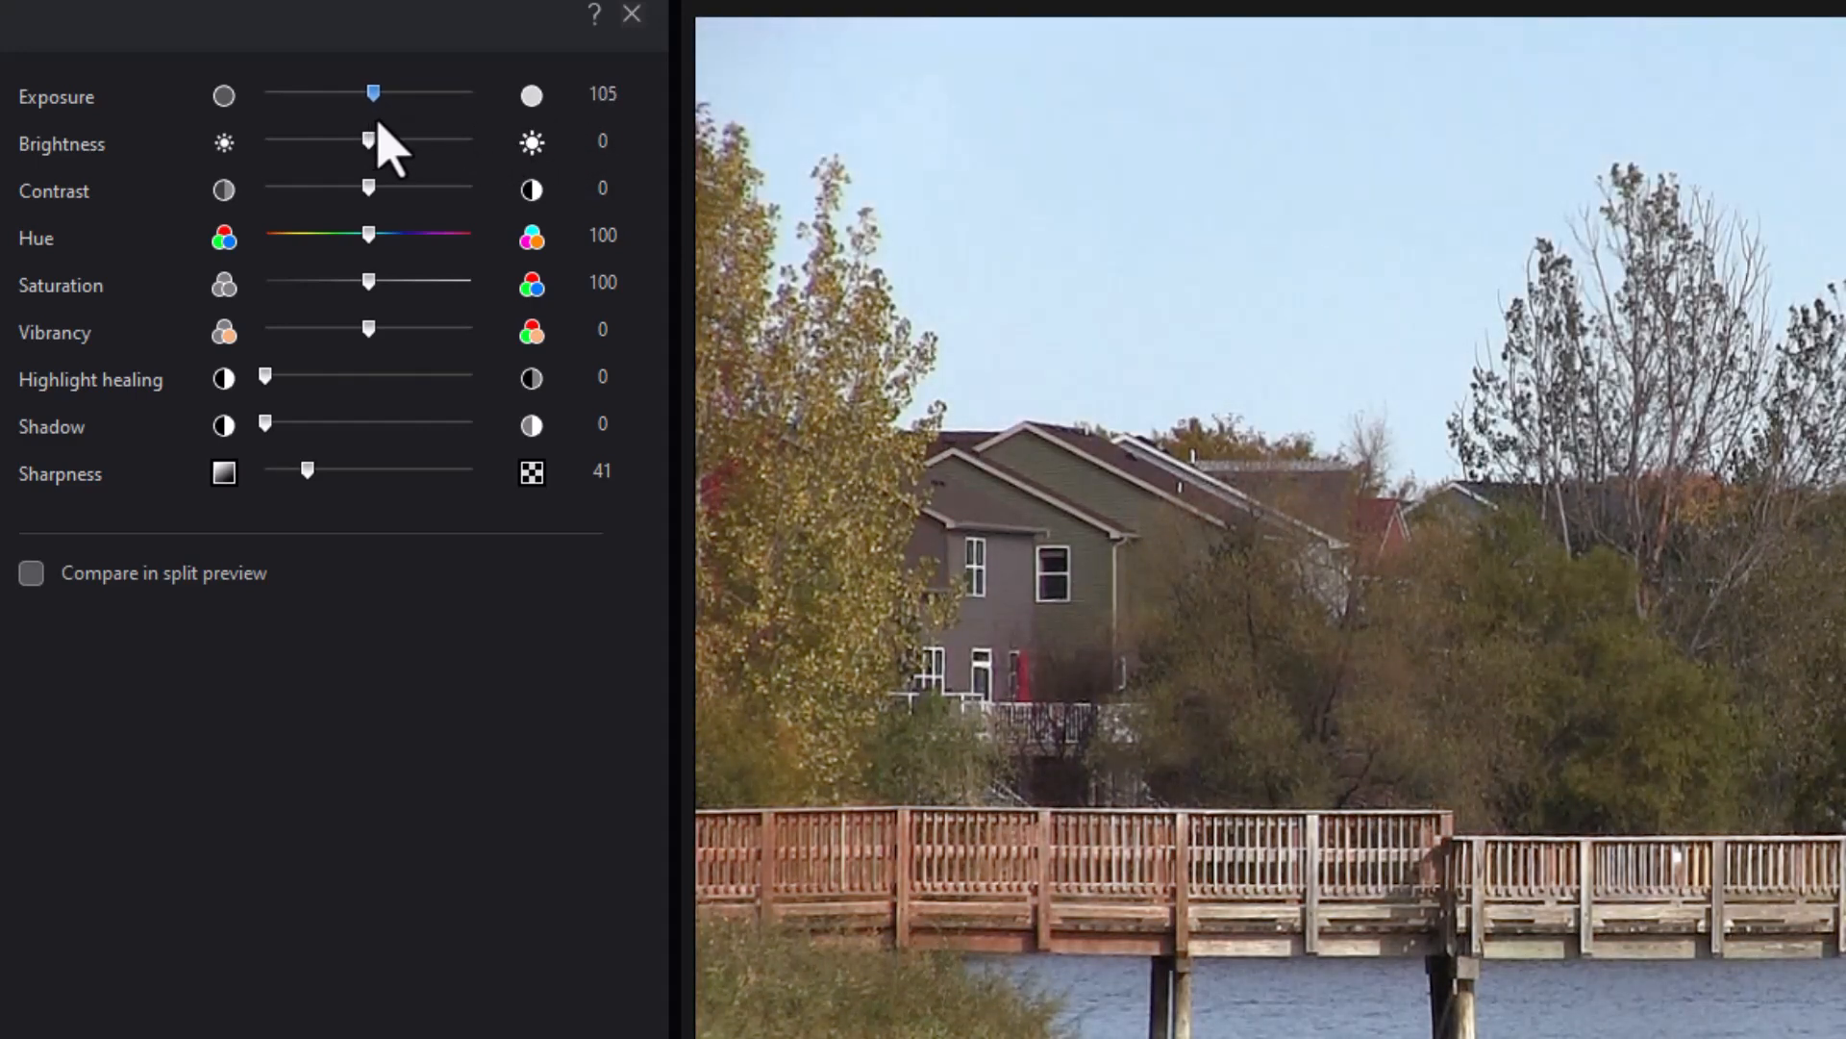
left_click_drag(373, 94, 368, 94)
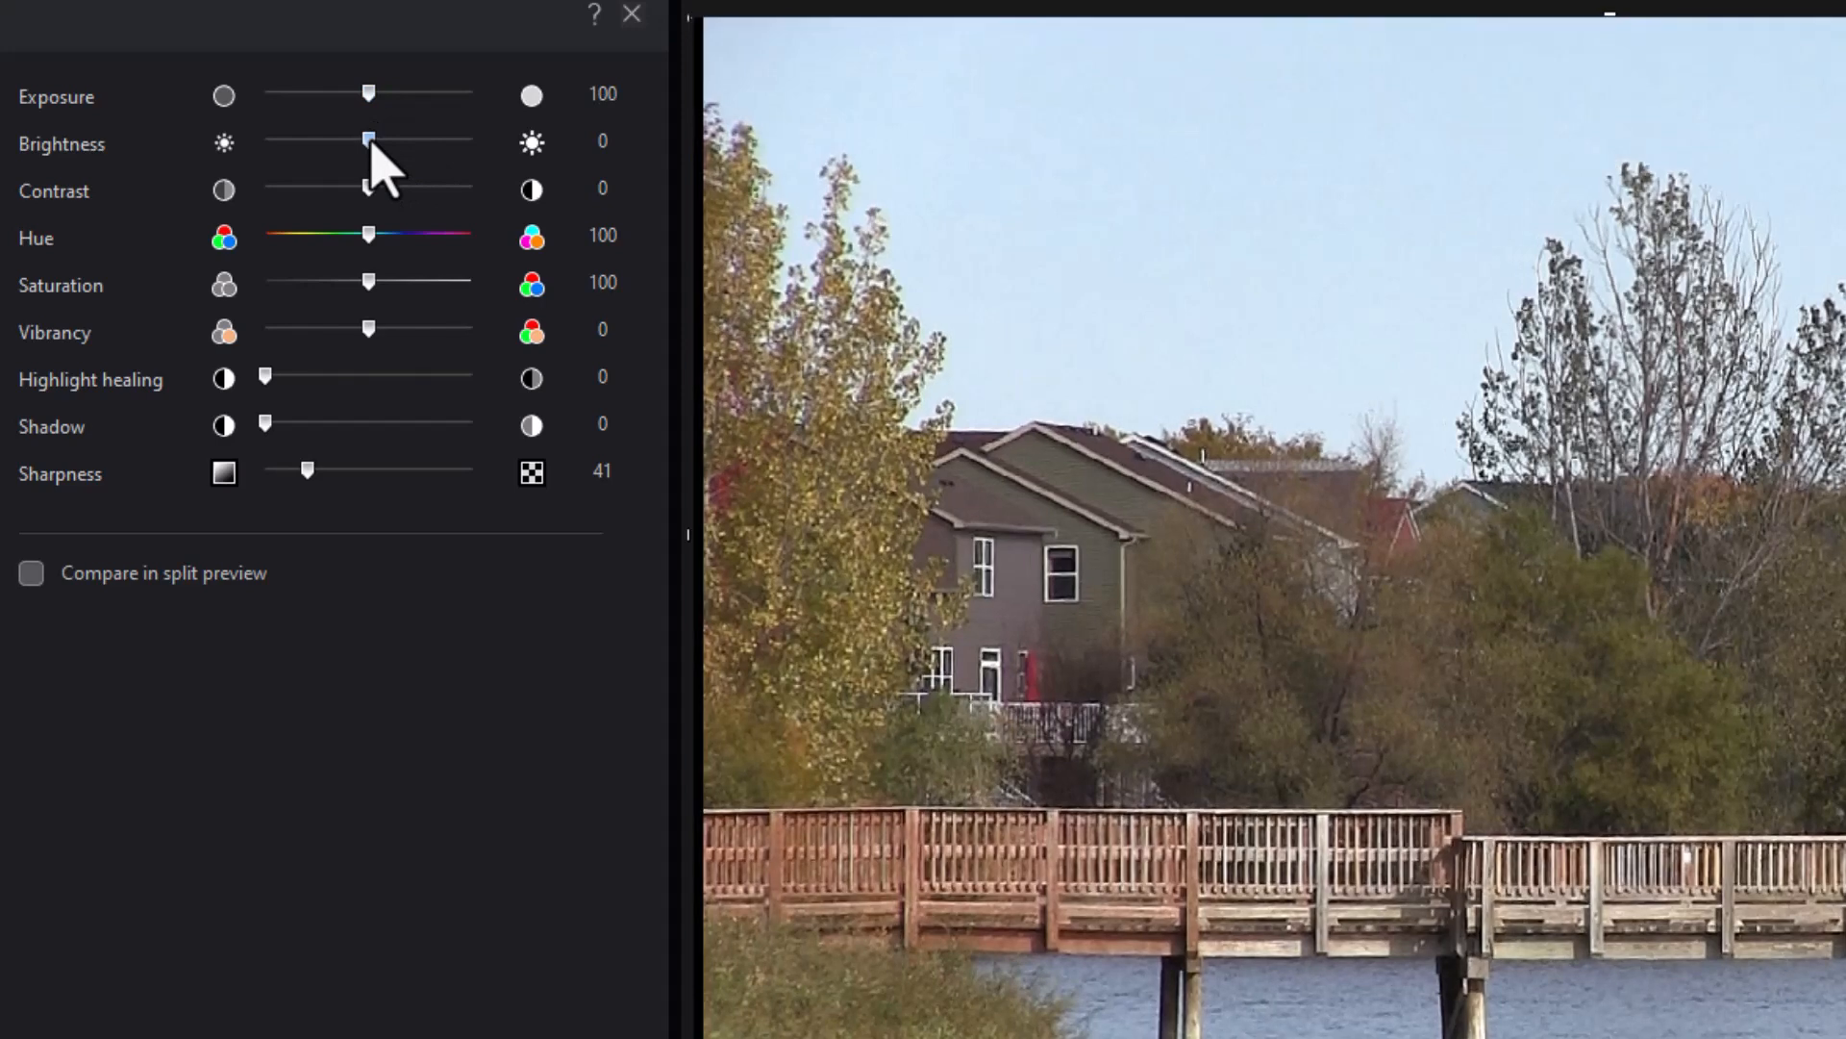
Step: Raise the clip's Brightness slightly, settling it at 8
left_click_drag(369, 140, 385, 140)
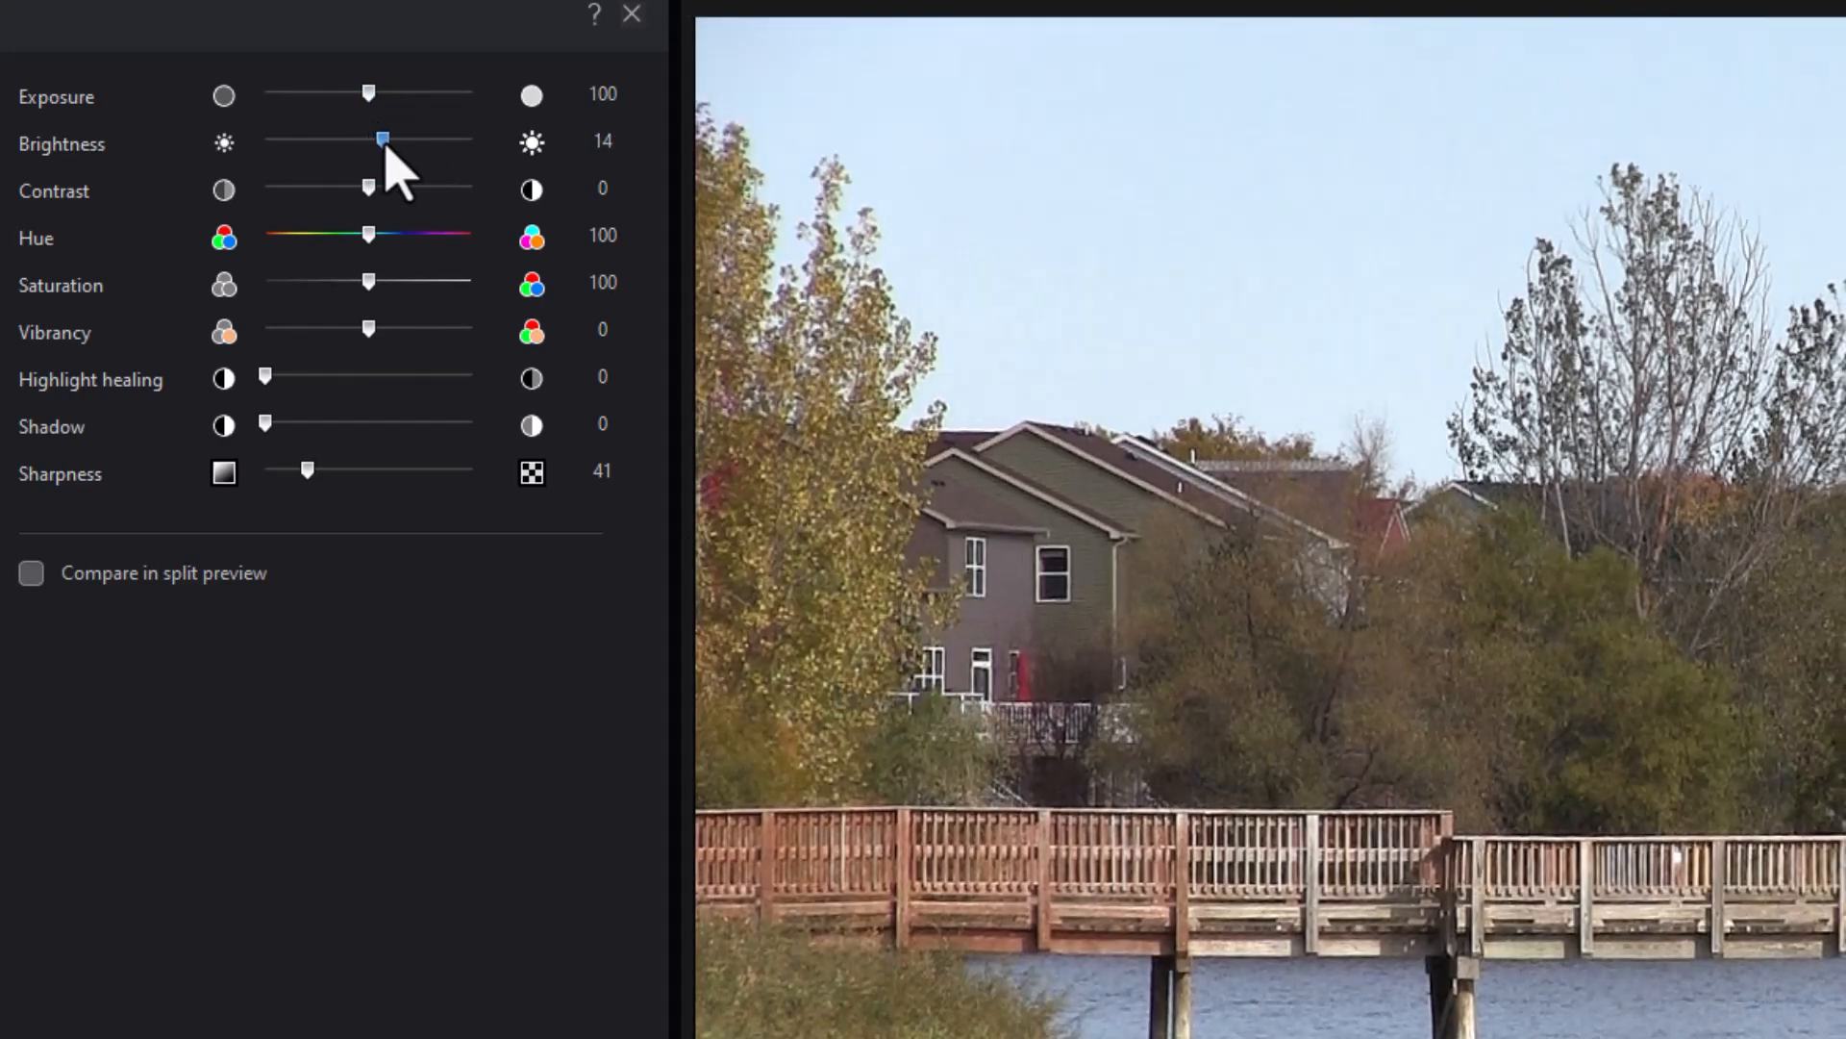
left_click_drag(383, 138, 377, 138)
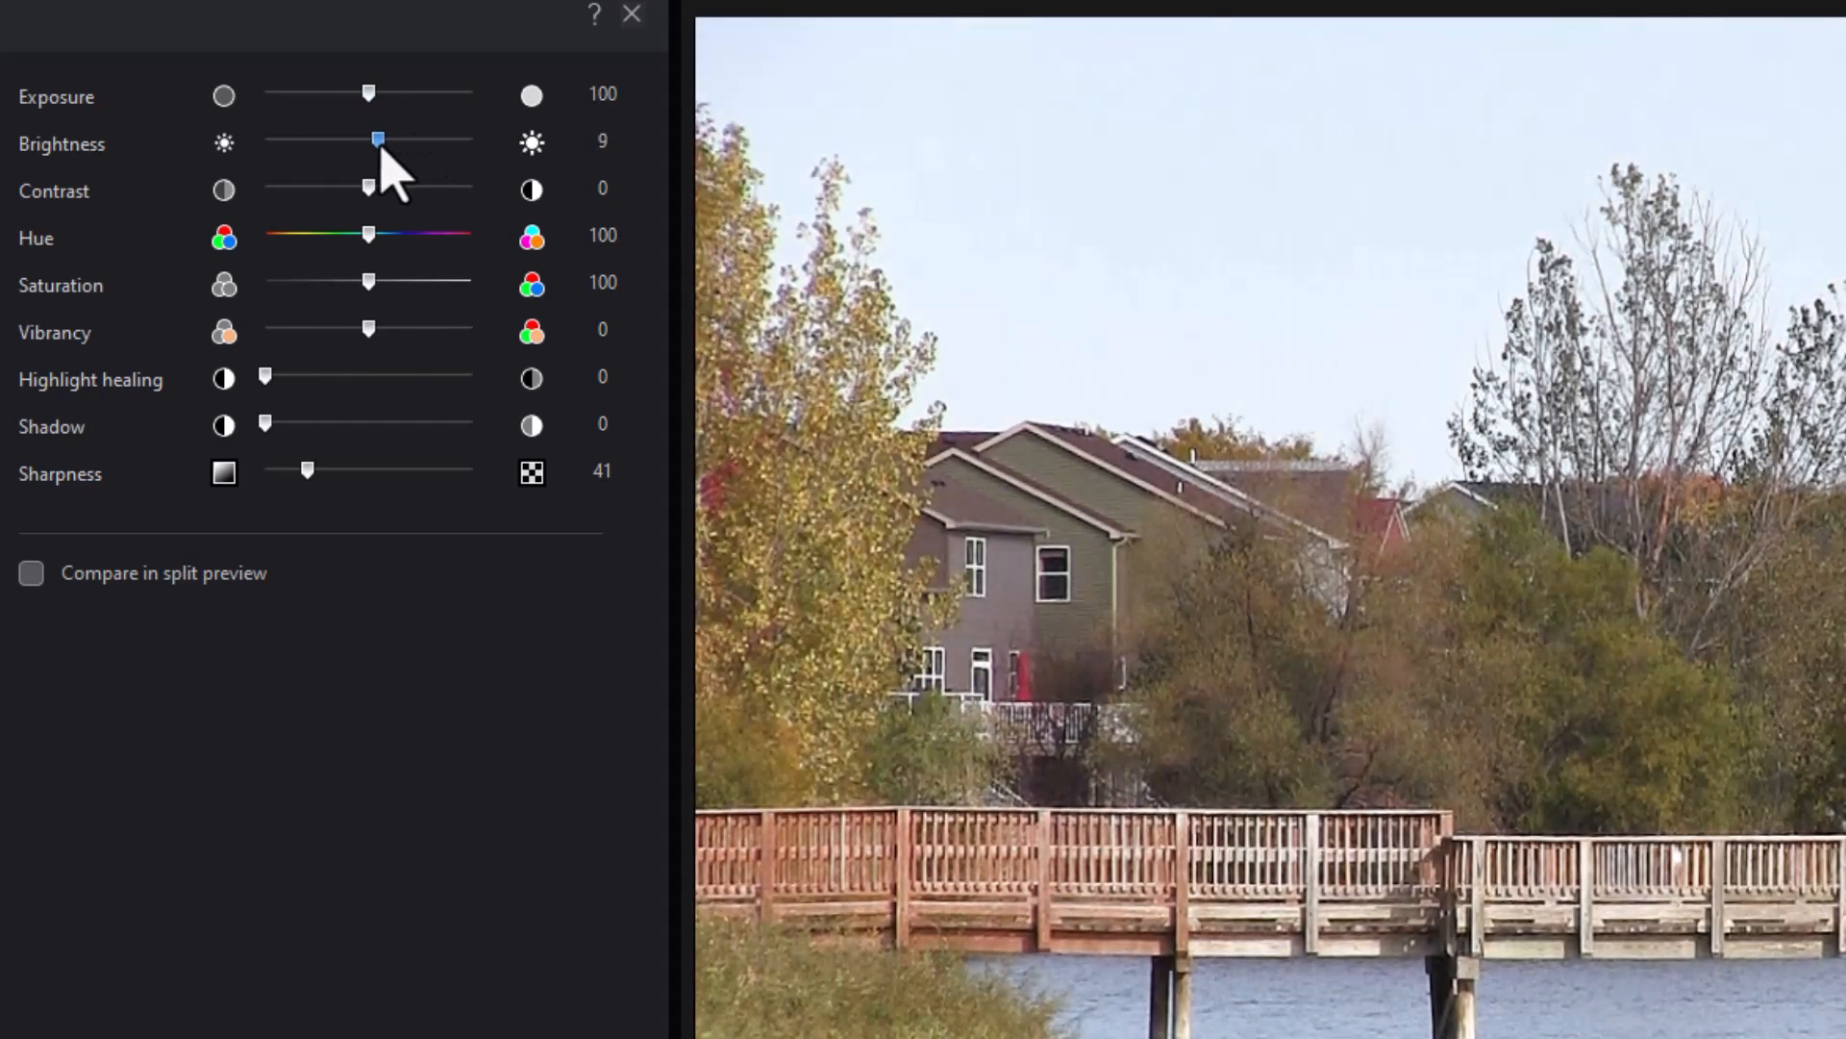
left_click_drag(379, 138, 372, 138)
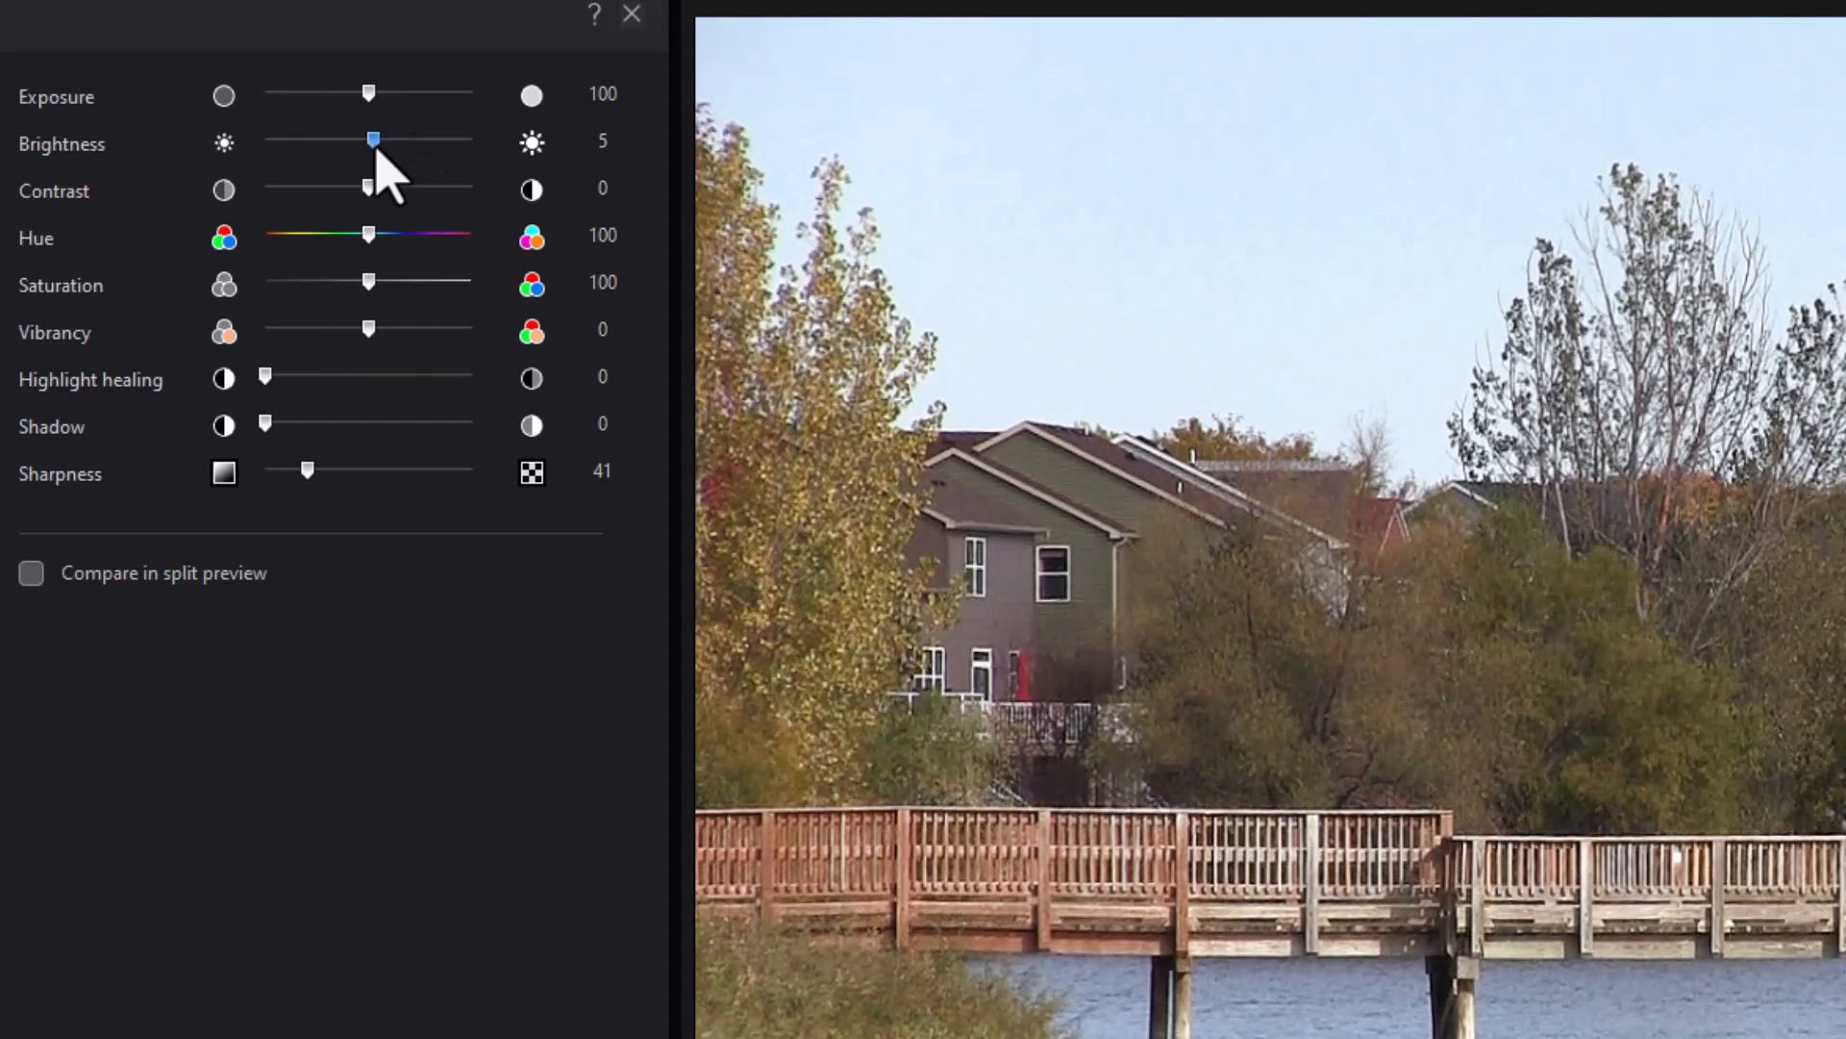
left_click_drag(373, 139, 377, 138)
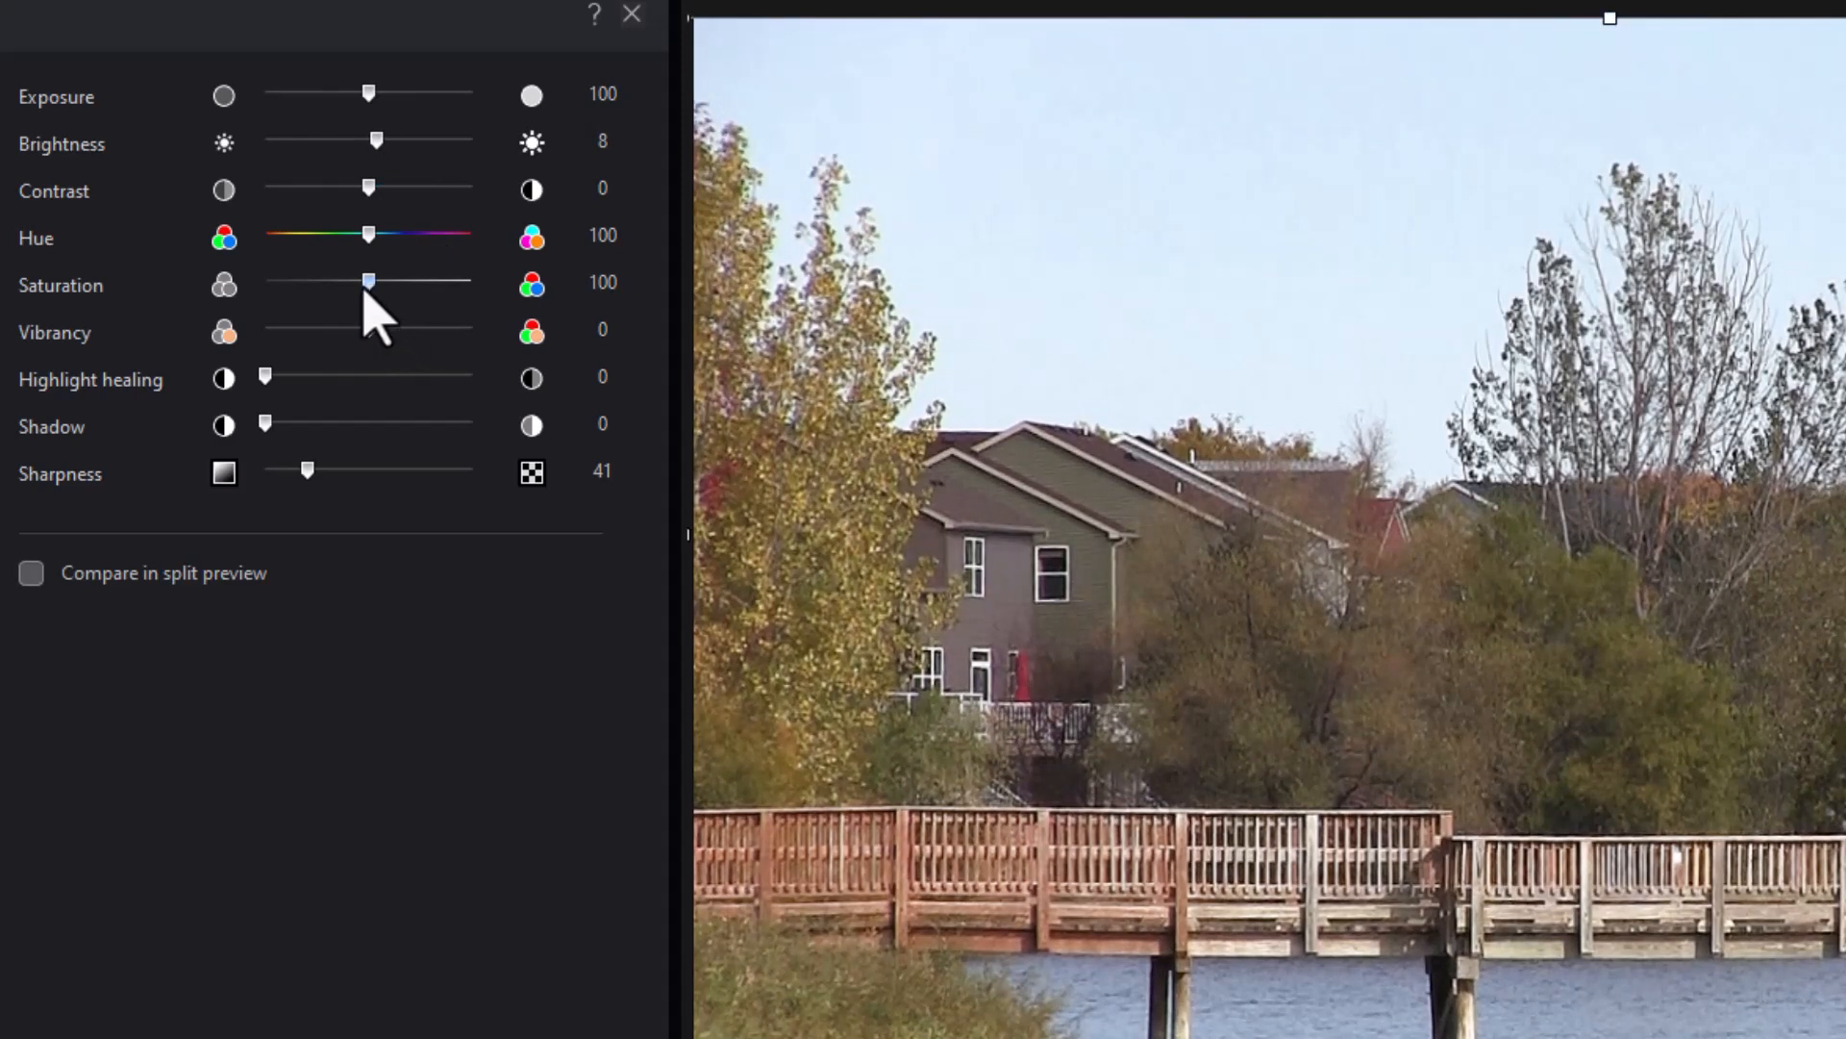
Step: Adjust Saturation up and down, settling it at 103
left_click_drag(368, 281, 392, 281)
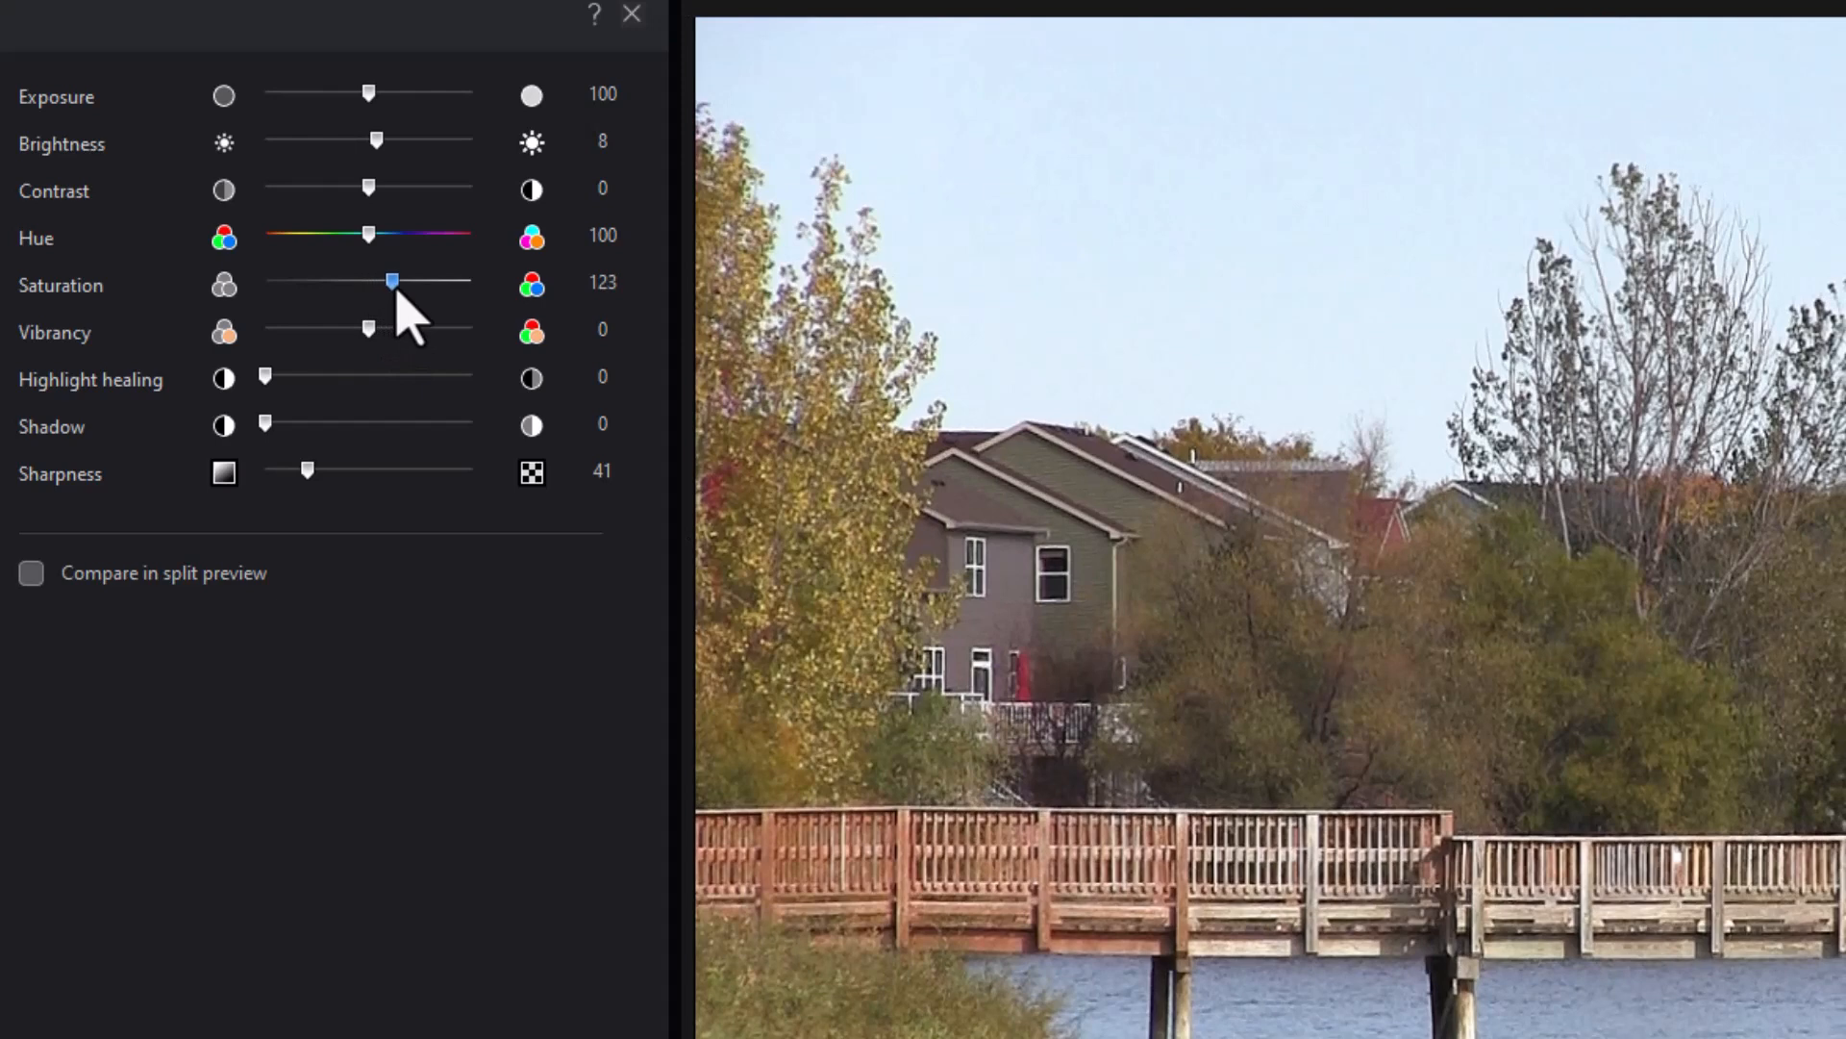
left_click_drag(392, 280, 448, 280)
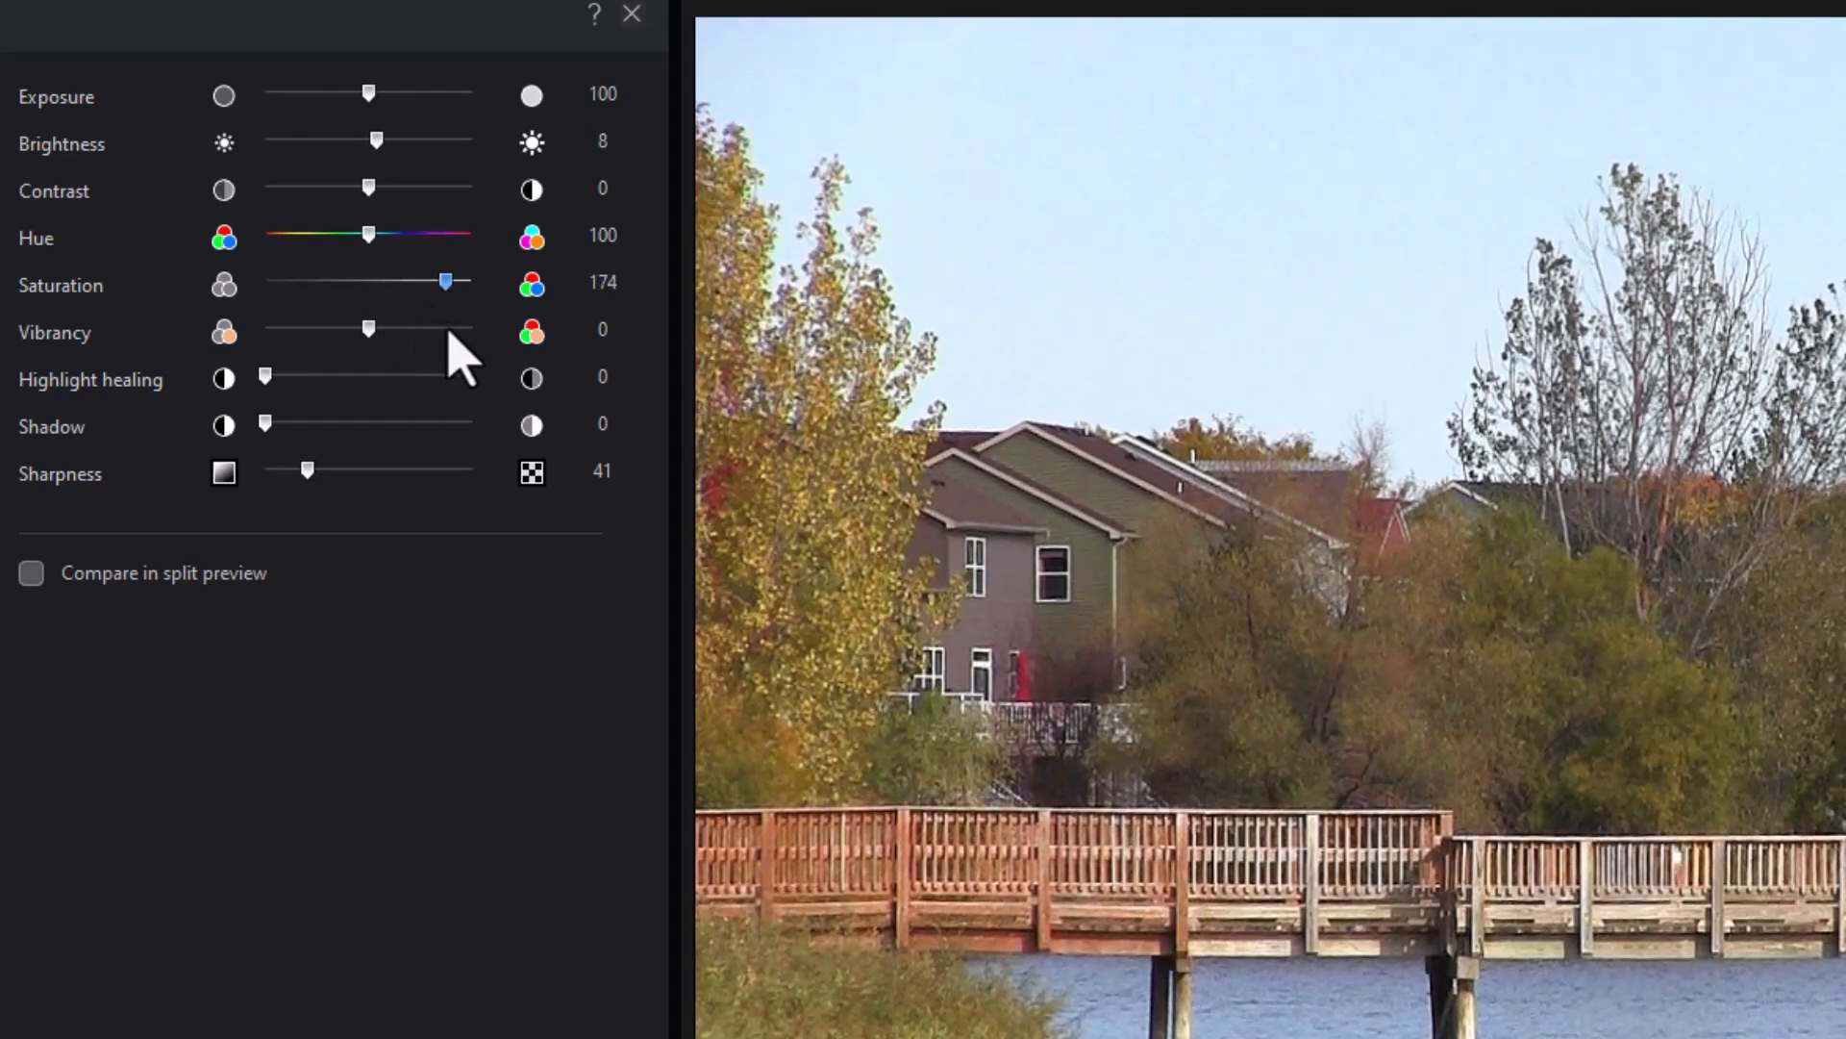
left_click_drag(444, 281, 460, 281)
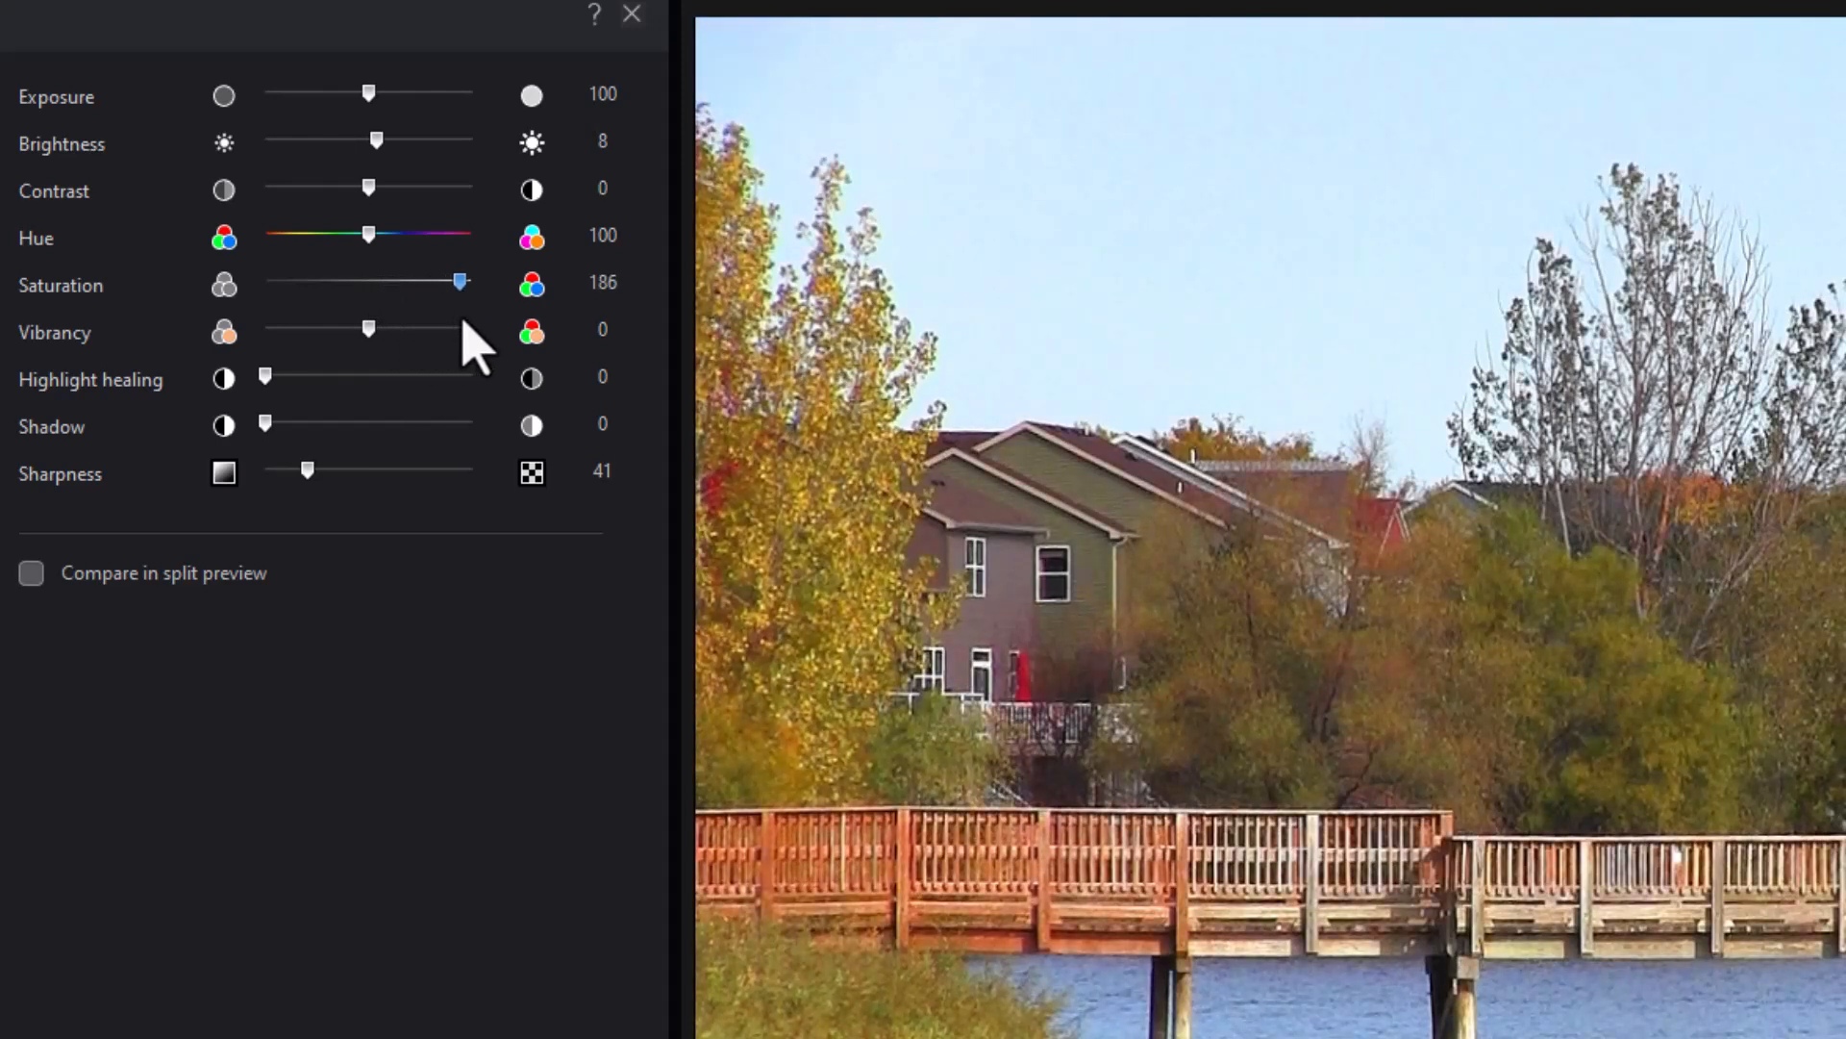
left_click_drag(460, 280, 423, 281)
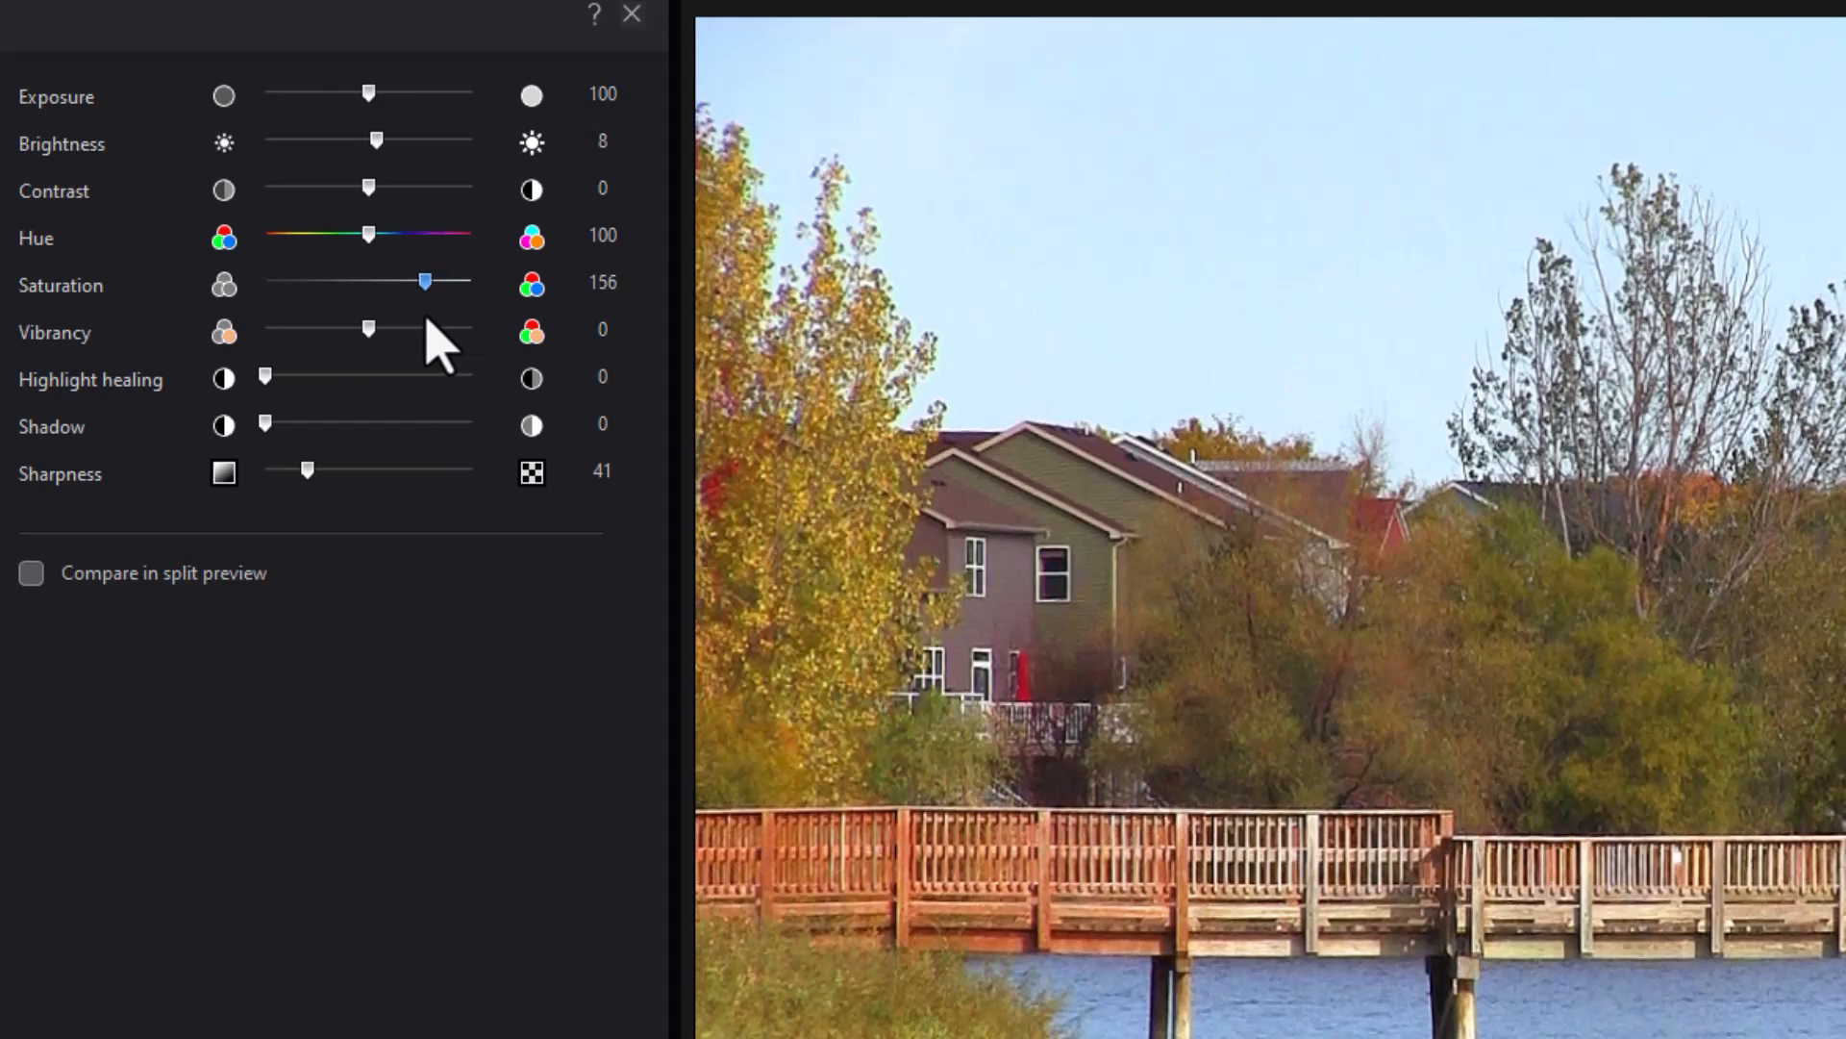
left_click_drag(423, 281, 377, 281)
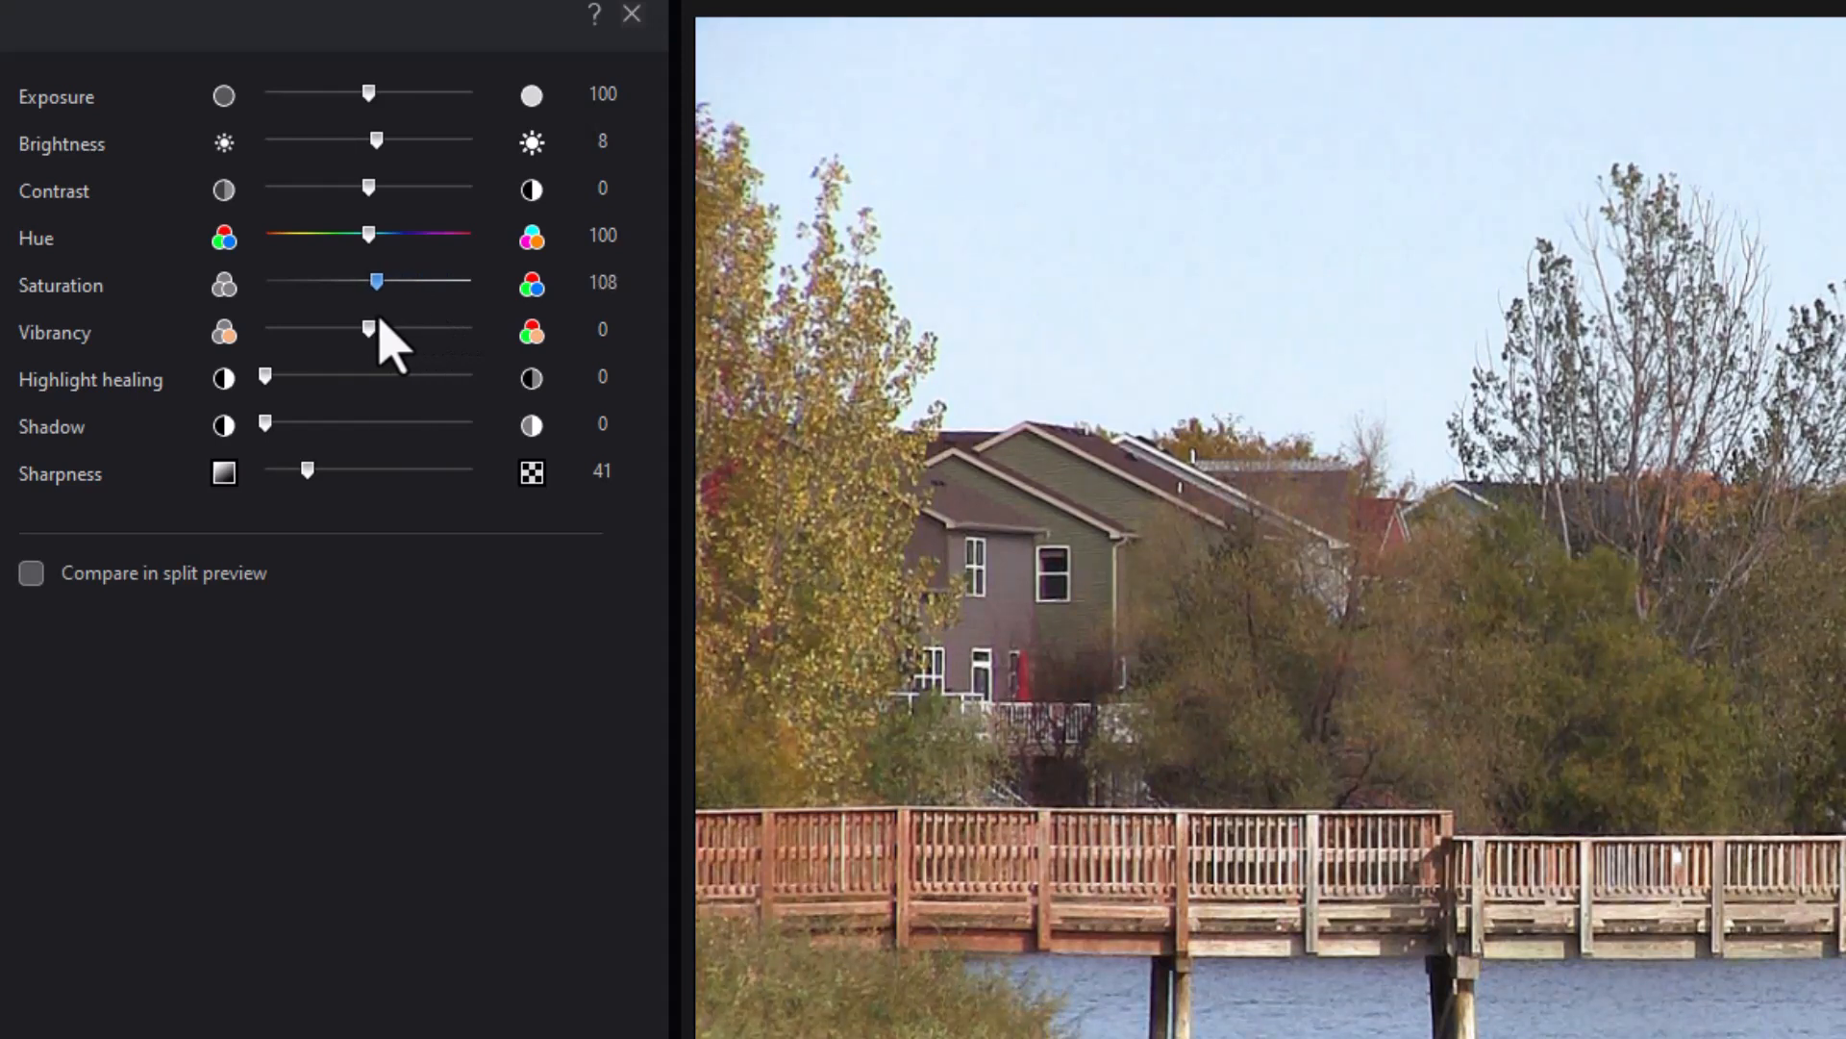
left_click_drag(377, 281, 365, 281)
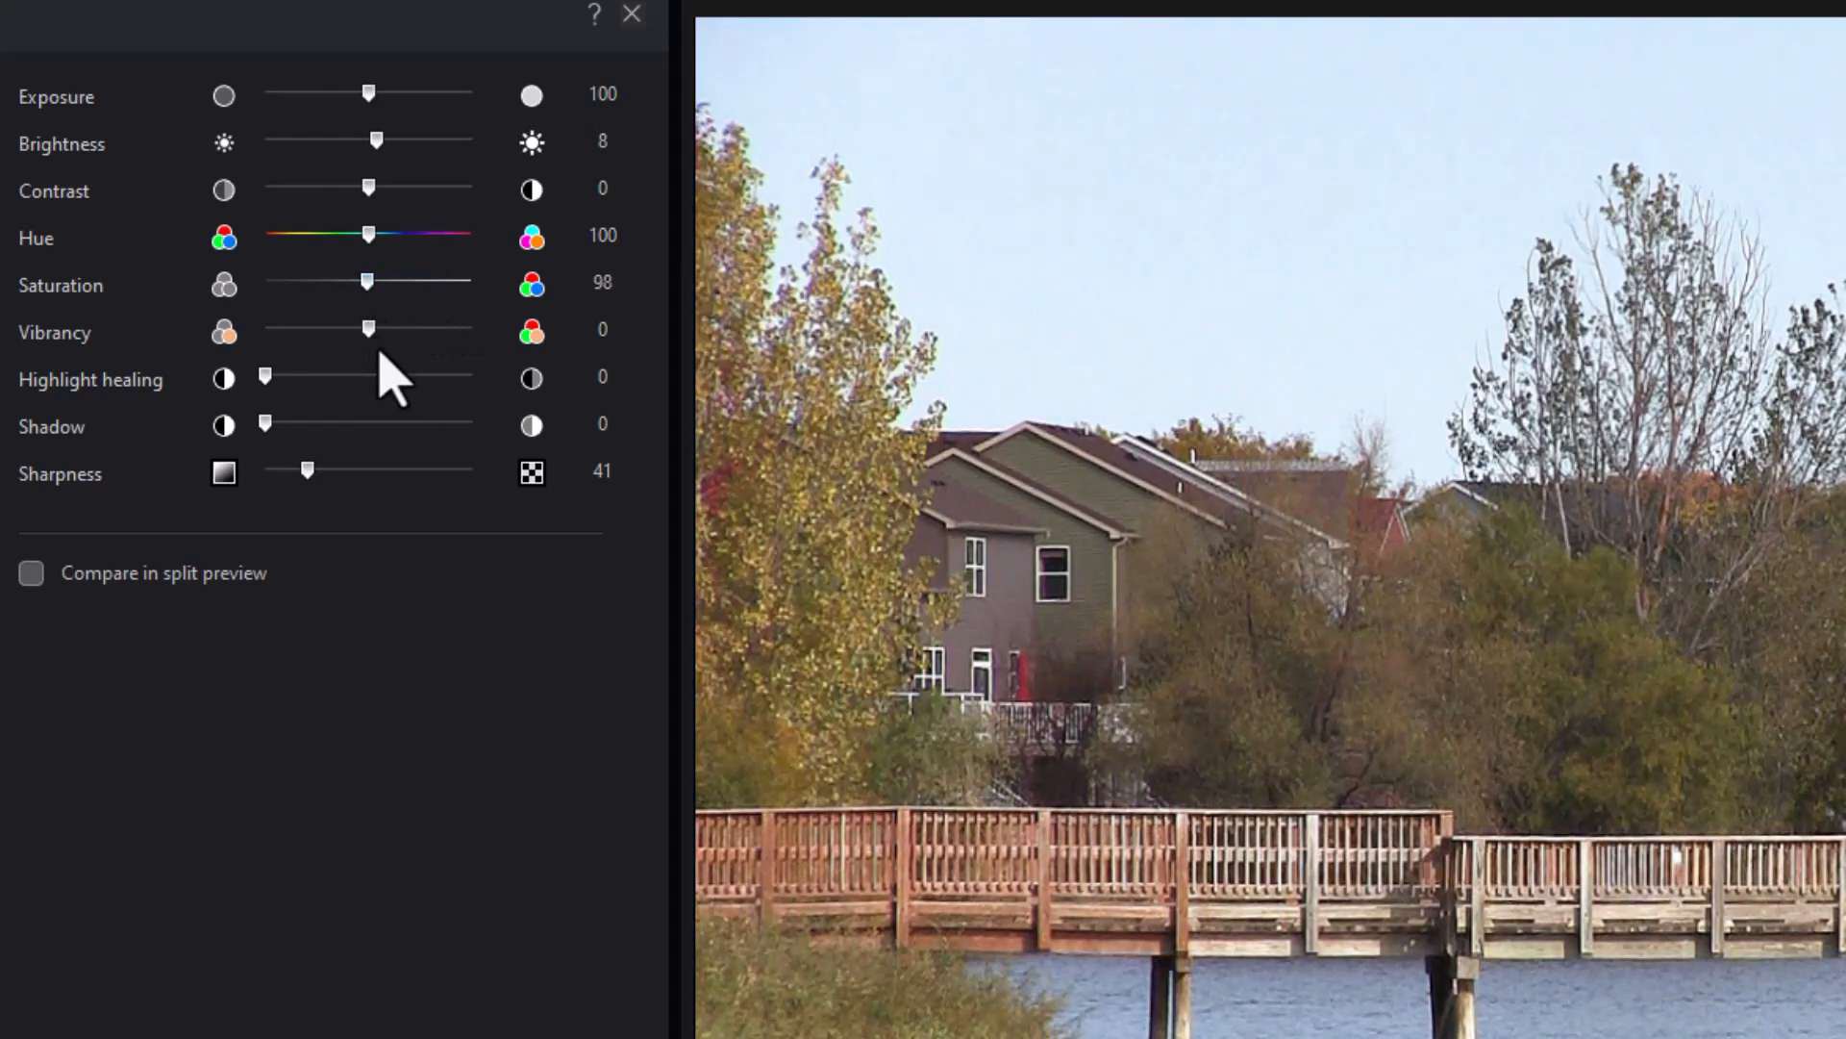
left_click_drag(366, 281, 371, 281)
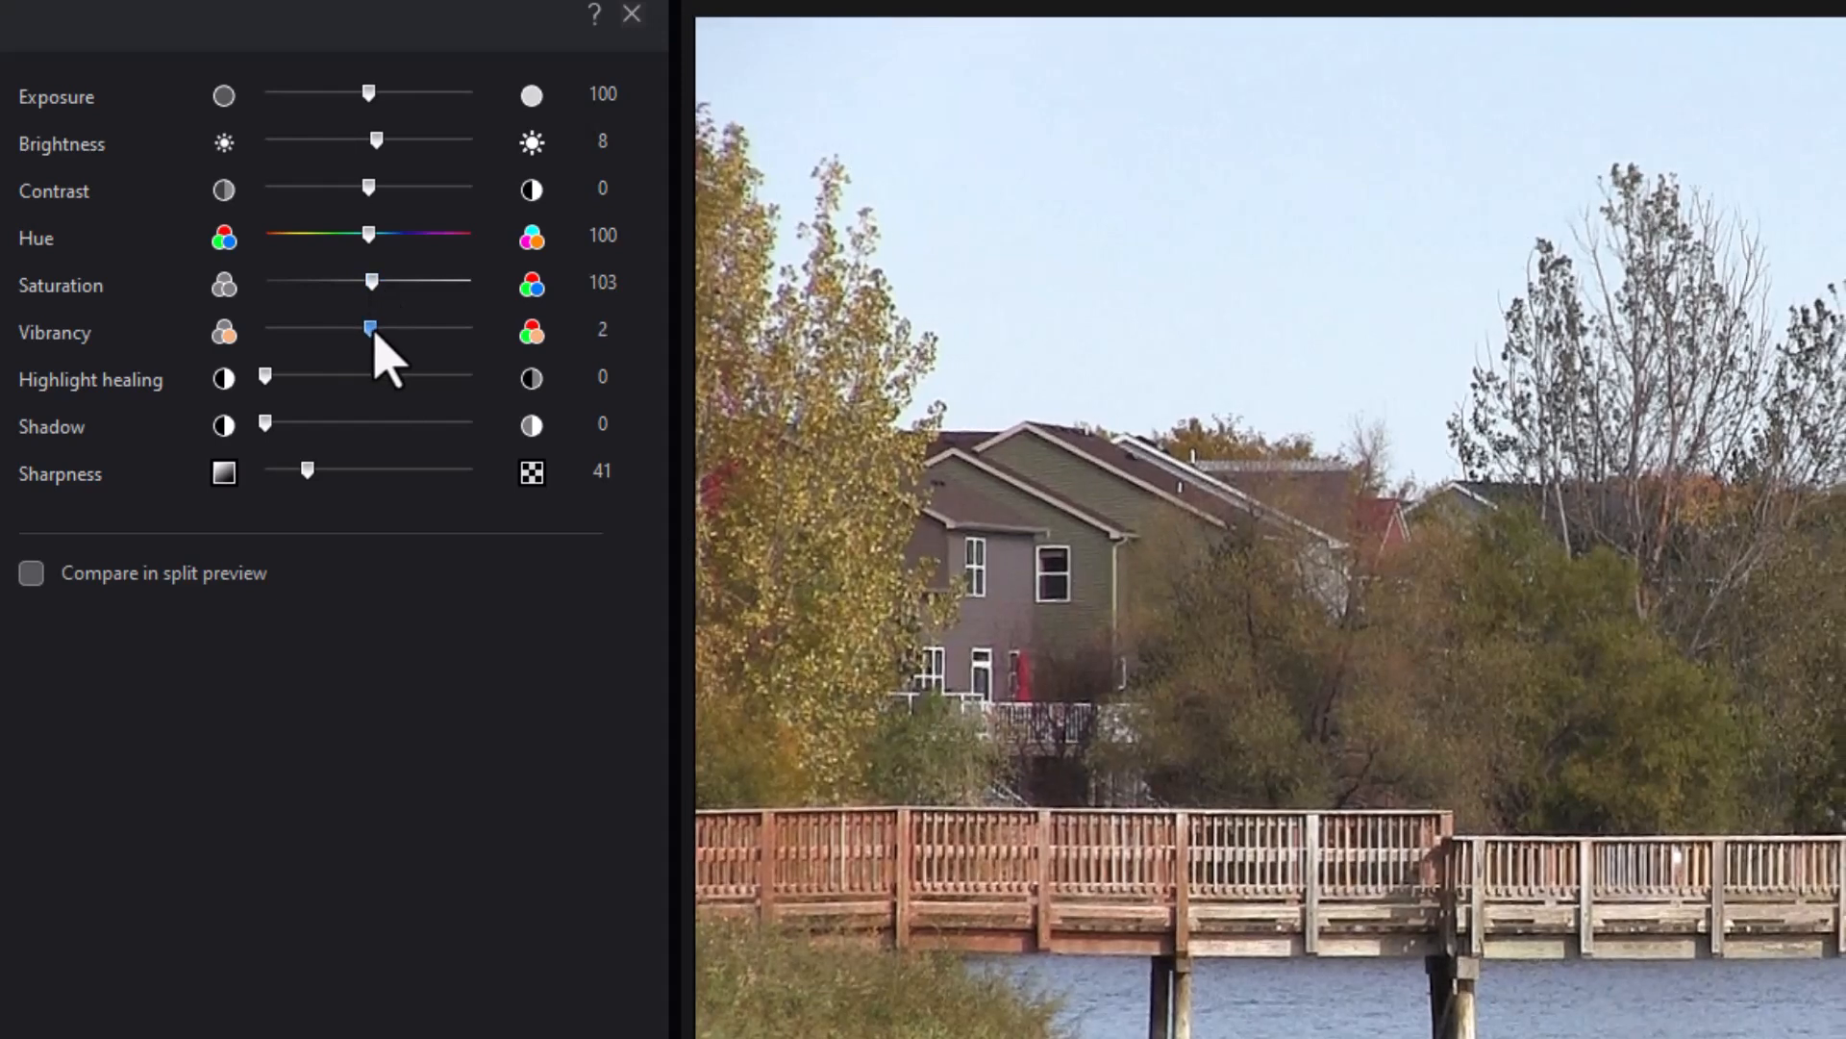
Step: Set Vibrancy to 27 for a gentle colour boost
left_click_drag(370, 327, 415, 327)
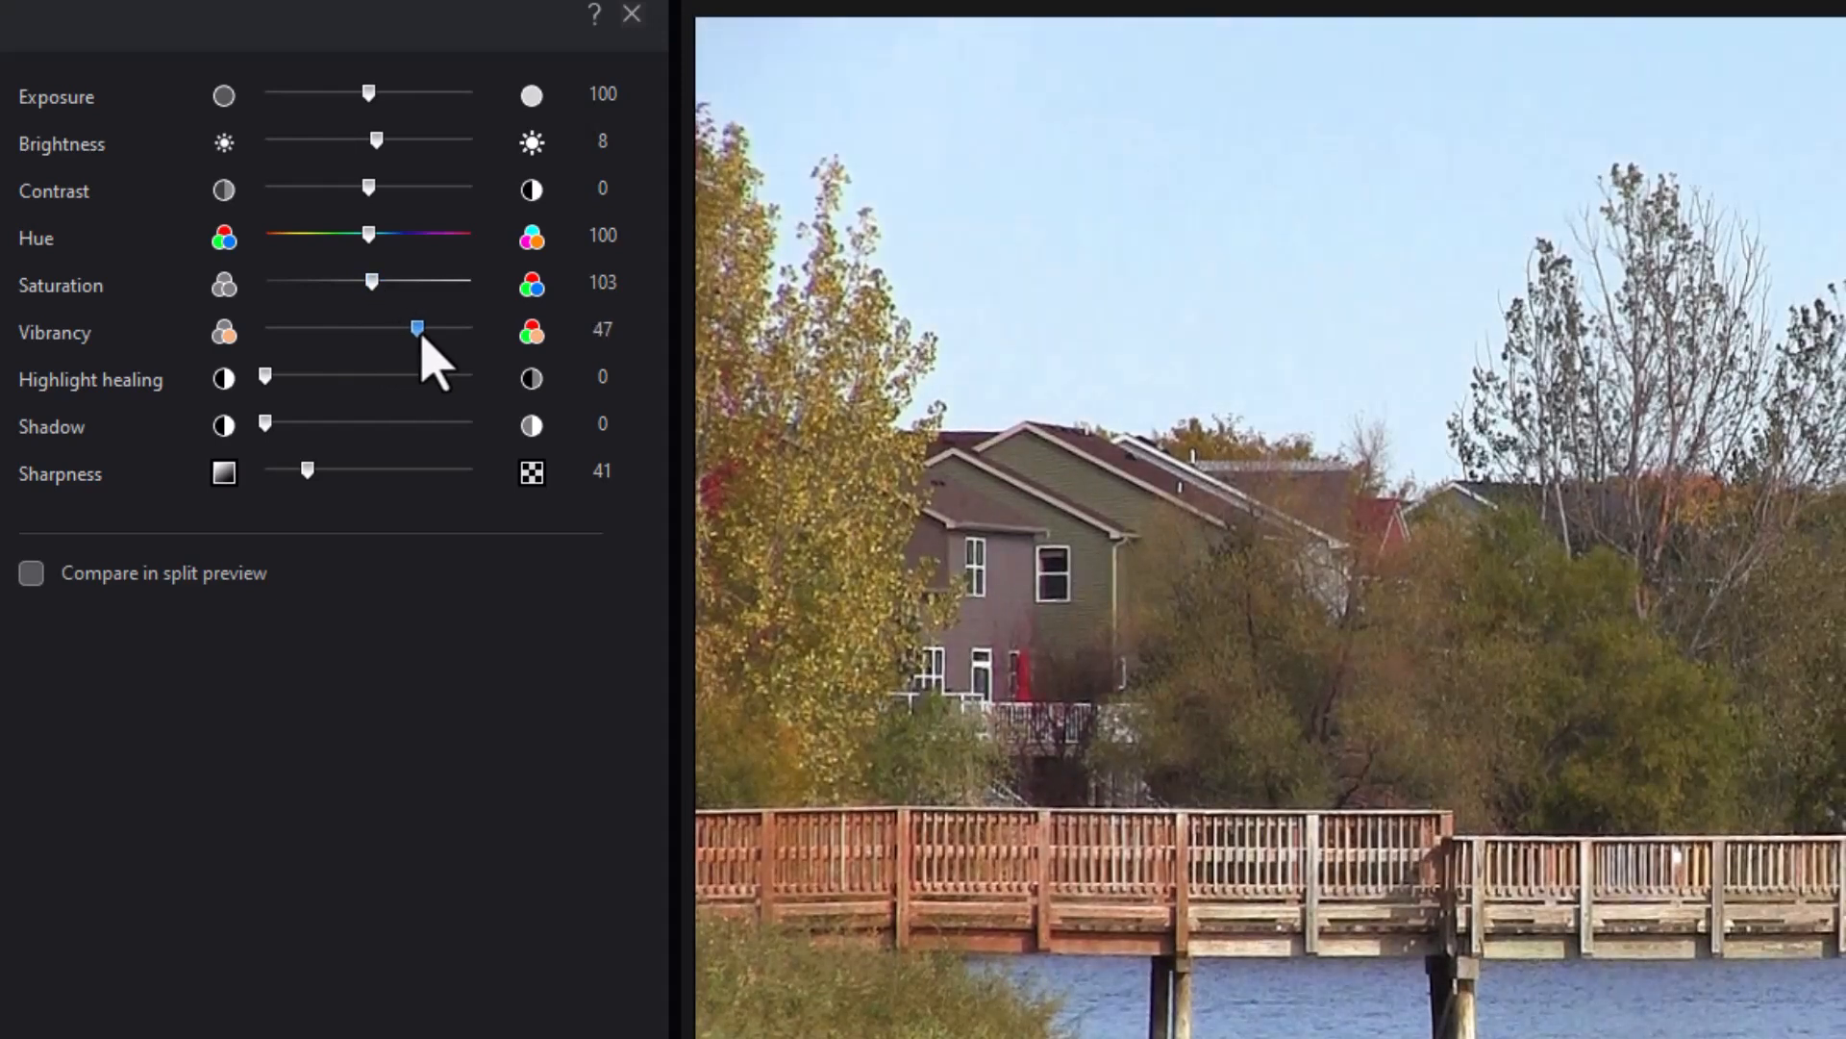
left_click_drag(418, 327, 396, 327)
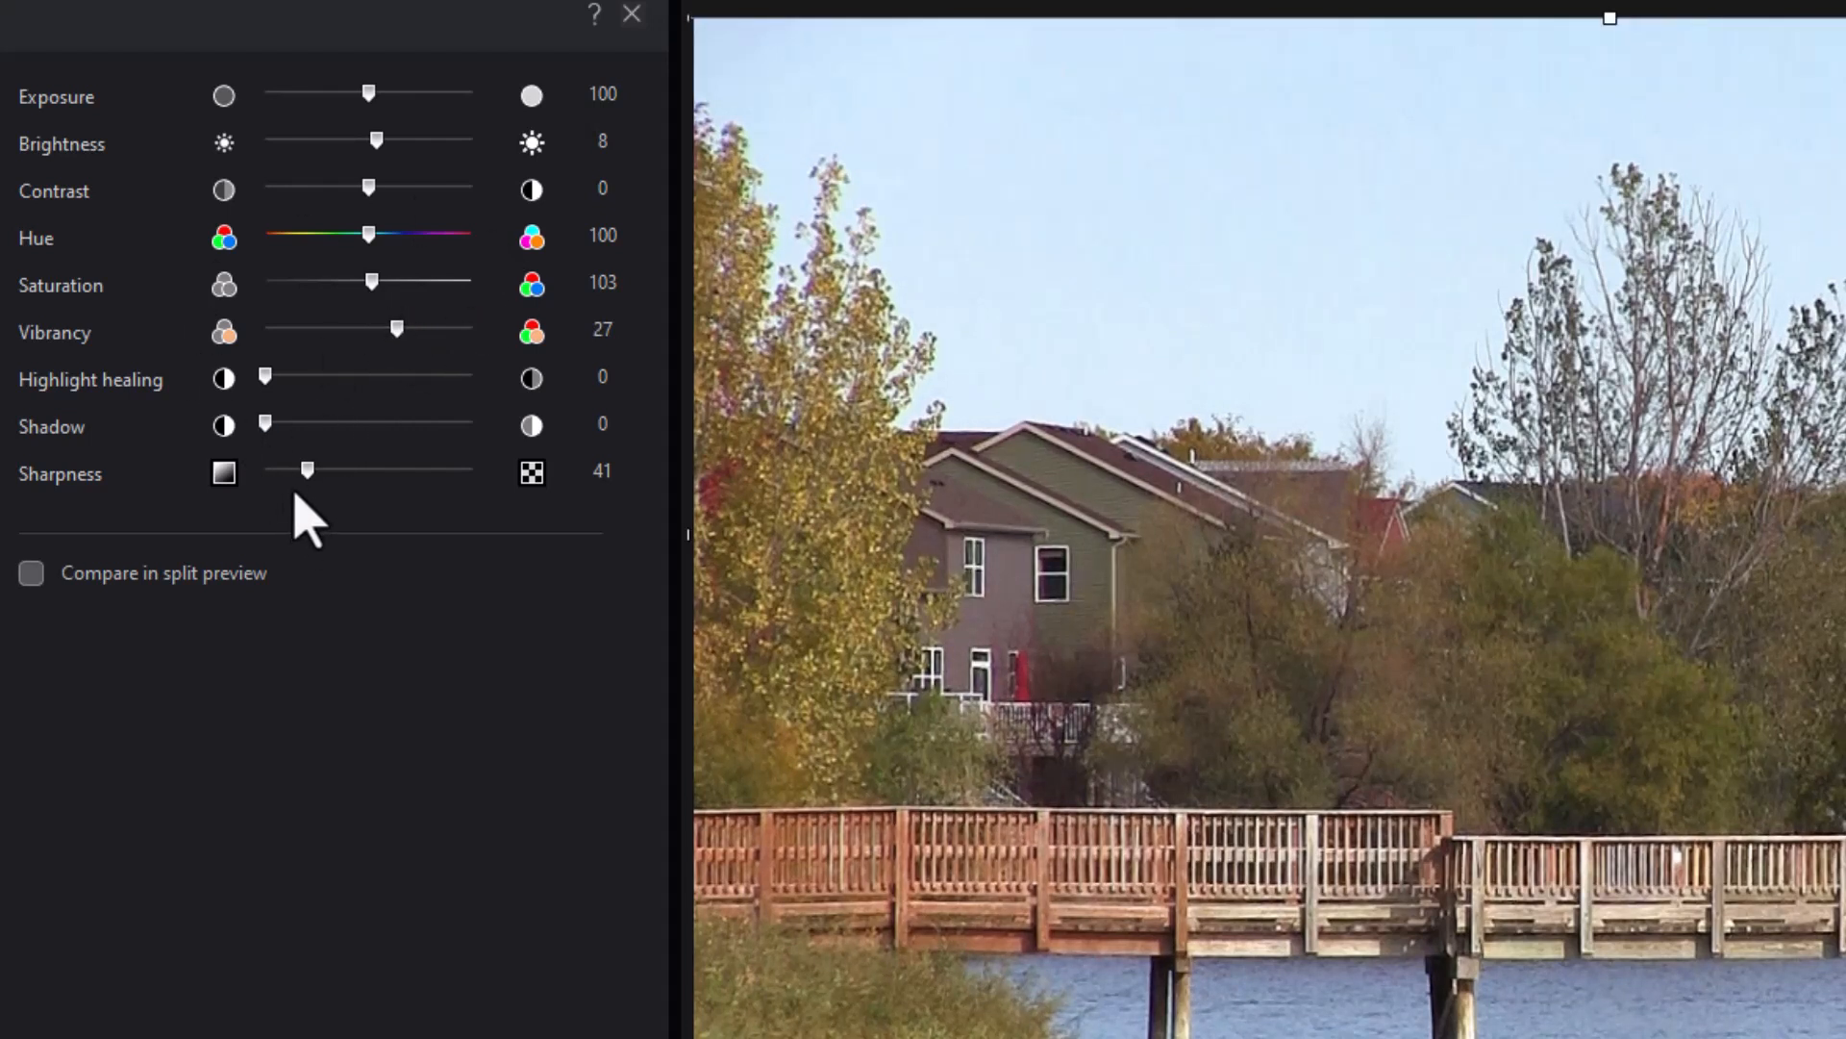
left_click(33, 573)
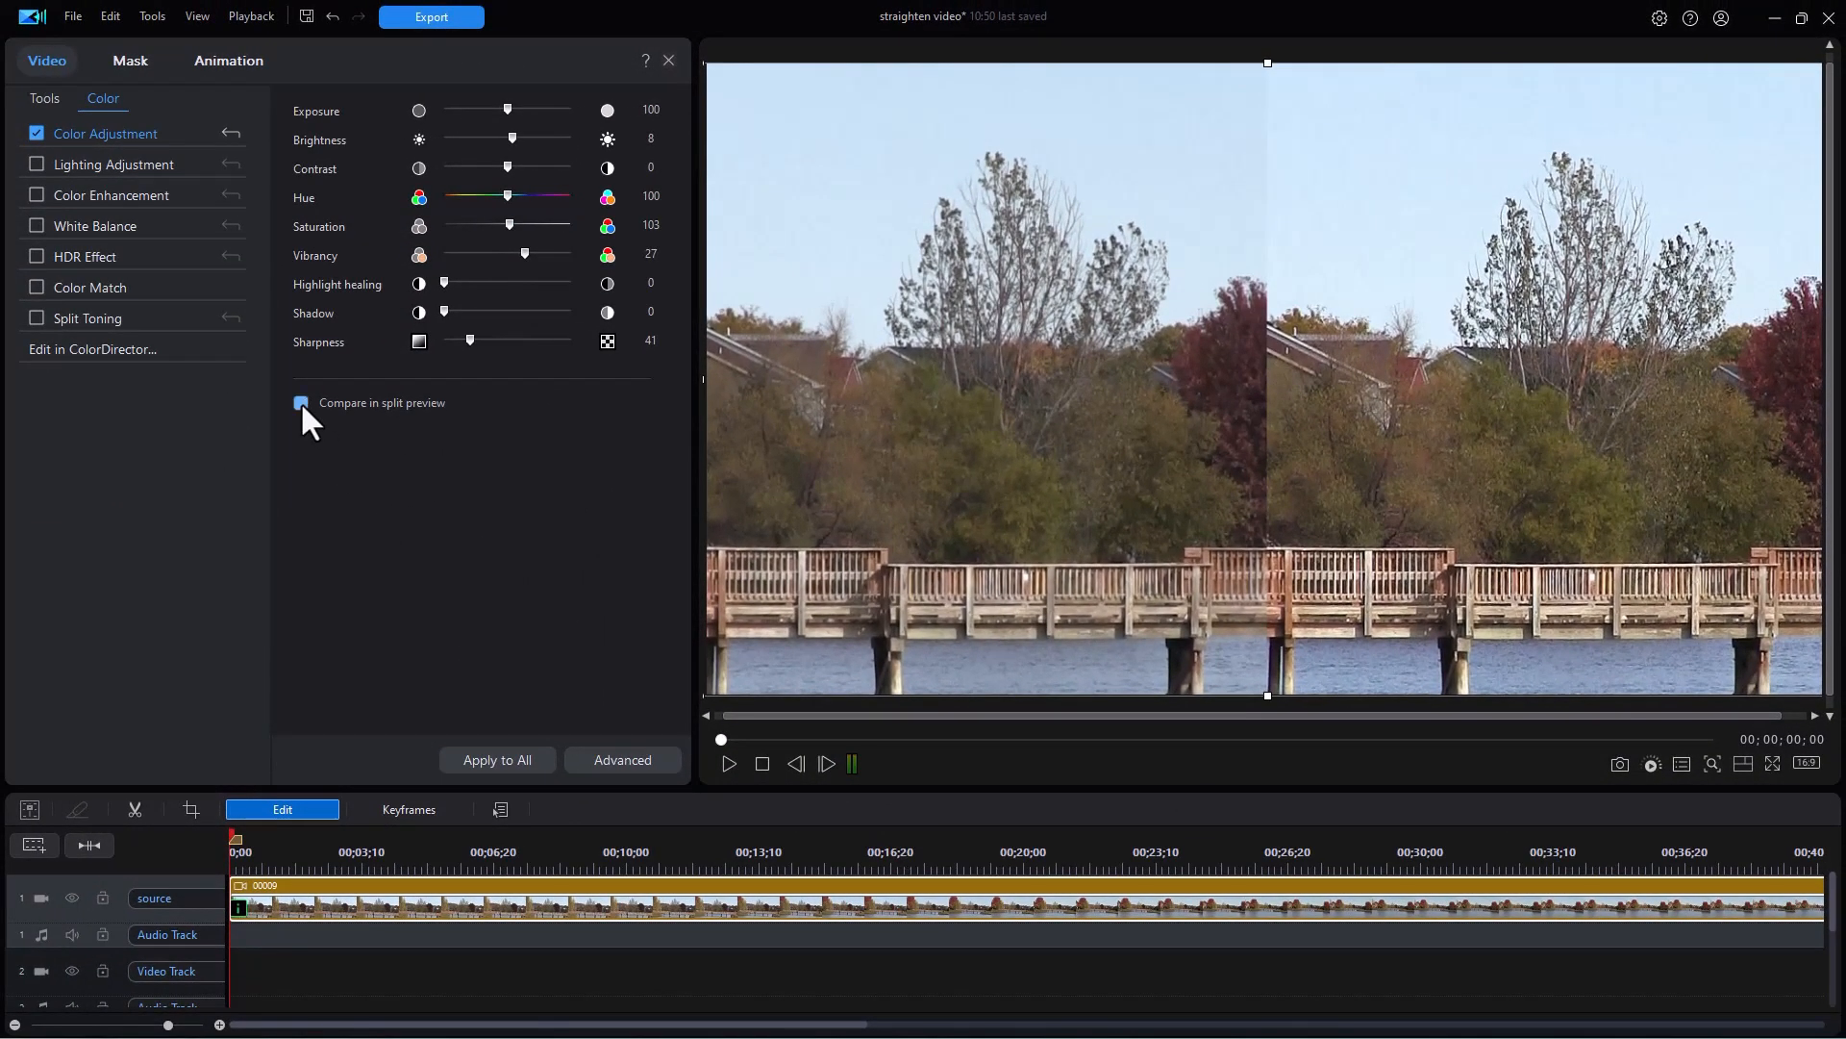
left_click(300, 402)
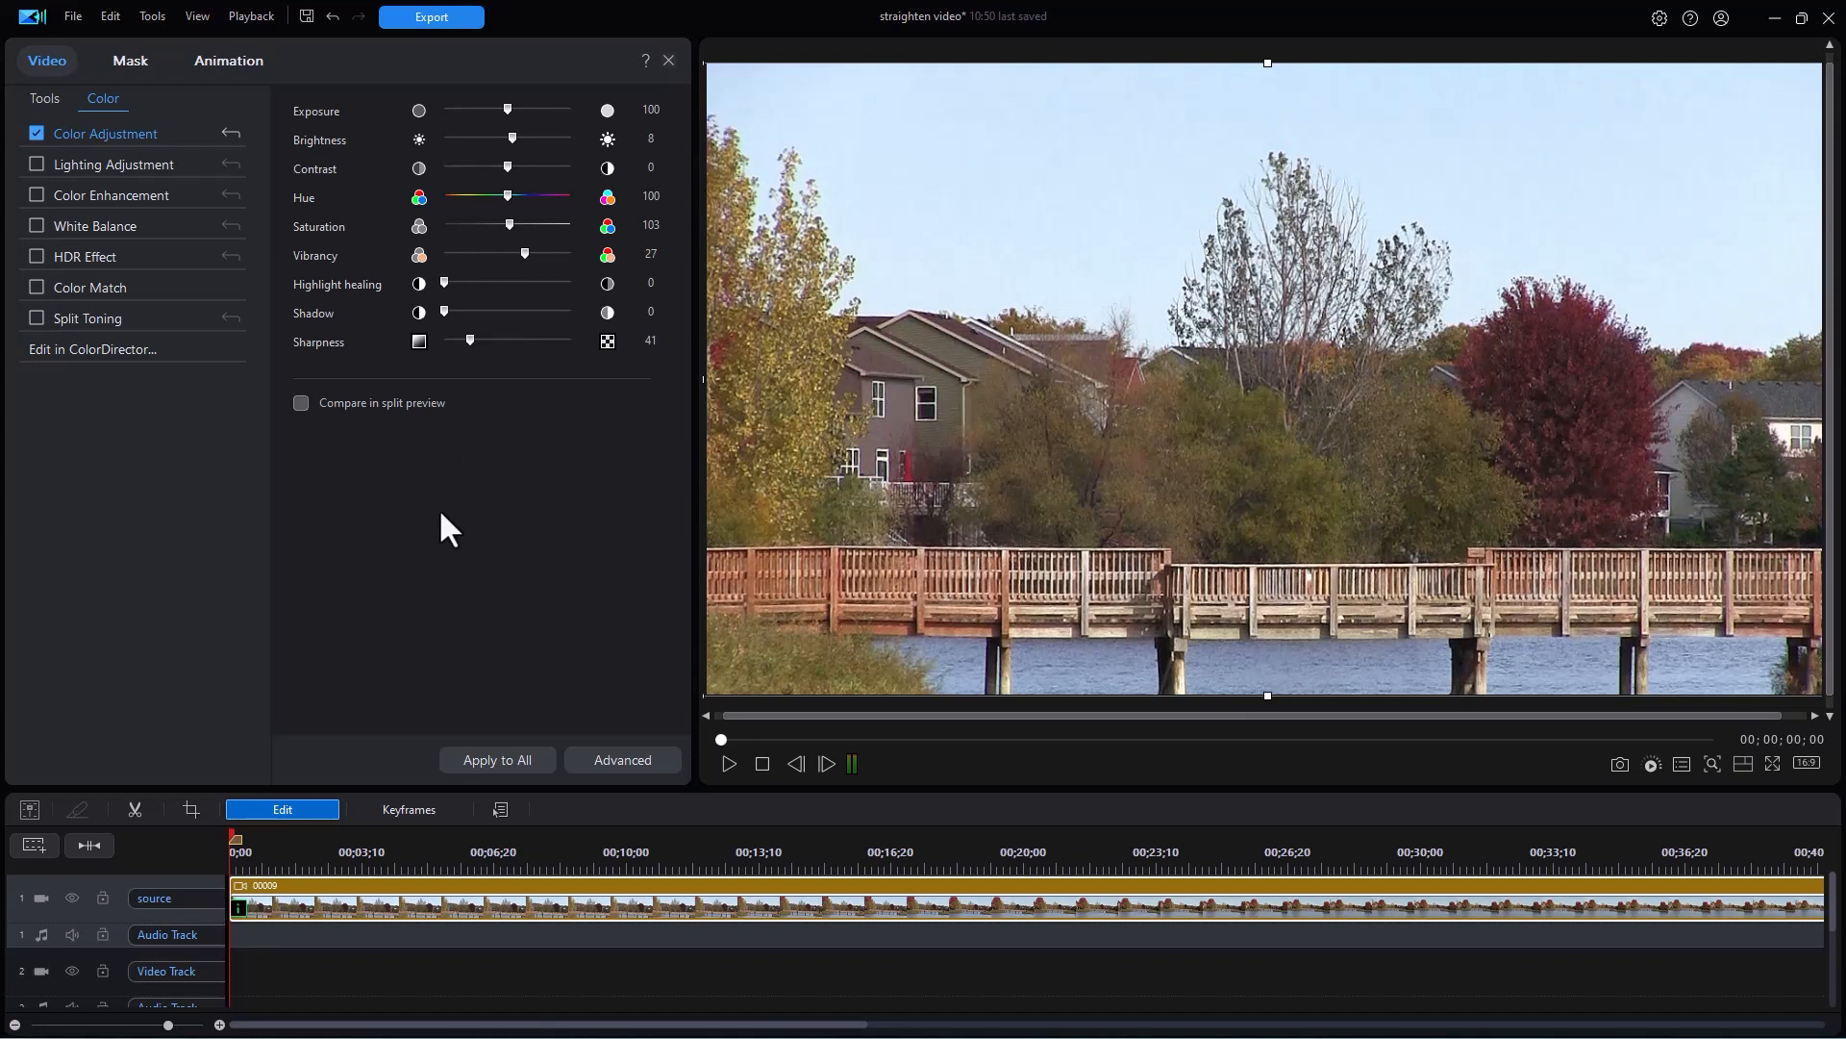
mouse_move(671, 71)
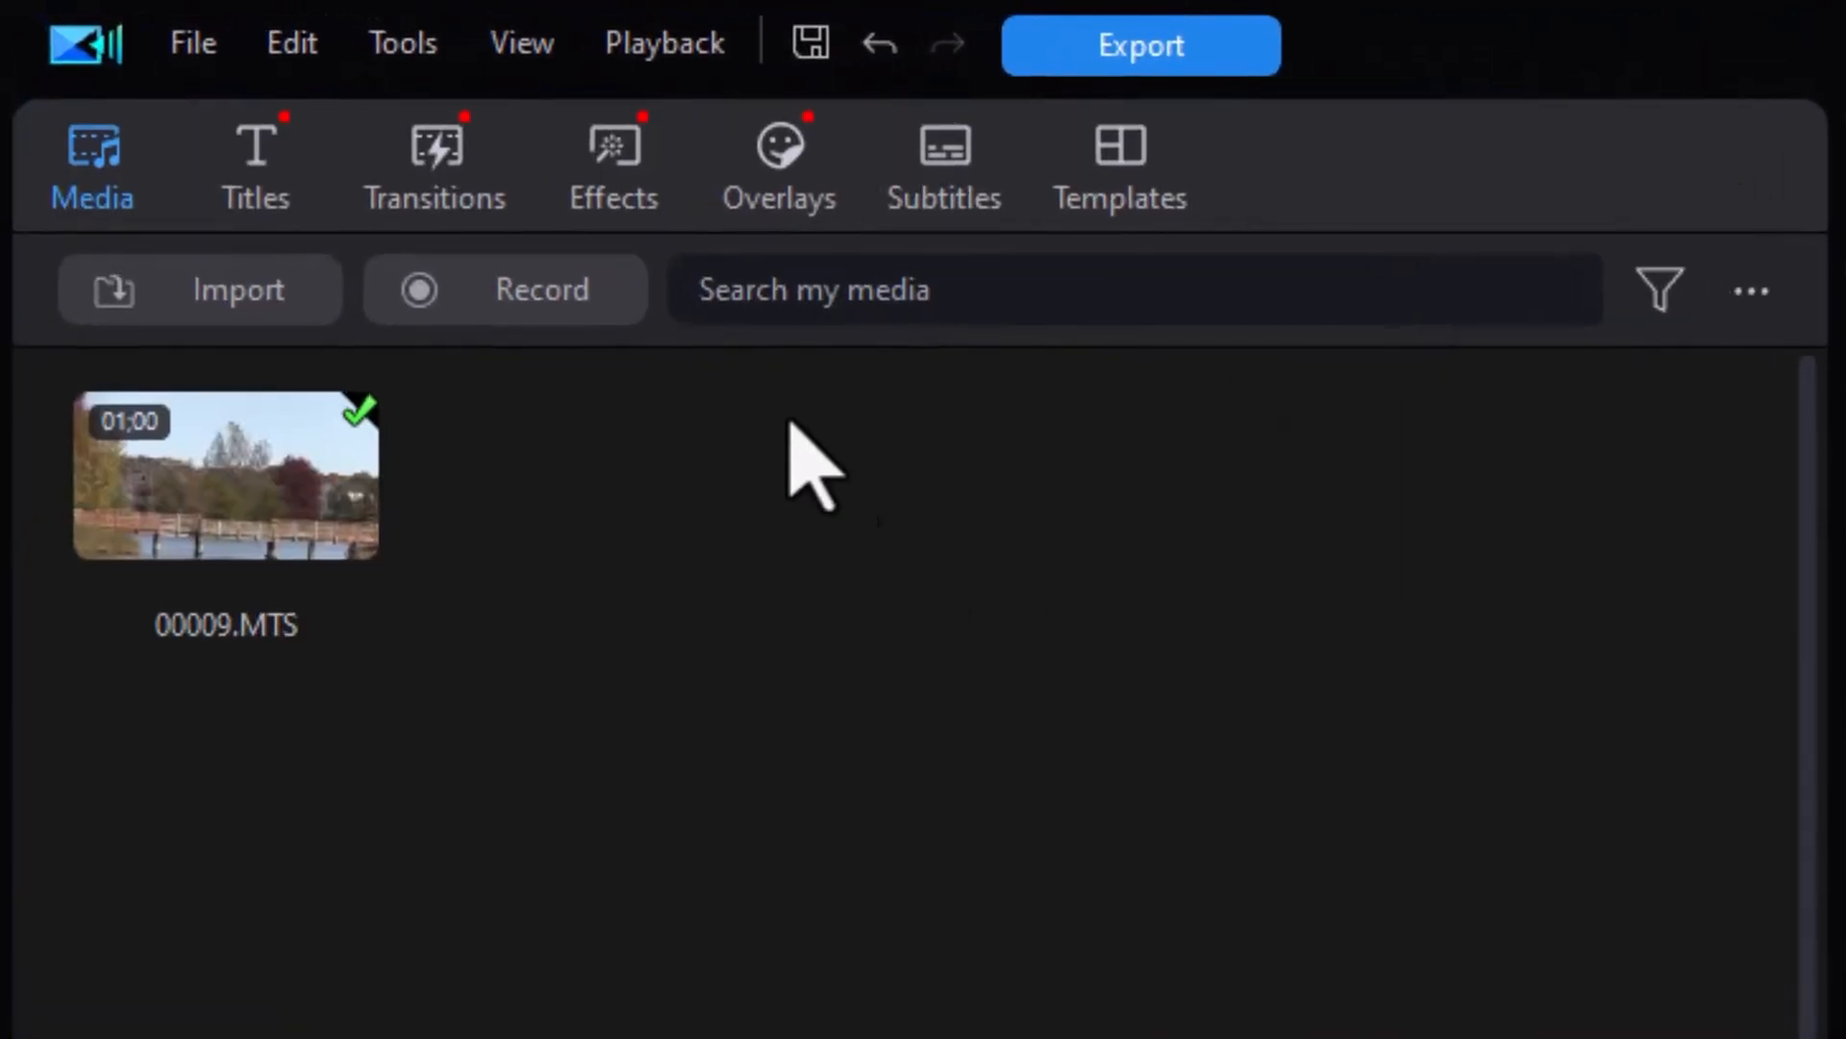
Step: In the Effects room, expand Filters & LUTs and show the Nature category
left_click(614, 165)
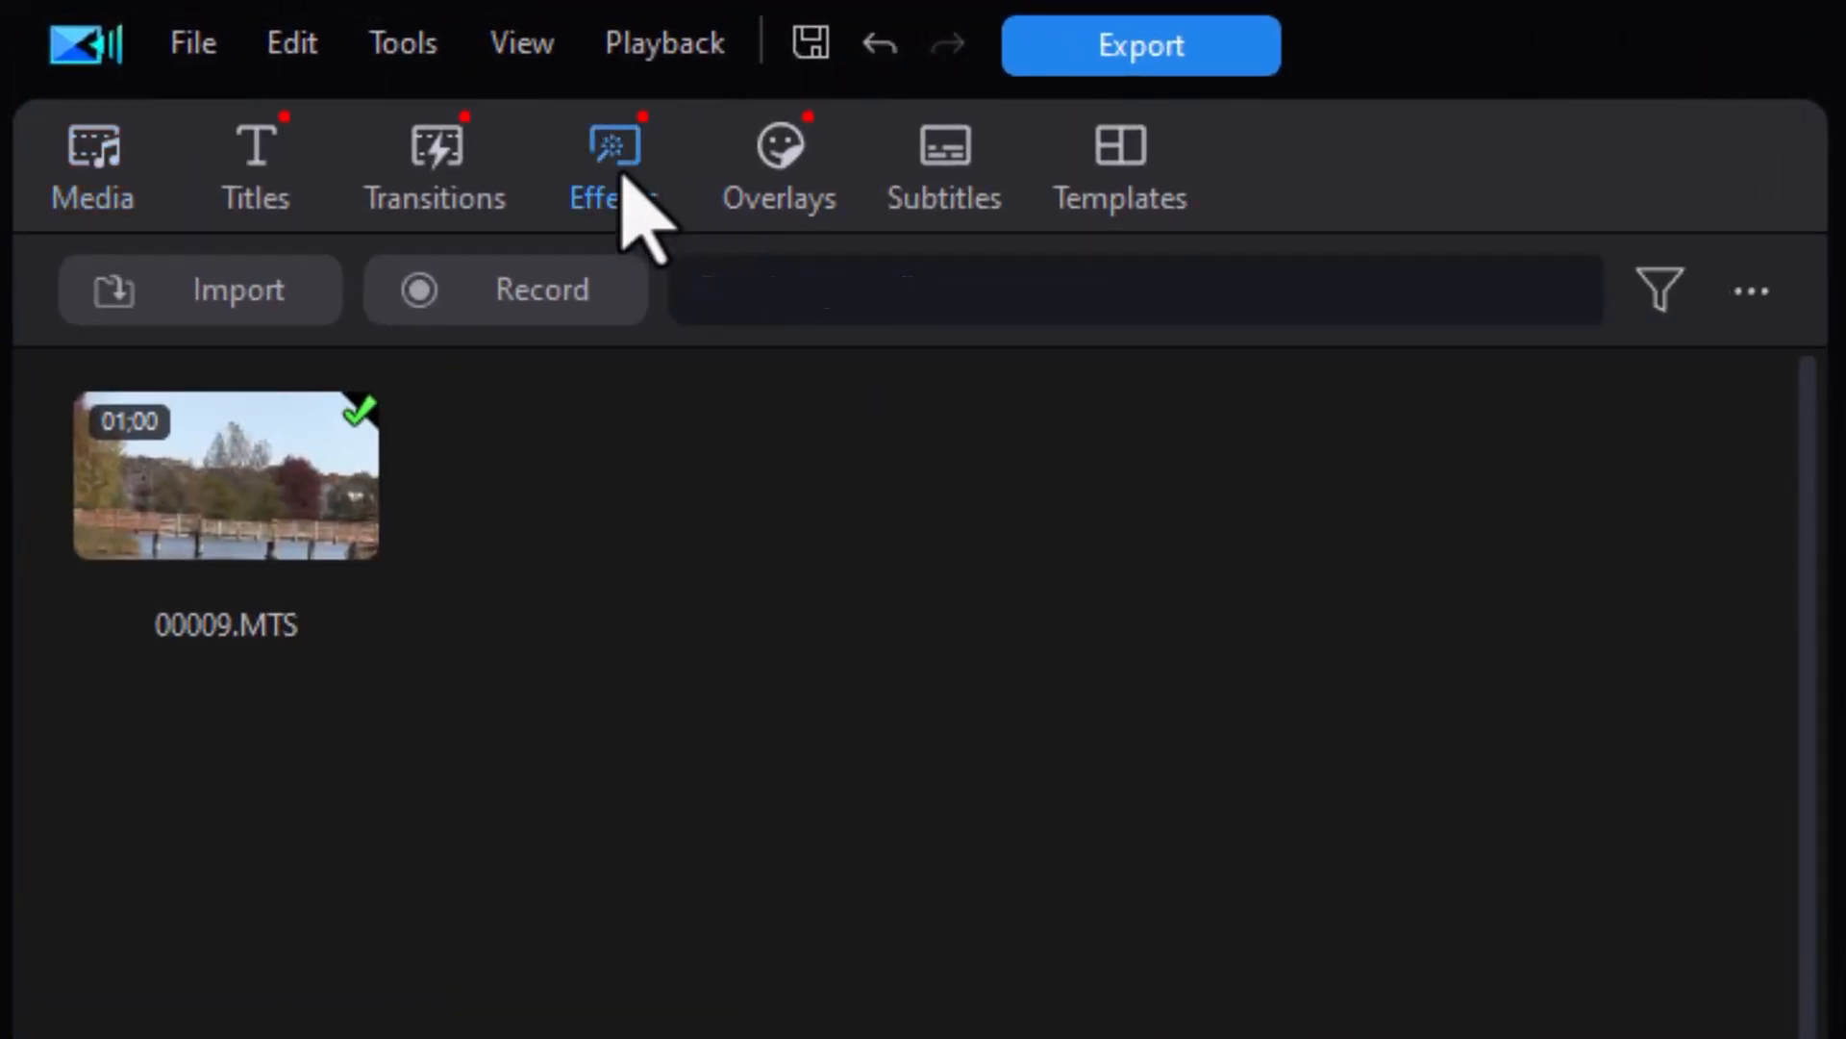
left_click(612, 165)
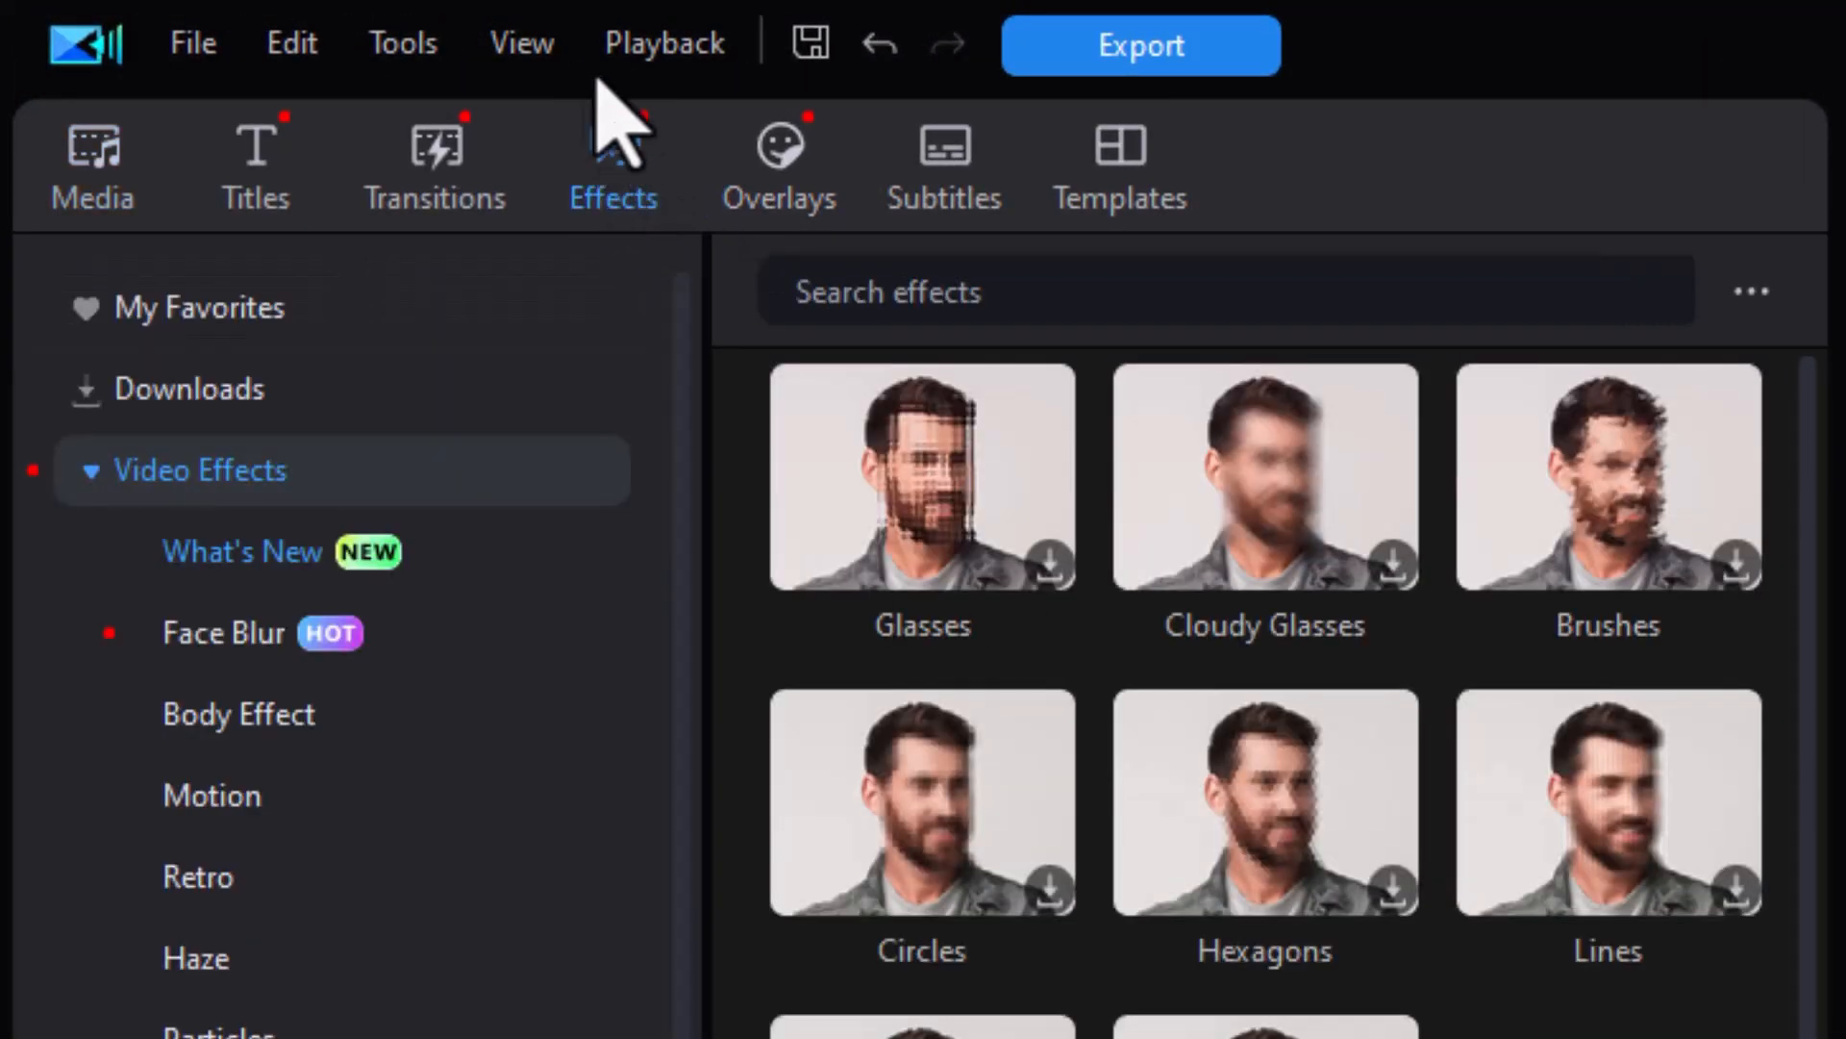
scroll("down", 3)
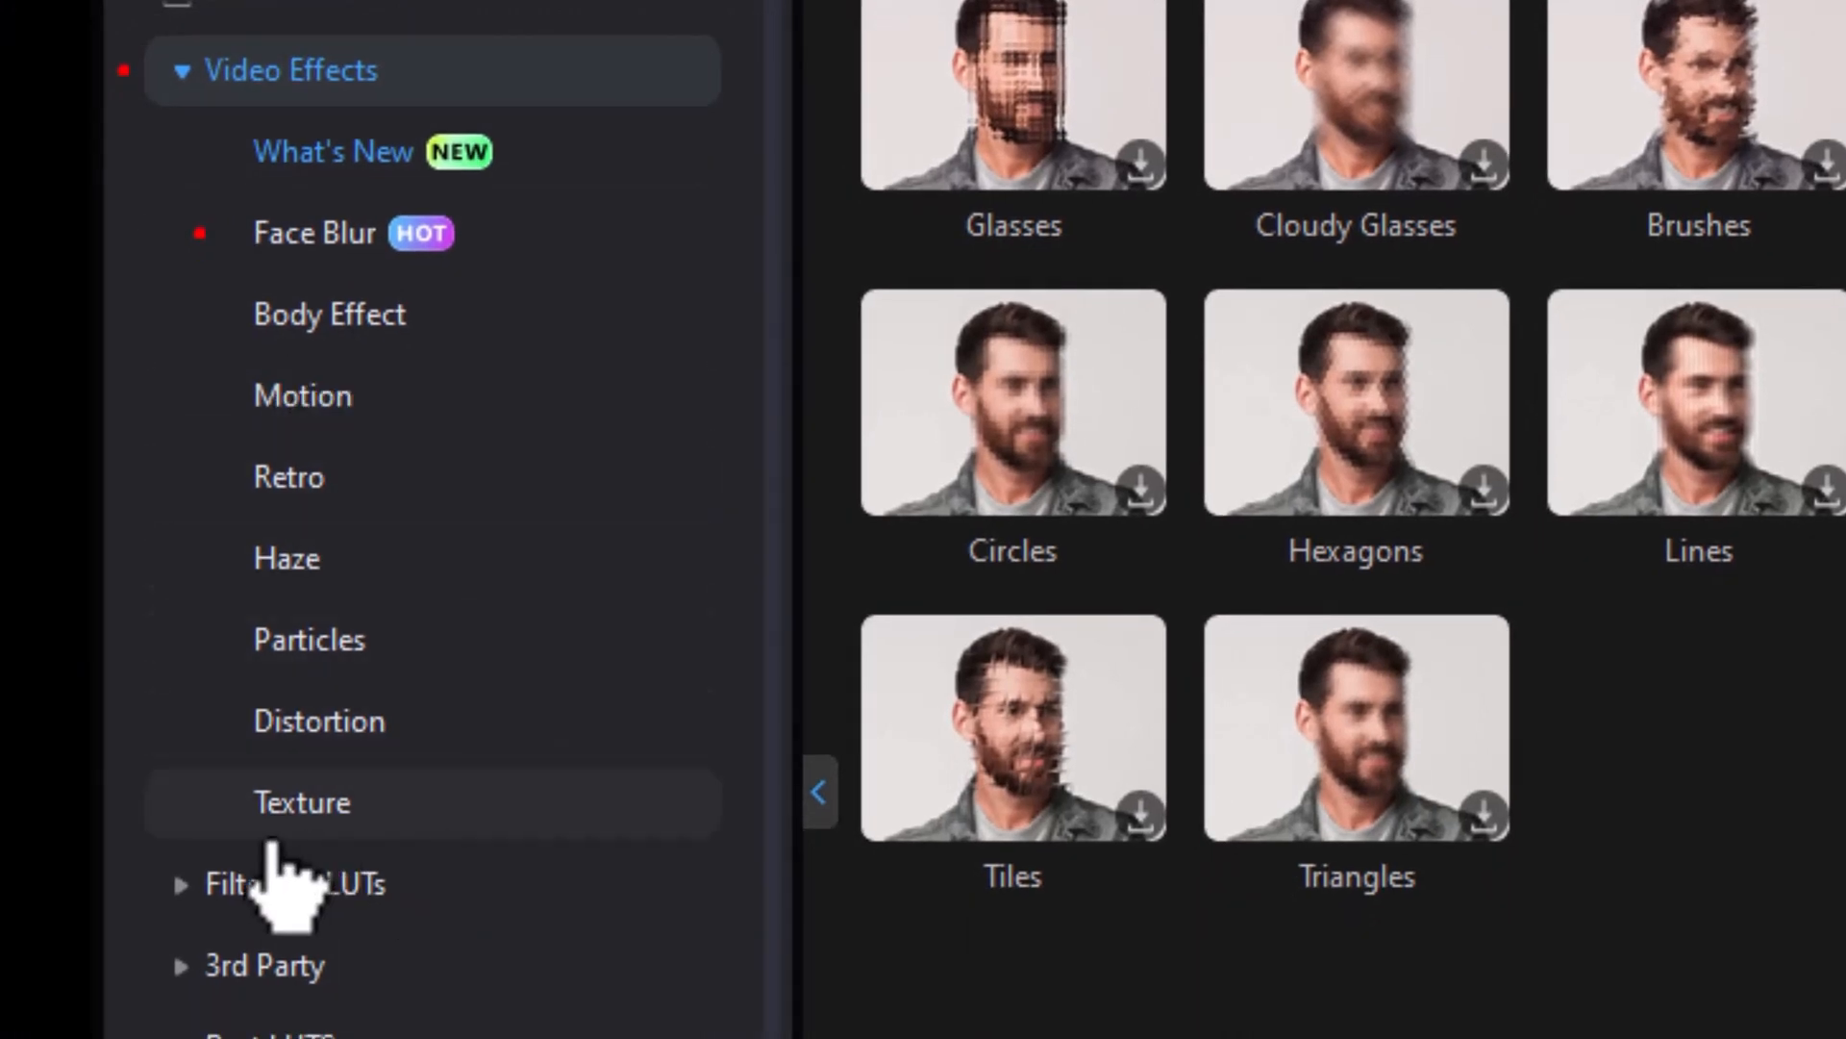
mouse_move(294, 883)
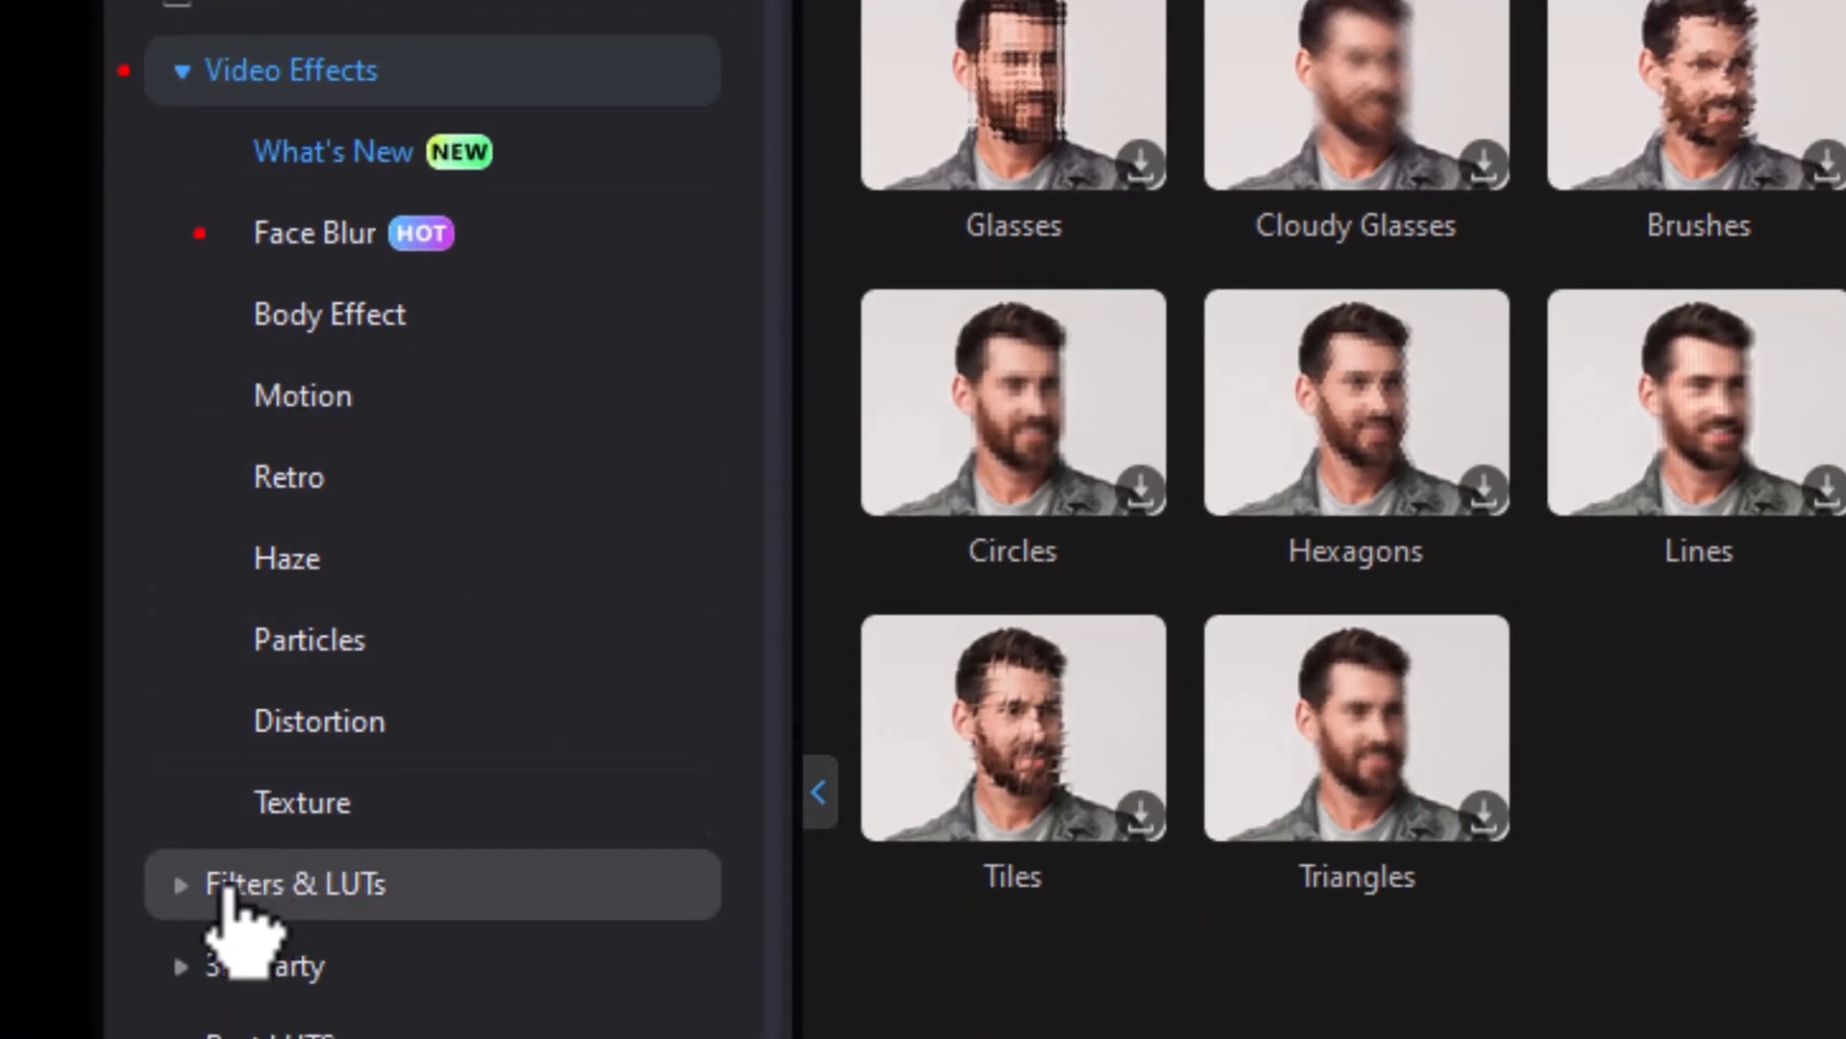
left_click(296, 883)
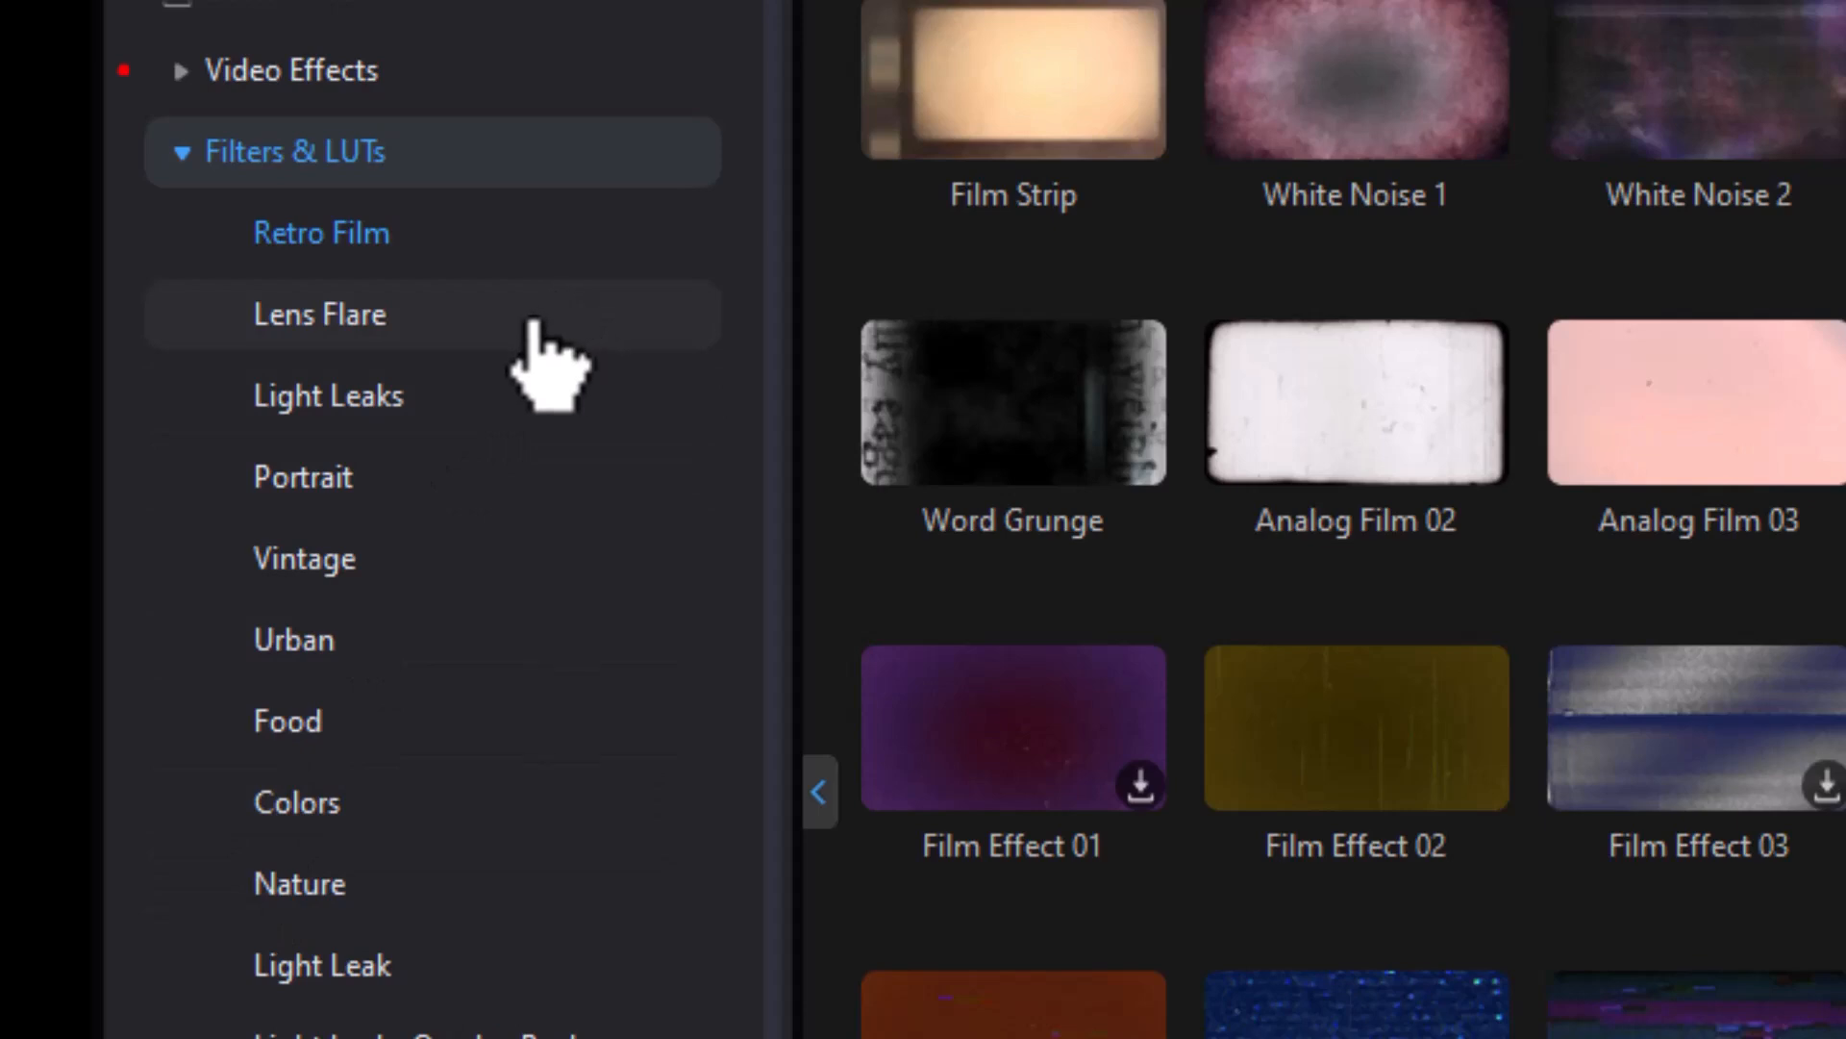
mouse_move(436, 717)
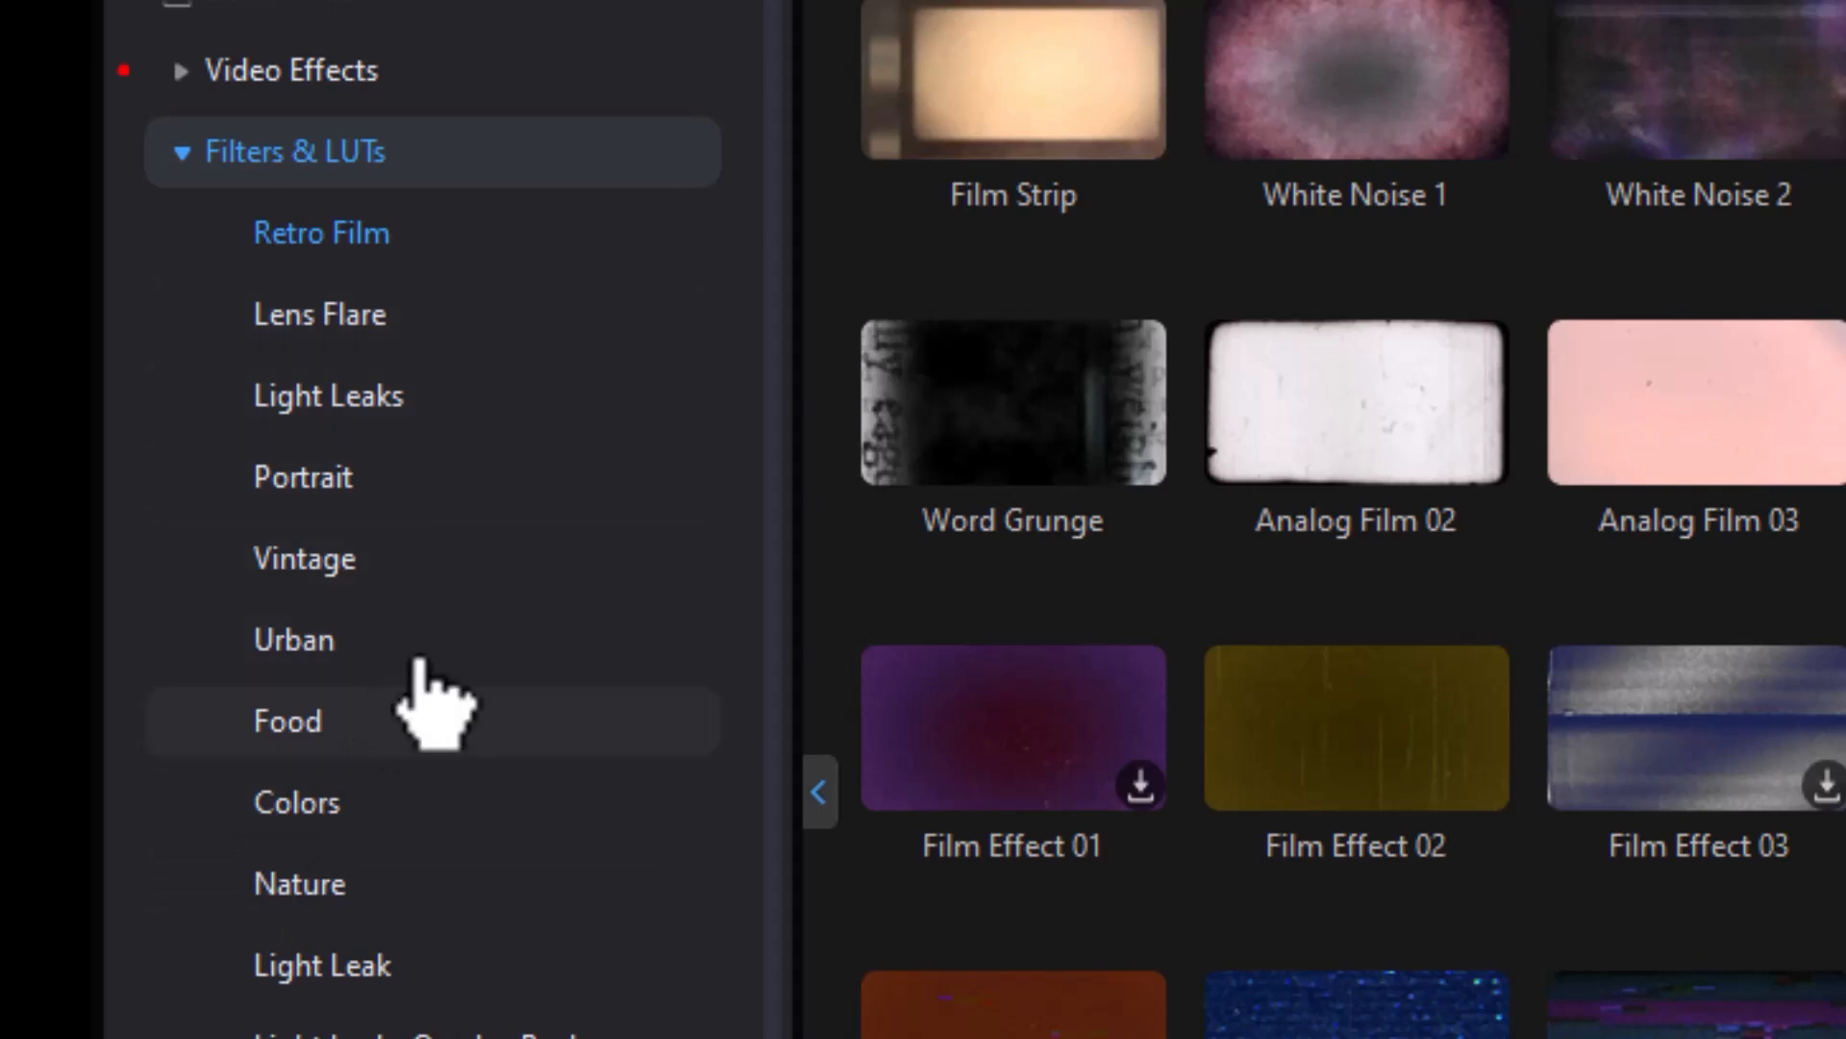
mouse_move(423, 906)
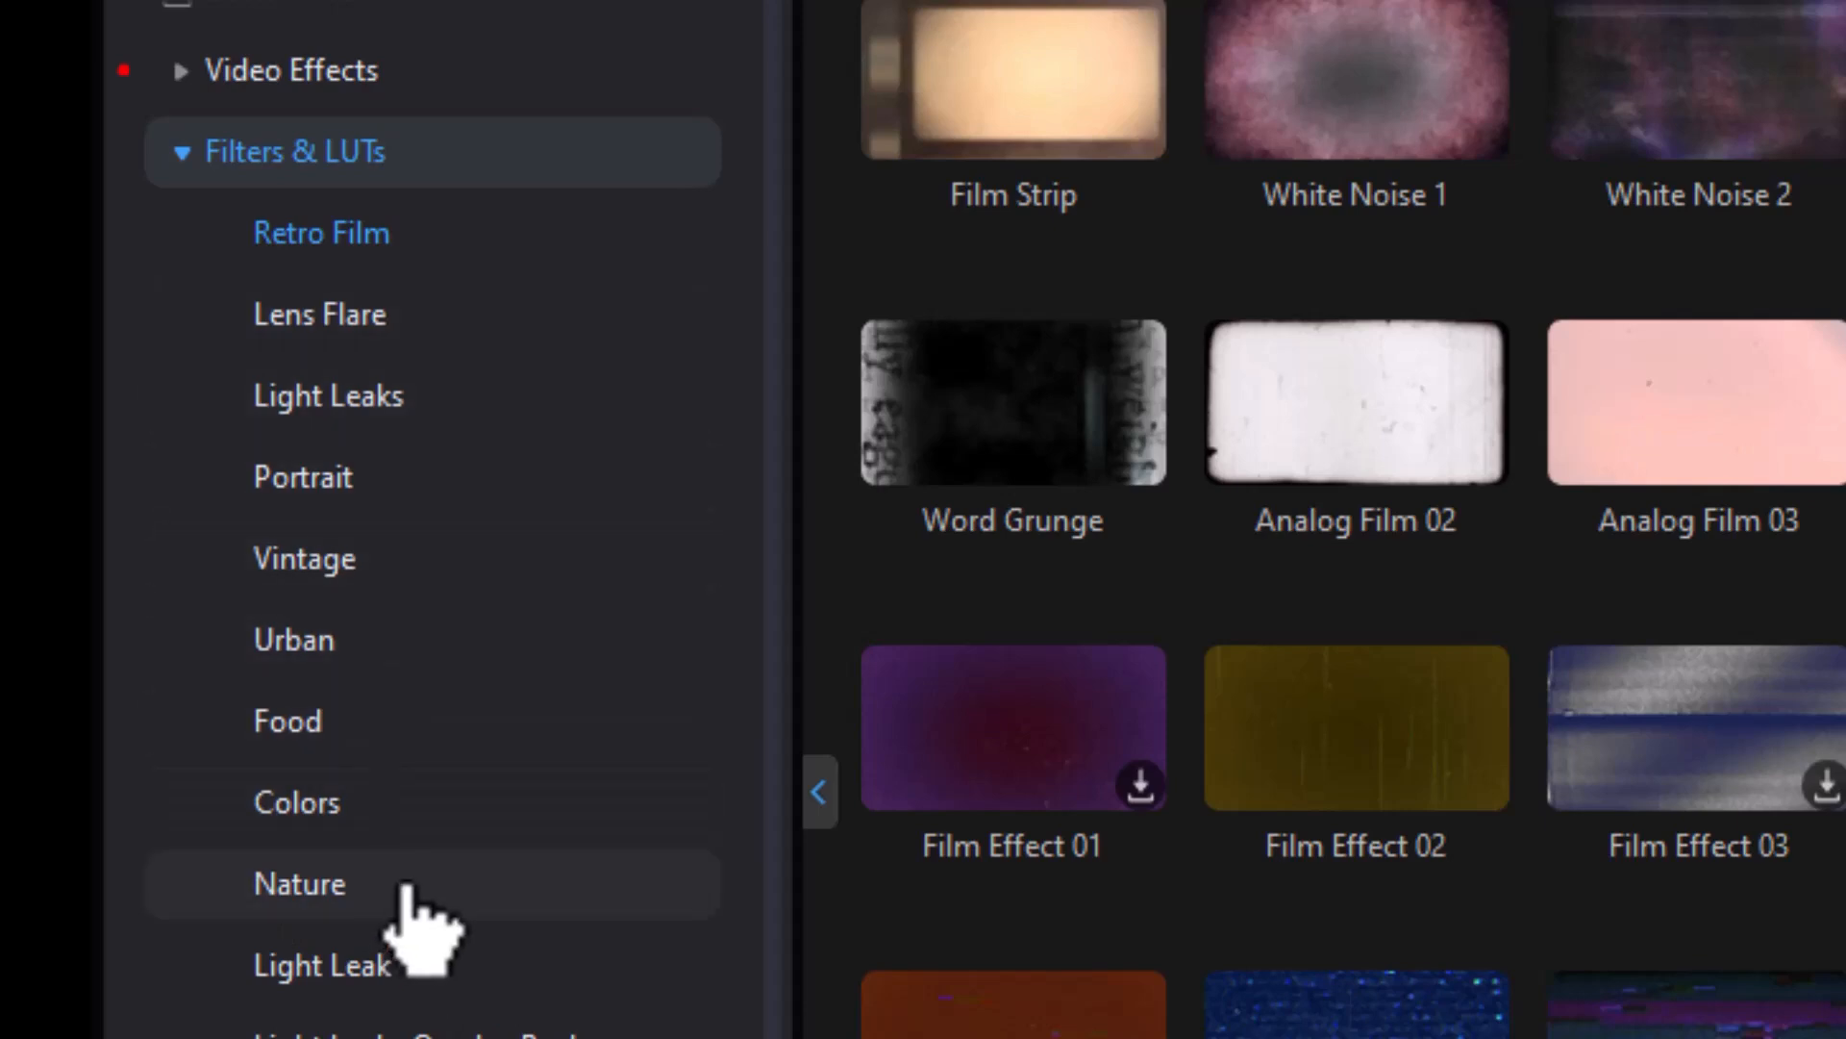
left_click(300, 883)
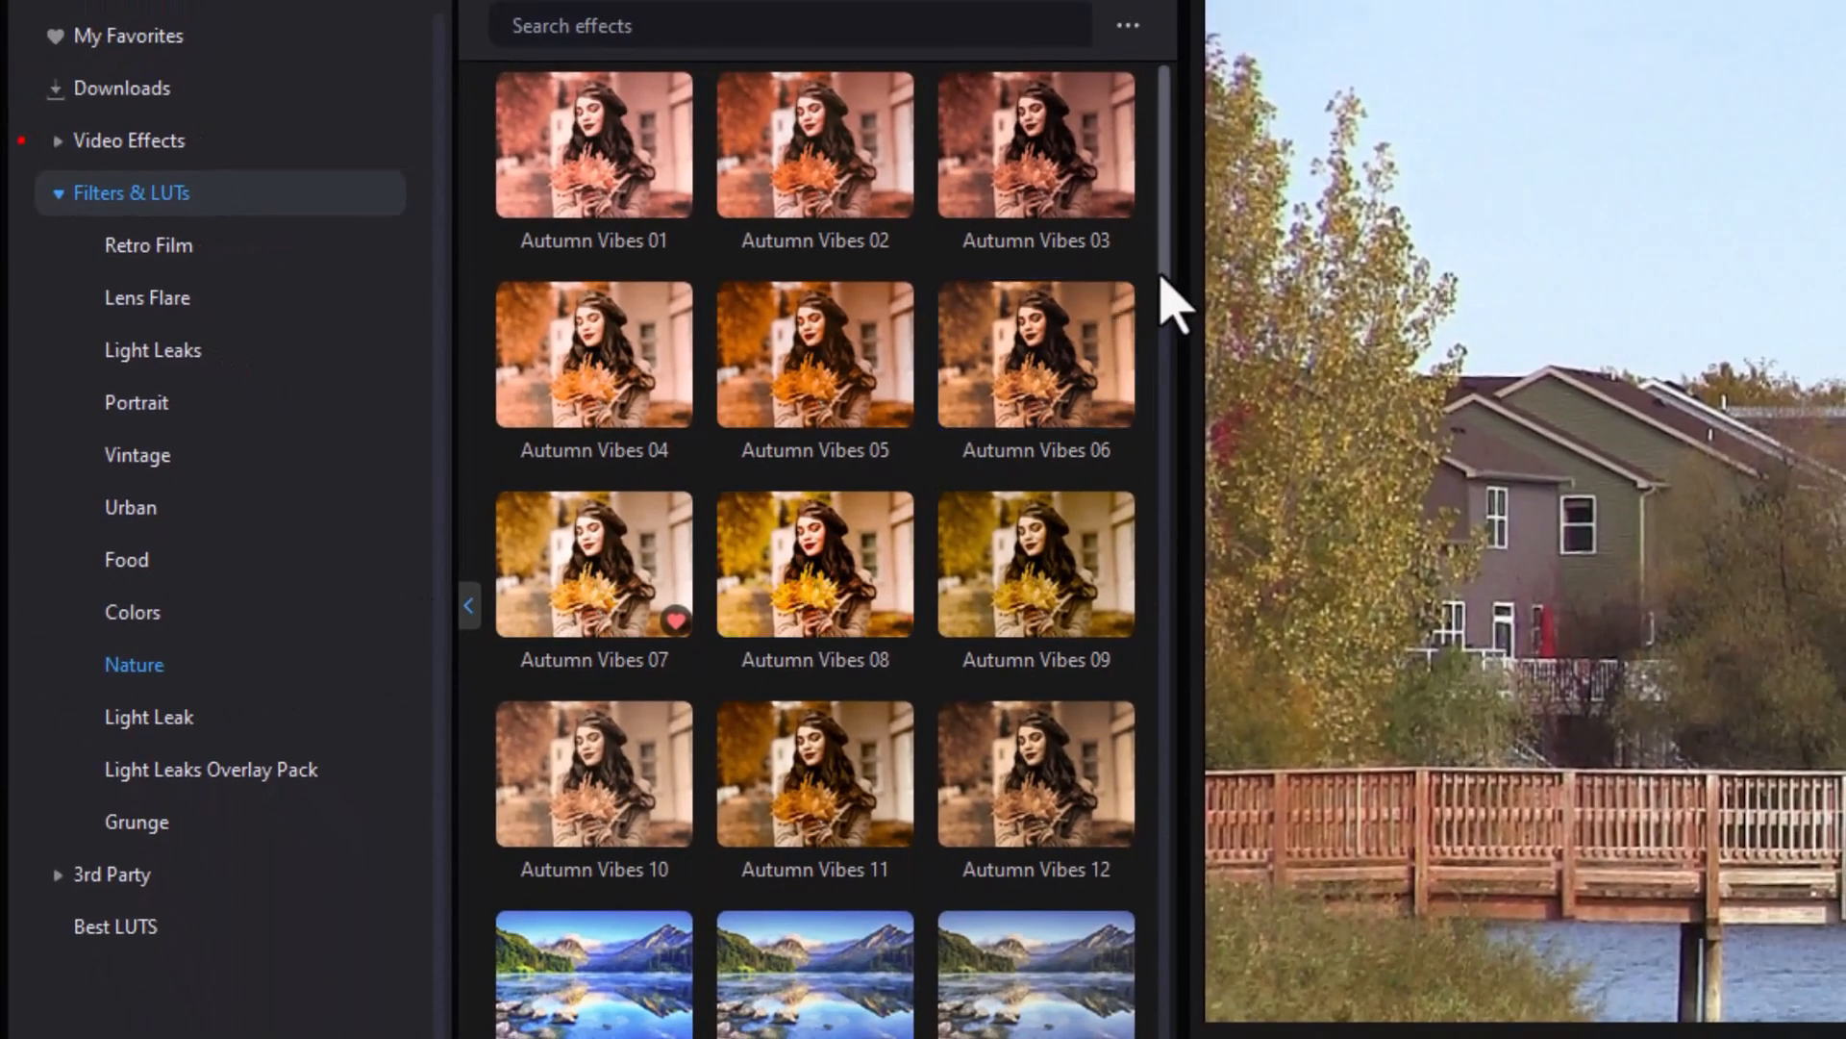
Step: Scroll down the Nature filter list toward the scenery and balloon presets
scroll("down", 3)
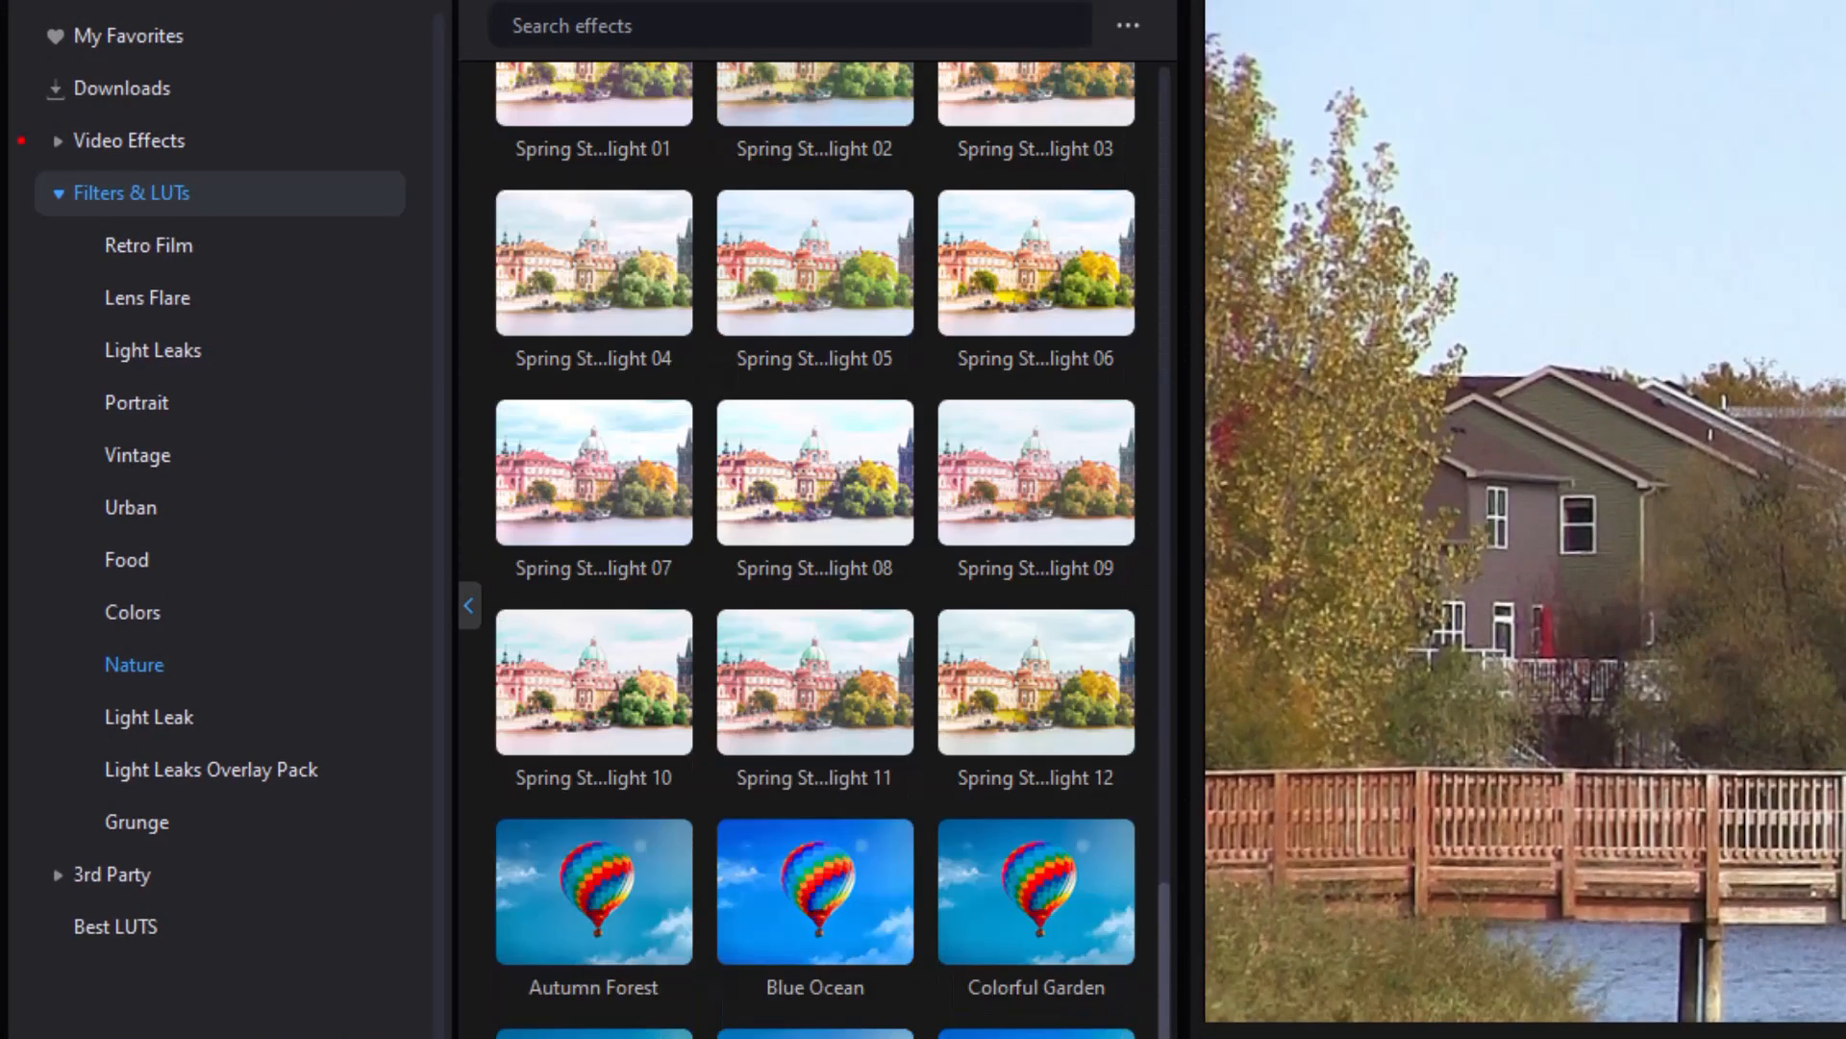
scroll("down", 3)
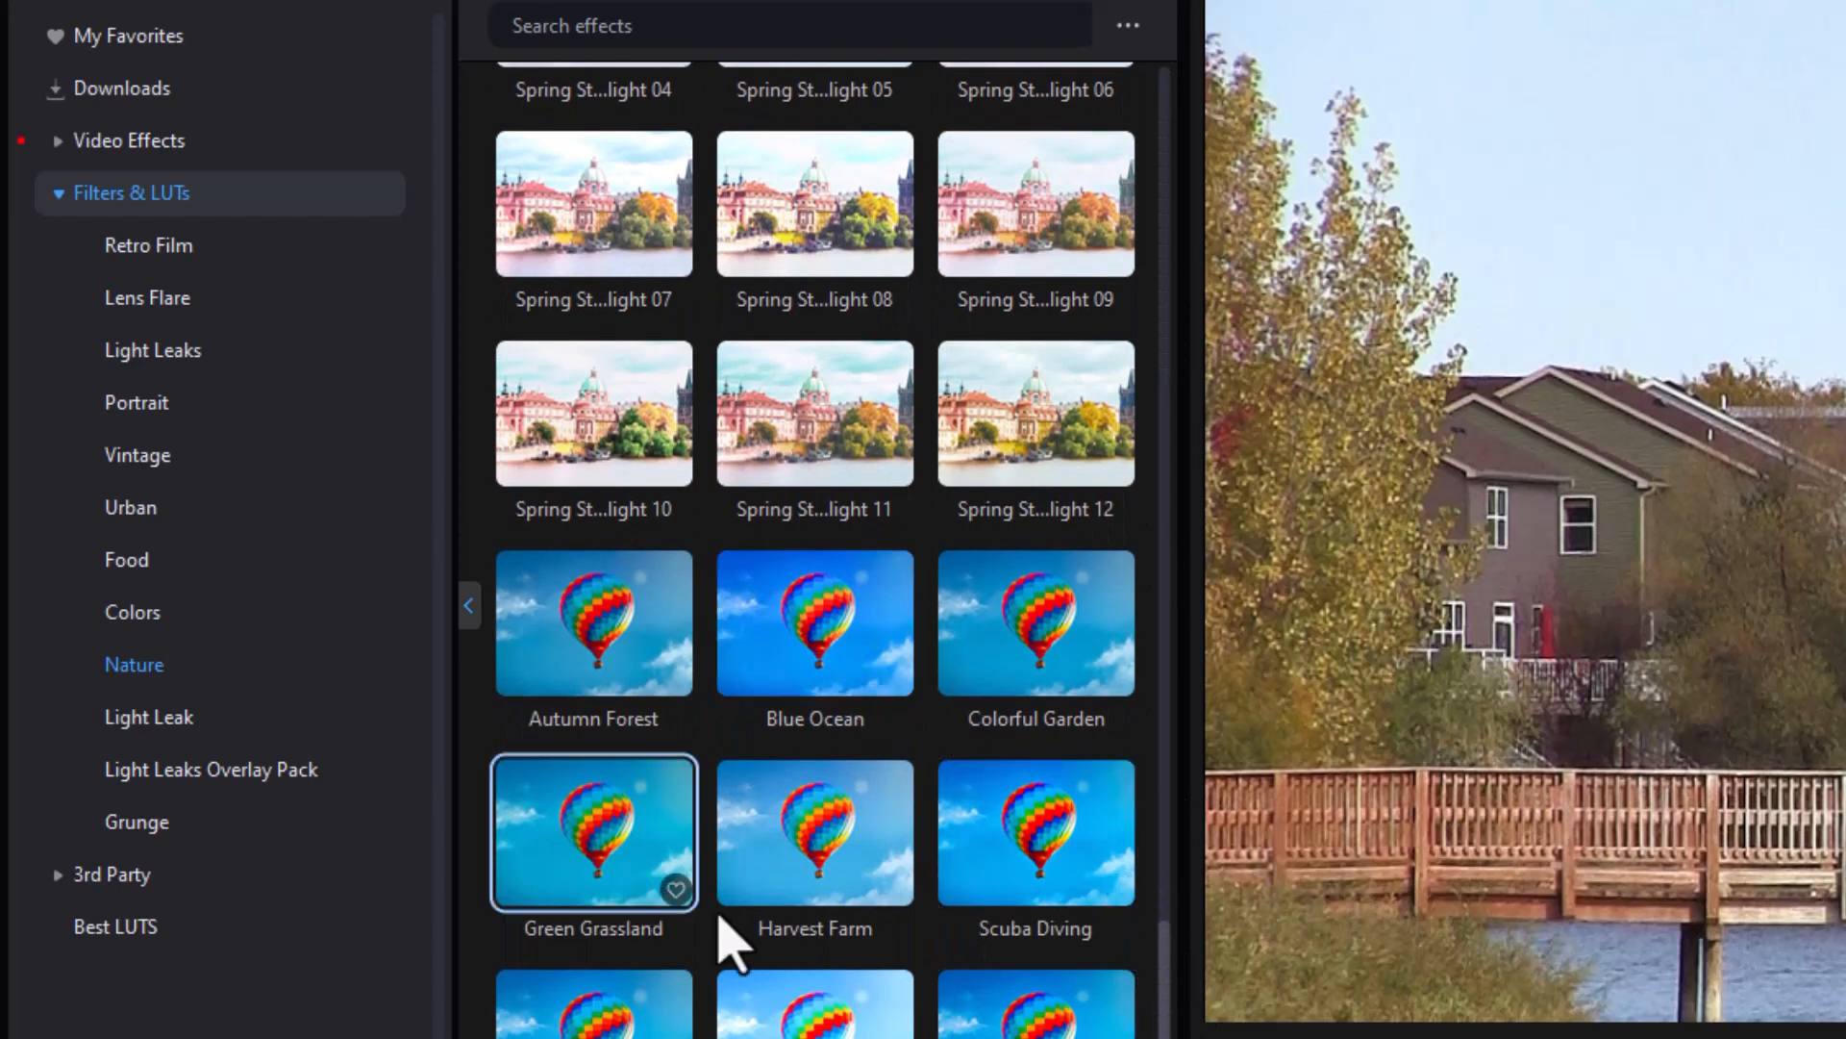
mouse_move(816, 621)
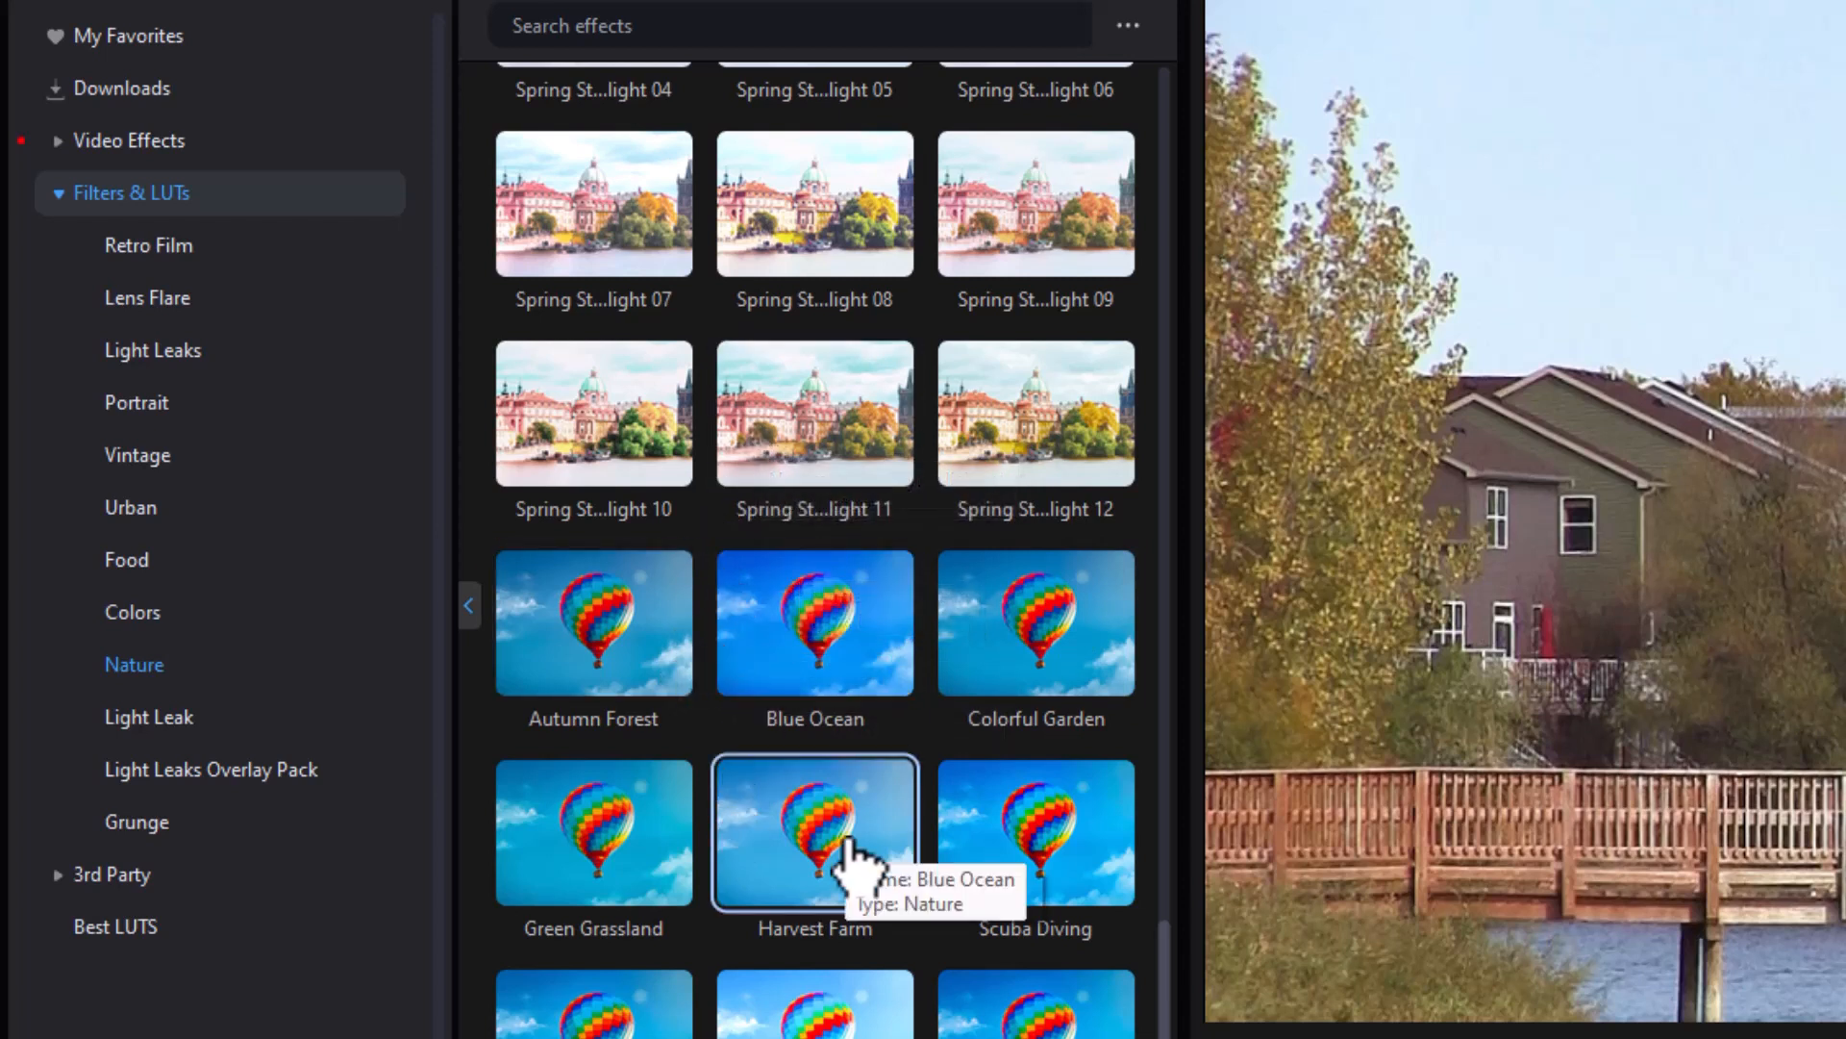
mouse_move(848, 837)
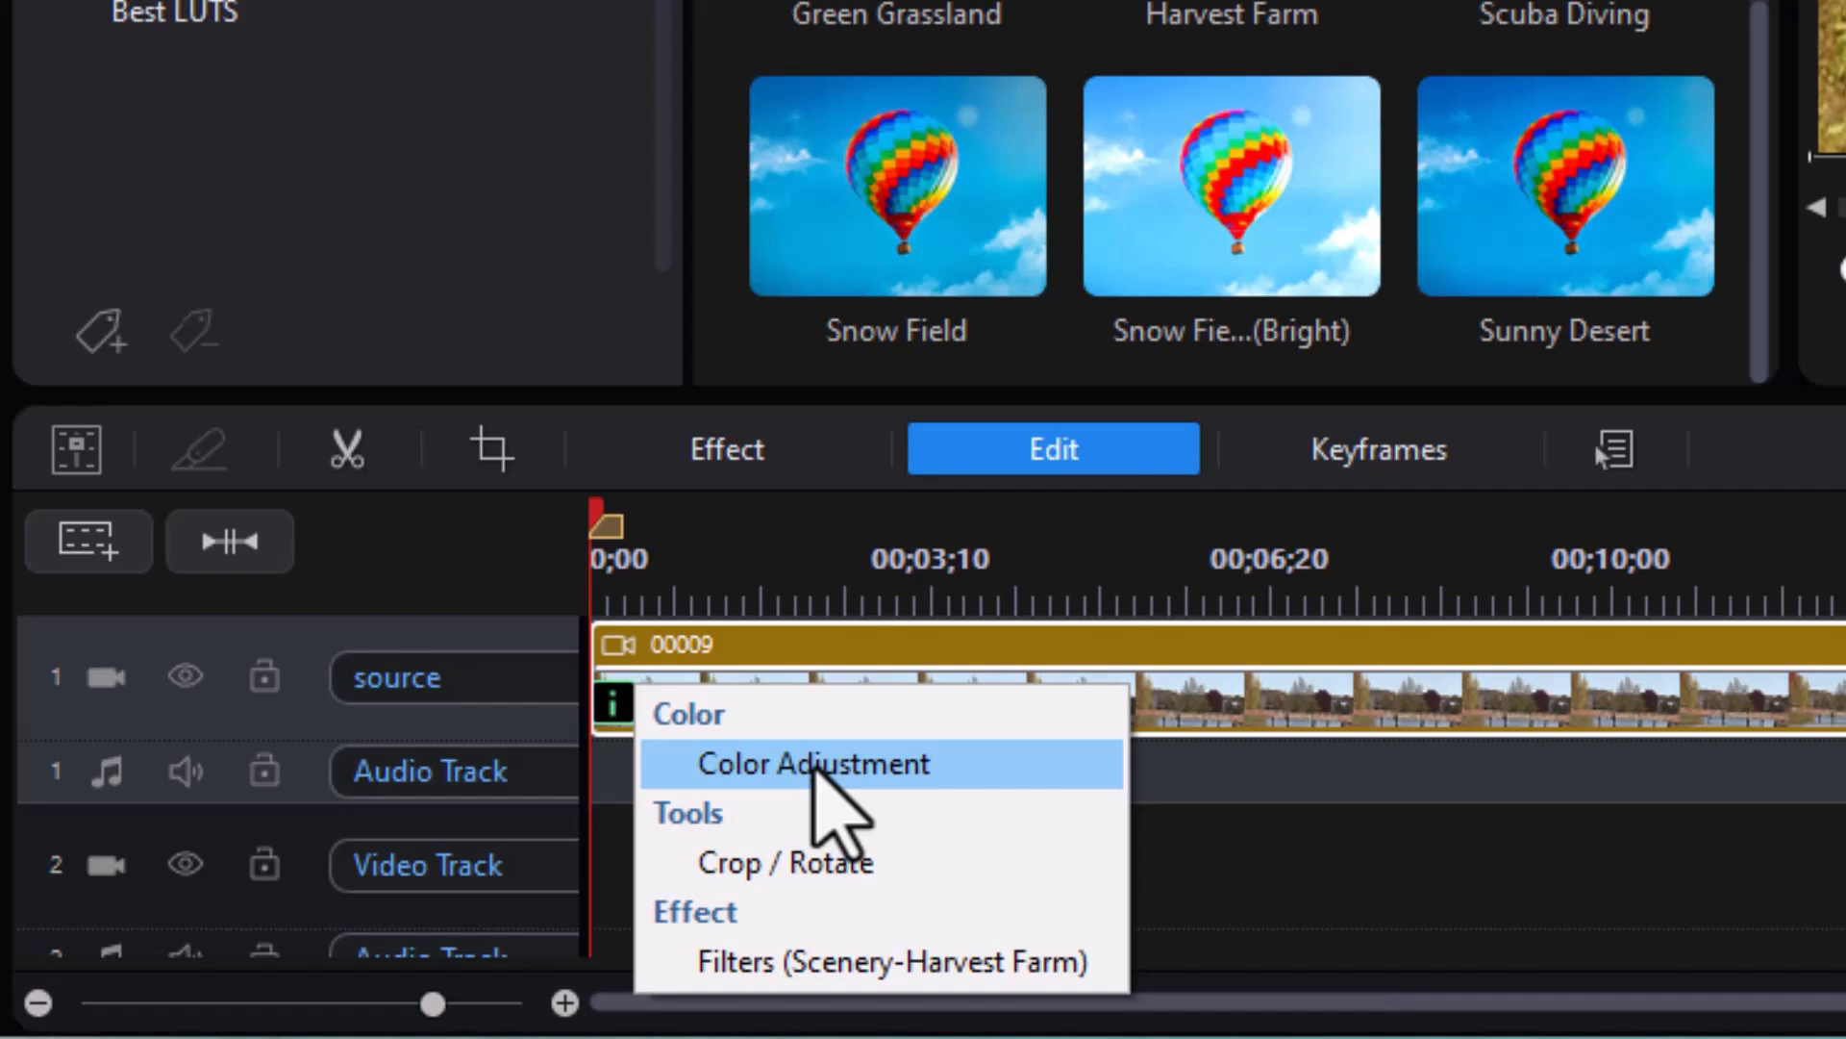
mouse_move(848, 962)
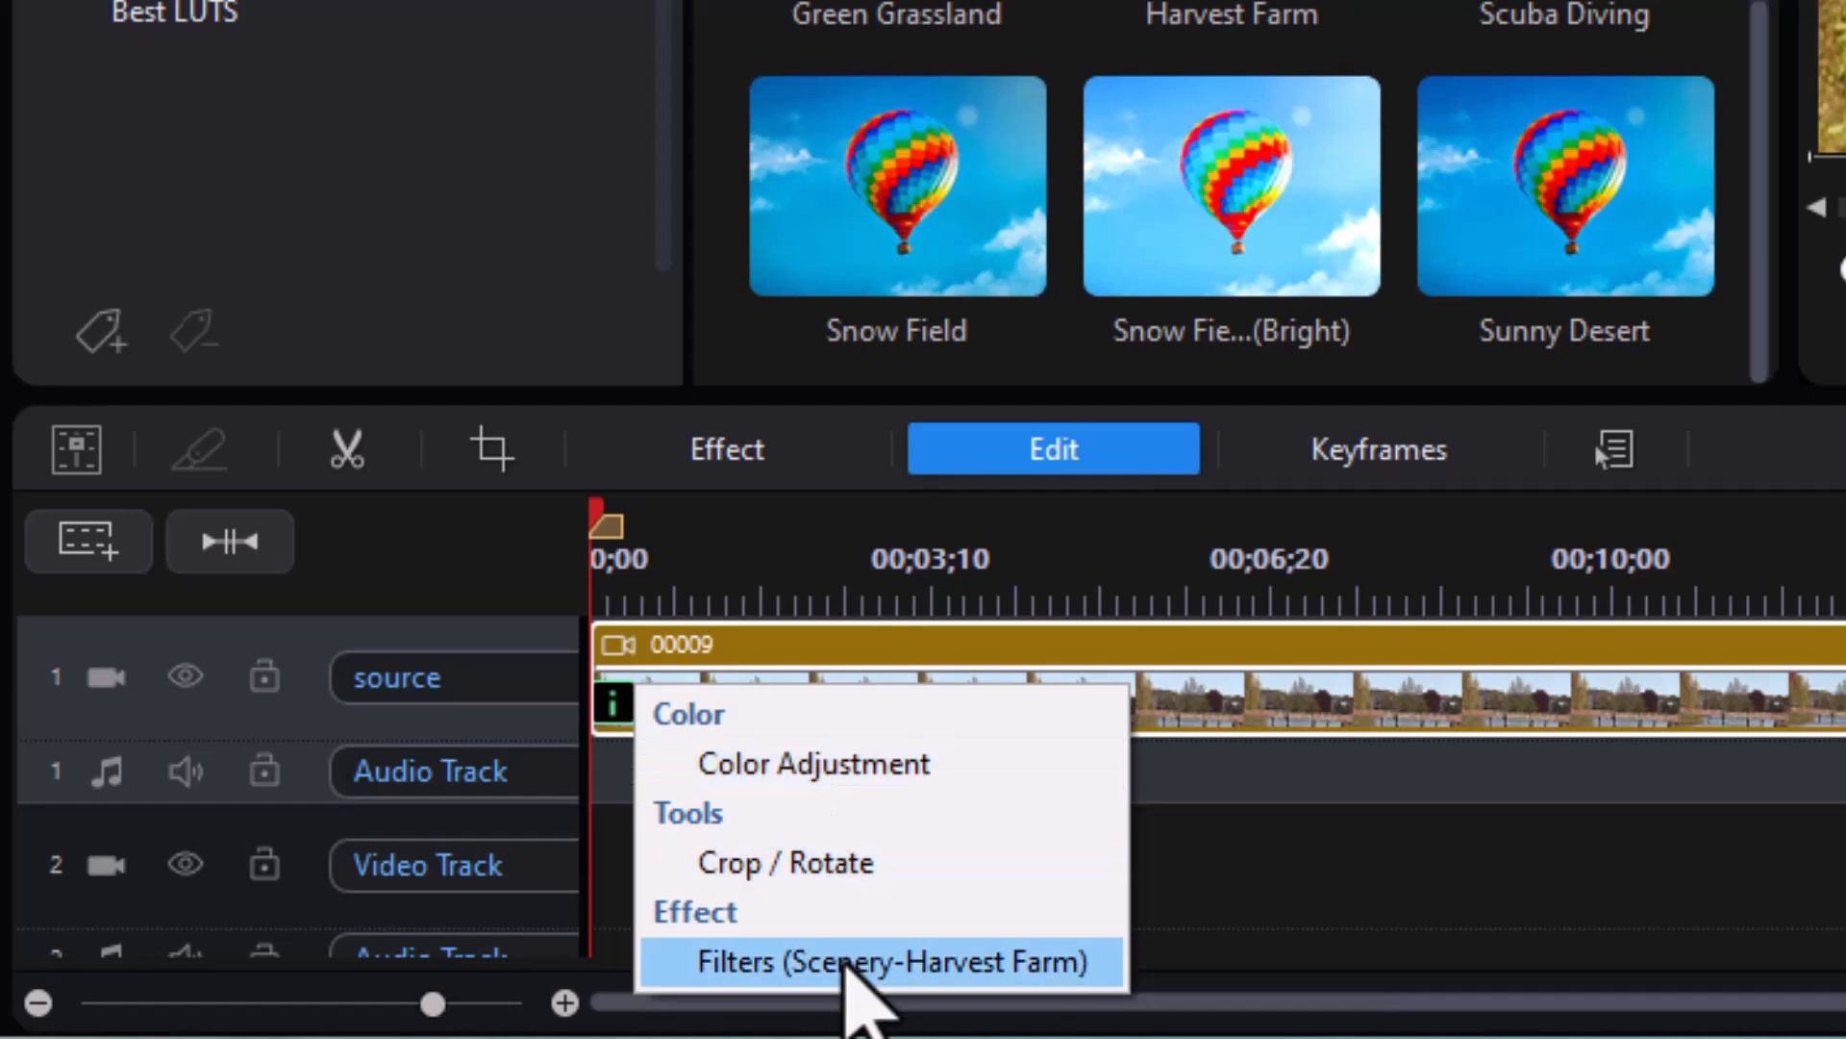
Step: Select the applied Harvest Farm scenery filter on the bridge clip for removal
left_click(889, 962)
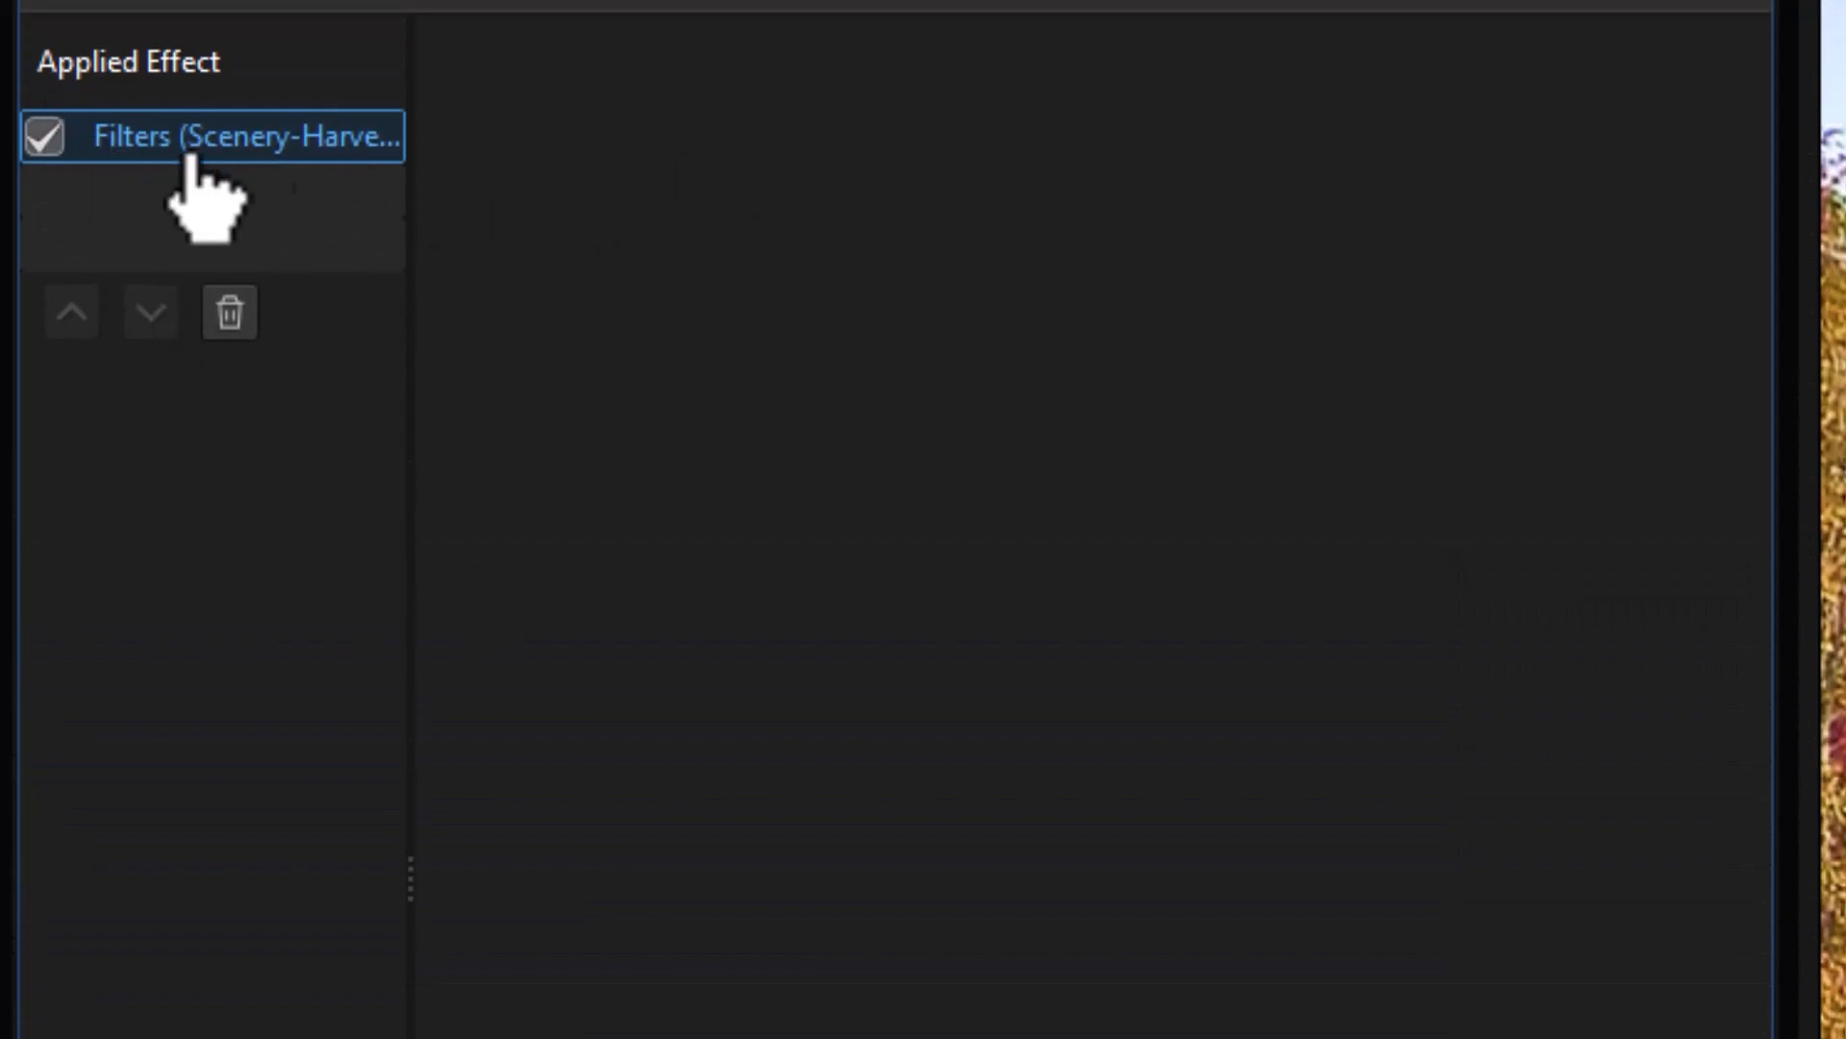
left_click(44, 136)
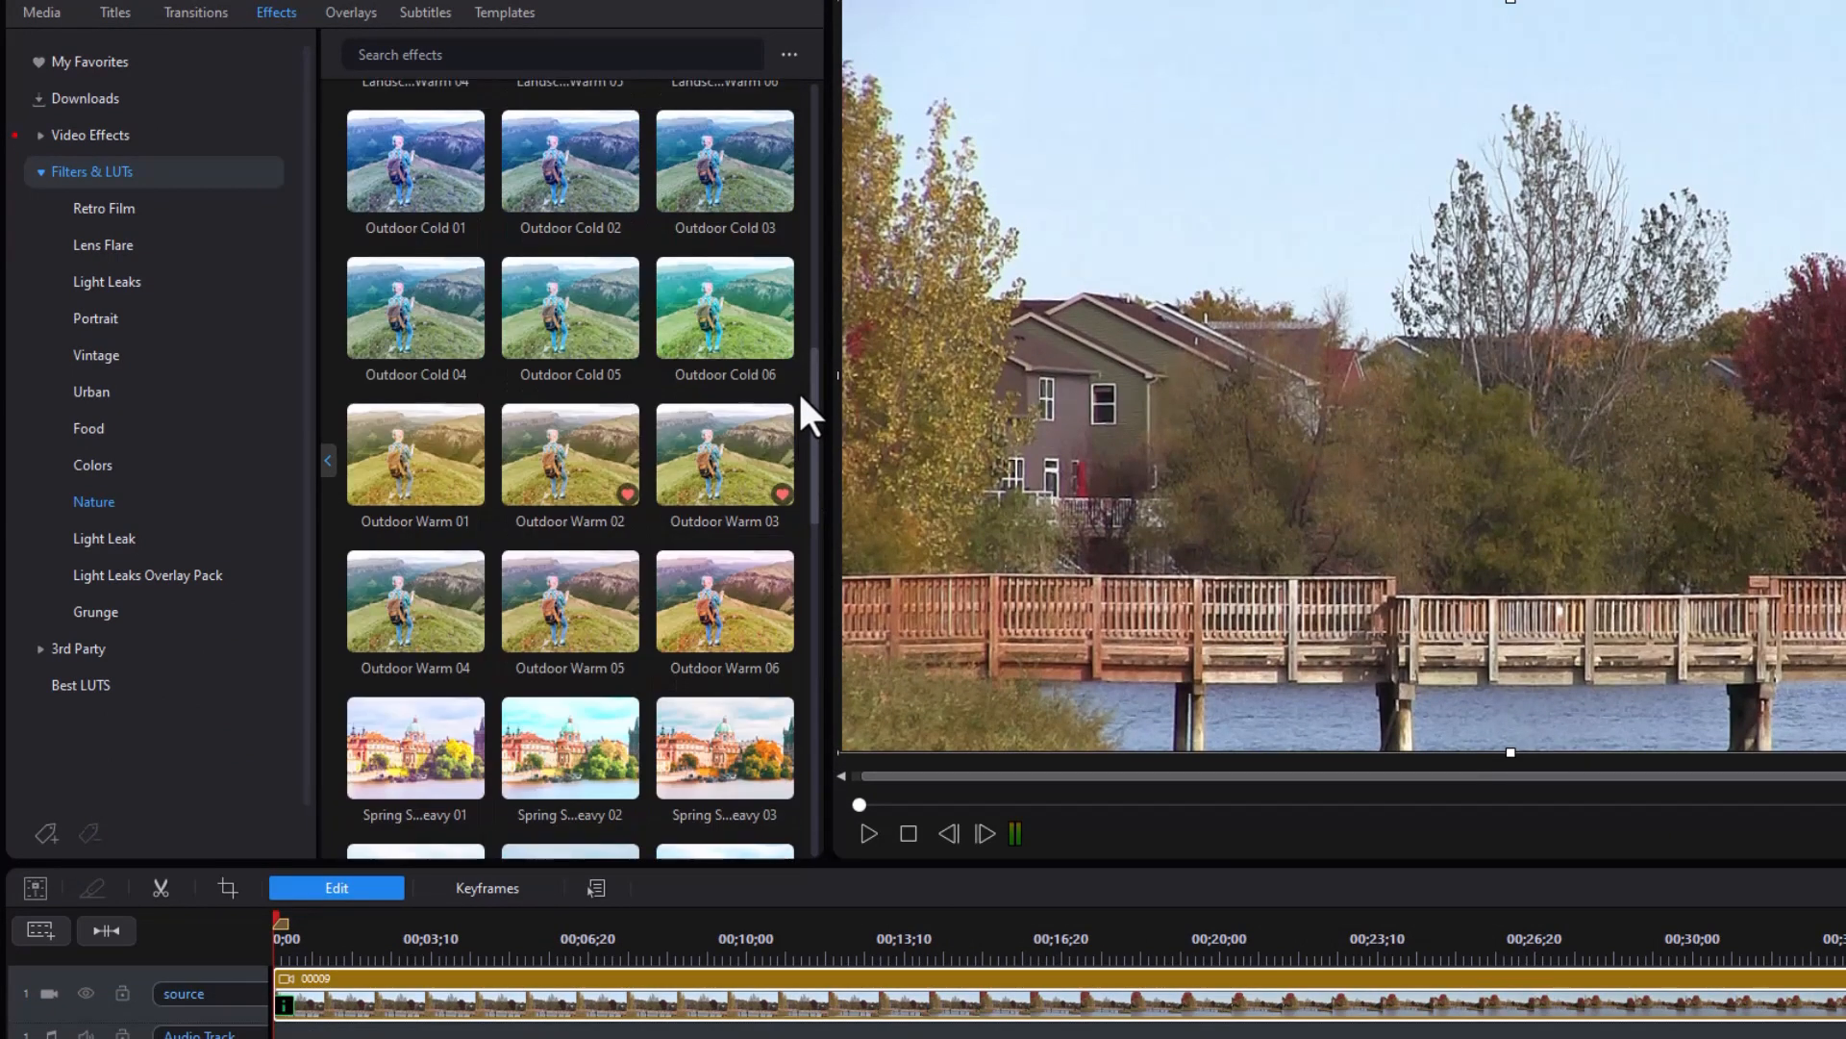
Step: Browse the Nature LUTs and preview Outdoor Warm 04 before settling on Landscape HDR Warm 02
scroll("down", 3)
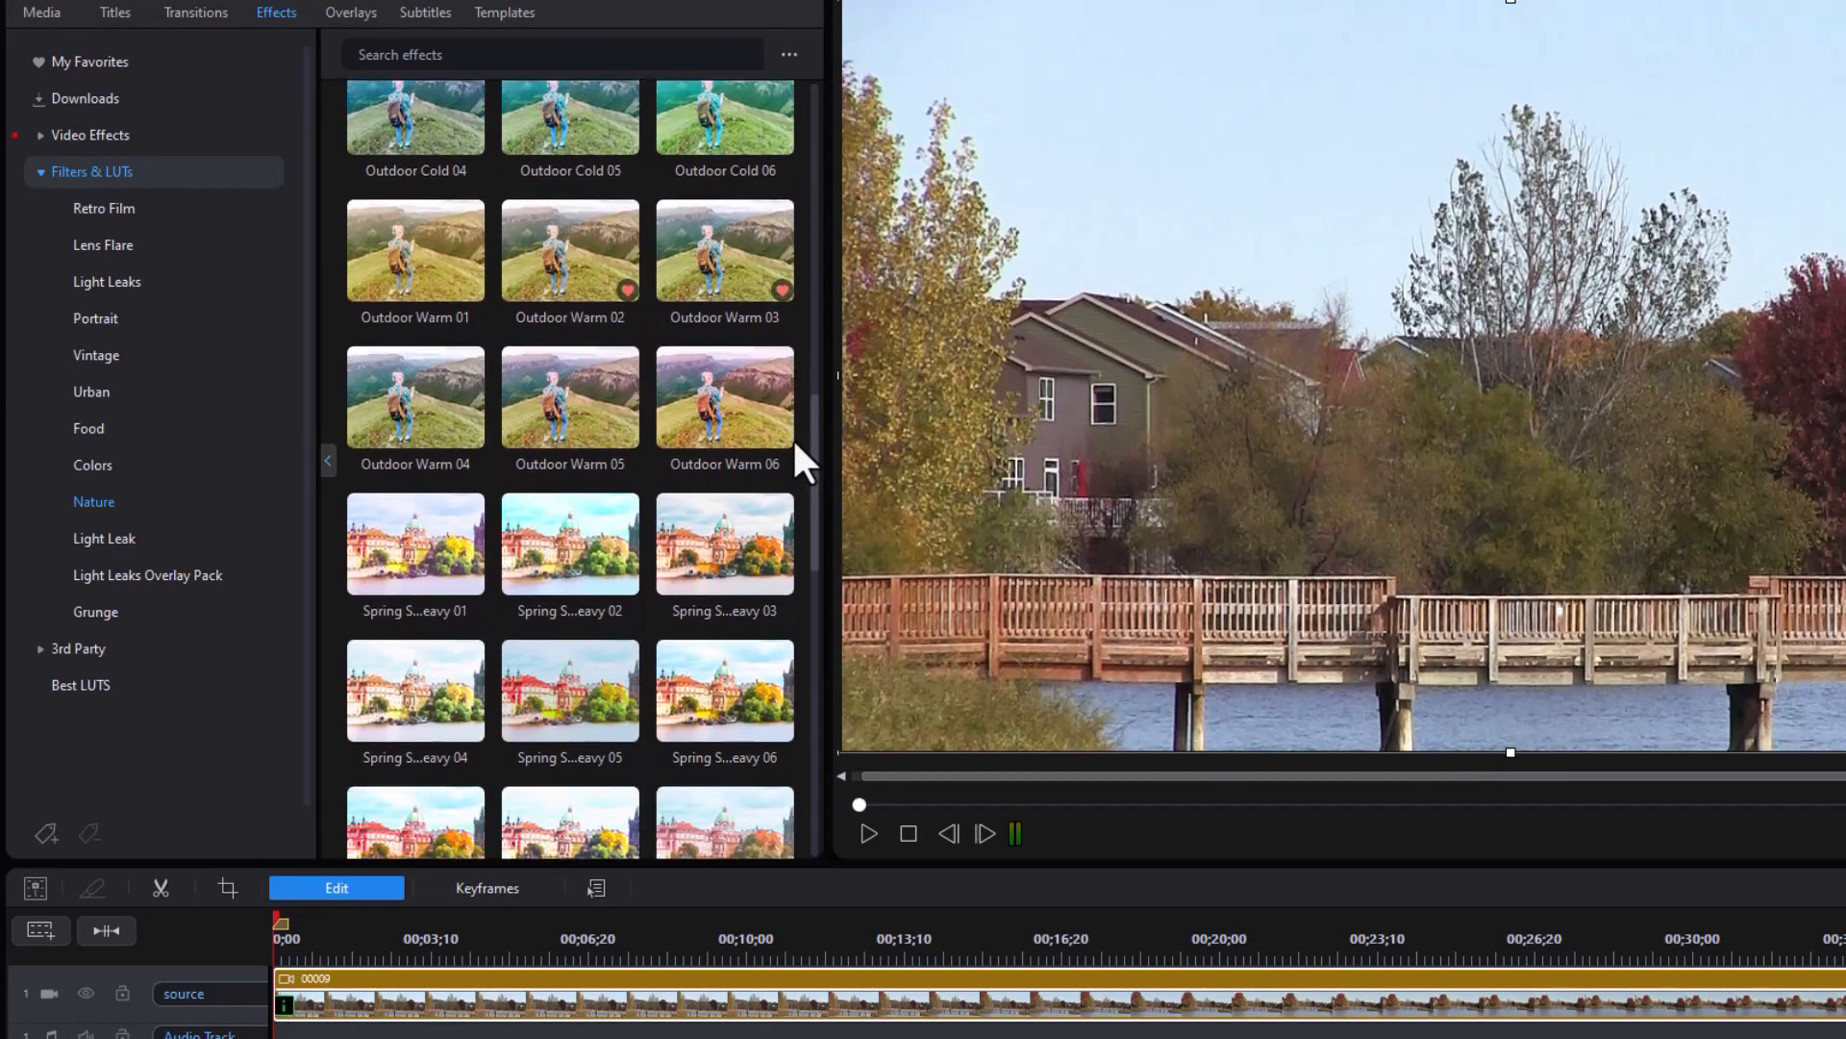
scroll("down", 3)
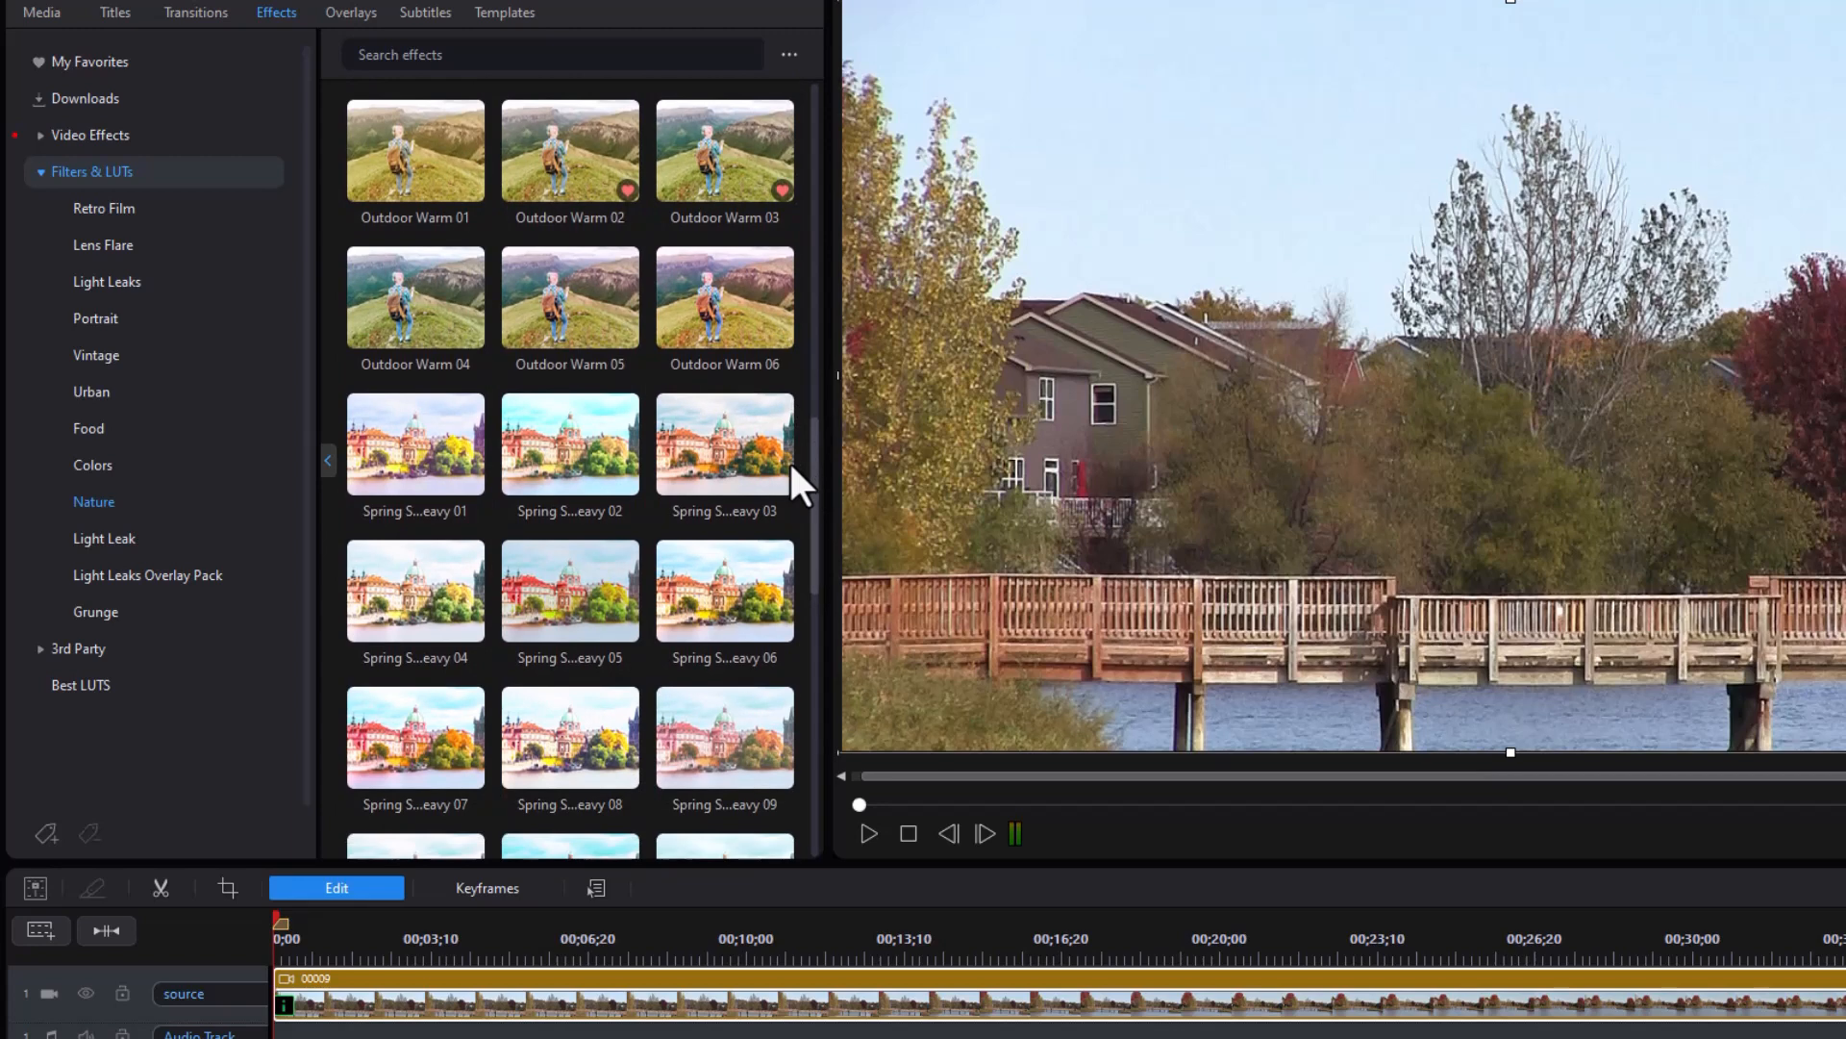
scroll("down", 3)
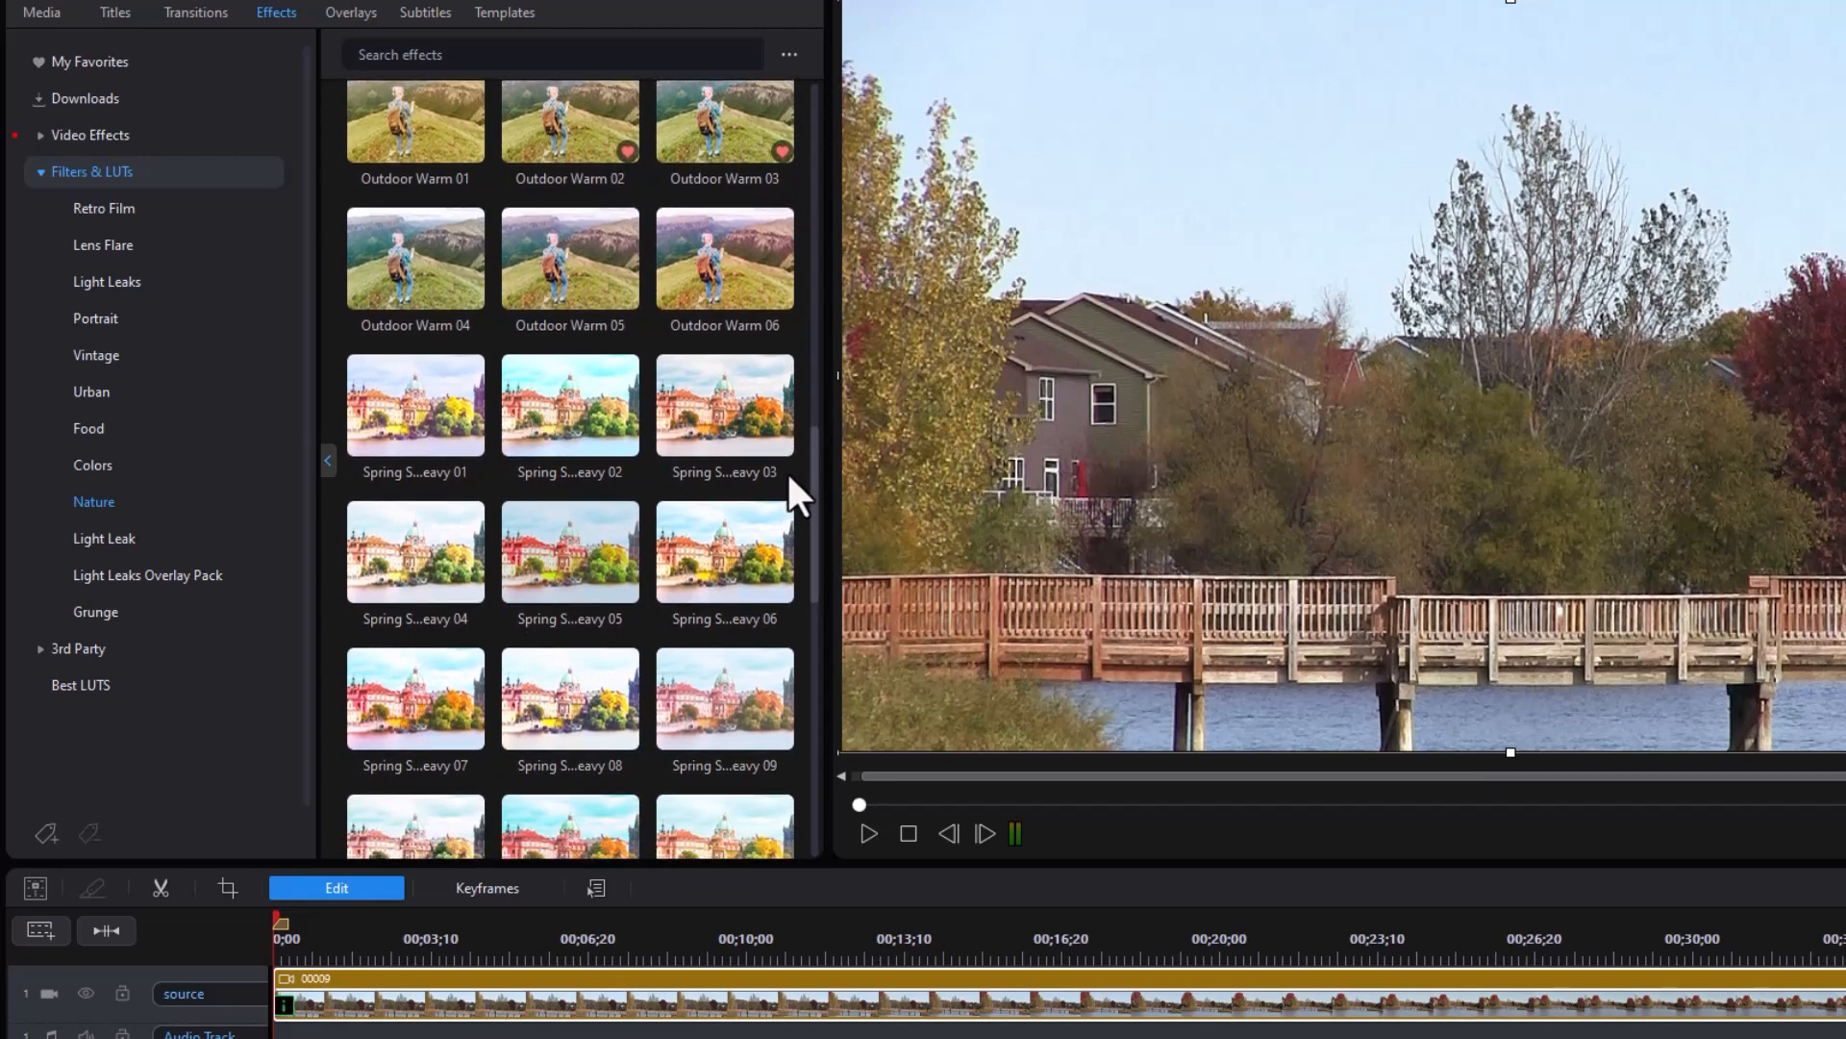
scroll("down", 3)
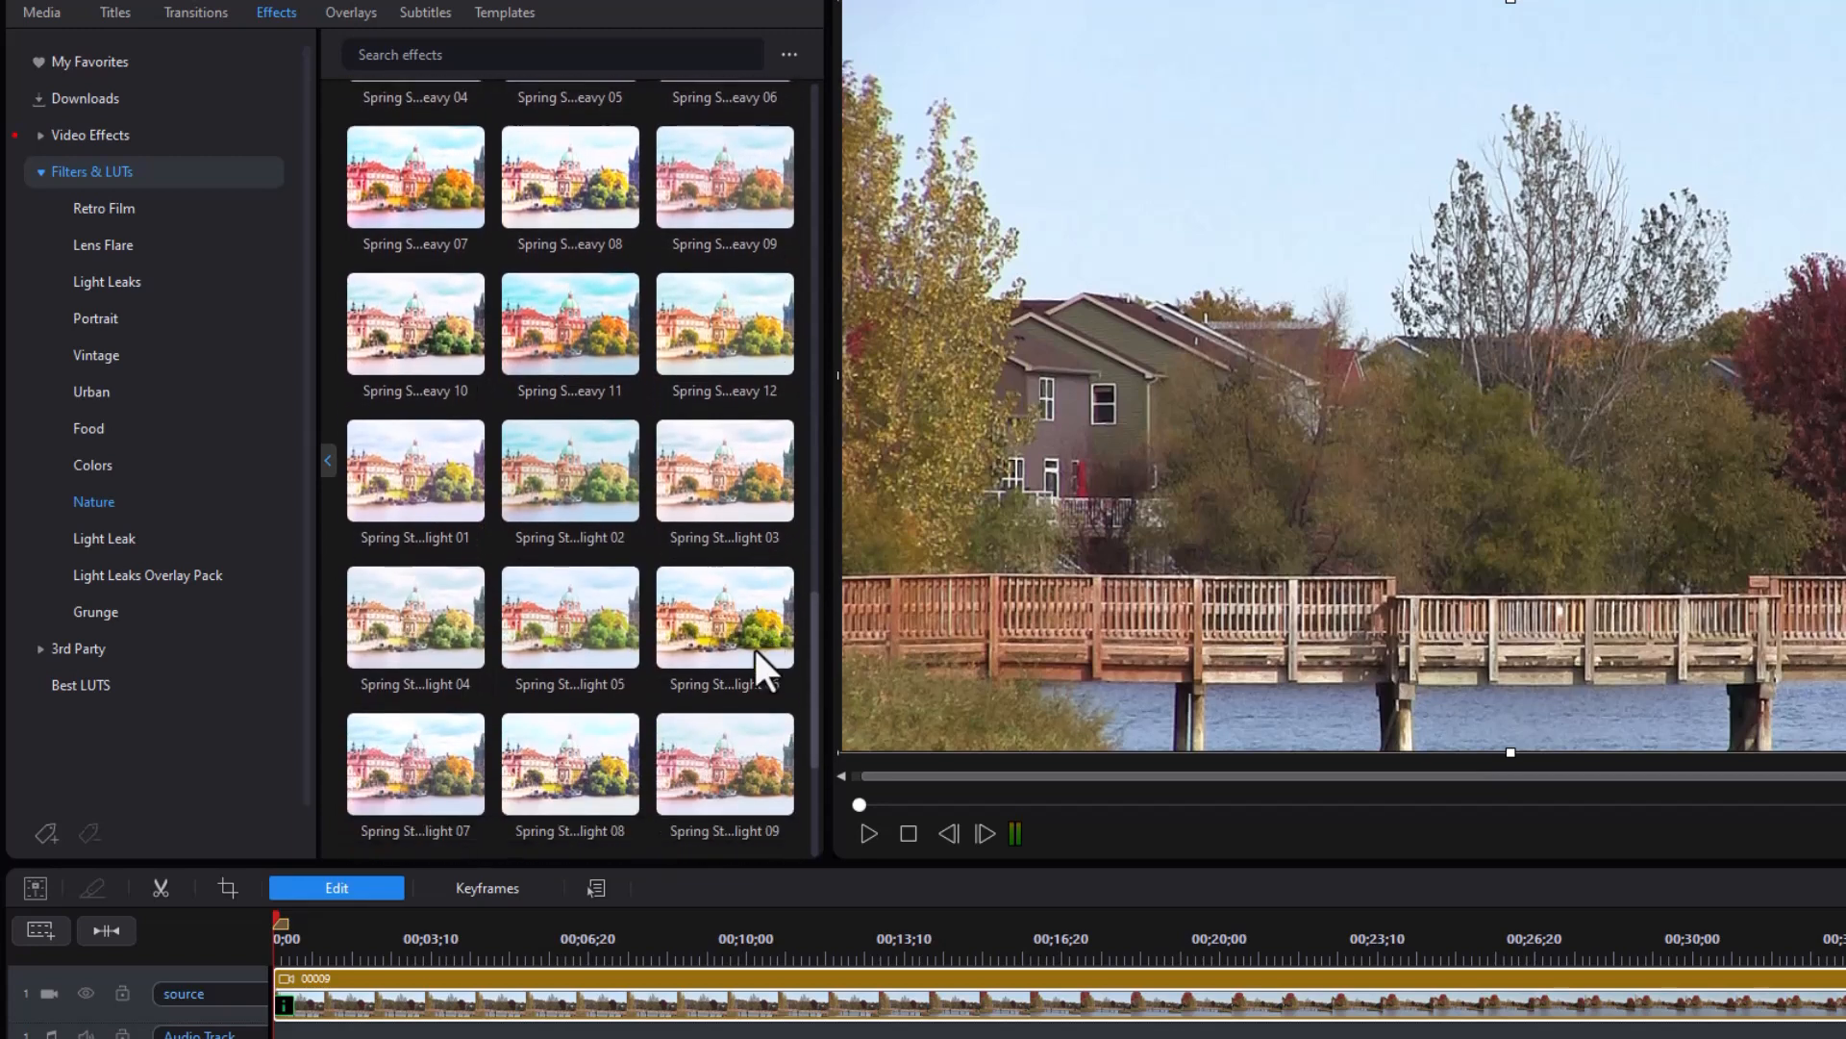
scroll("down", 3)
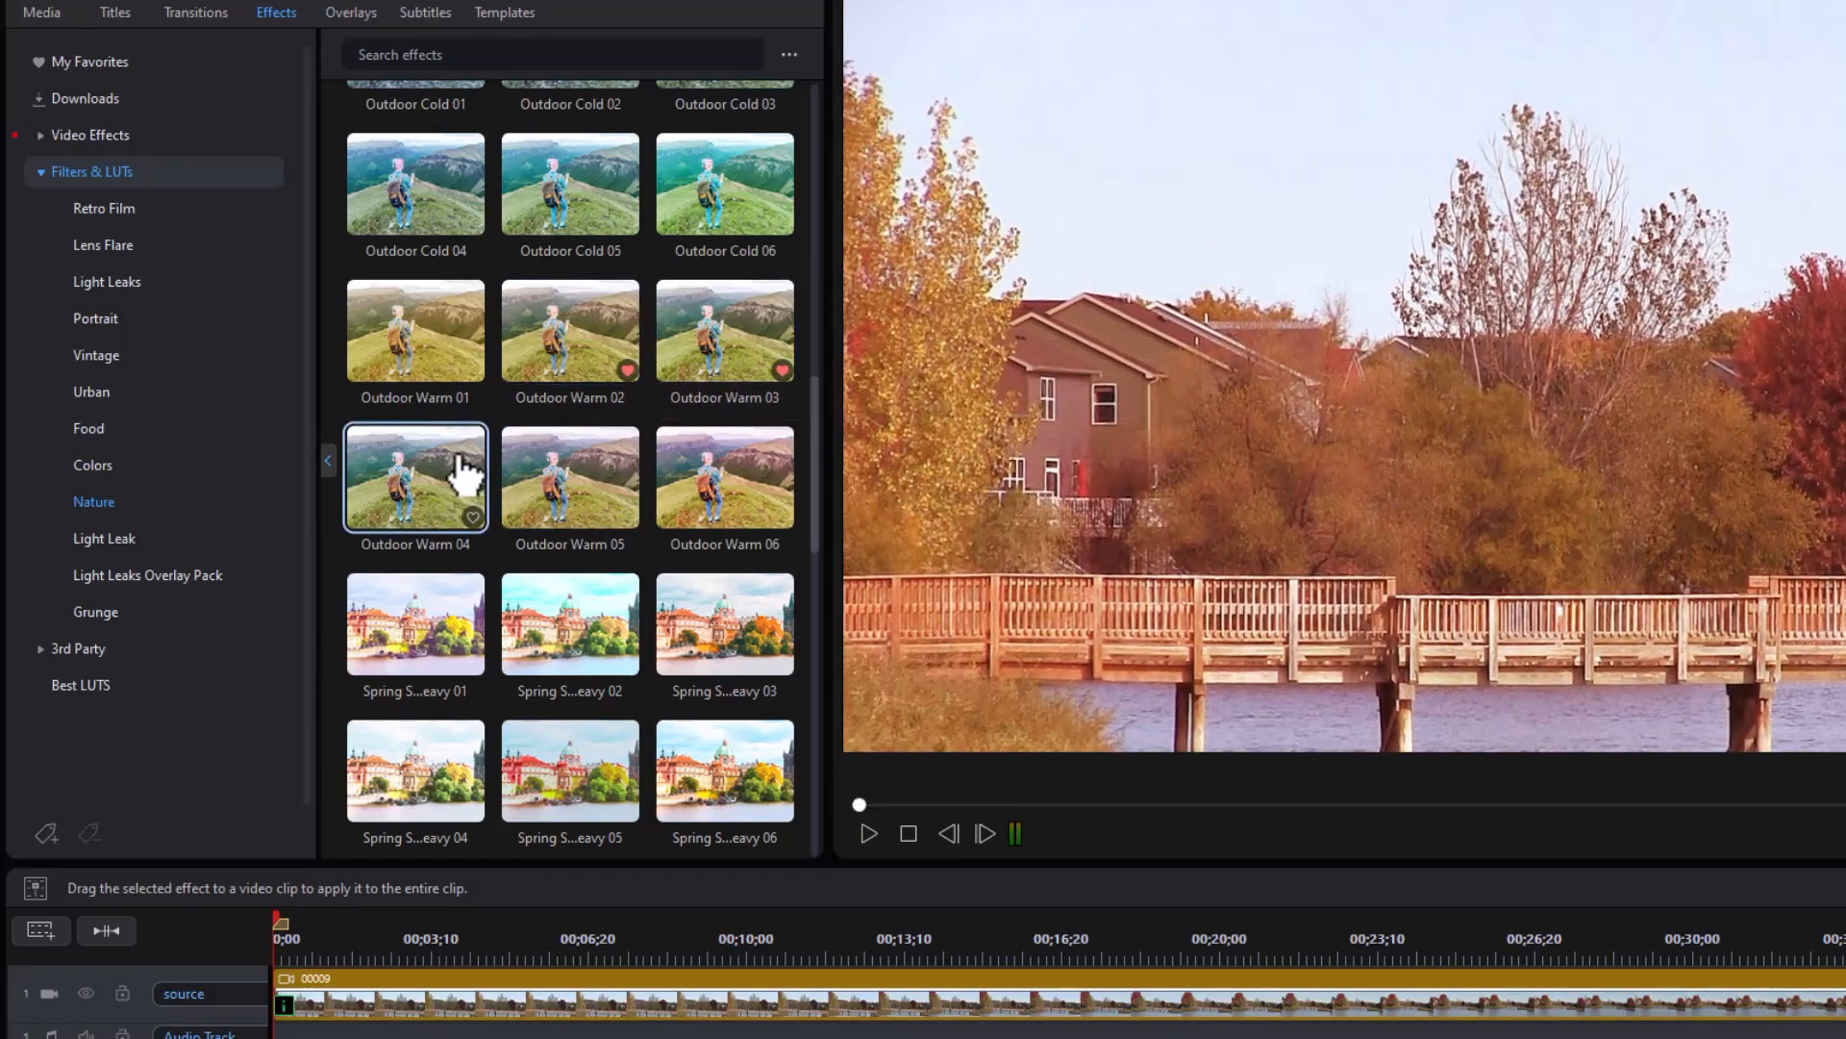
left_click(868, 833)
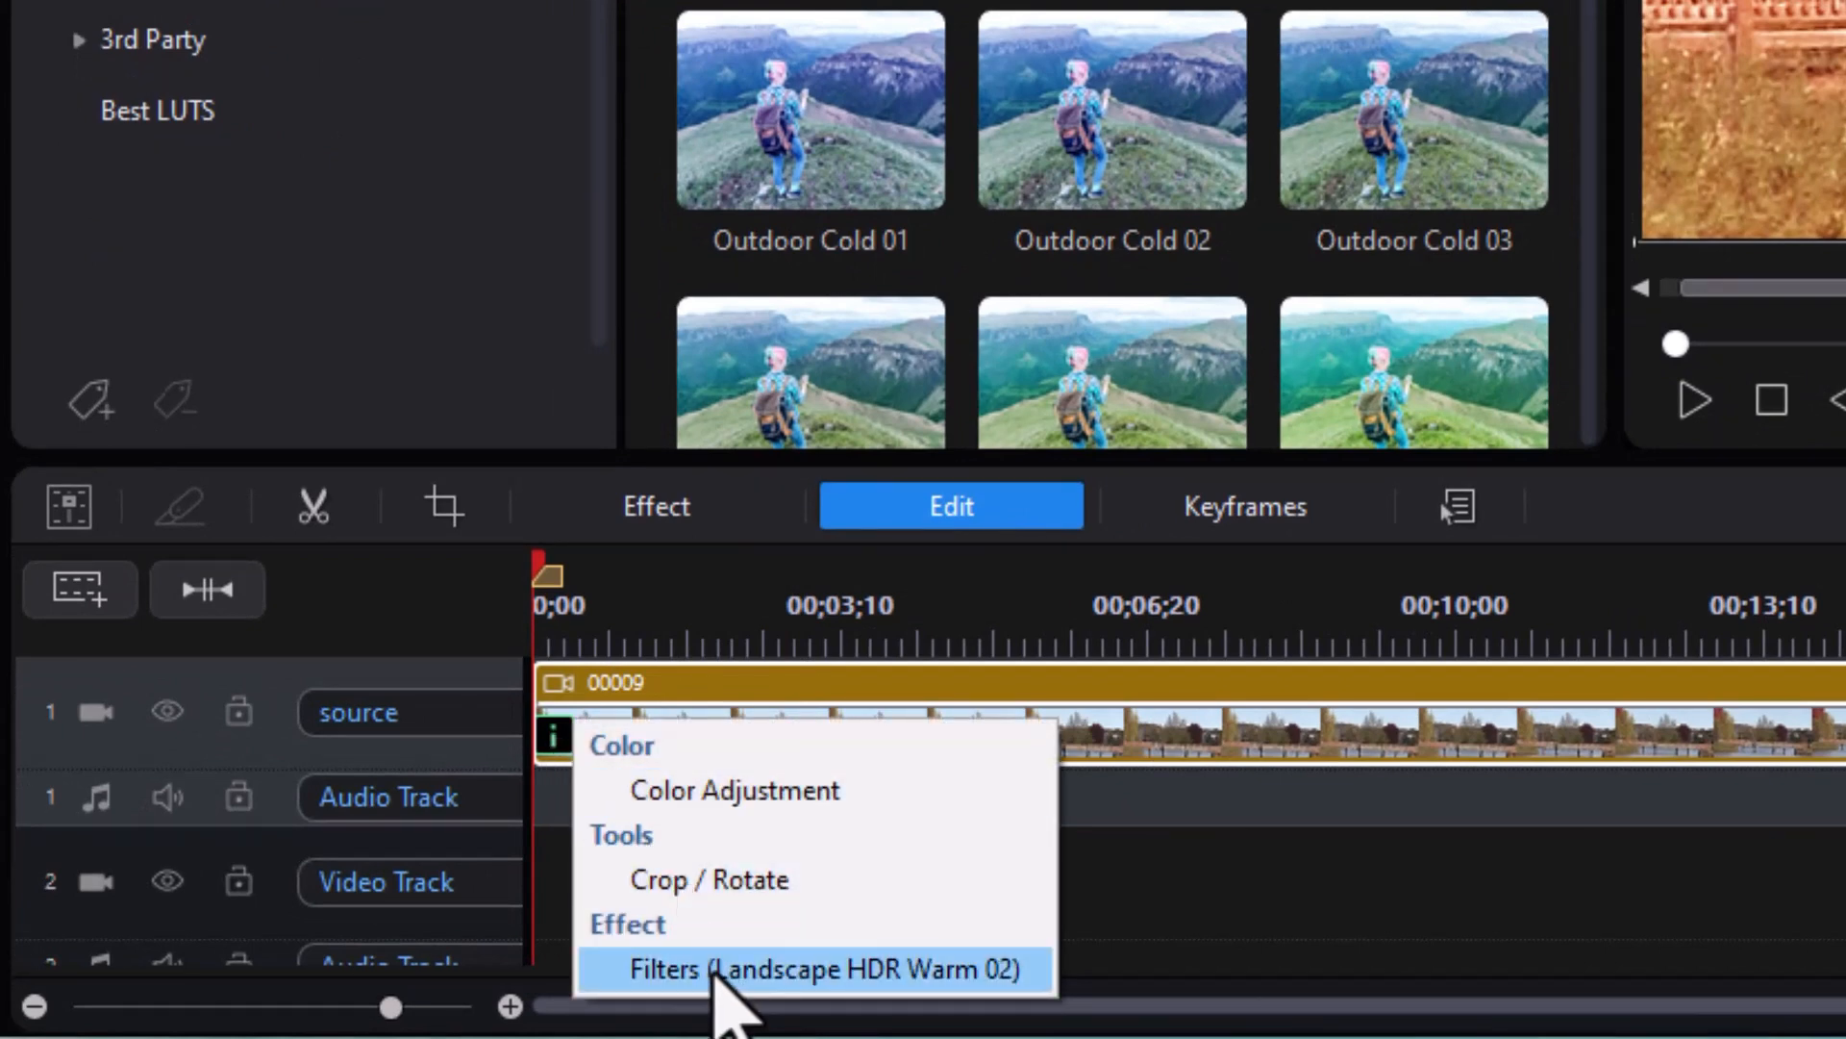
Step: Lower the Landscape HDR Warm 02 filter's Strength slider from 100 to 70
left_click(806, 969)
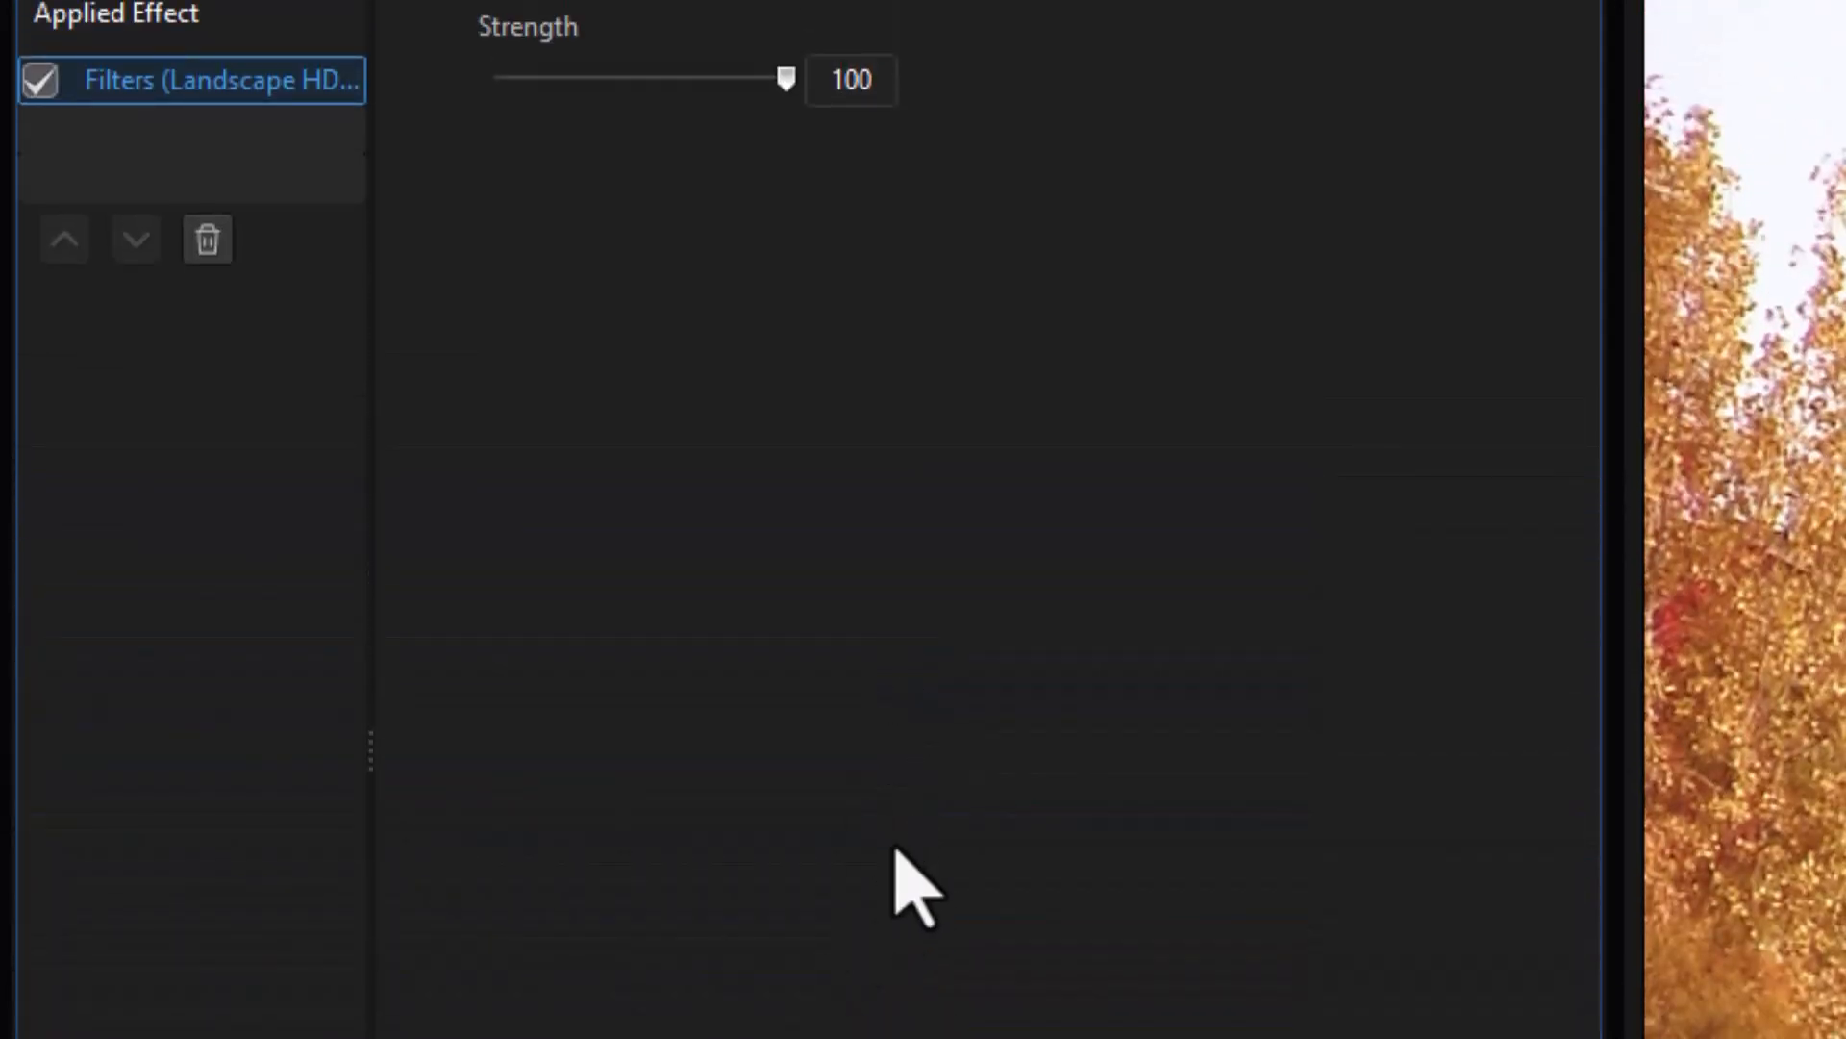
mouse_move(705, 172)
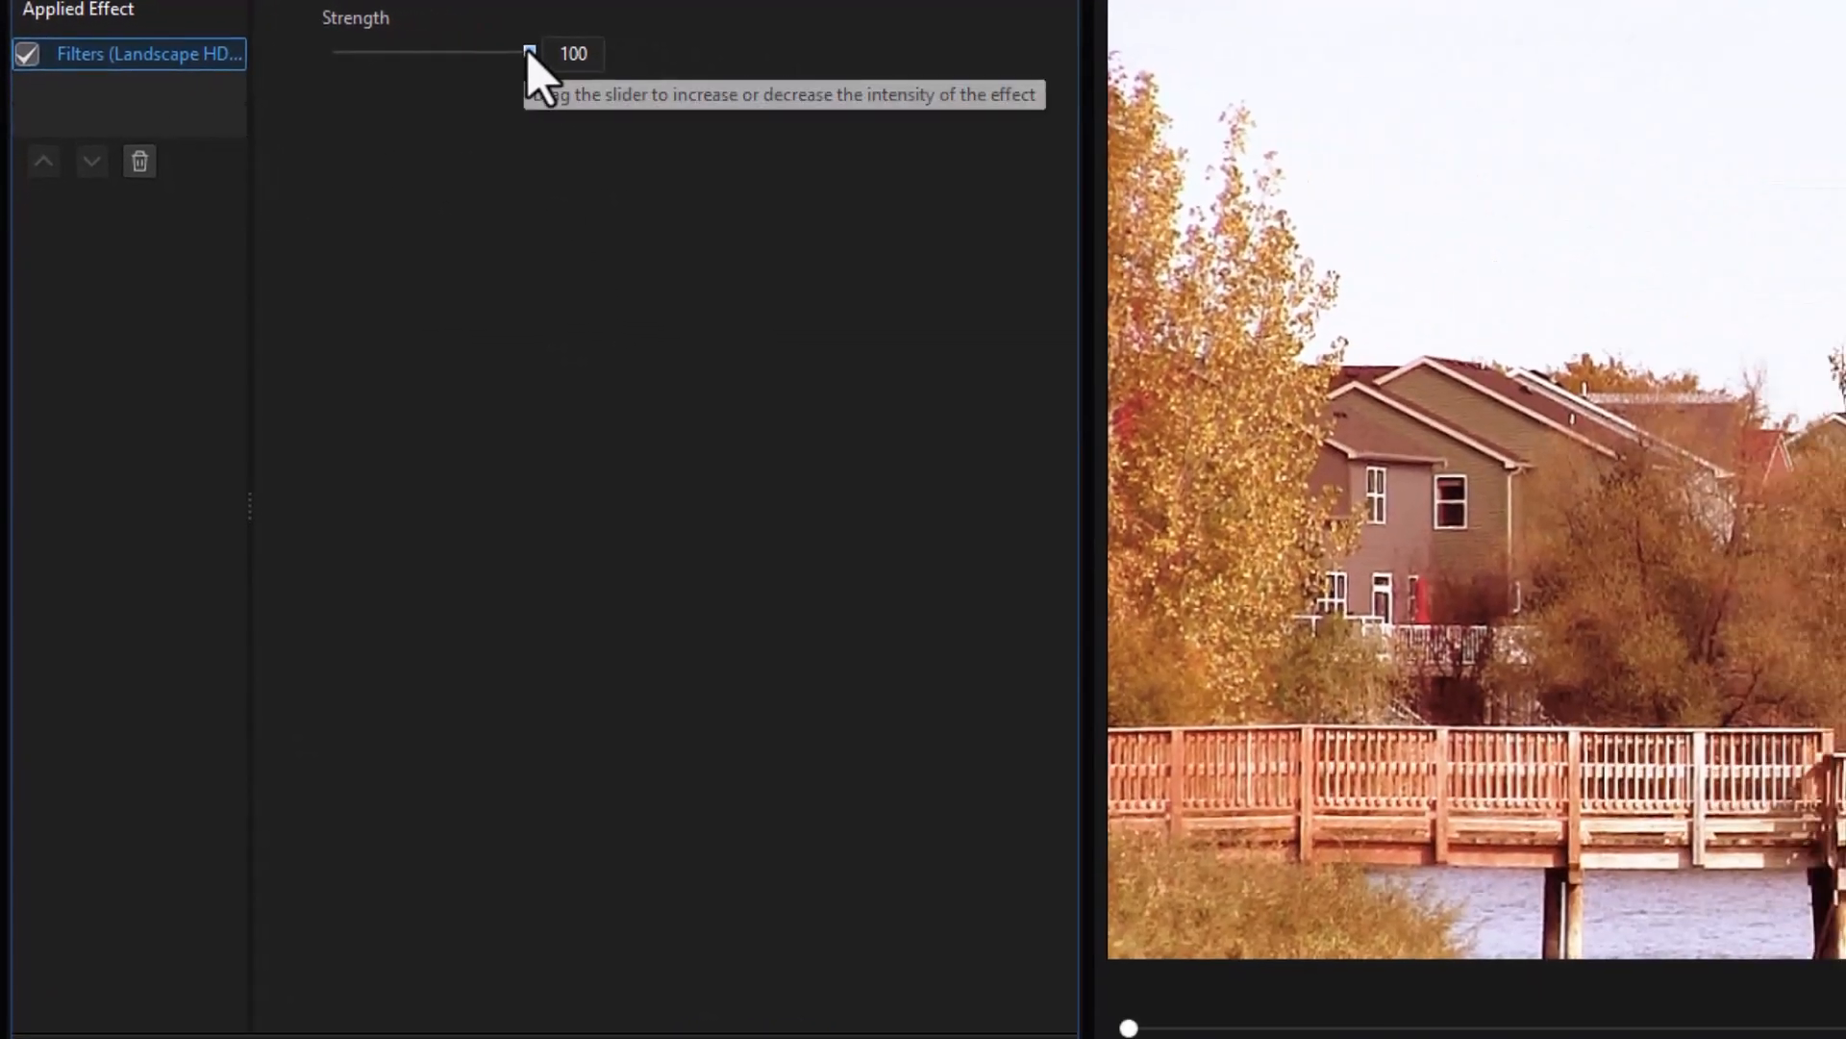
left_click_drag(527, 52, 332, 52)
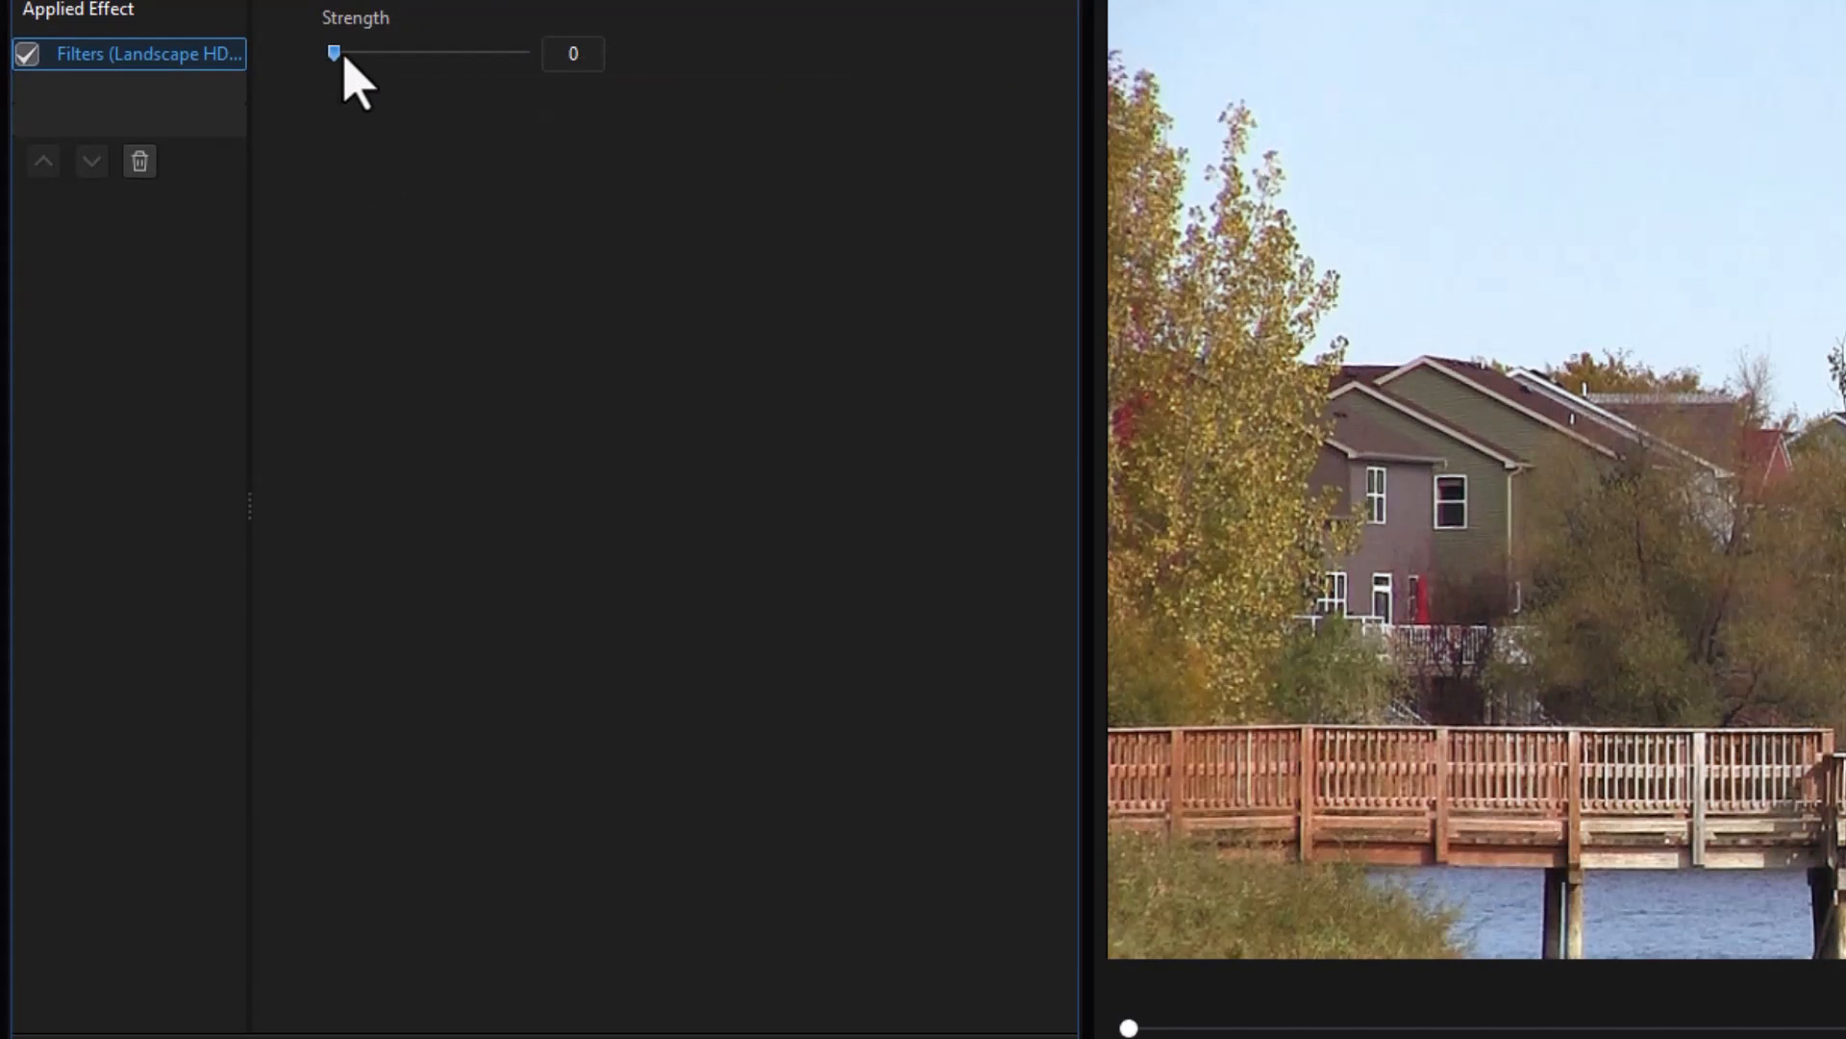
left_click_drag(333, 54, 433, 54)
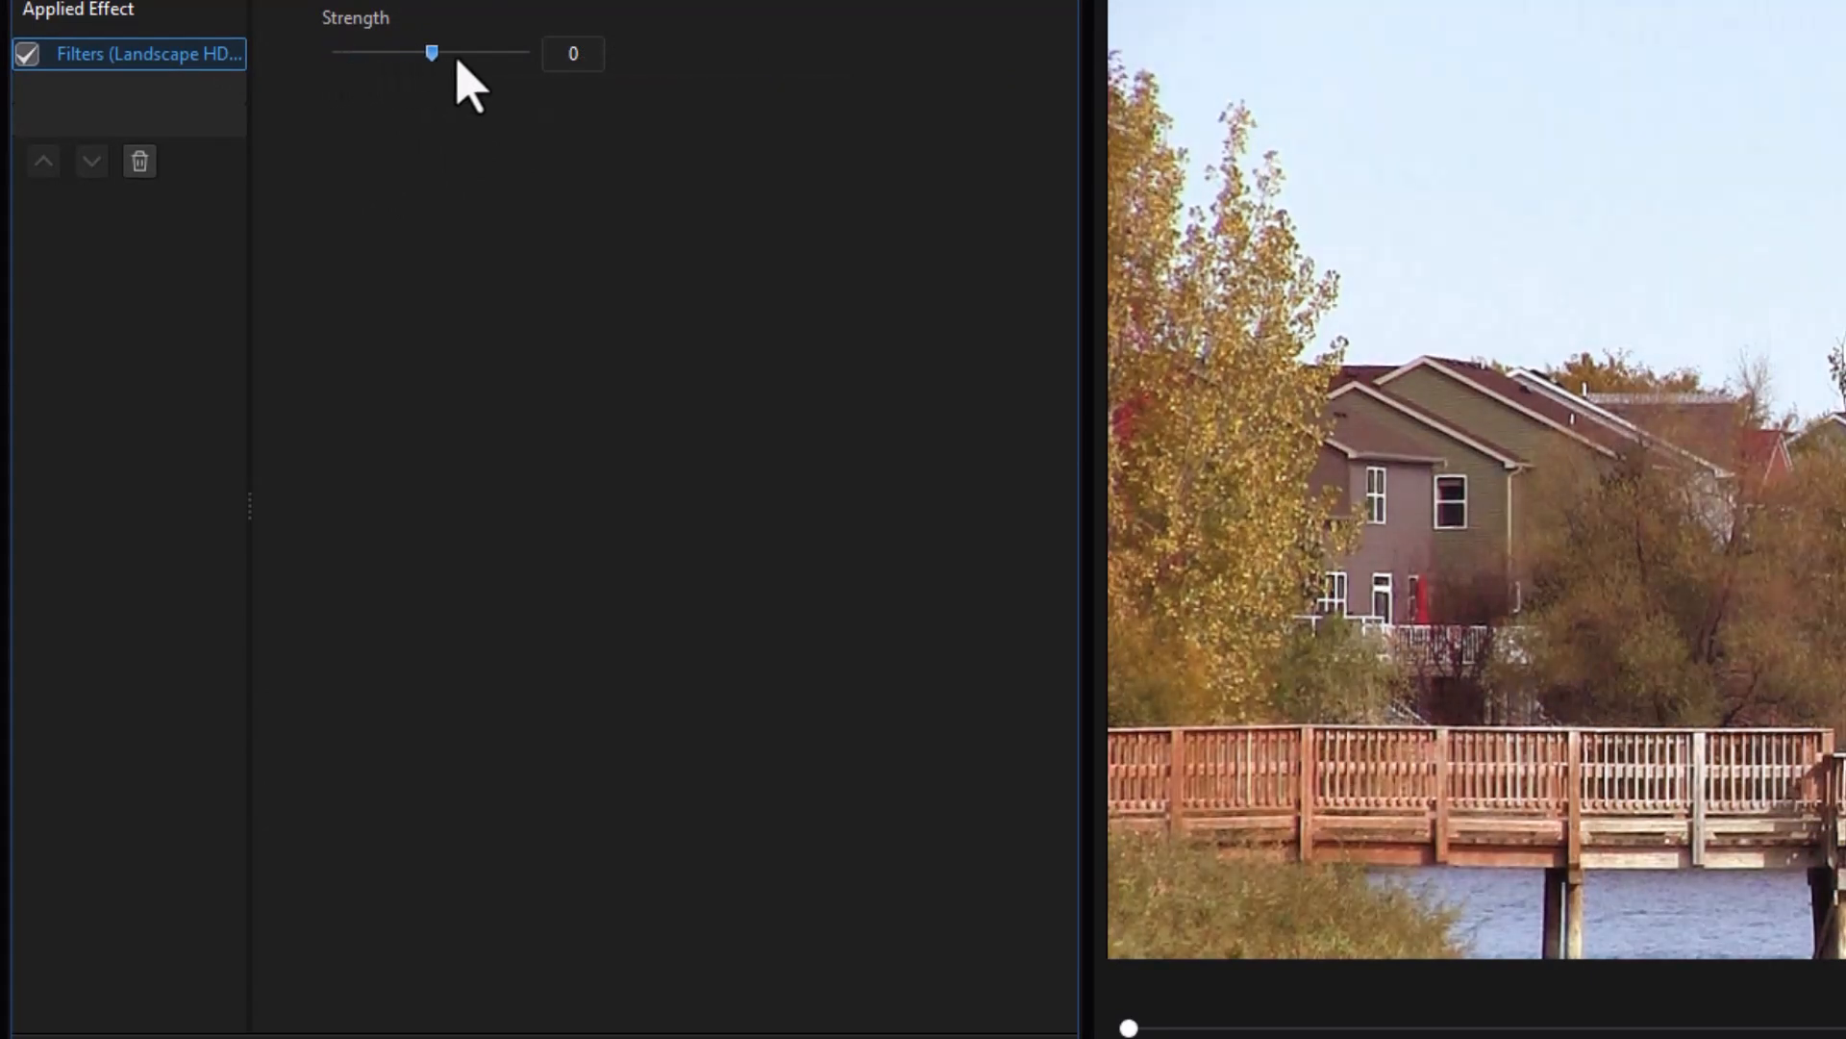
left_click_drag(433, 54, 484, 54)
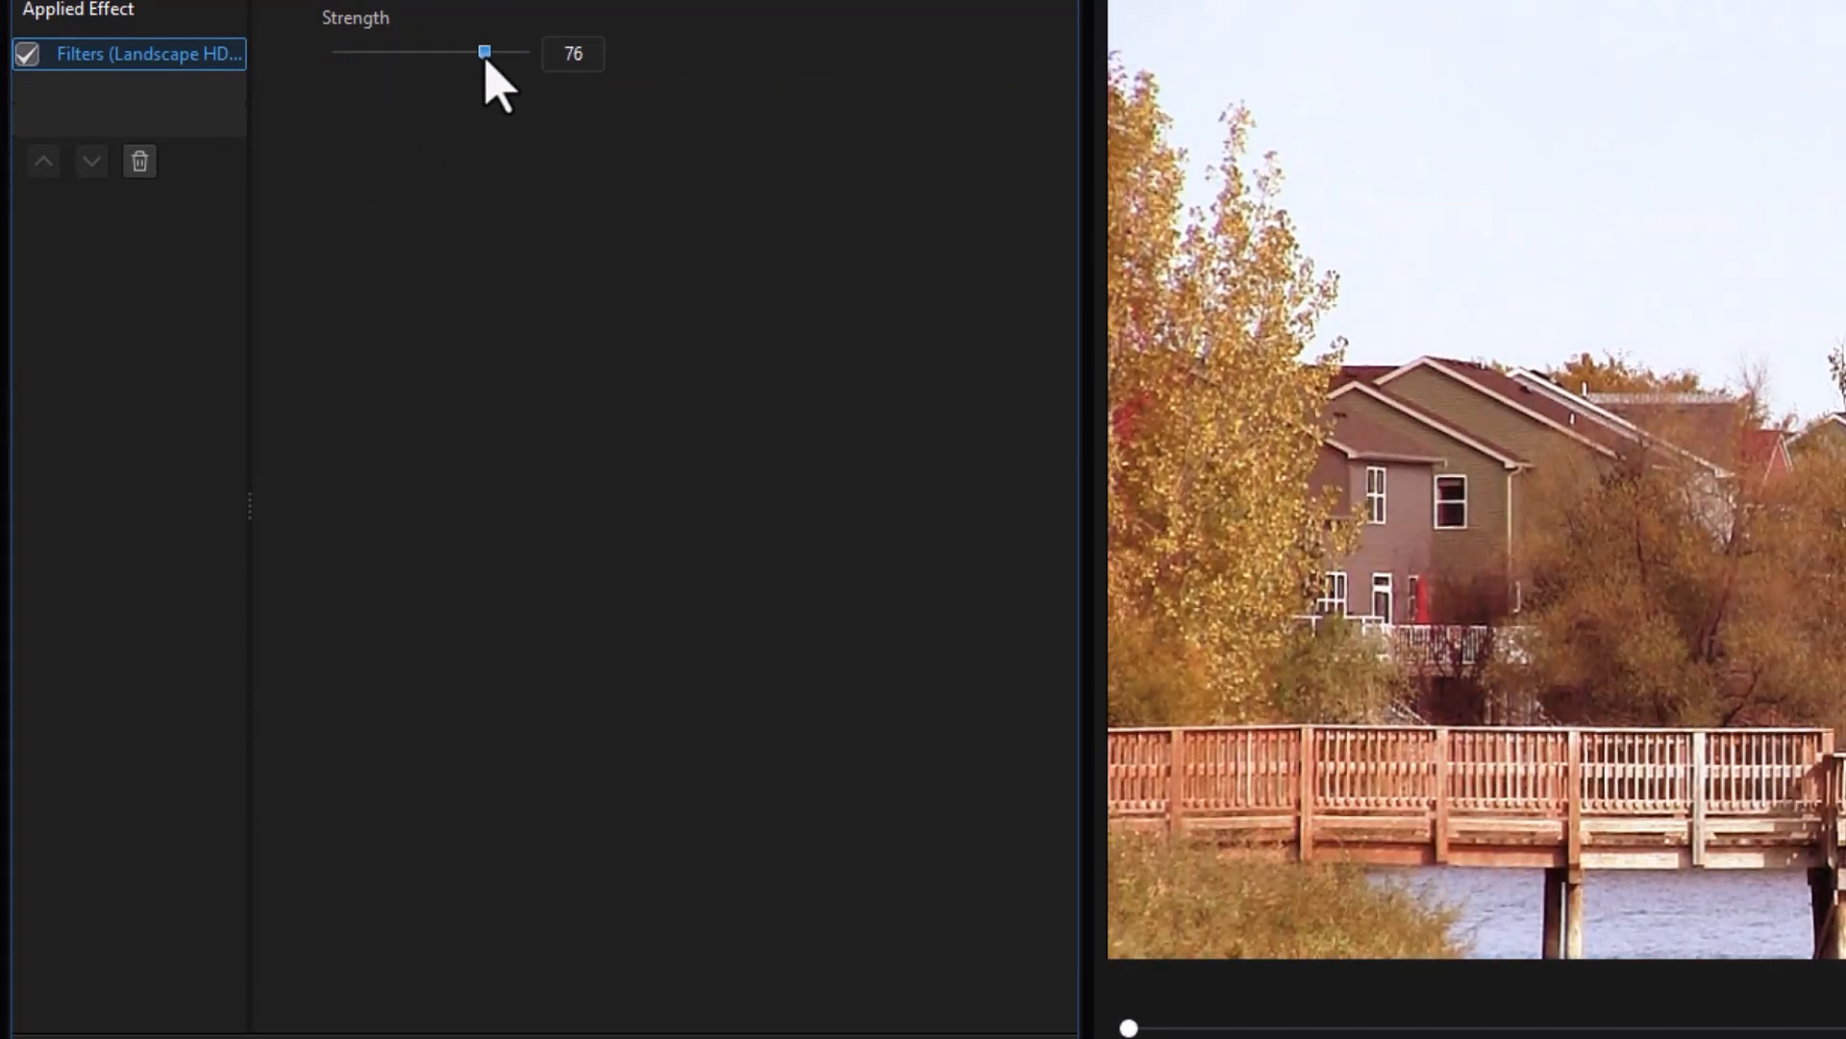
left_click_drag(485, 51, 462, 52)
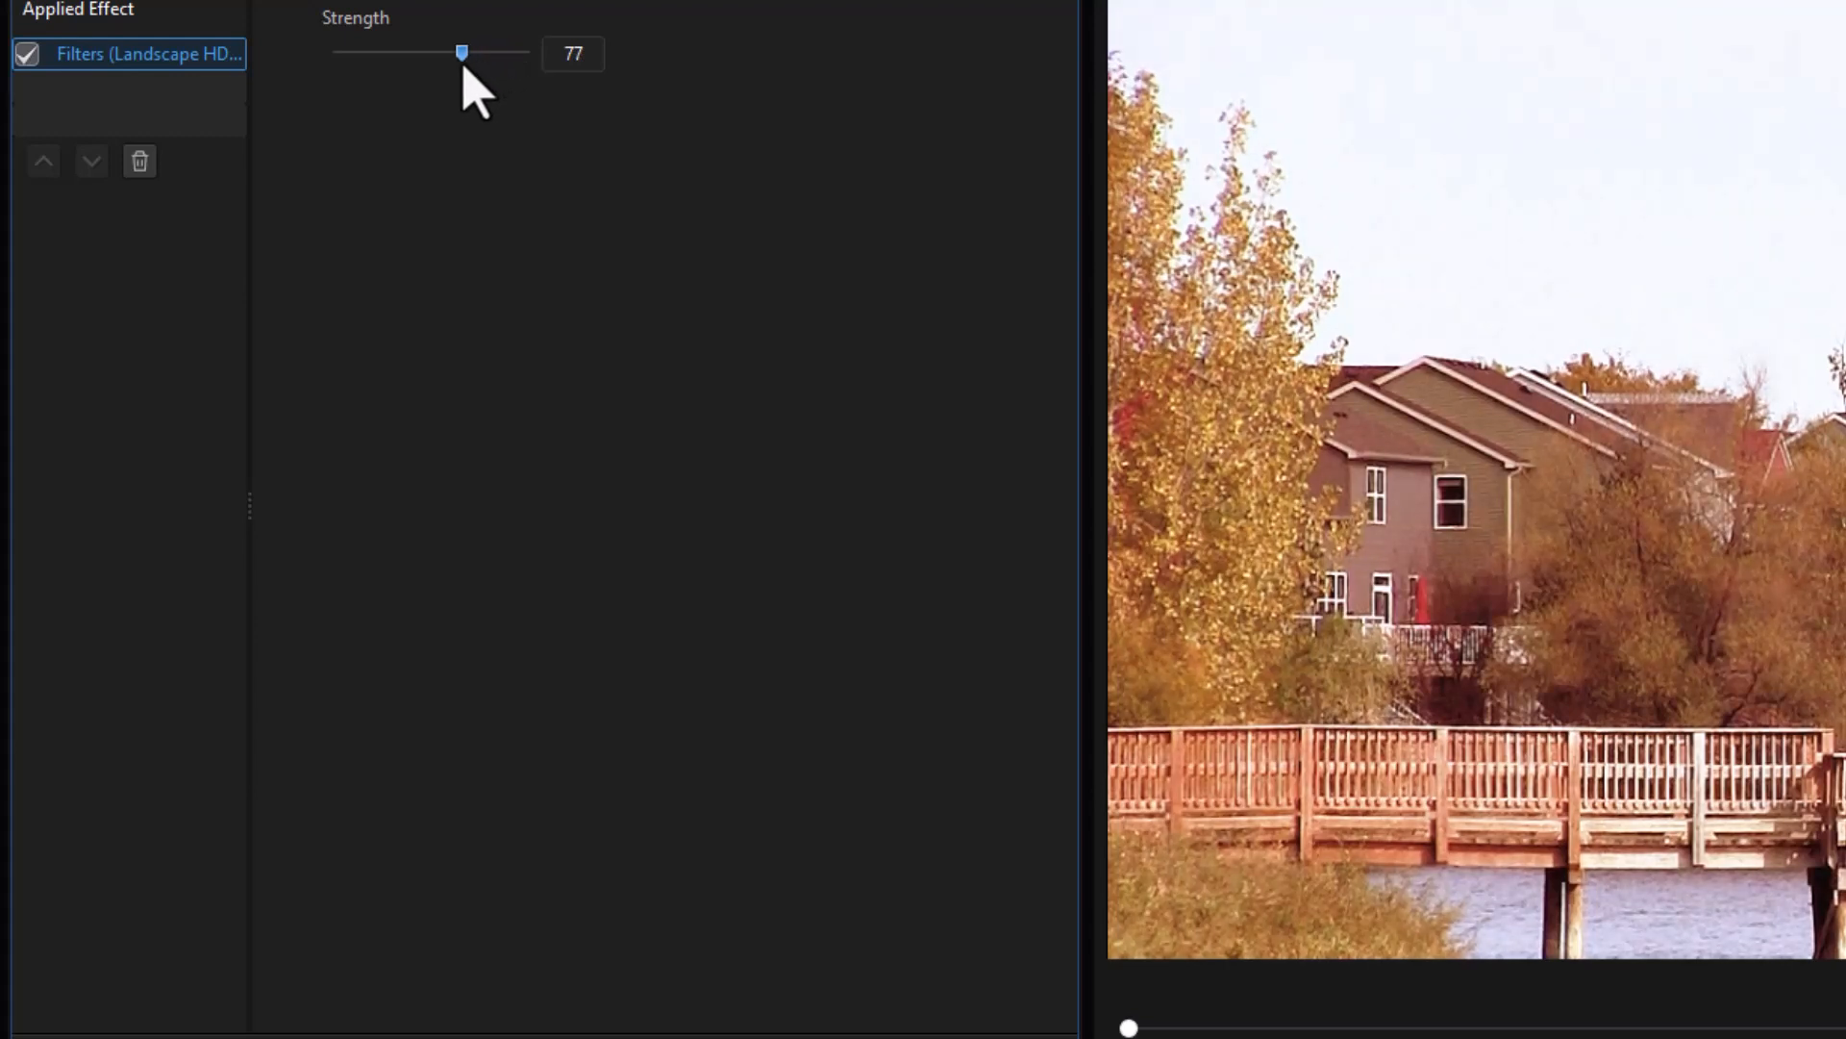
left_click_drag(462, 54, 474, 54)
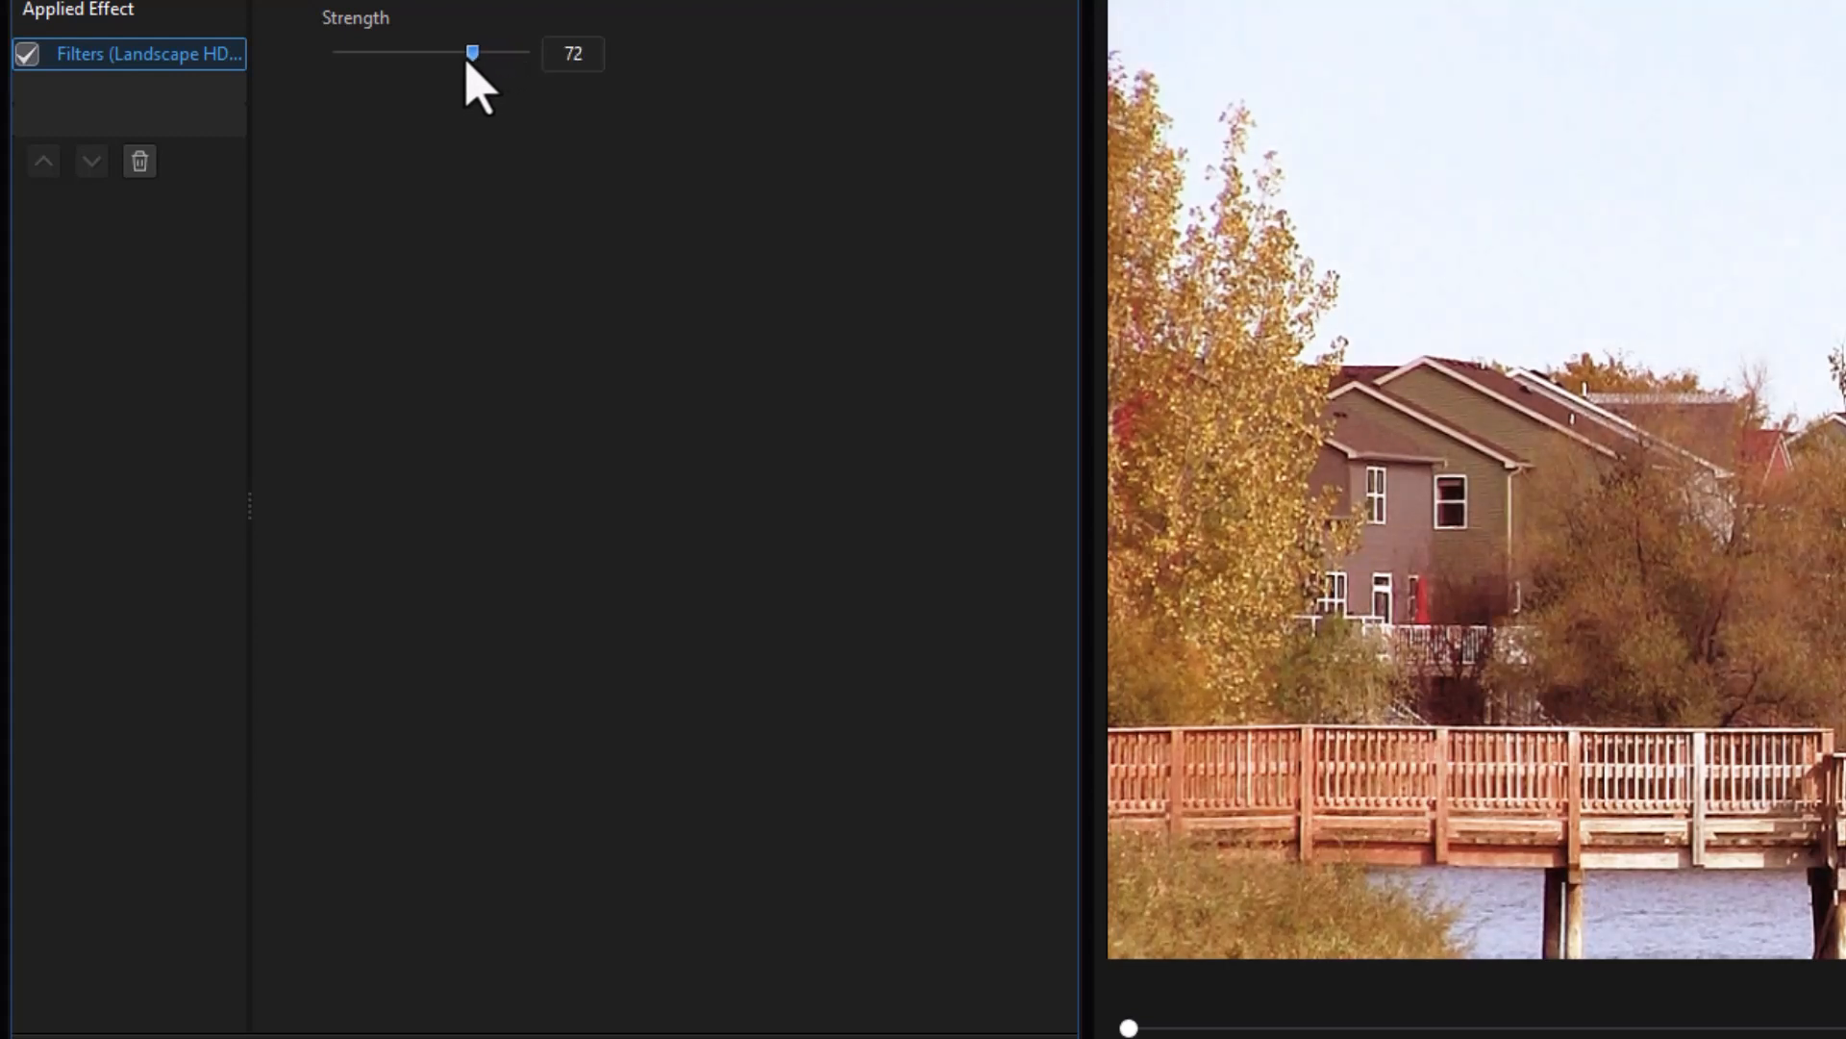
left_click_drag(473, 54, 469, 54)
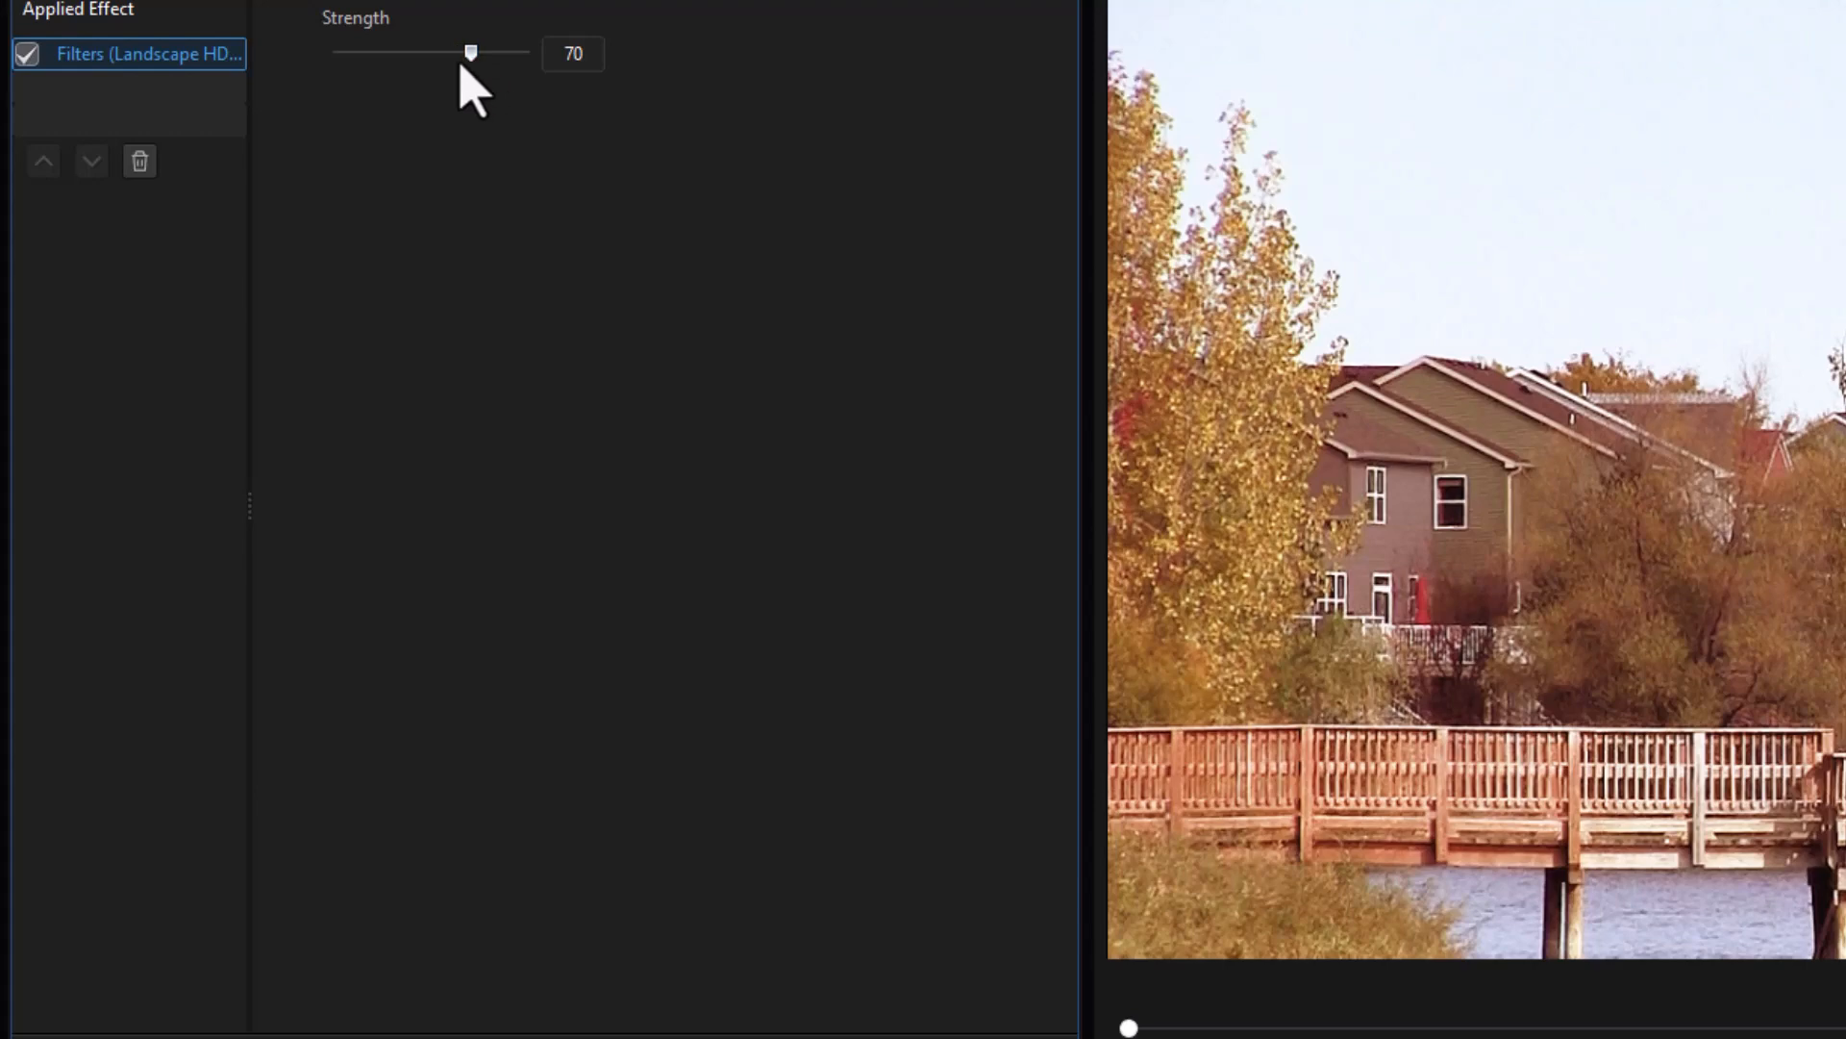
mouse_move(477, 112)
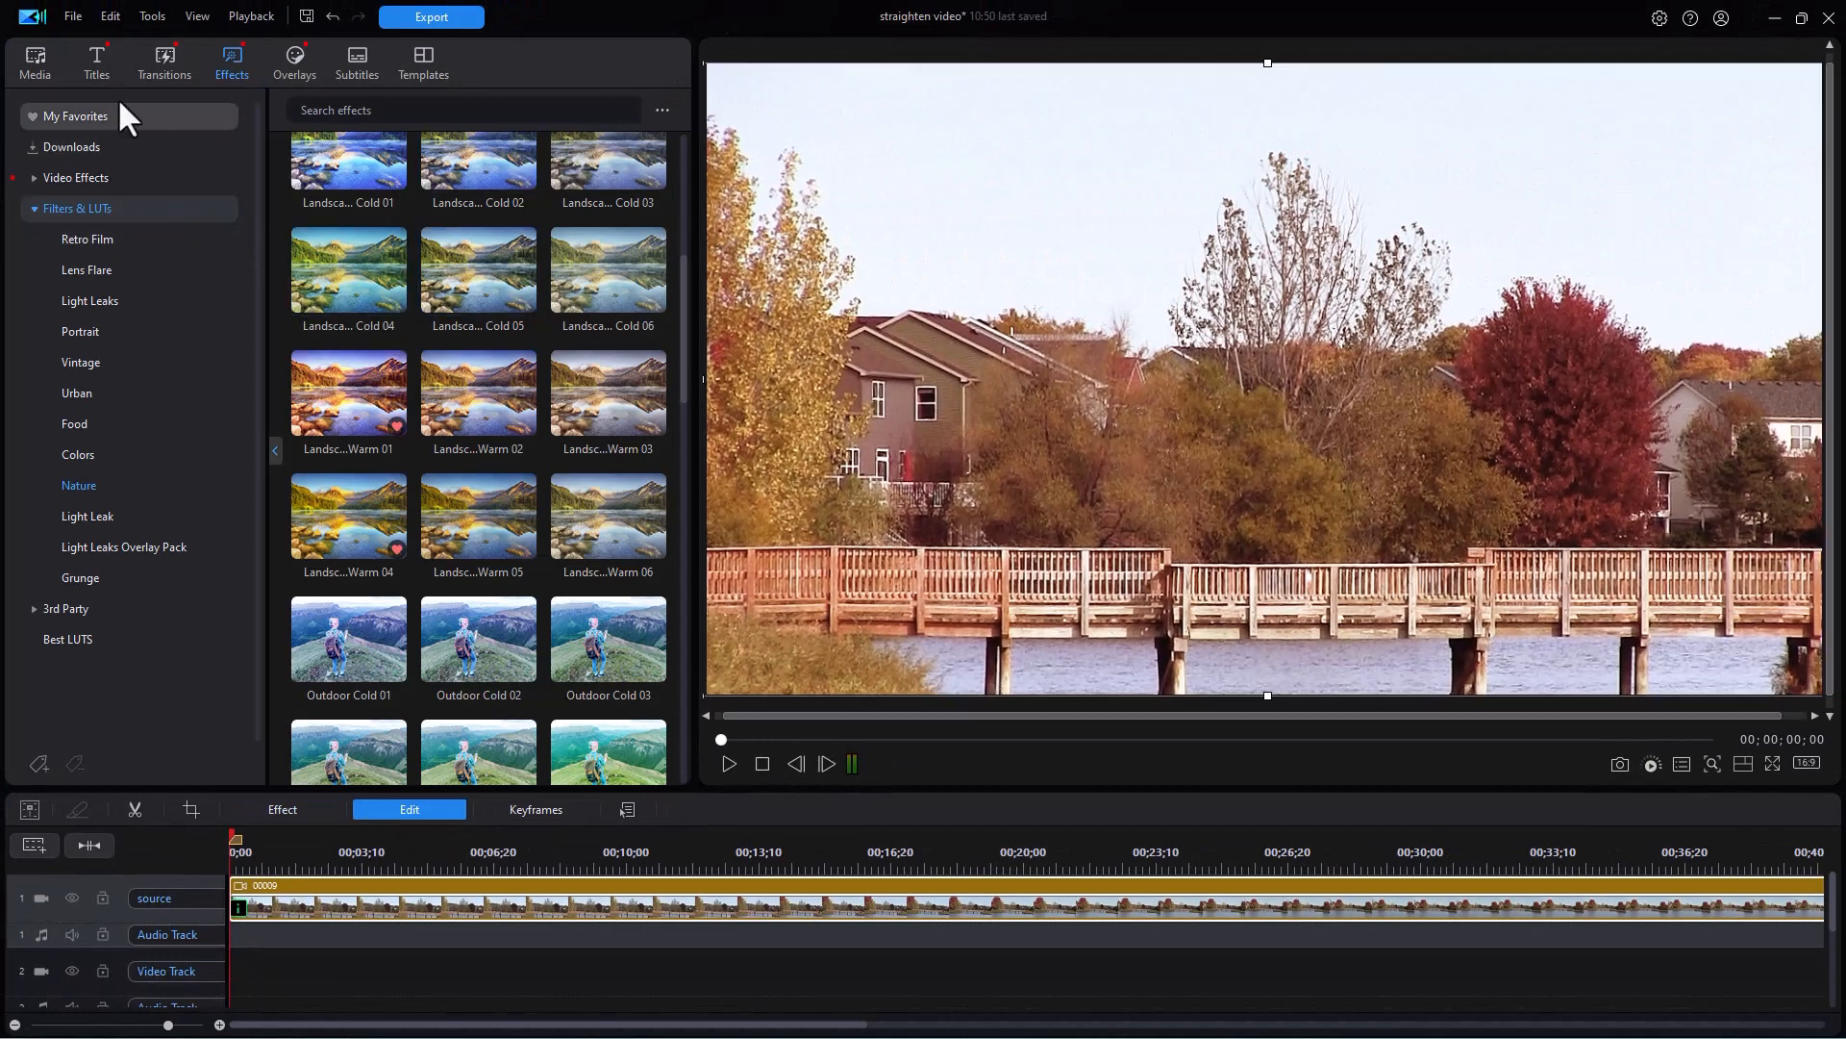
Step: Return to the Media library and play the graded bridge clip in the preview
left_click(34, 65)
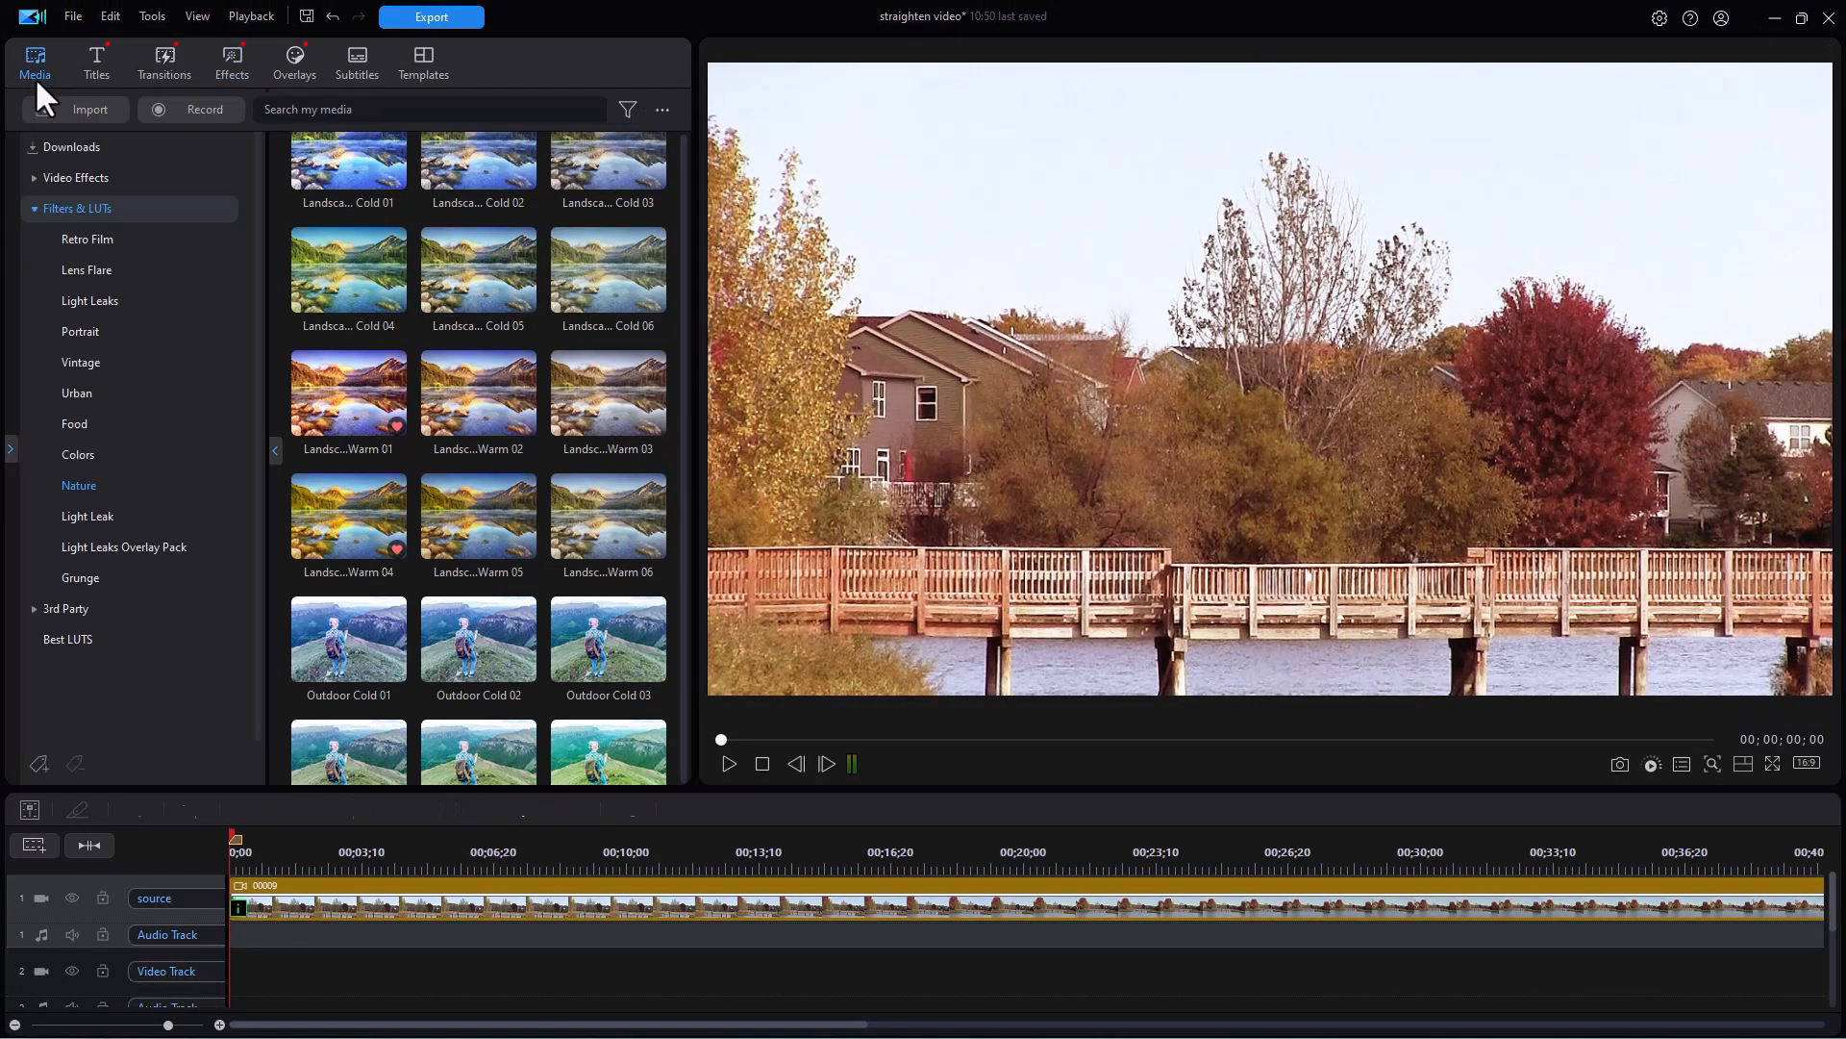
left_click(34, 66)
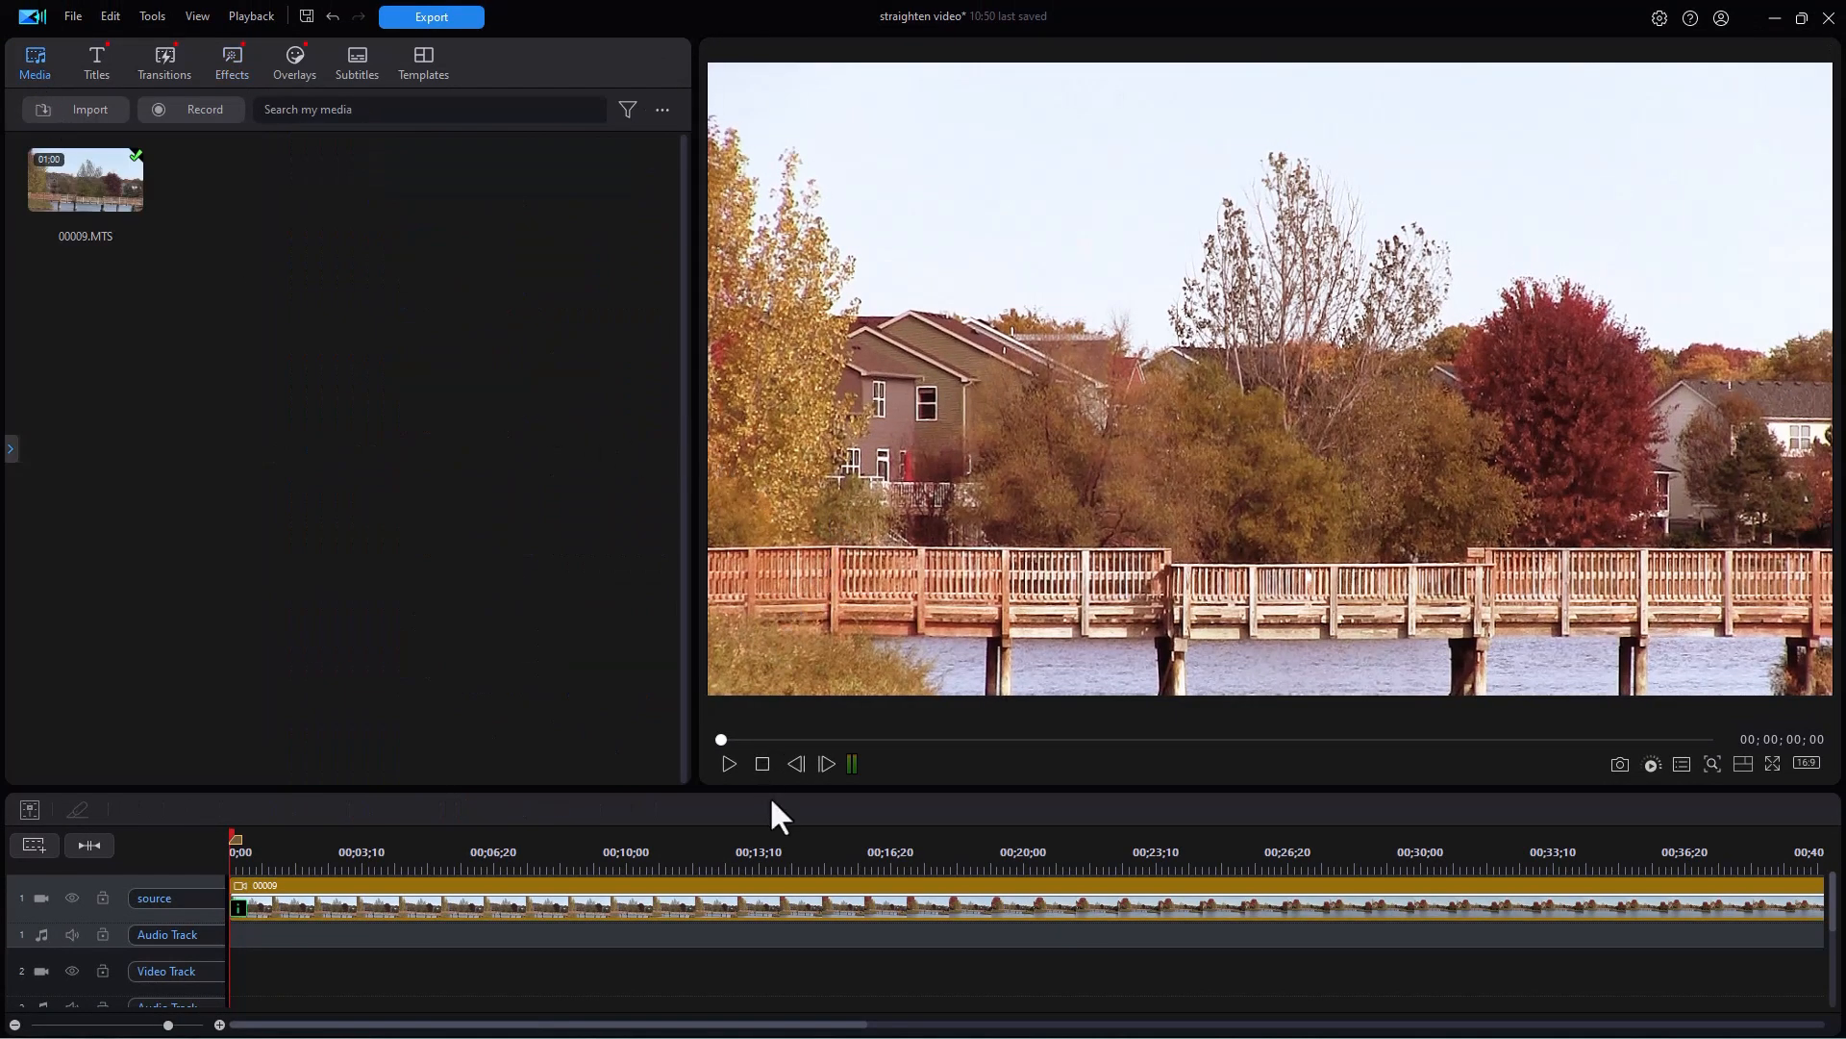
left_click(728, 763)
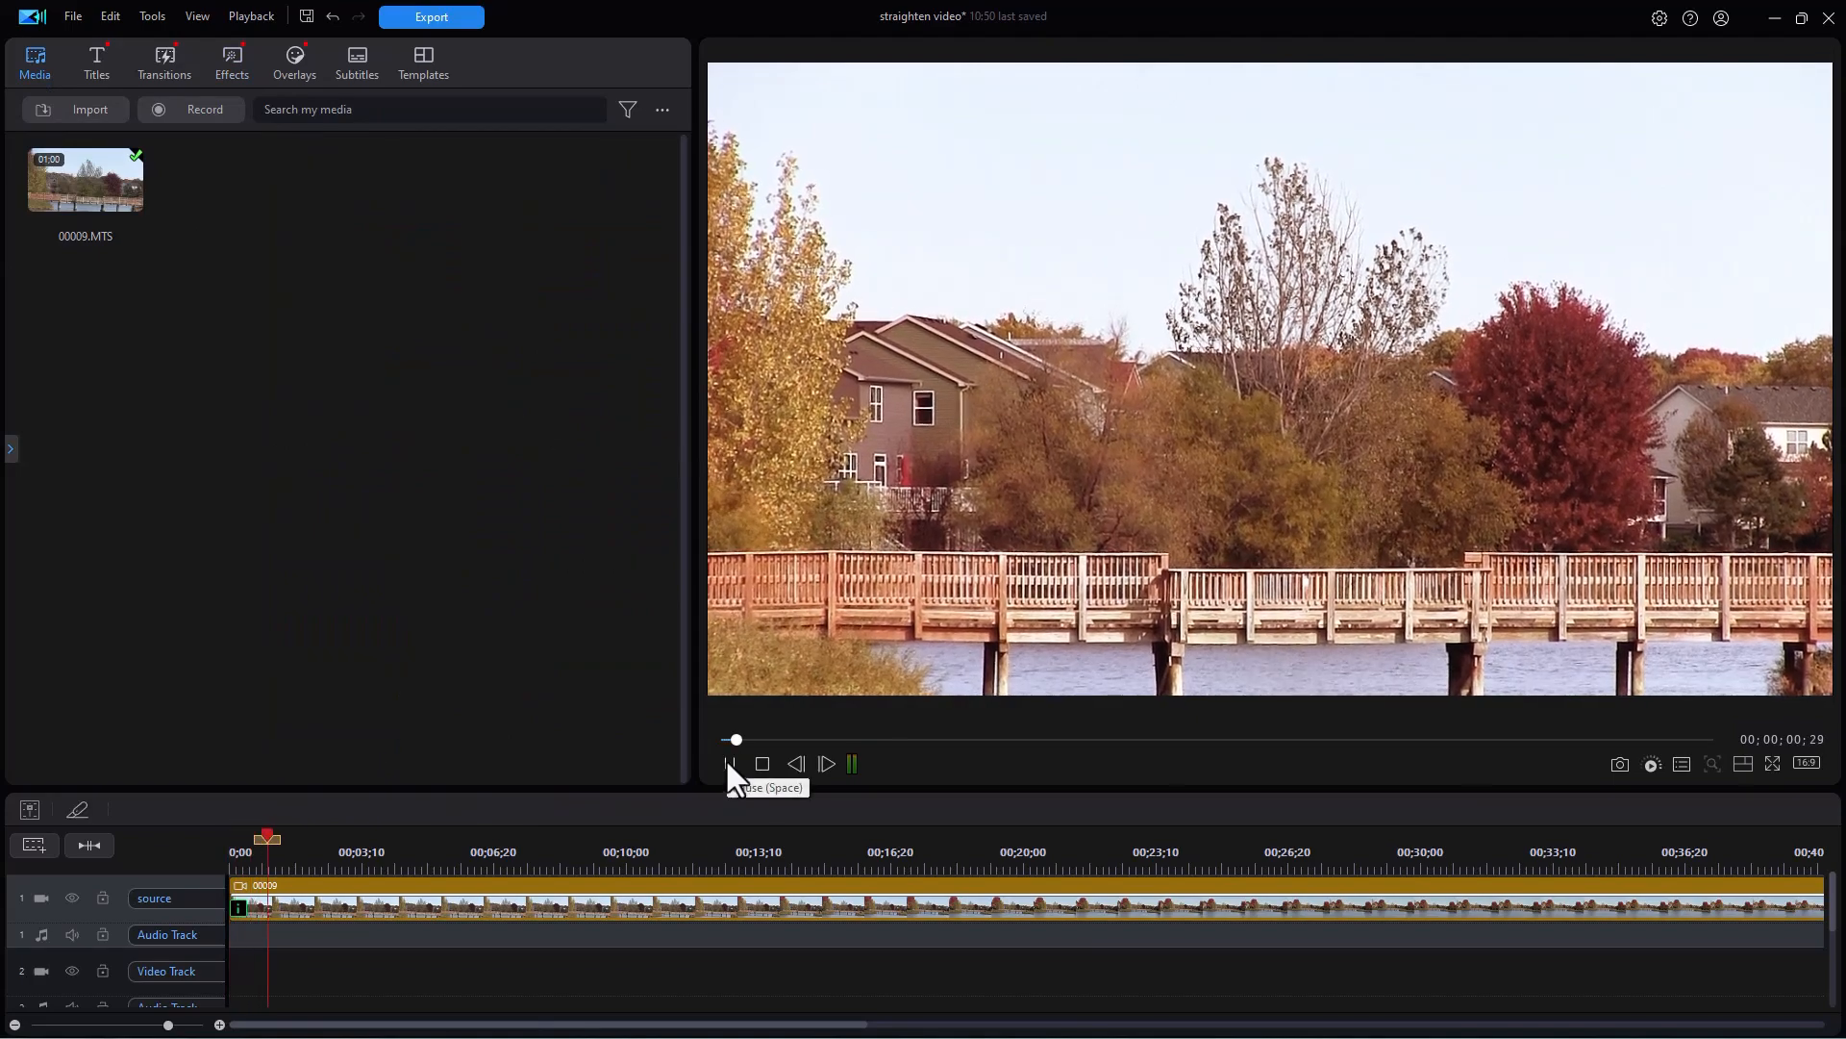
left_click(729, 763)
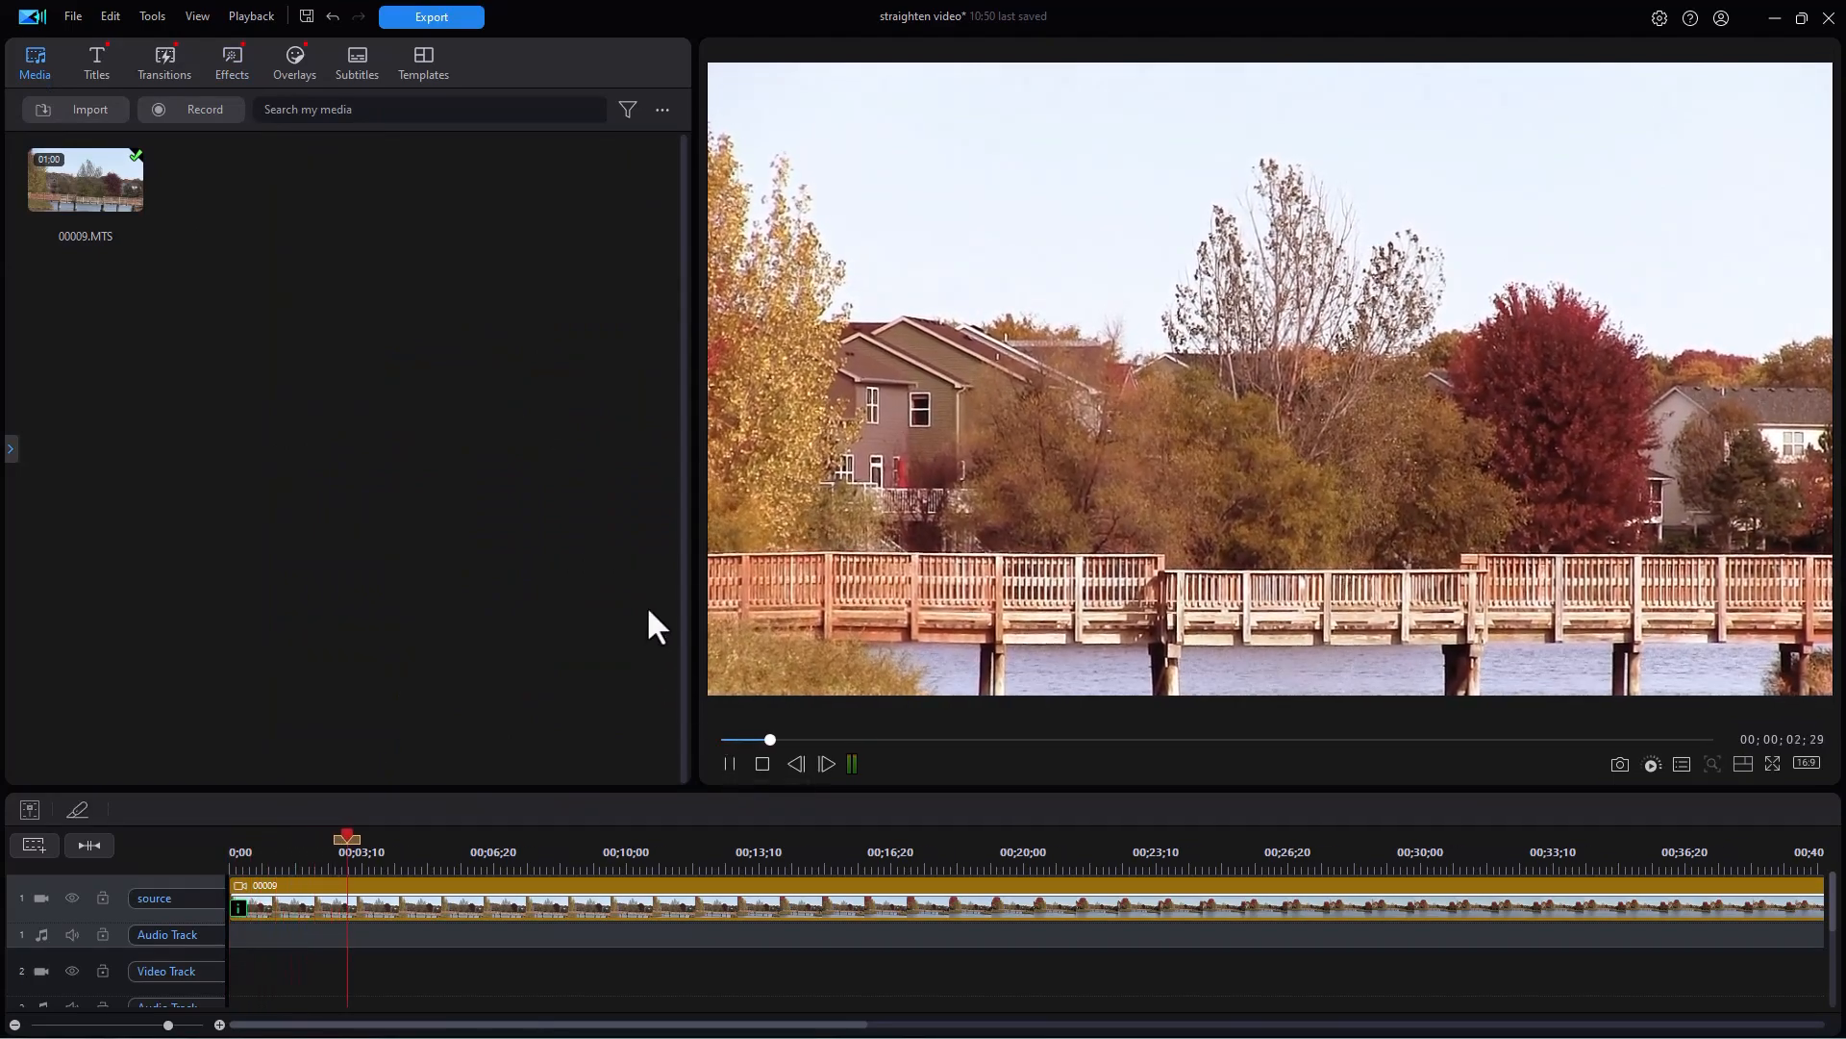